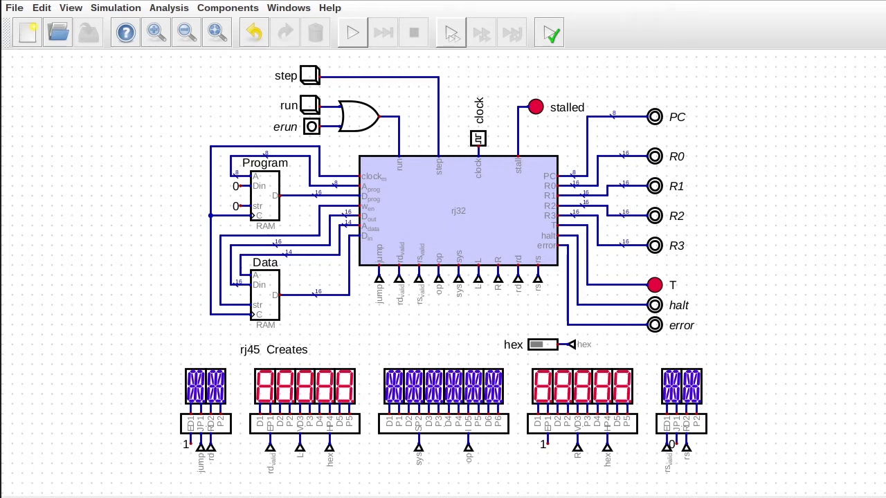
mouse_move(343, 350)
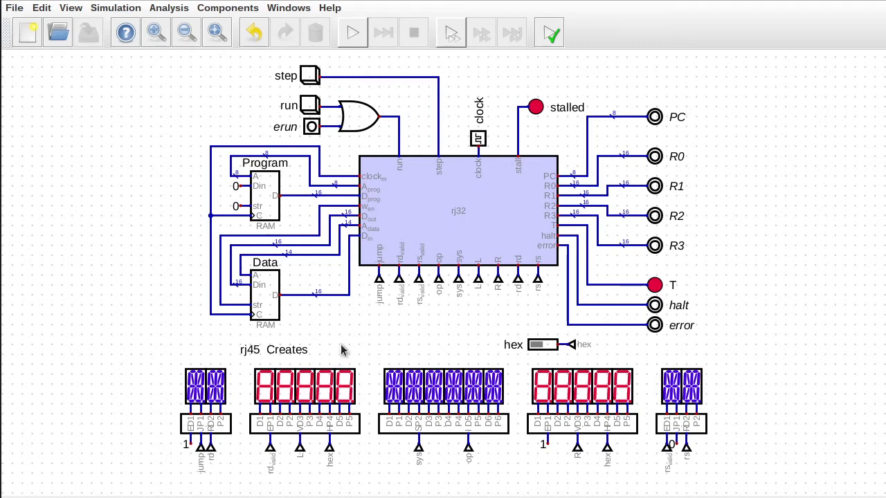
mouse_move(343, 255)
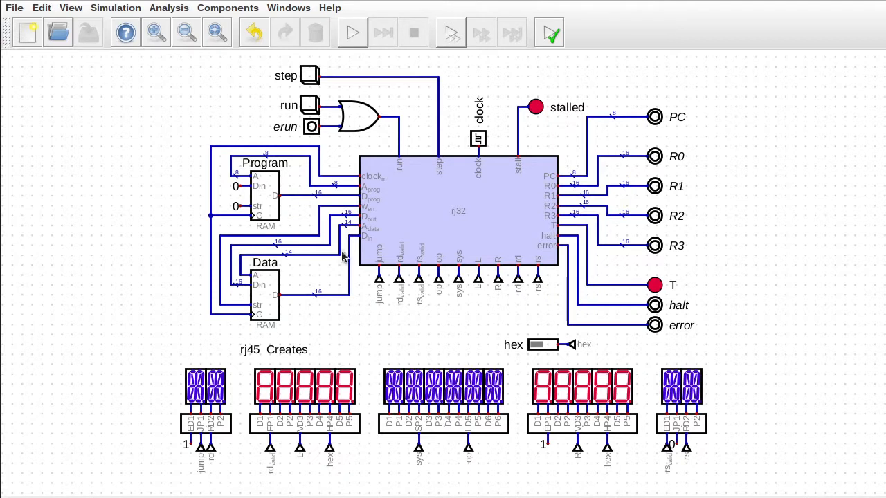
mouse_move(406, 209)
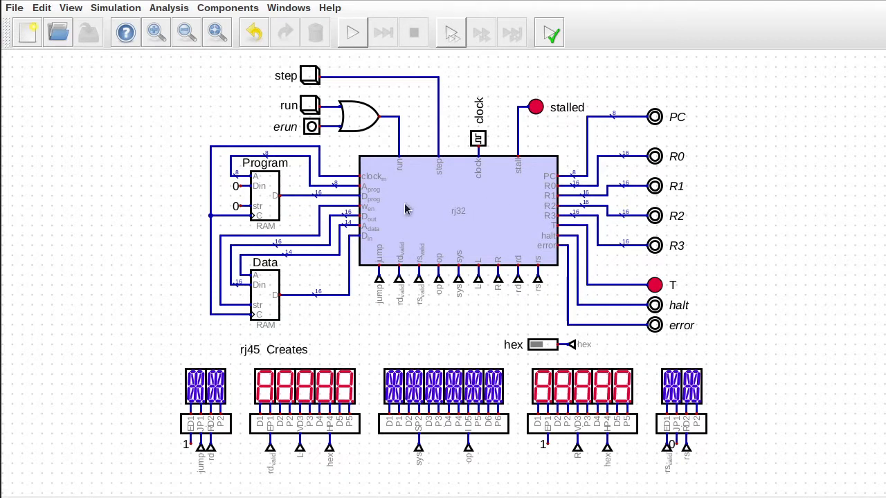
mouse_move(261, 193)
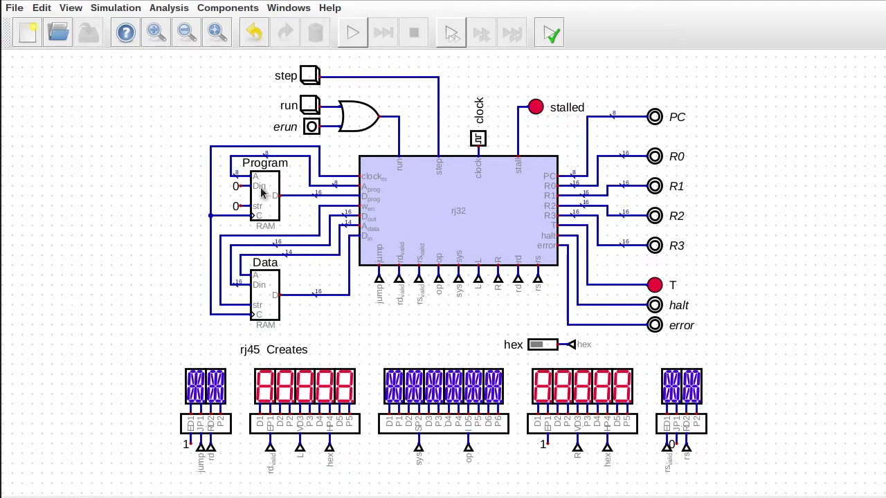
mouse_move(284, 201)
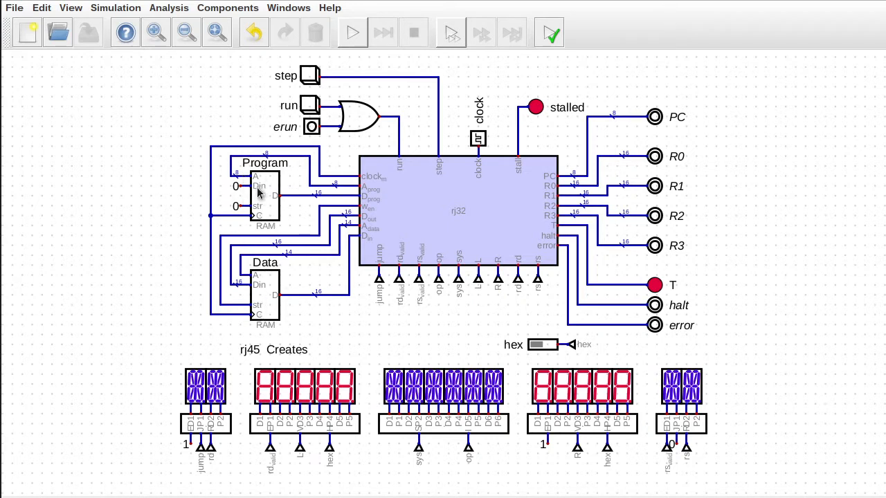
mouse_move(330, 286)
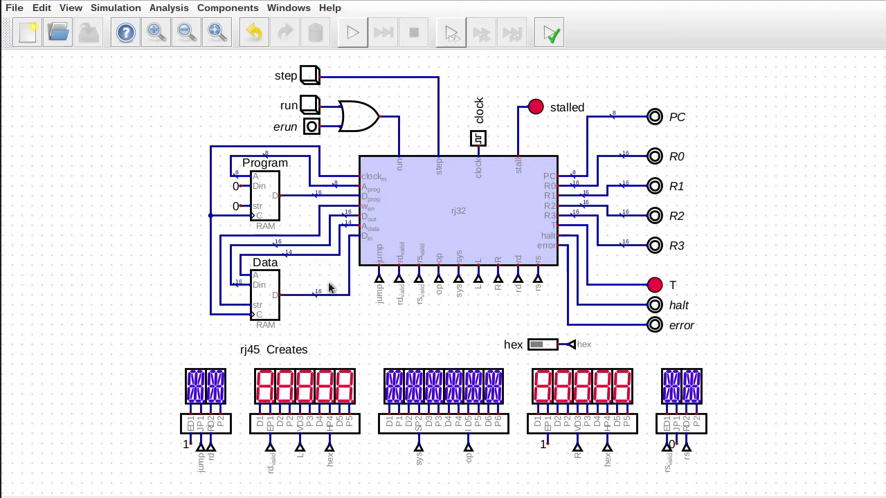
mouse_move(256, 94)
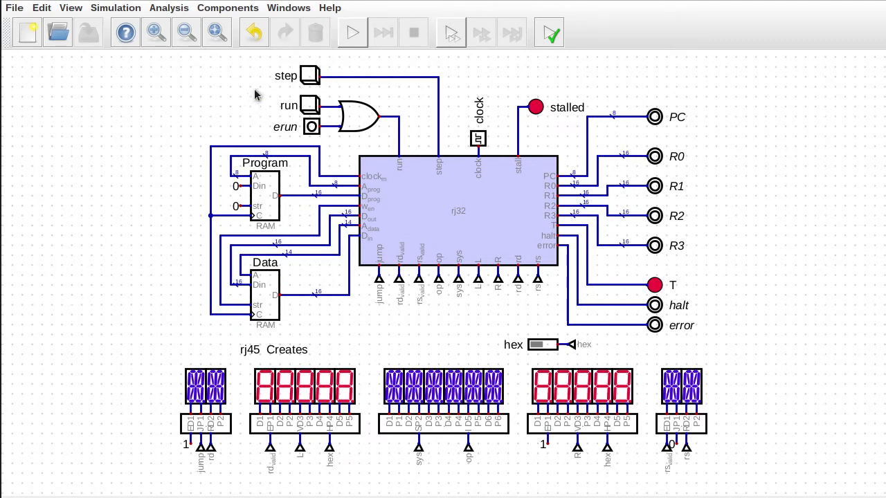
mouse_move(545, 189)
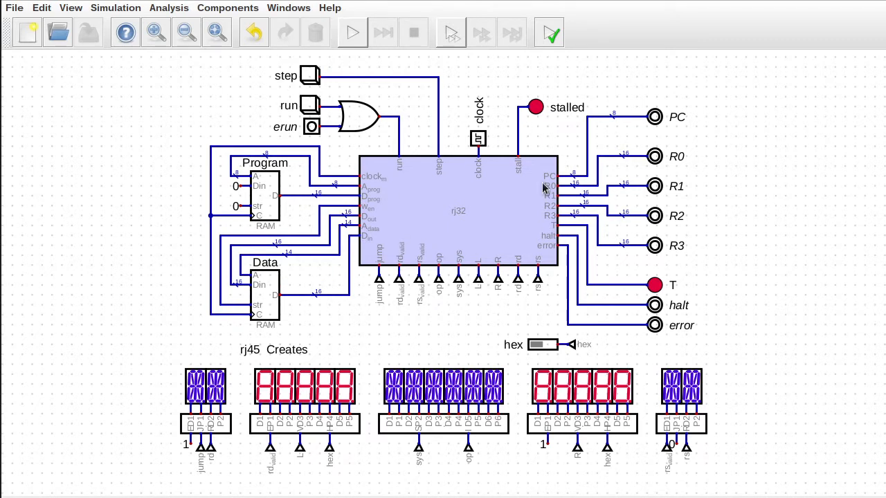
mouse_move(409, 210)
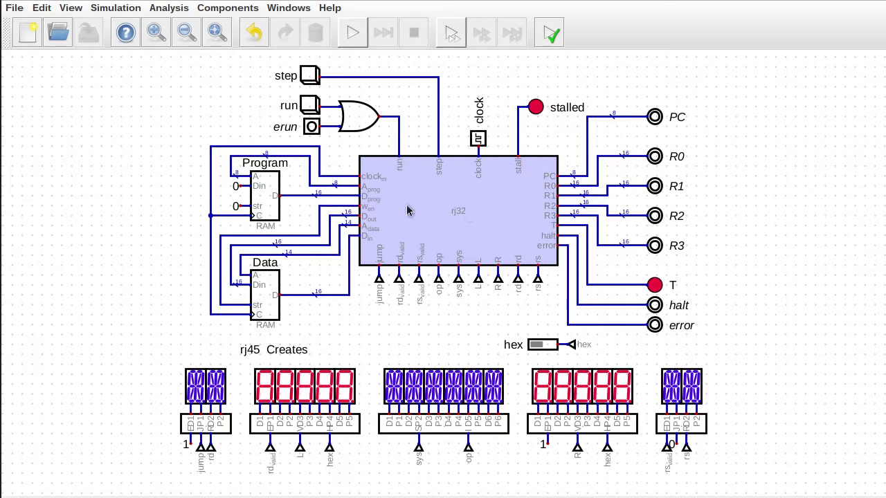
mouse_move(469, 181)
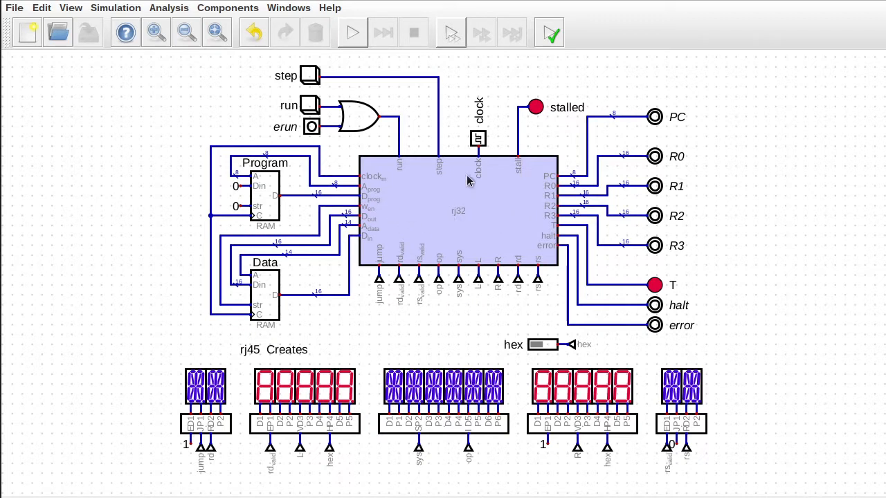
mouse_move(385, 230)
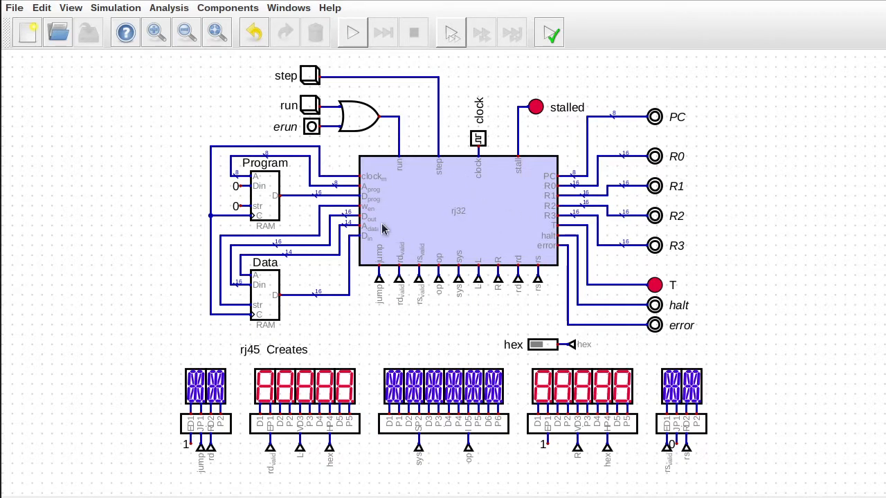
mouse_move(446, 228)
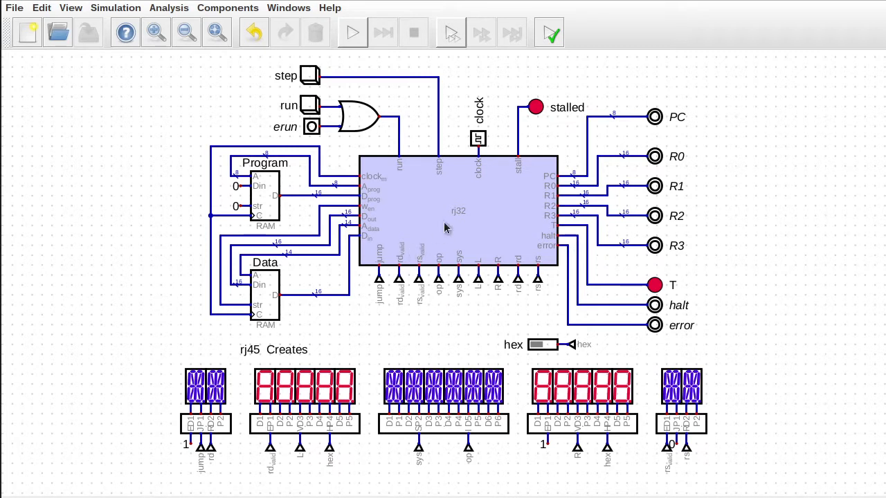
mouse_move(379, 202)
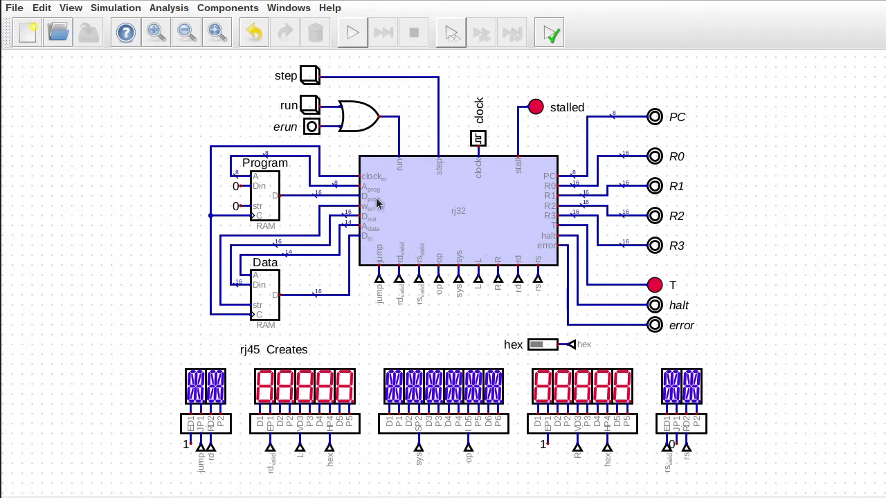
mouse_move(445, 219)
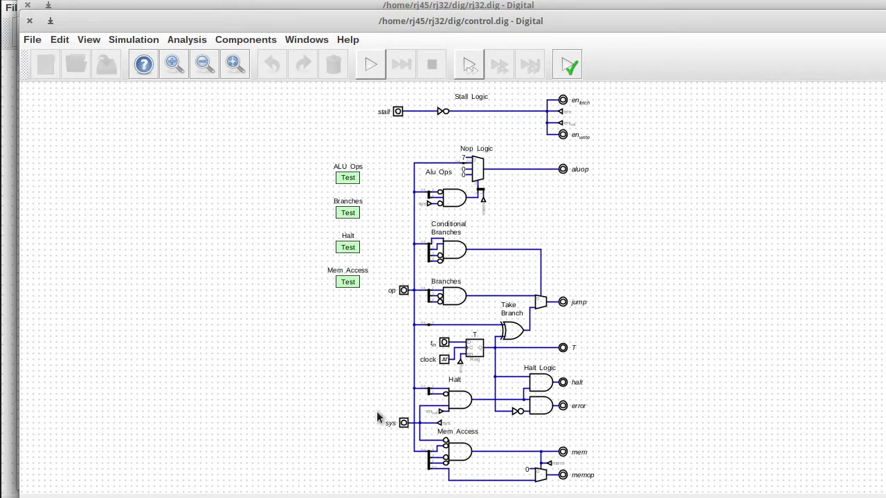
mouse_move(427, 414)
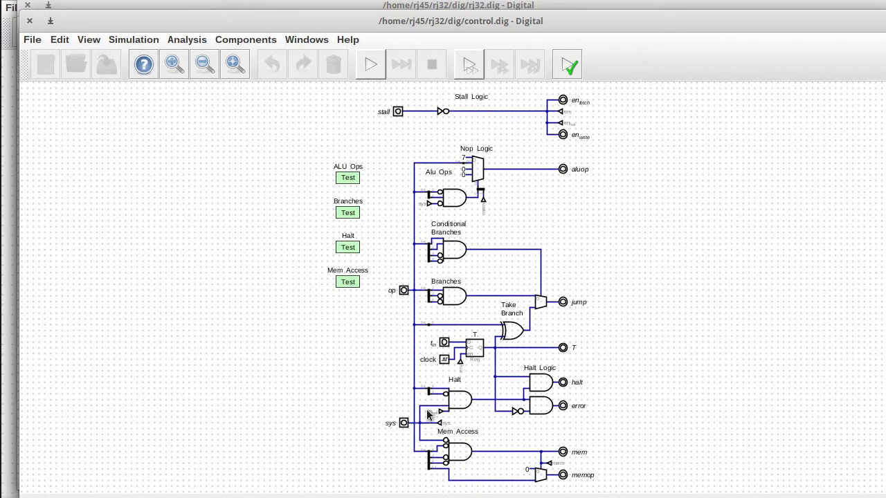
mouse_move(418, 440)
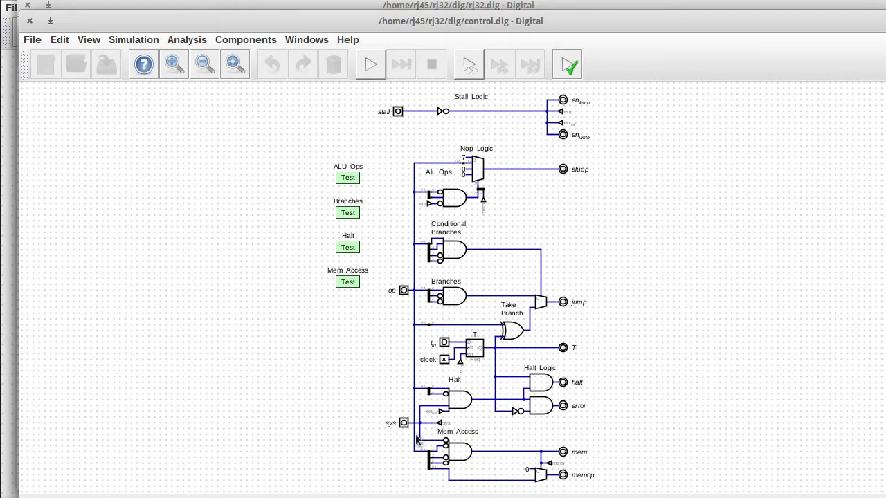
mouse_move(409, 406)
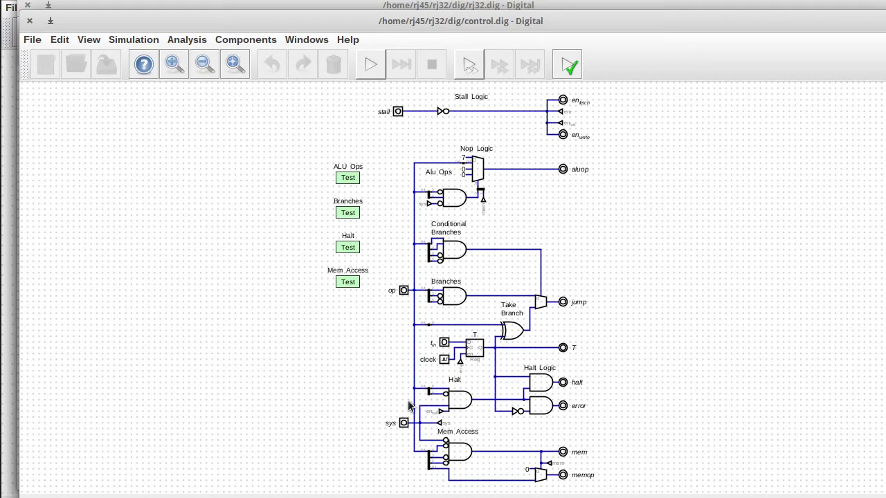
mouse_move(404, 282)
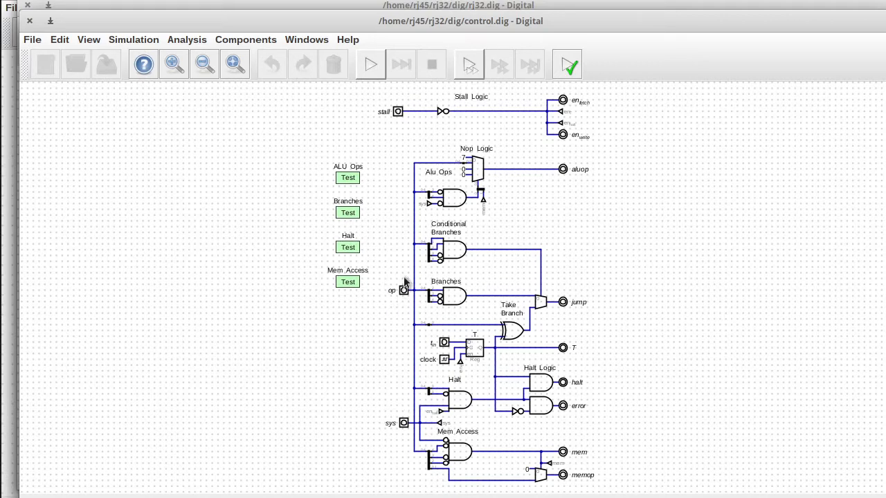
mouse_move(401, 292)
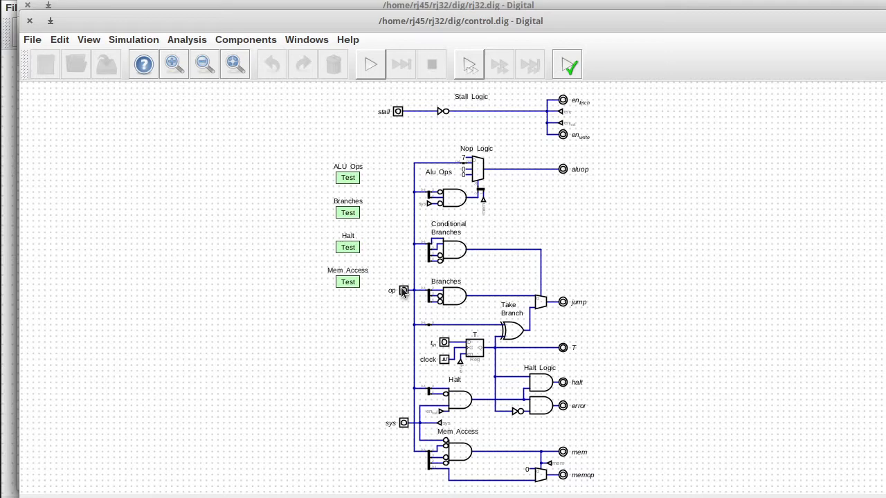
mouse_move(388, 289)
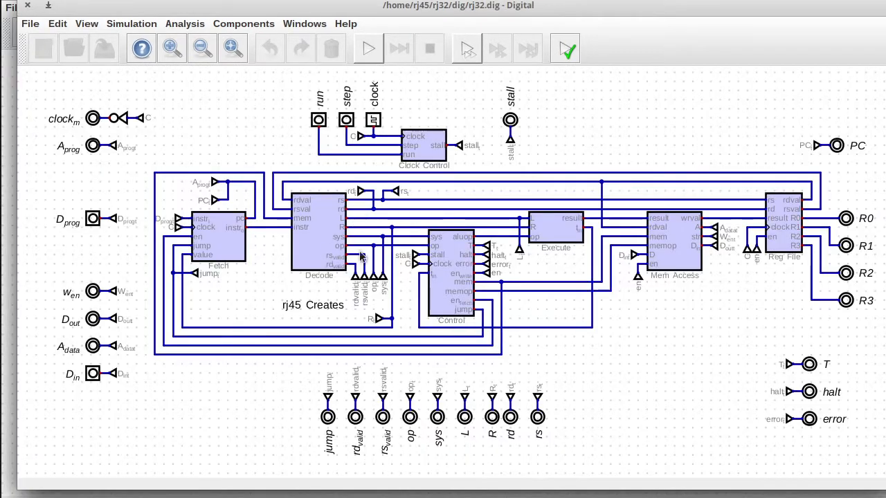
mouse_move(367, 240)
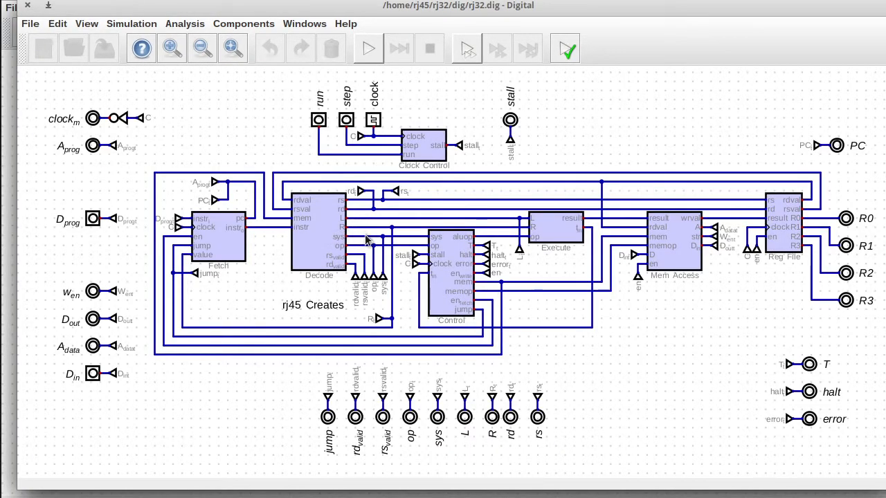
mouse_move(172, 76)
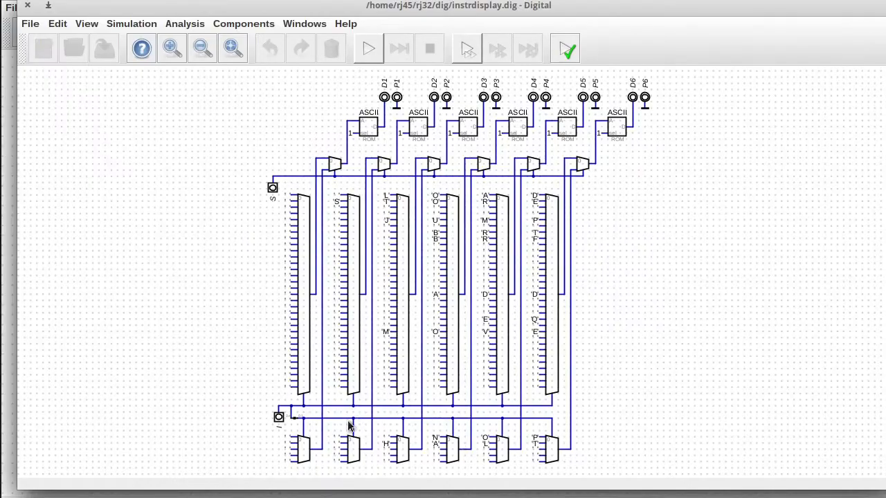
mouse_move(477, 429)
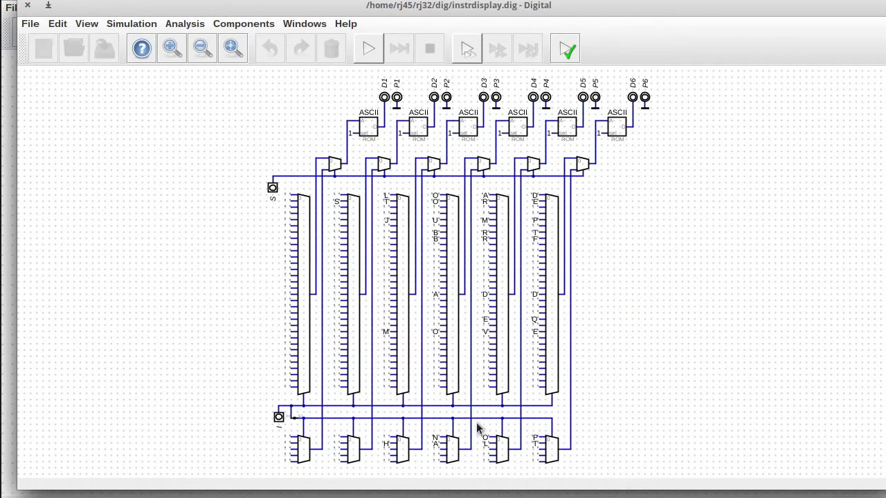
mouse_move(374, 216)
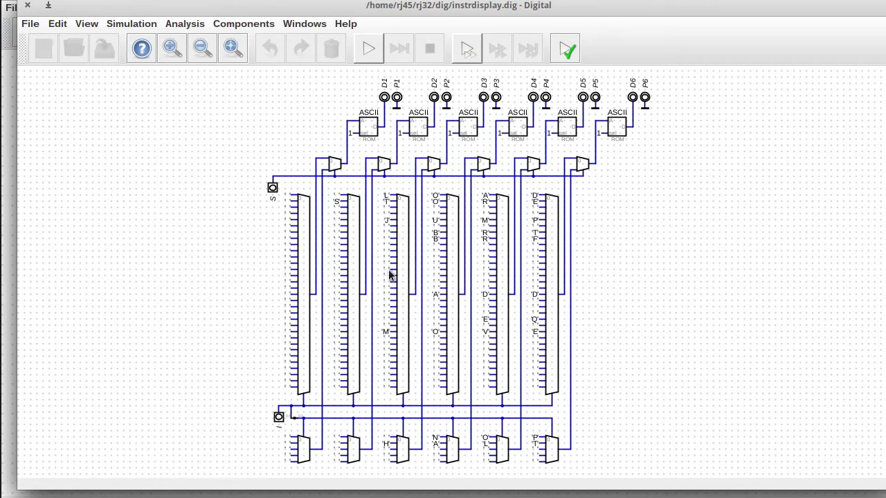
mouse_move(331, 354)
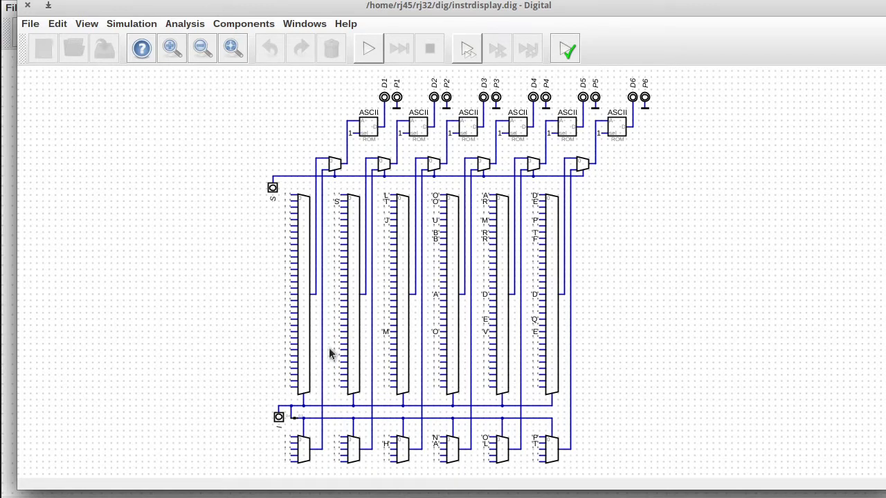
mouse_move(33, 6)
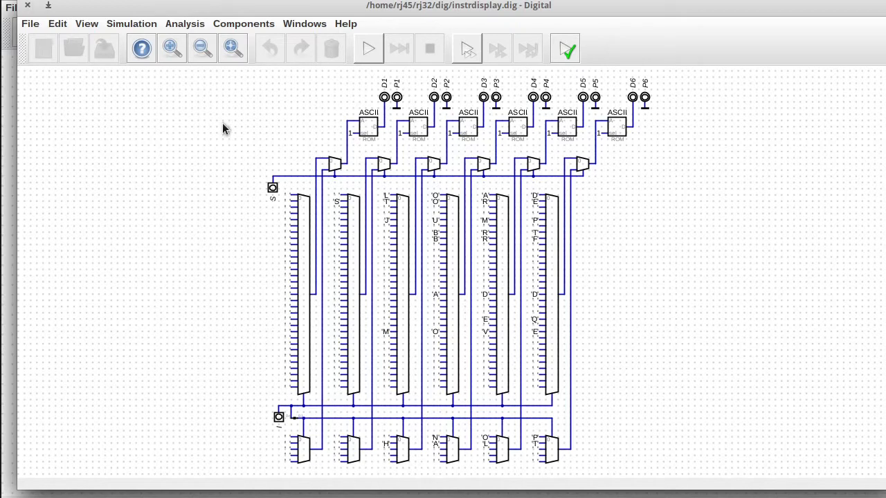
mouse_move(527, 270)
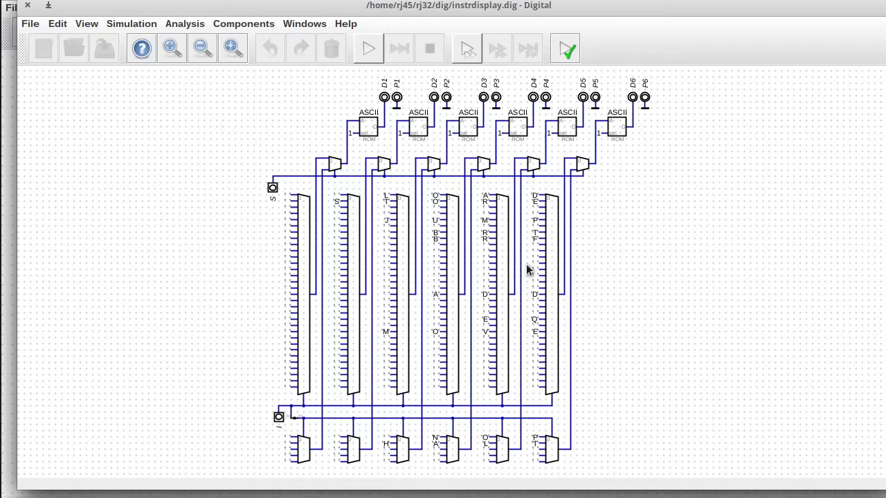
mouse_move(520, 254)
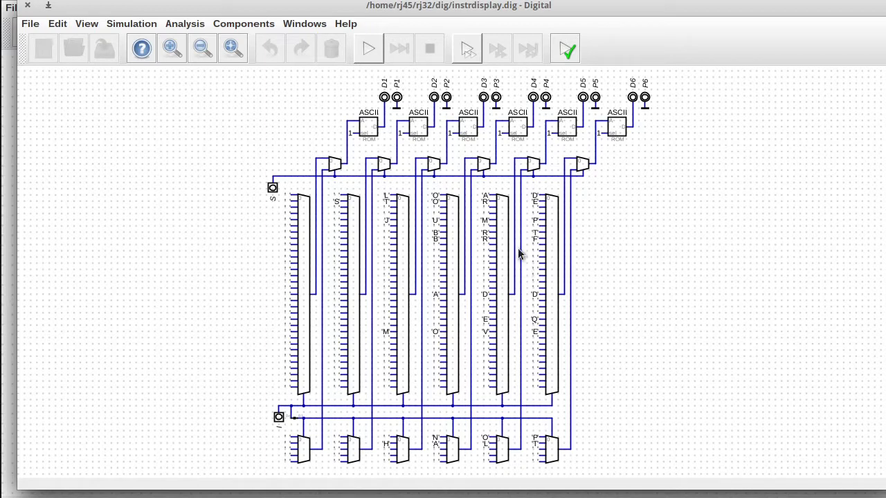
mouse_move(407, 256)
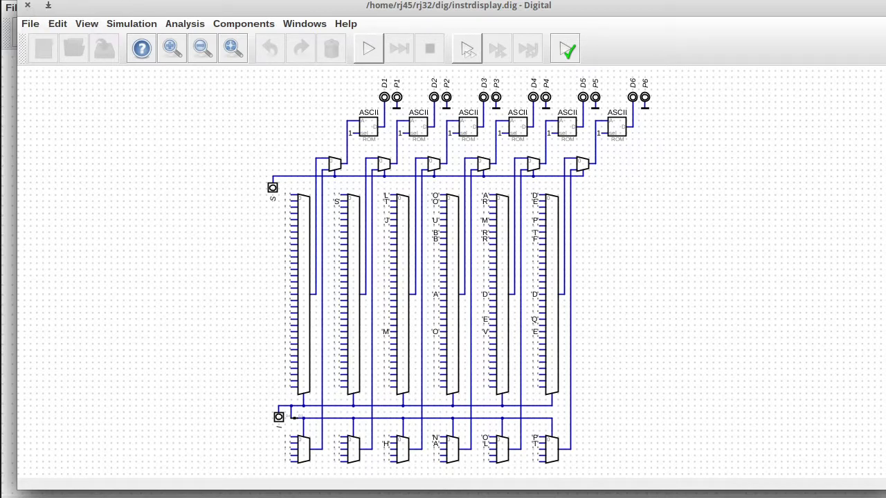
mouse_move(218, 117)
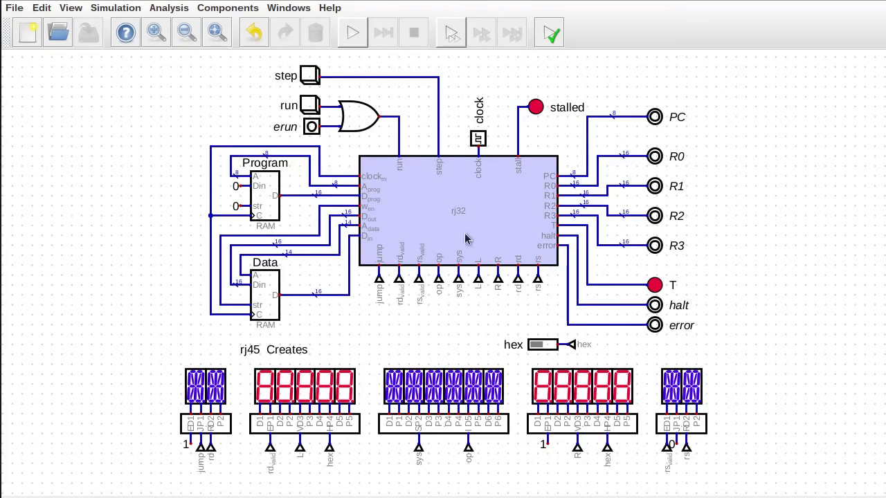
mouse_move(578, 193)
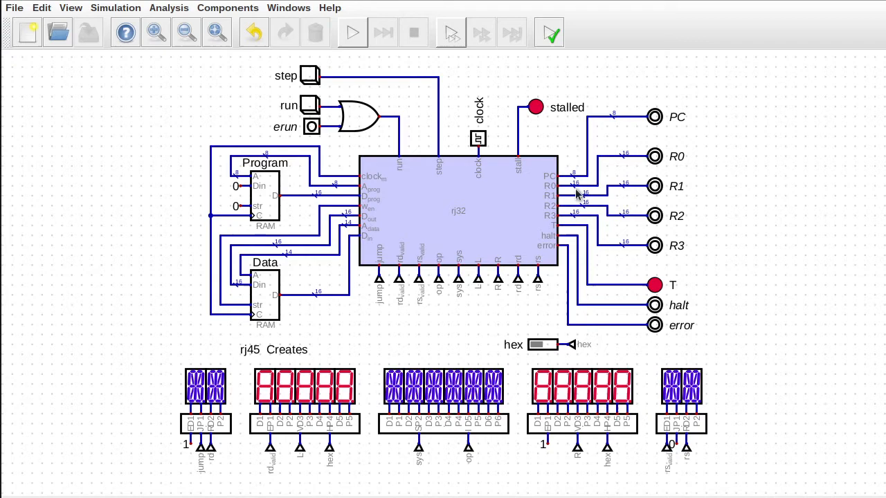
mouse_move(577, 195)
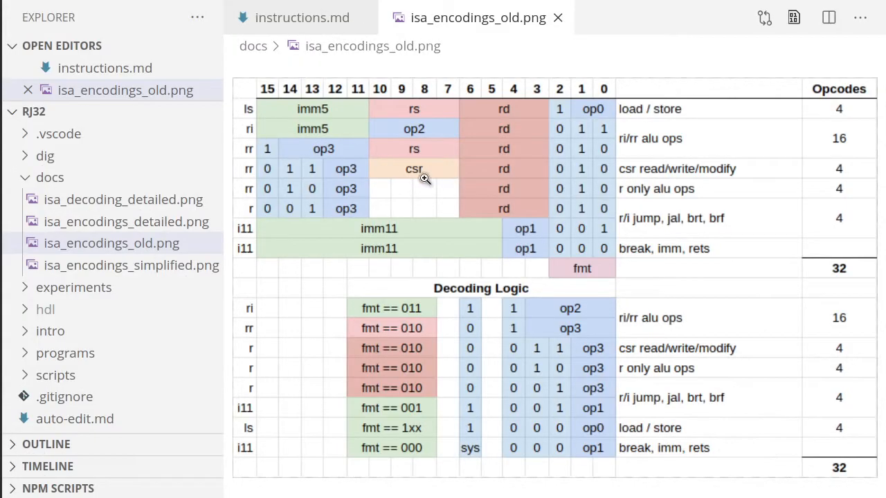
mouse_move(368, 117)
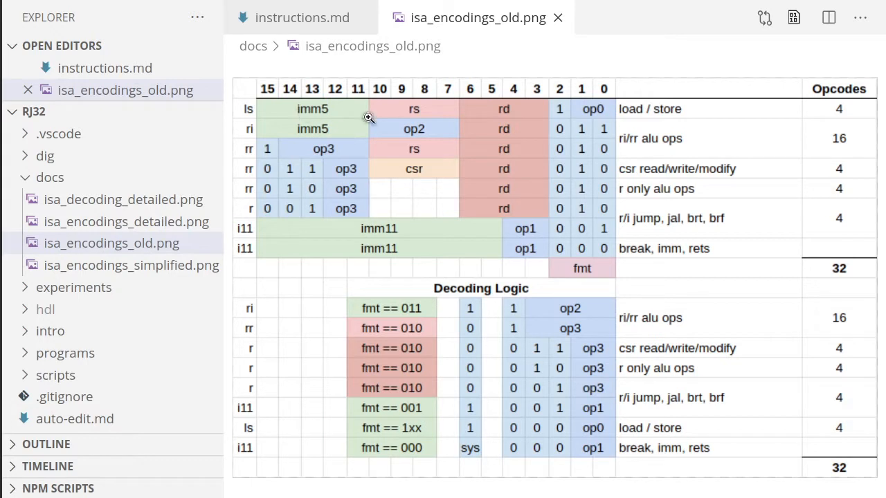
mouse_move(599, 105)
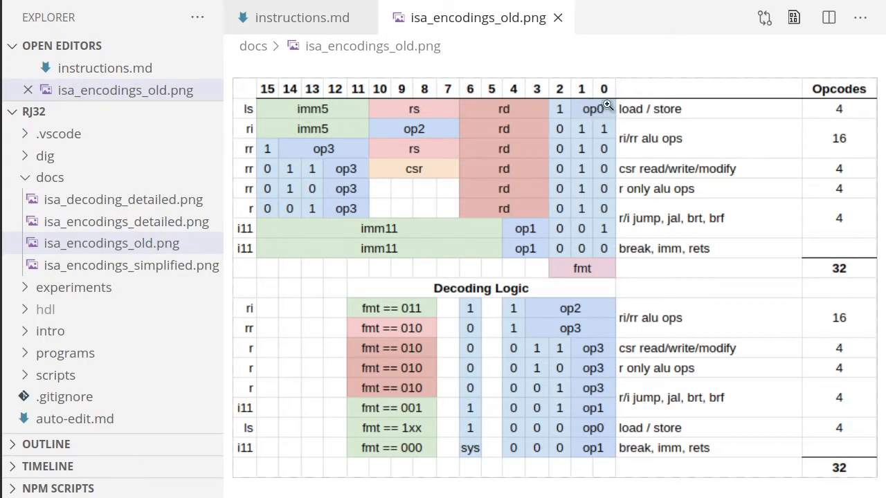
mouse_move(485, 96)
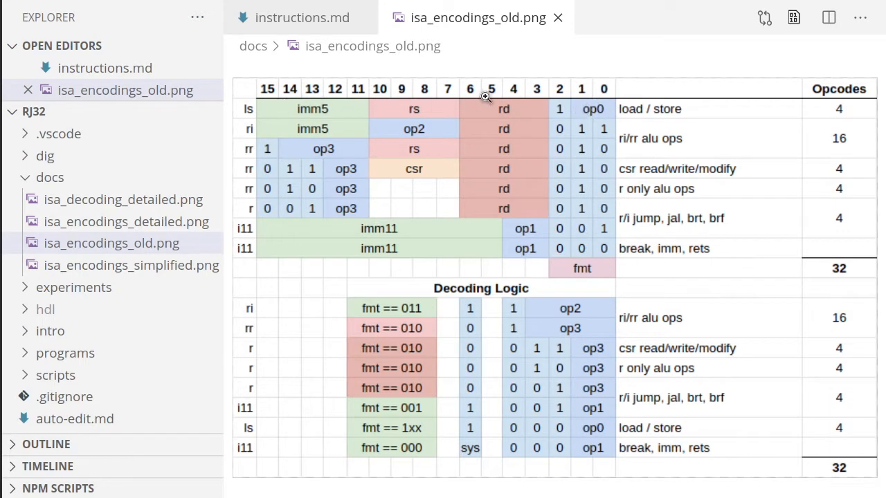
mouse_move(302, 105)
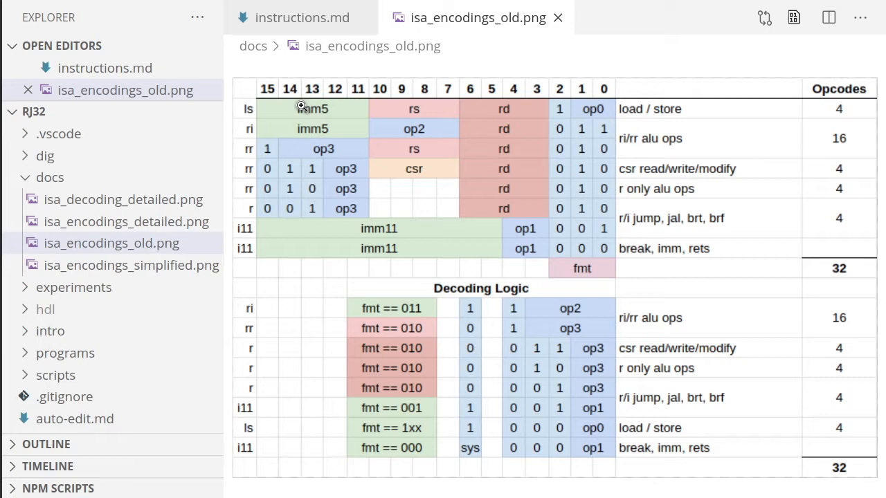
mouse_move(407, 108)
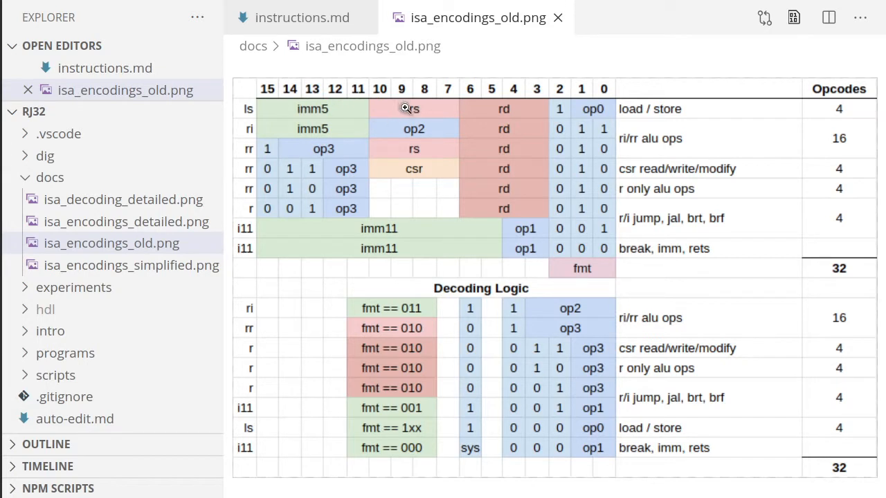
mouse_move(431, 103)
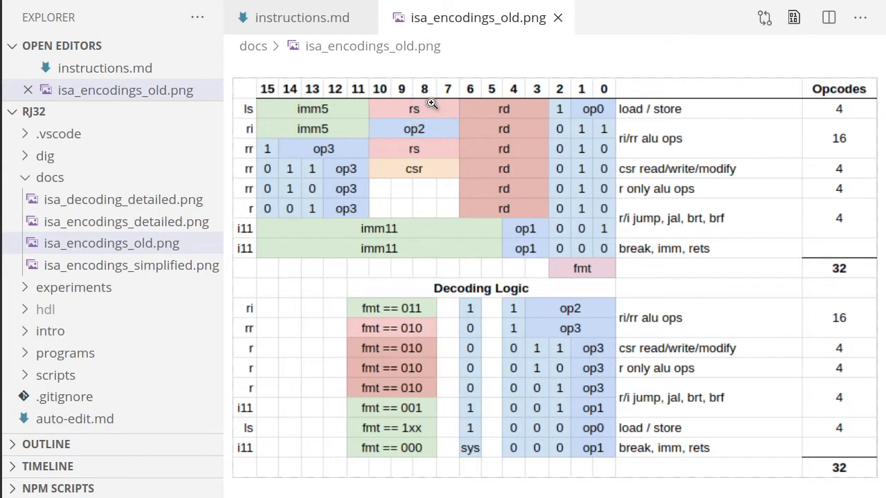
mouse_move(402, 104)
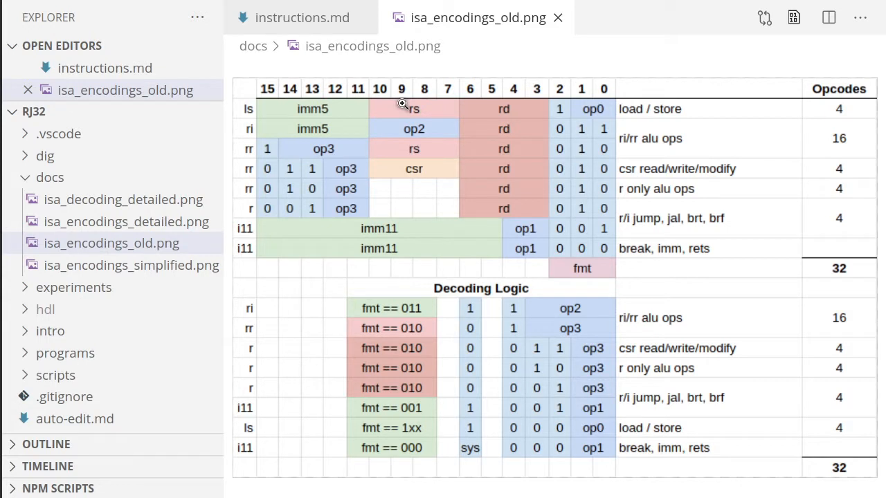
mouse_move(354, 113)
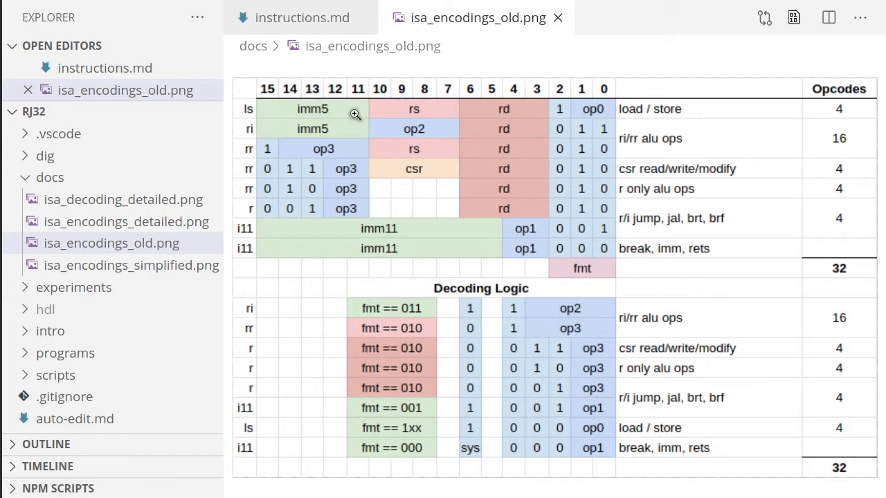
mouse_move(346, 97)
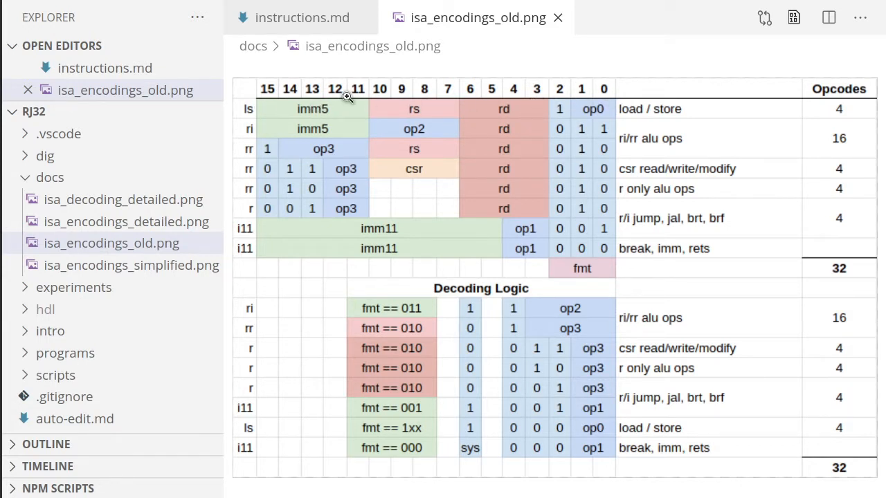
mouse_move(415, 108)
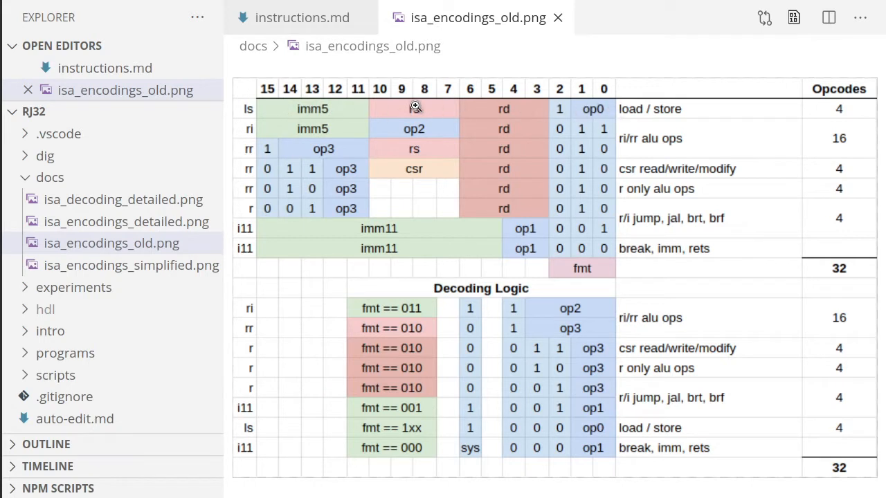
mouse_move(343, 102)
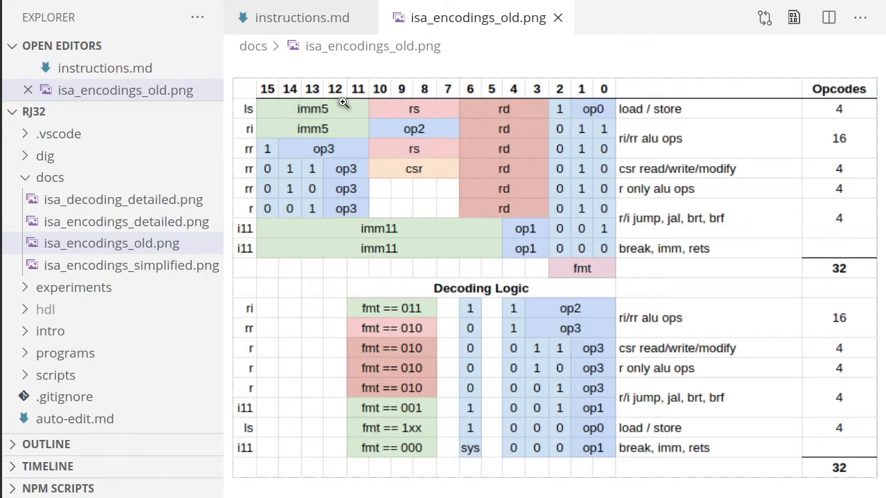
mouse_move(505, 112)
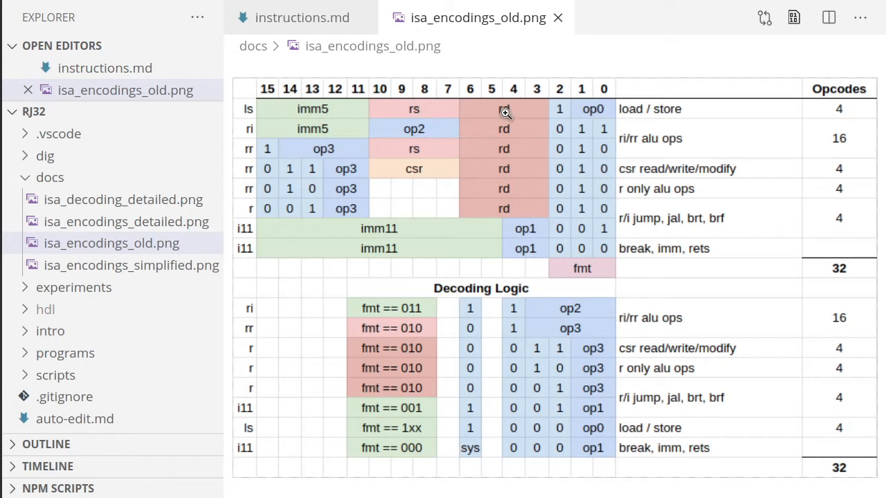
mouse_move(459, 113)
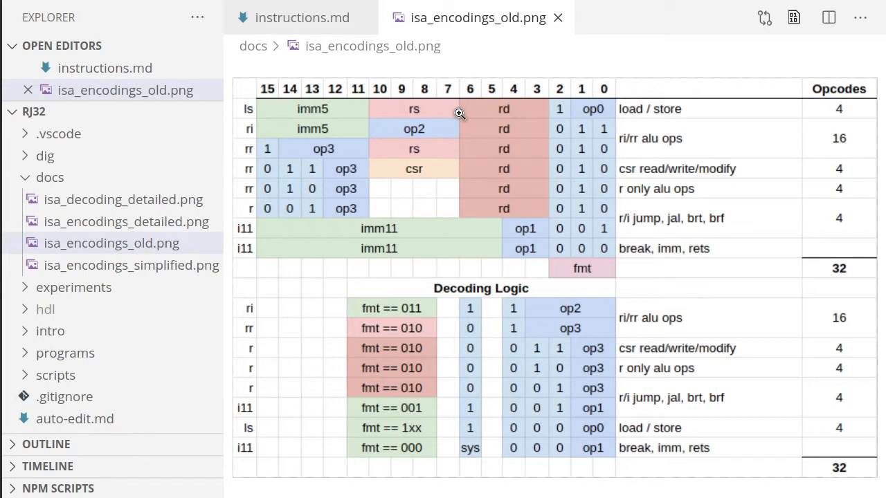
mouse_move(368, 104)
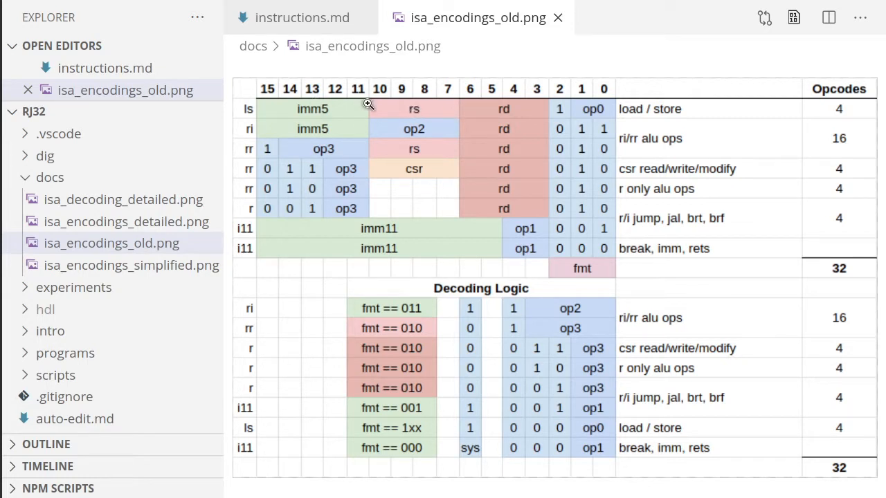
mouse_move(400, 105)
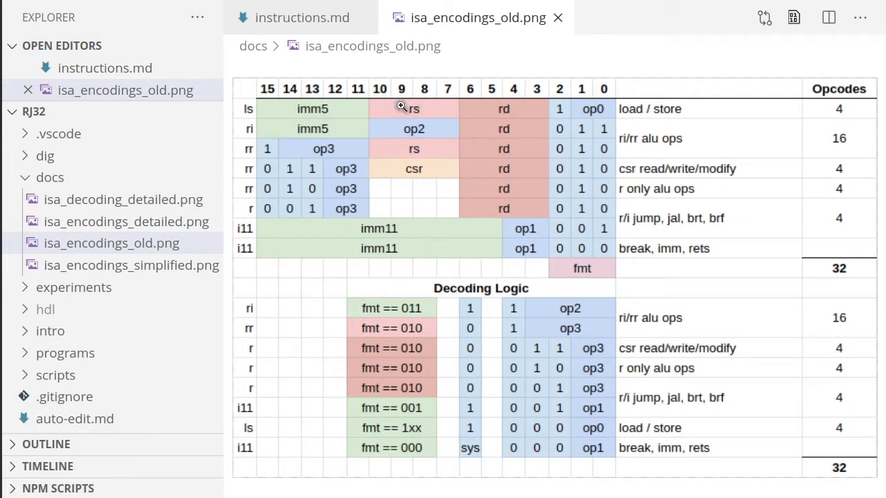
mouse_move(444, 114)
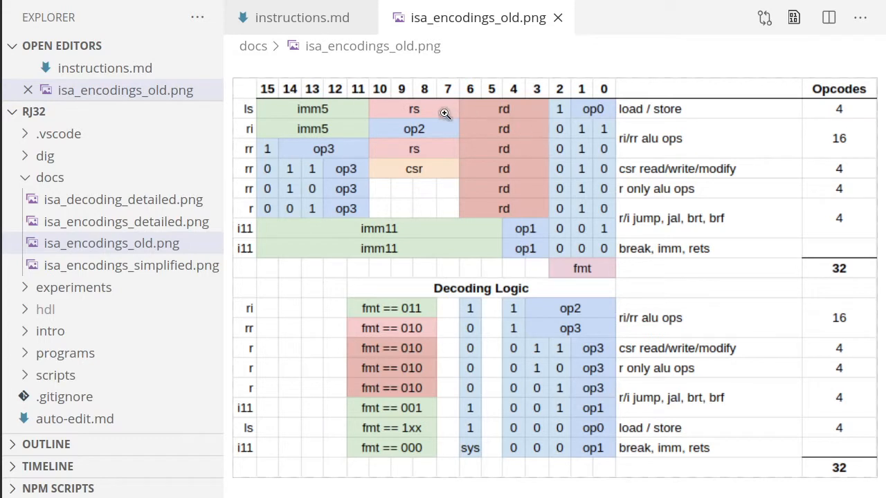
mouse_move(434, 123)
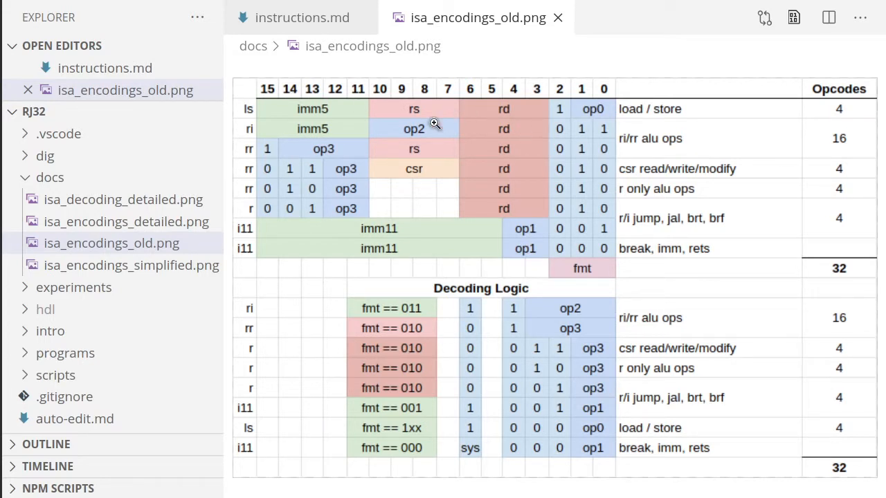
mouse_move(689, 227)
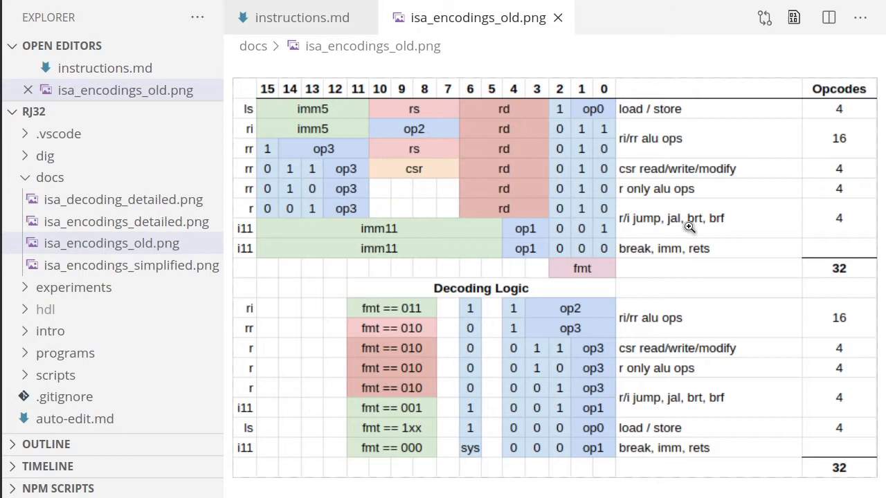
mouse_move(389, 256)
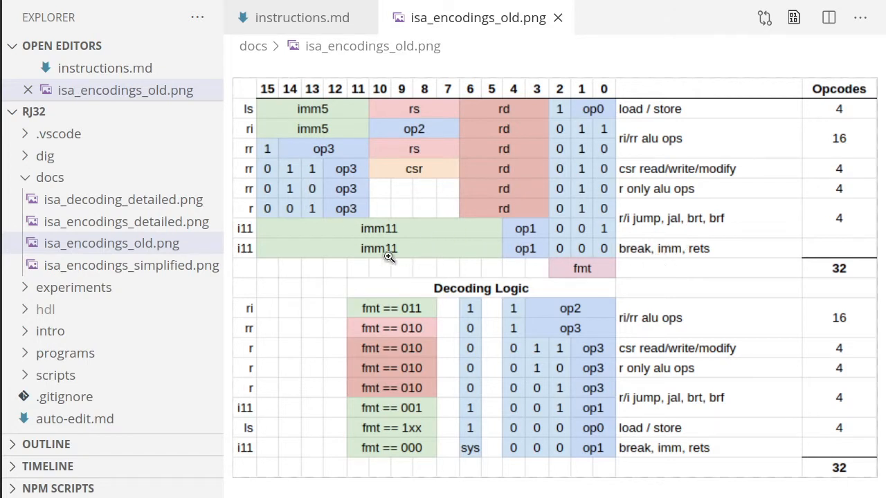
mouse_move(393, 248)
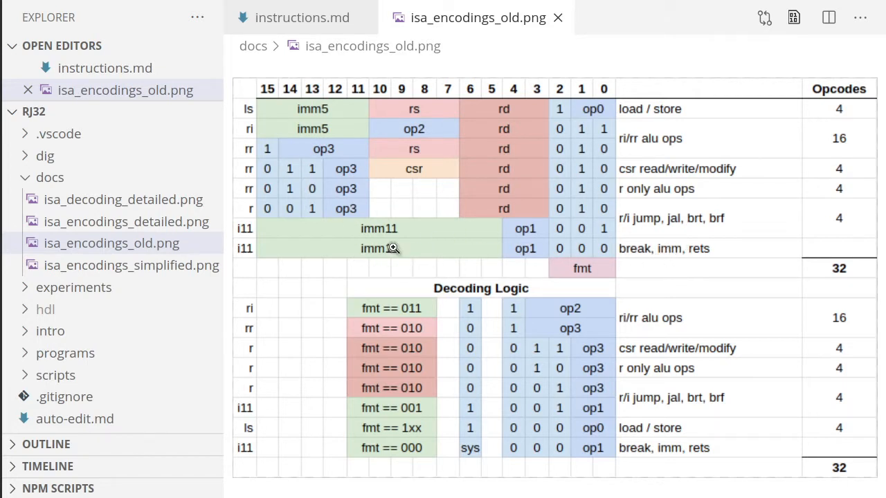
mouse_move(409, 188)
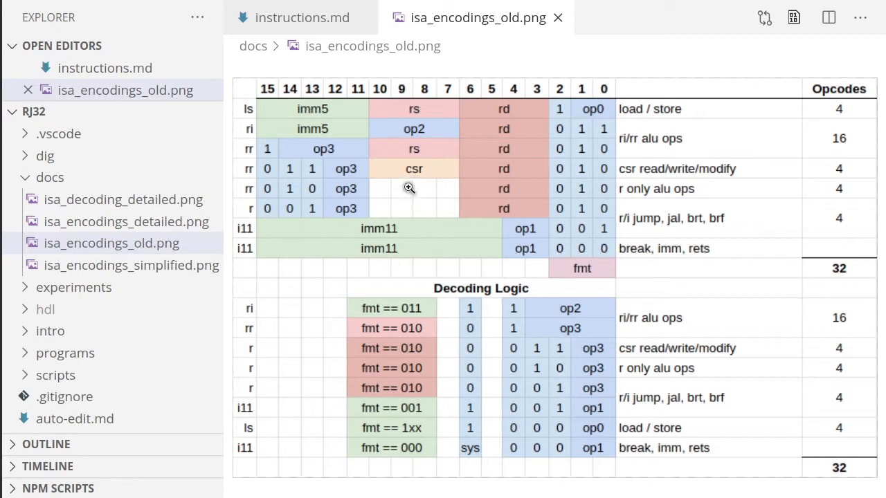
mouse_move(406, 206)
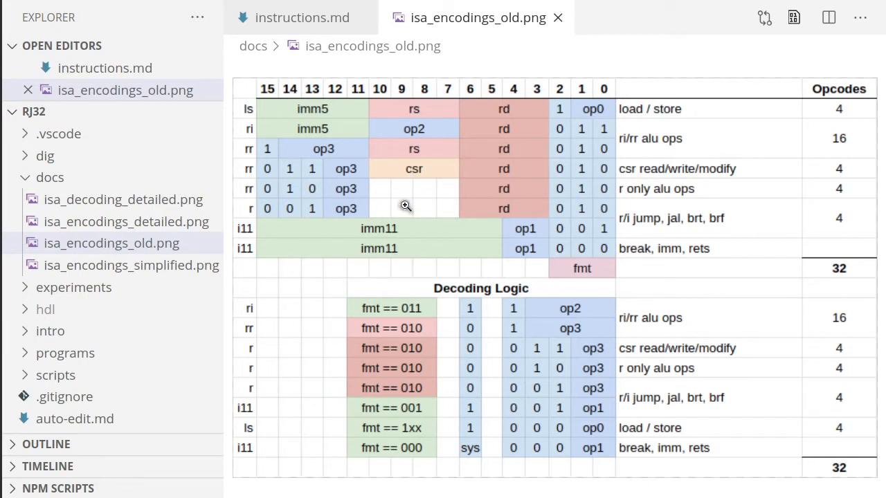
mouse_move(448, 260)
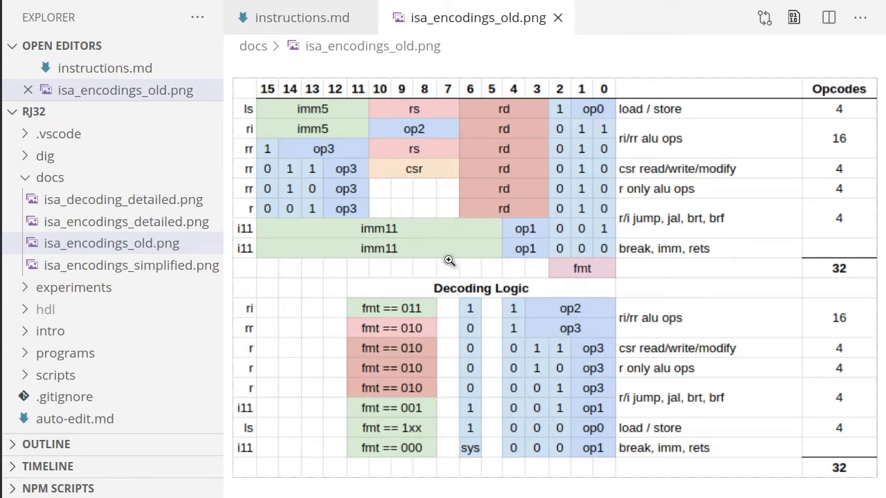
mouse_move(358, 250)
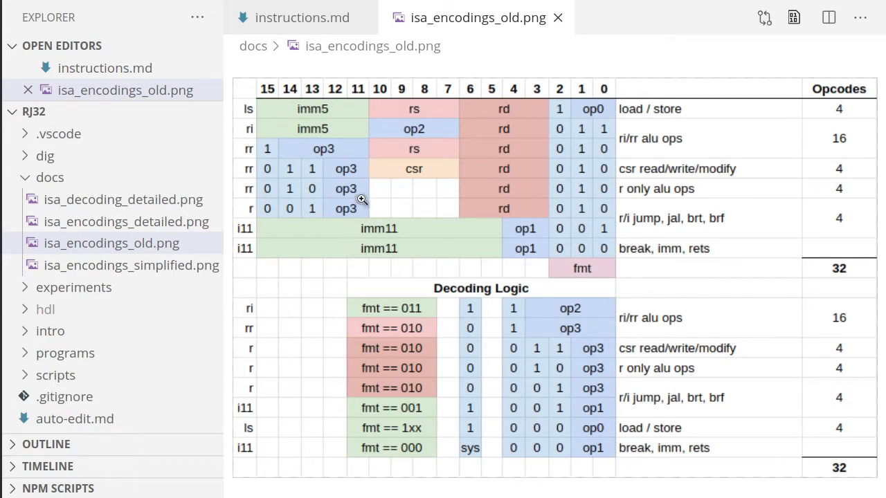
mouse_move(389, 137)
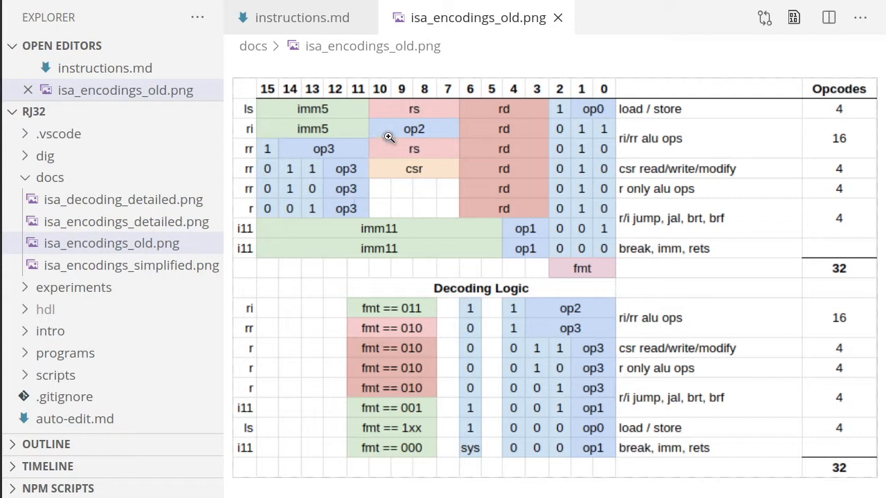
mouse_move(376, 161)
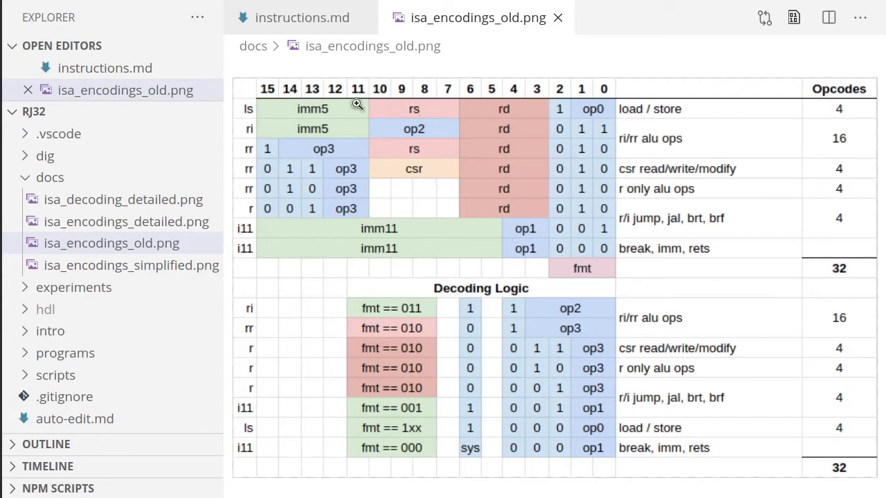
mouse_move(362, 113)
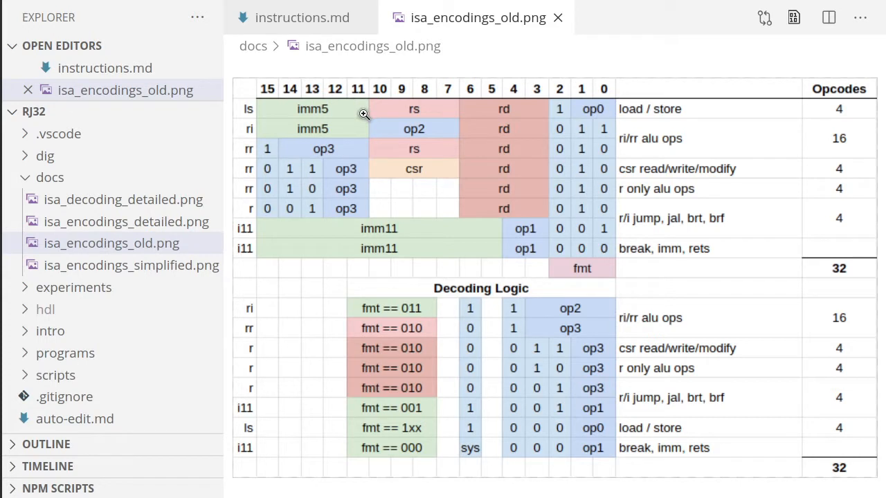
mouse_move(491, 122)
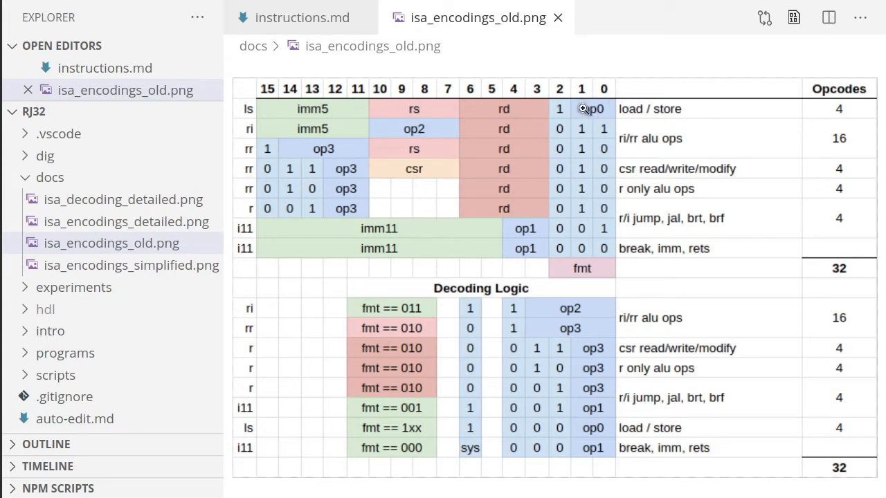
mouse_move(581, 151)
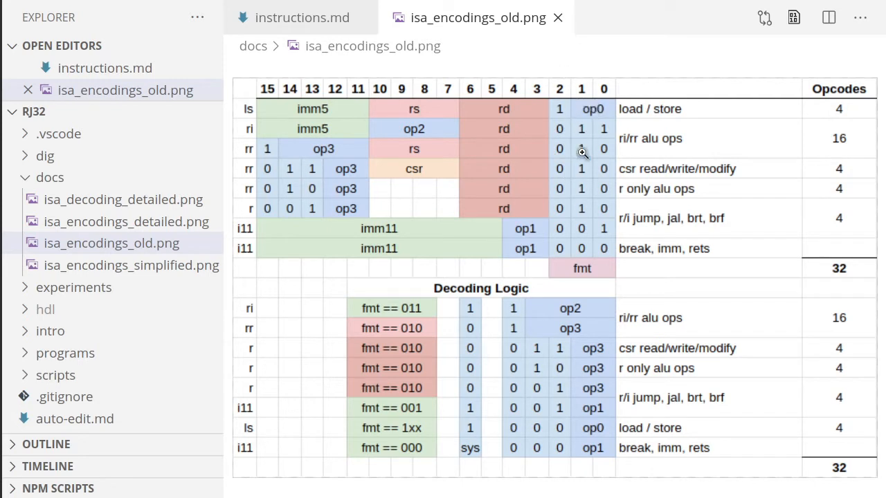
mouse_move(578, 132)
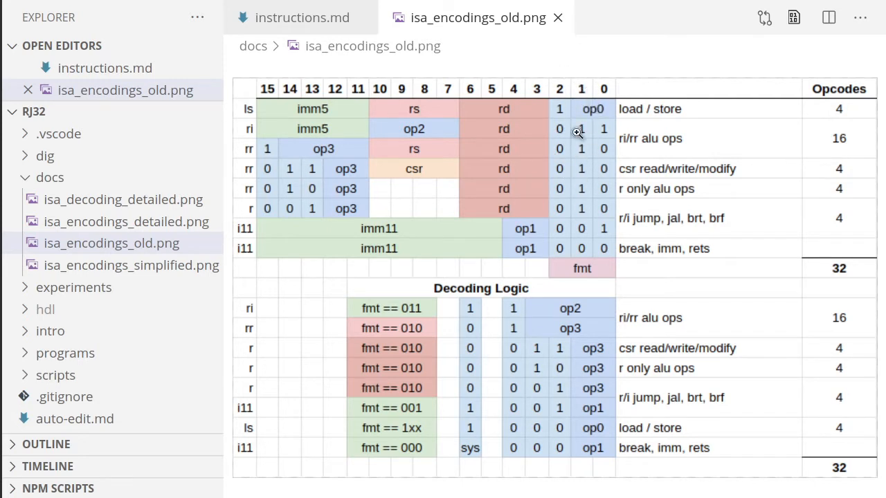
mouse_move(581, 159)
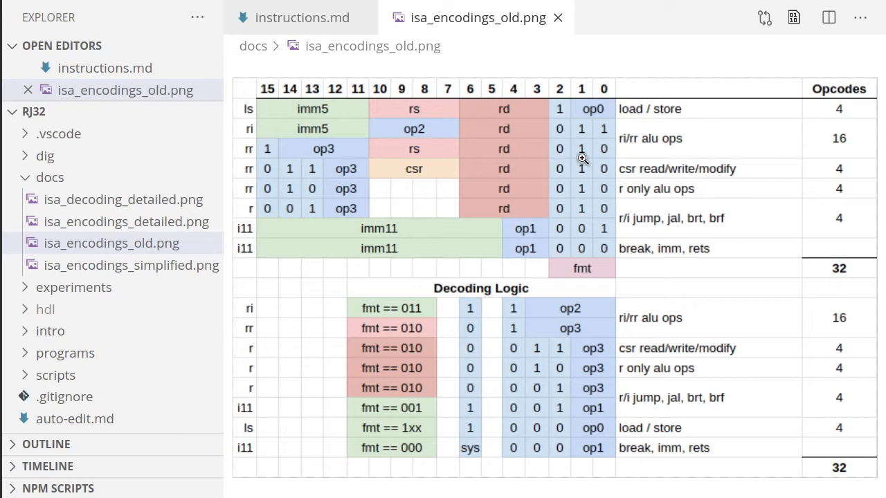
mouse_move(586, 181)
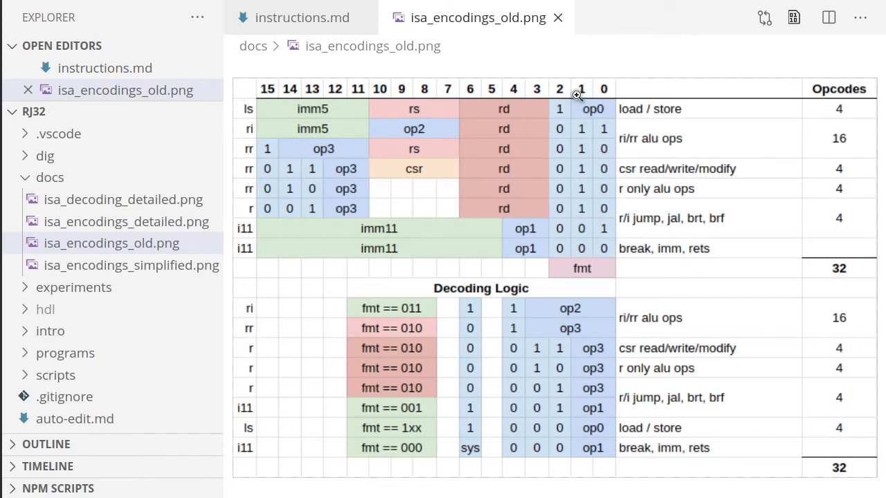
mouse_move(597, 108)
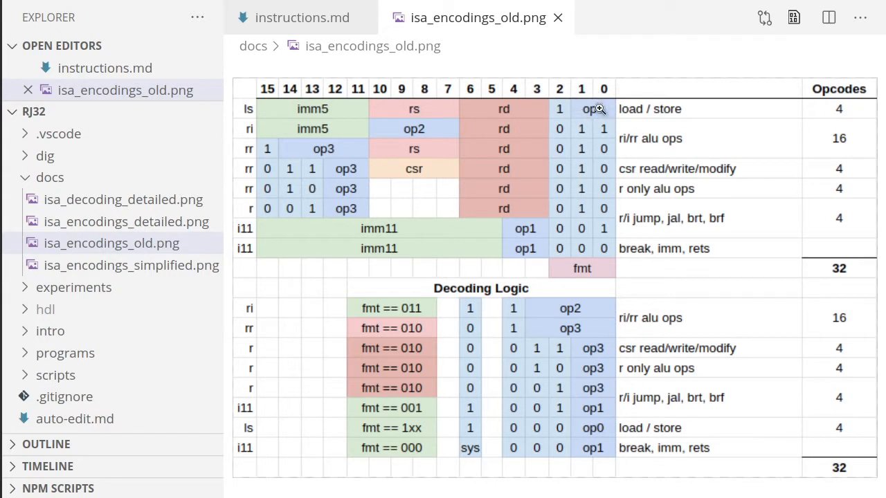
mouse_move(415, 258)
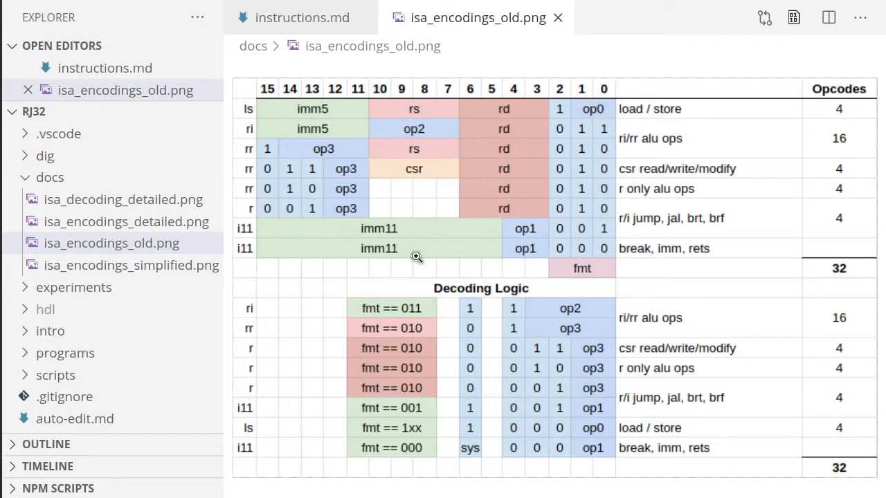
mouse_move(607, 243)
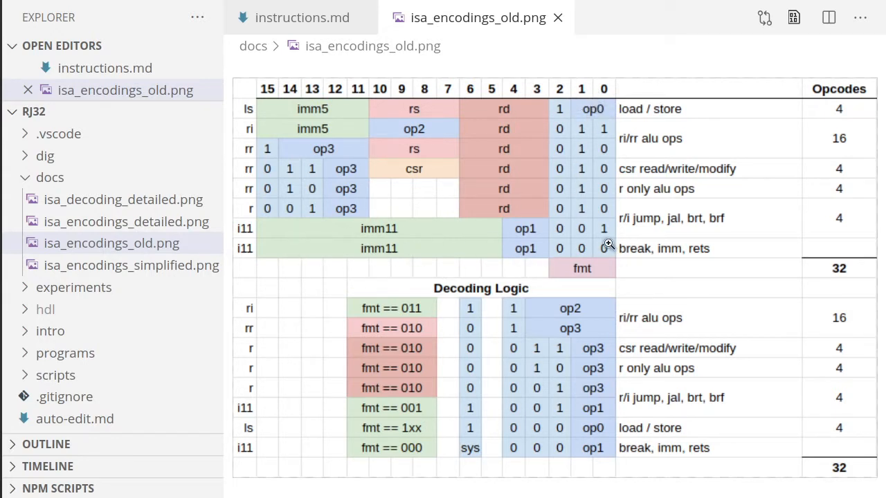
mouse_move(366, 257)
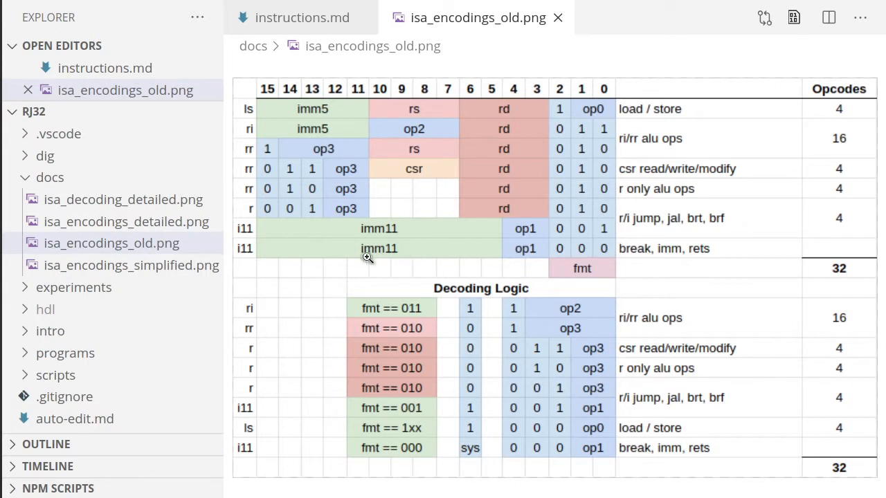
mouse_move(443, 246)
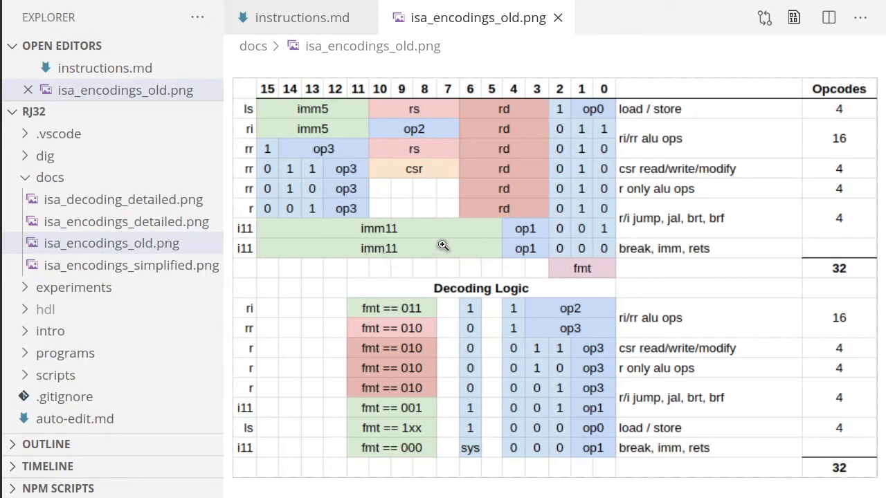
mouse_move(526, 260)
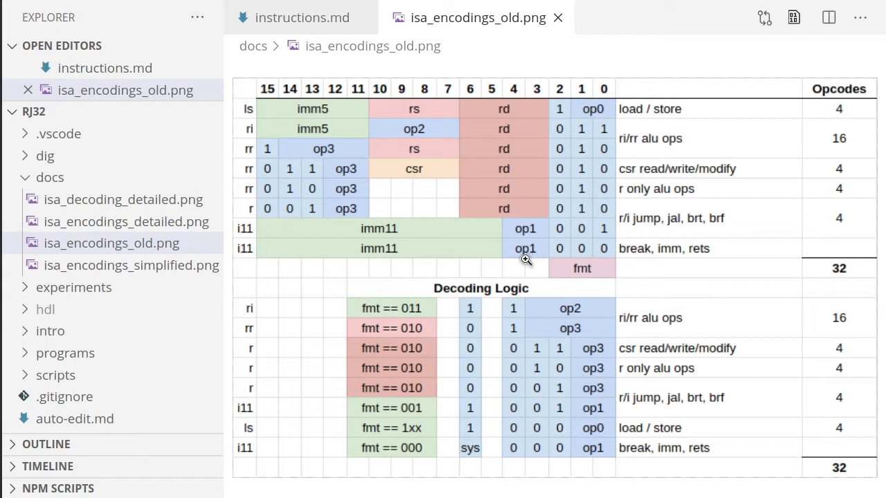
mouse_move(628, 257)
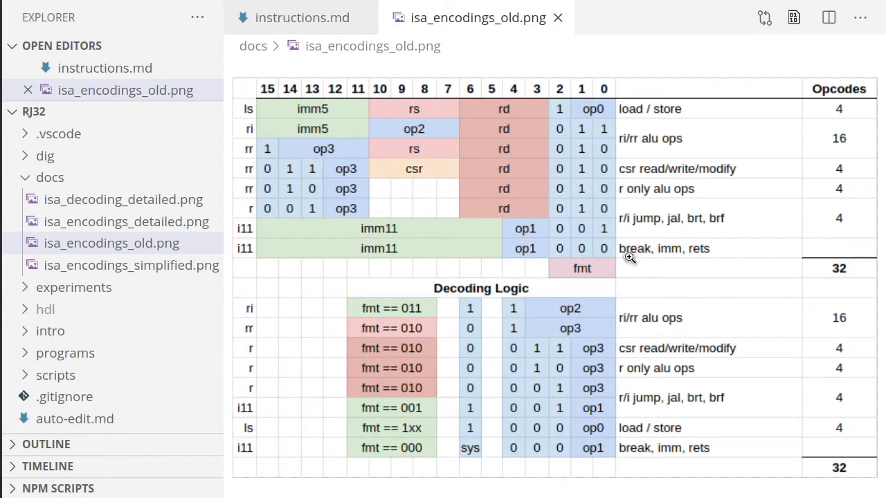
mouse_move(662, 249)
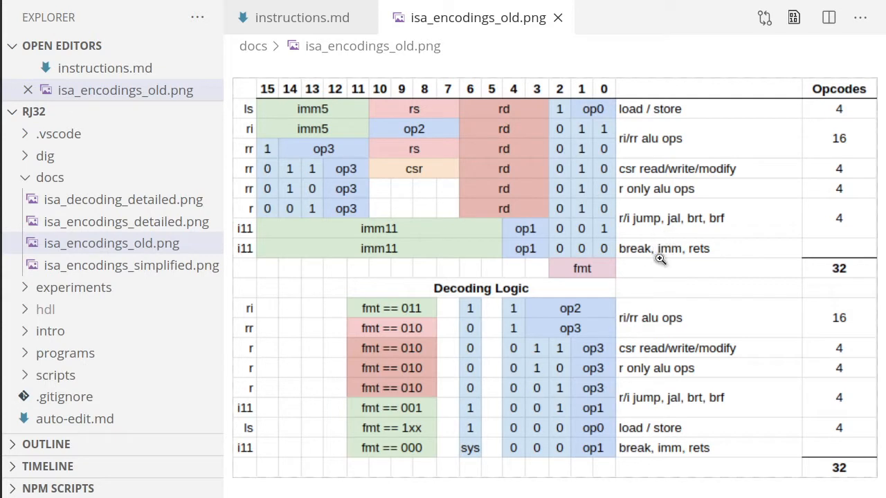
mouse_move(315, 202)
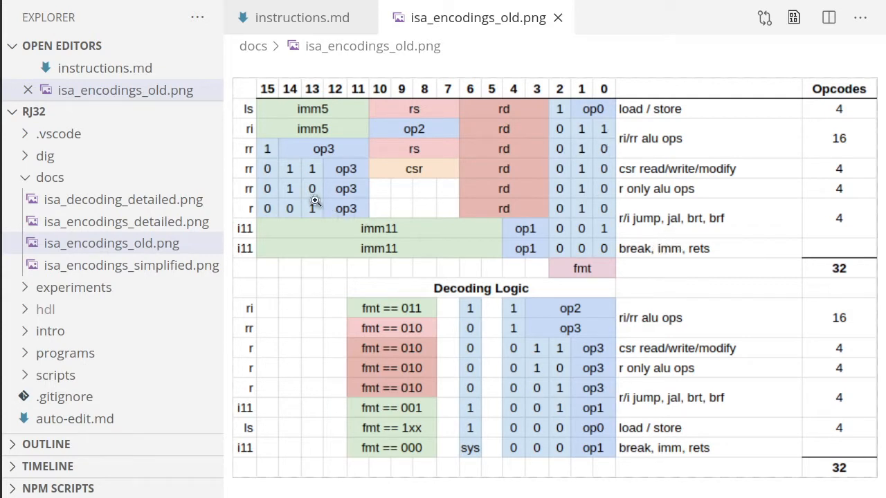
mouse_move(578, 149)
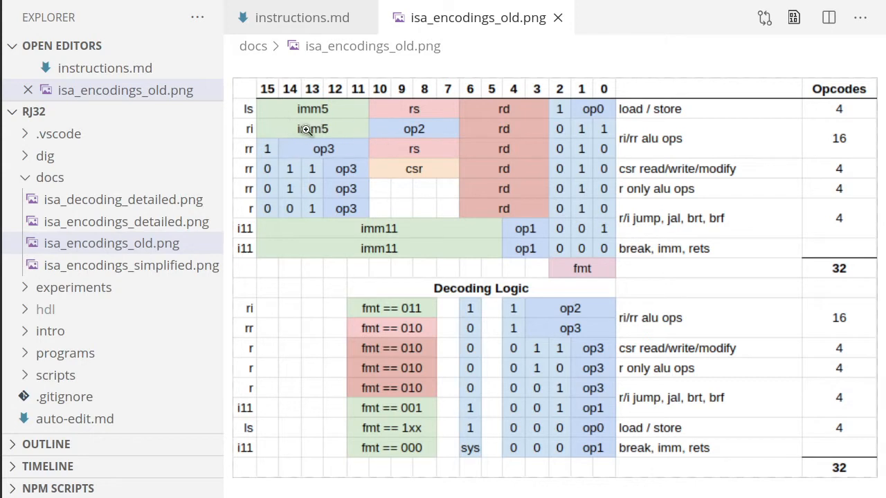
mouse_move(376, 138)
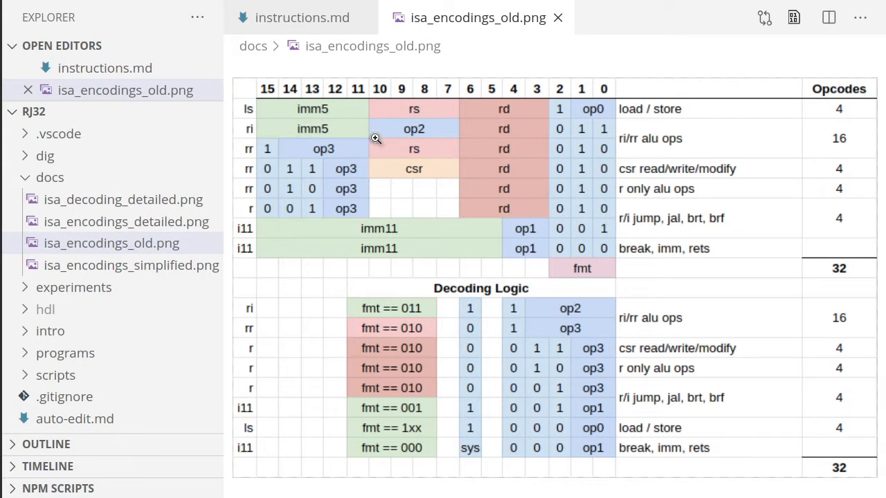
mouse_move(340, 124)
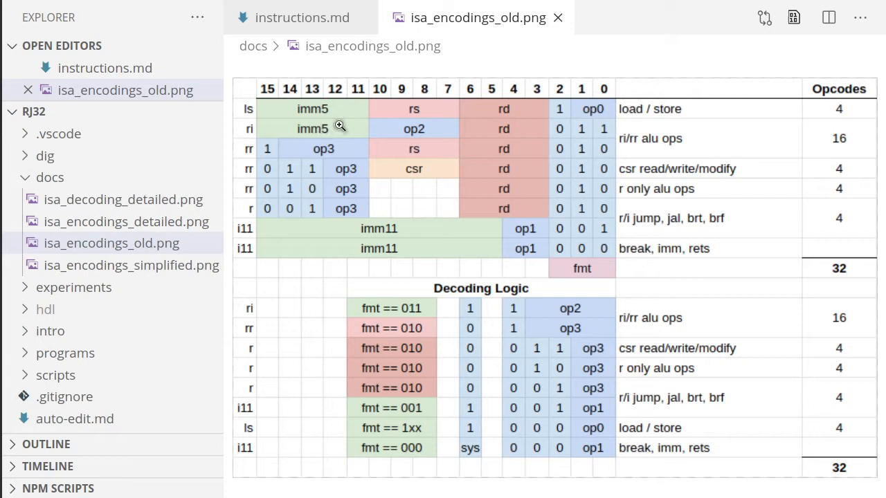
mouse_move(603, 145)
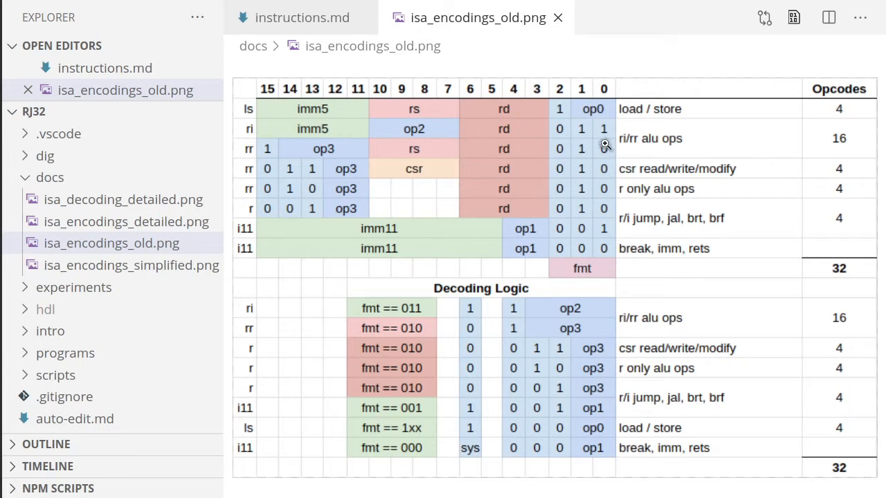
mouse_move(638, 149)
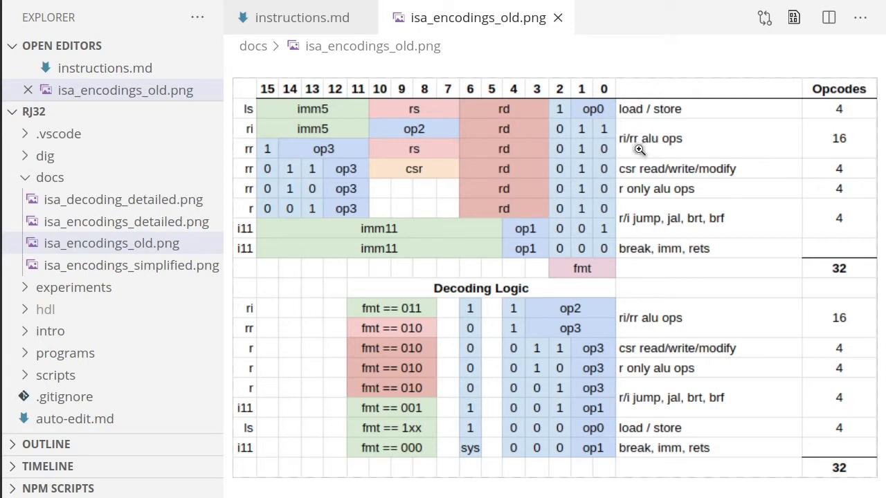
mouse_move(407, 137)
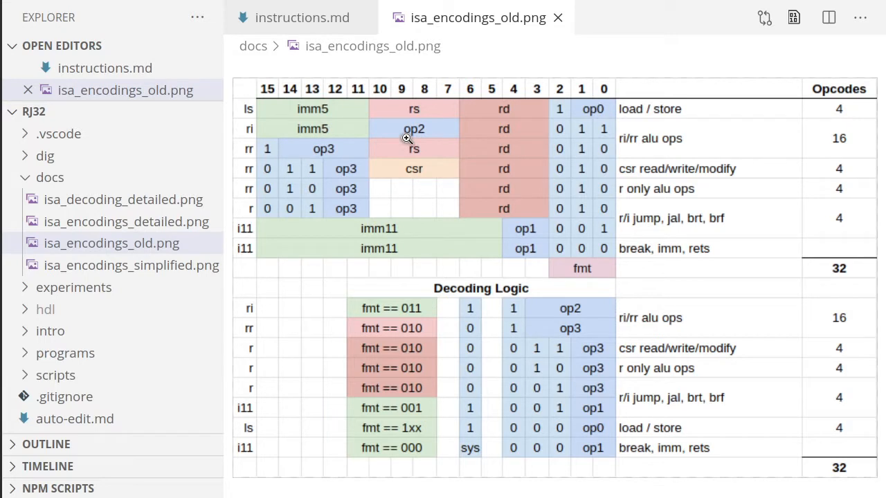
mouse_move(689, 202)
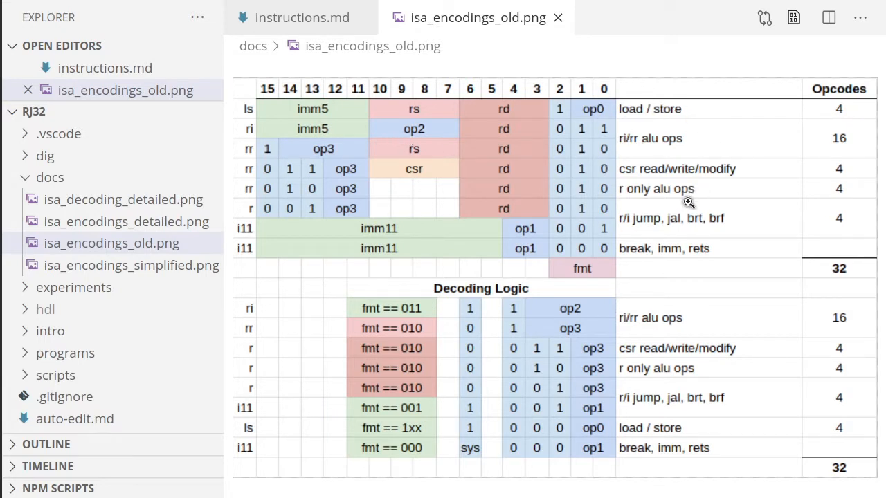
mouse_move(609, 161)
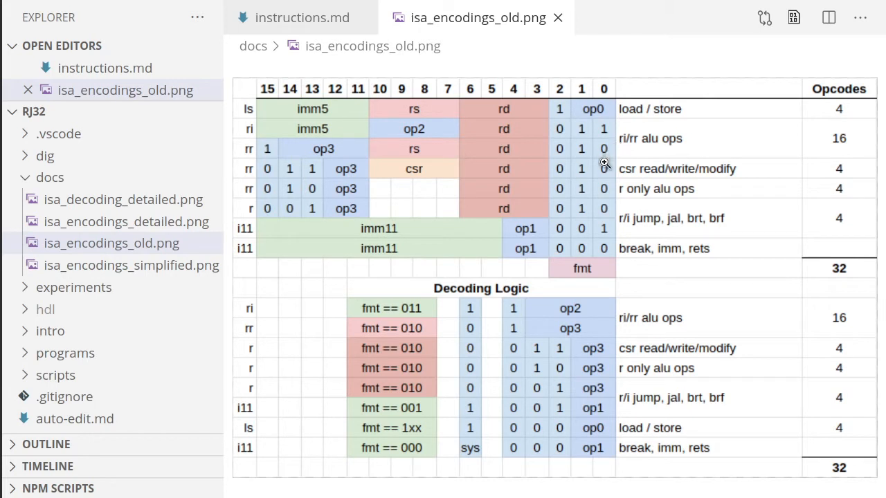
mouse_move(567, 172)
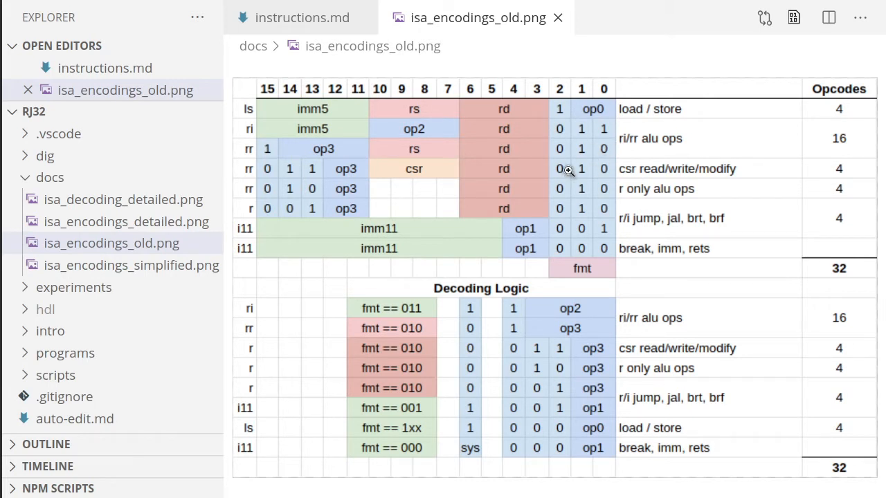
mouse_move(647, 182)
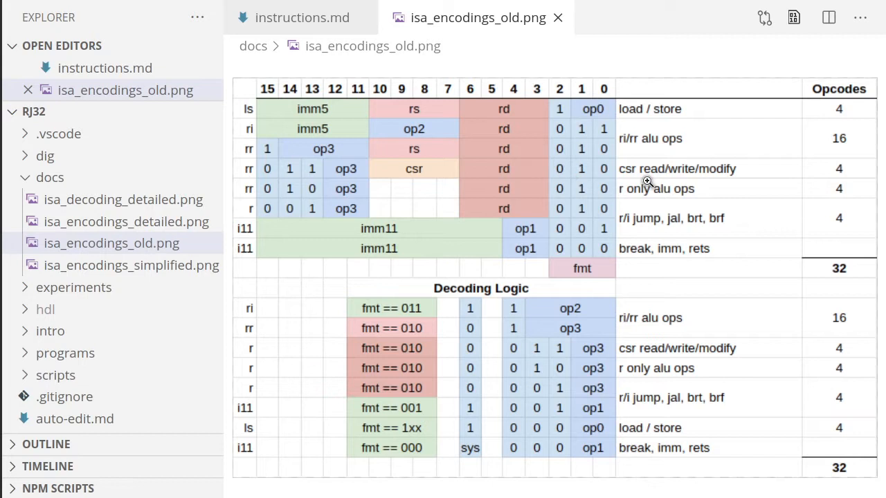
mouse_move(578, 191)
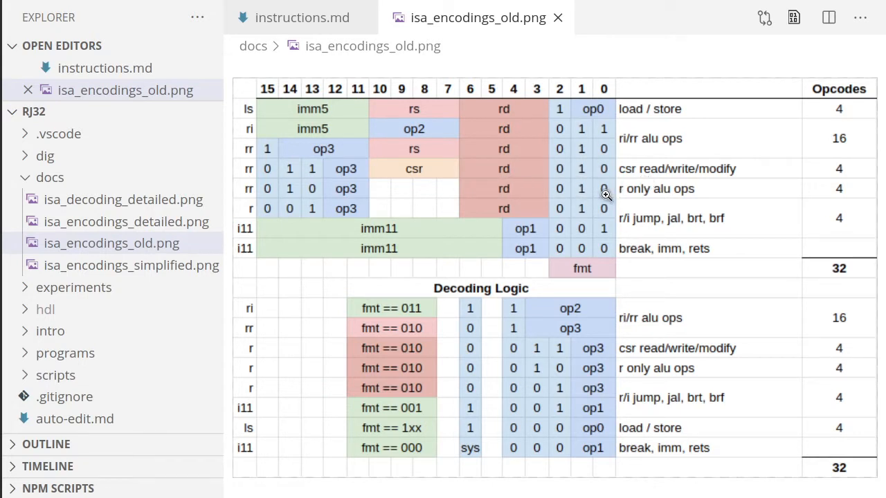
mouse_move(603, 202)
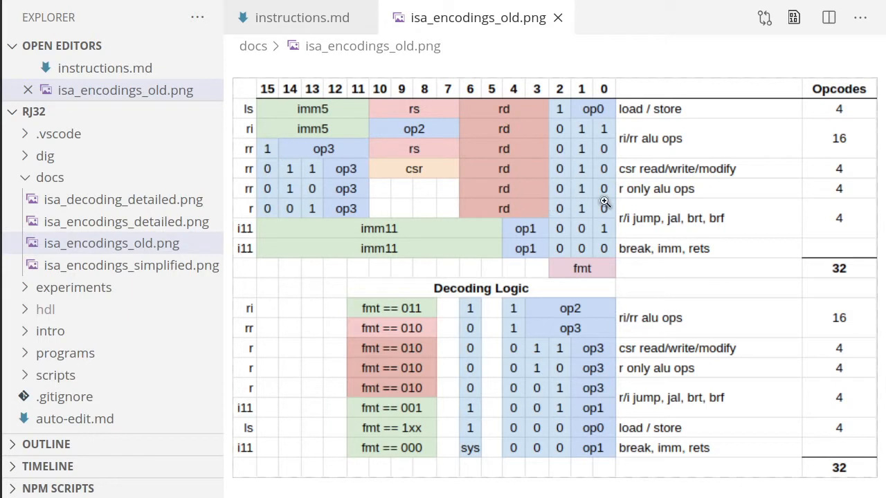
mouse_move(614, 180)
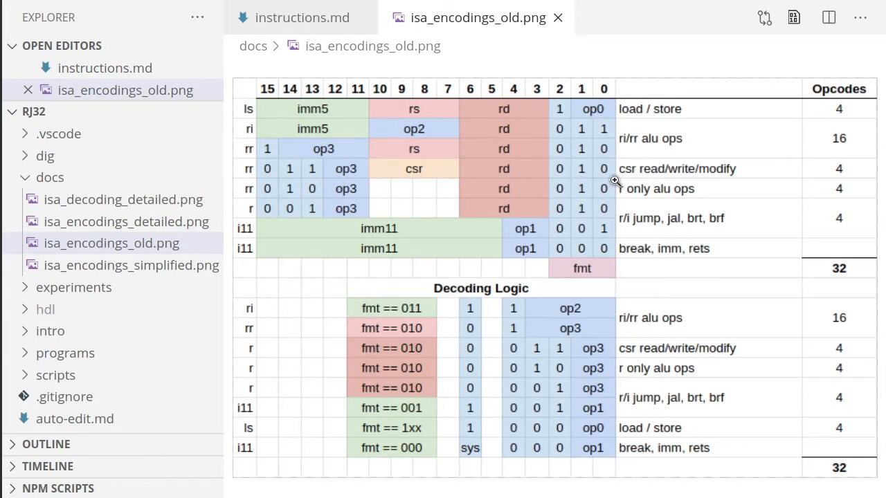
mouse_move(603, 167)
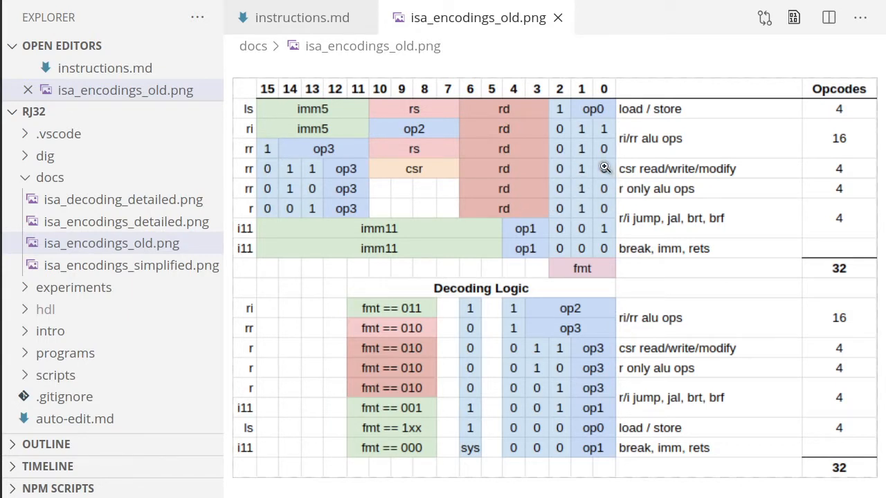
mouse_move(644, 133)
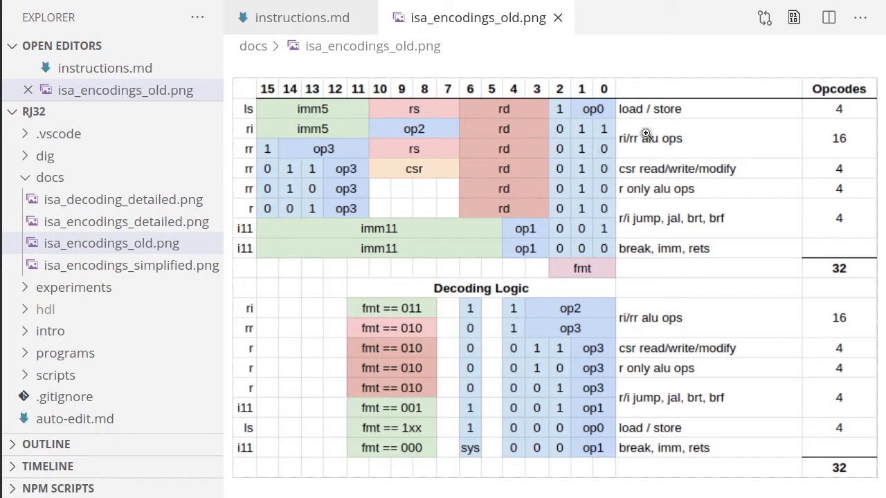
mouse_move(570, 240)
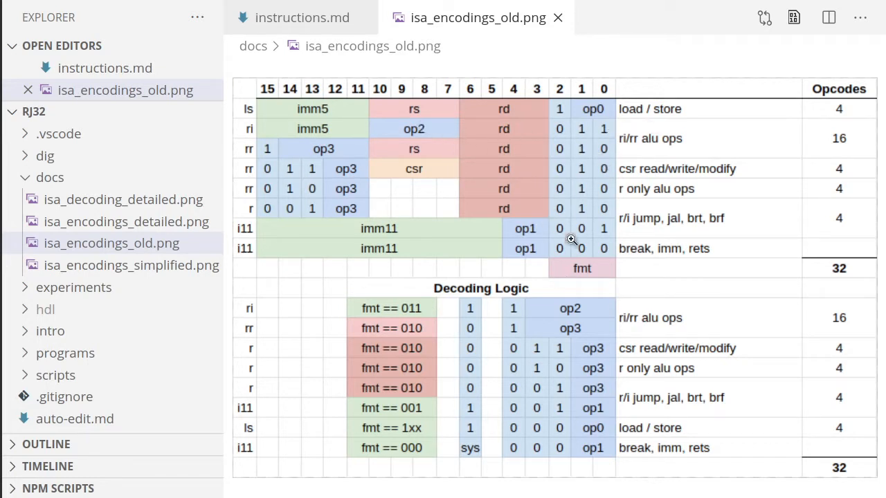
mouse_move(600, 155)
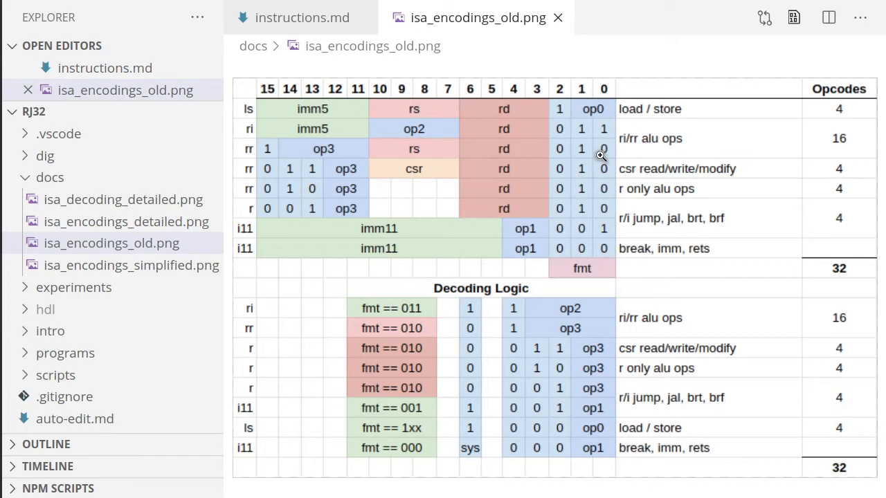
mouse_move(528, 164)
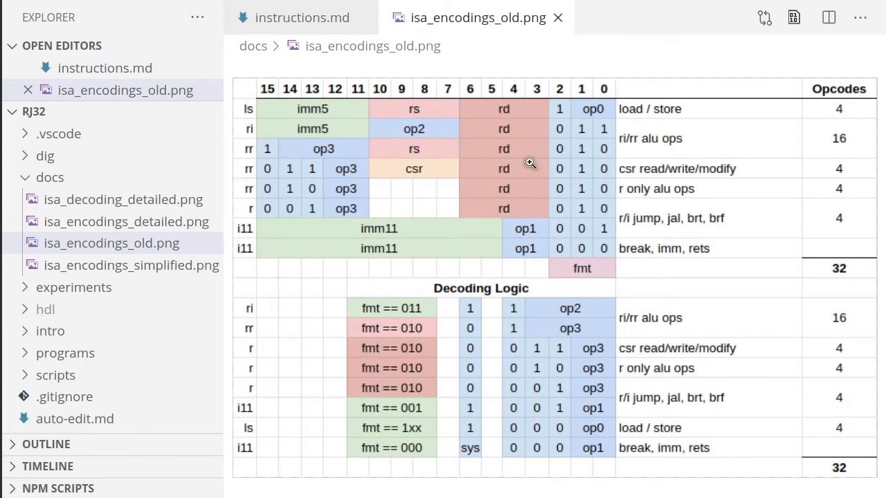
mouse_move(617, 169)
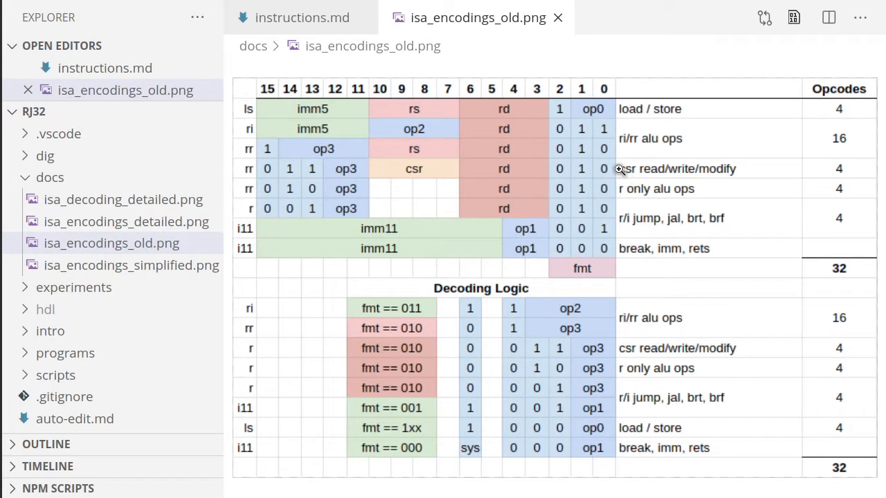
mouse_move(515, 208)
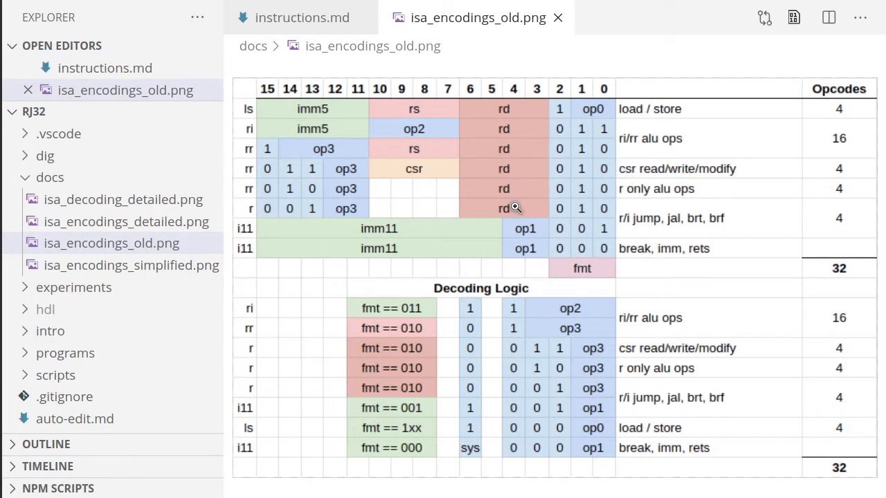
mouse_move(545, 129)
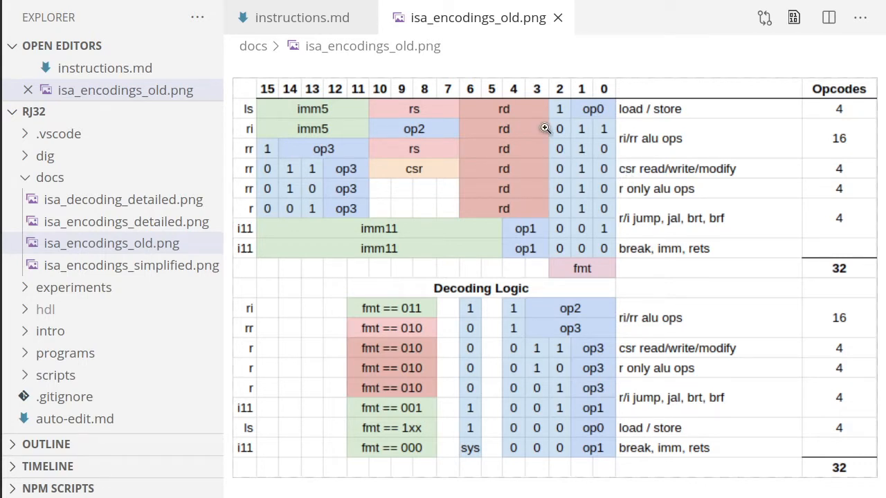
mouse_move(134, 238)
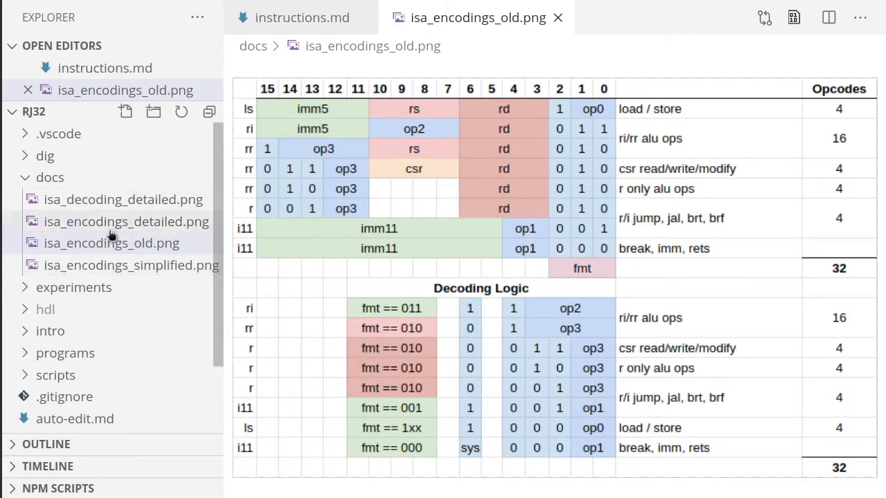
Step: Show isa_encodings_detailed.png from the RJ32 docs folder in the editor
click(126, 221)
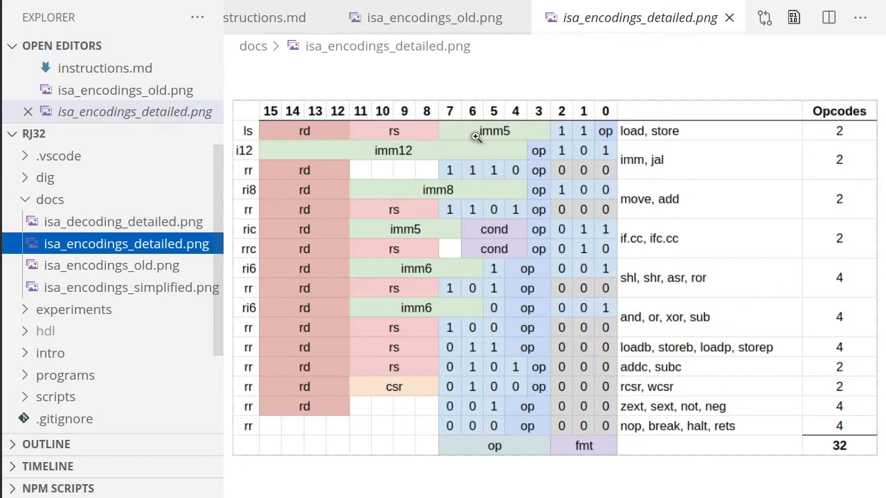
Step: Compare isa_encodings_simplified.png against isa_encodings_old.png, ending on the simplified seven-format table
click(130, 286)
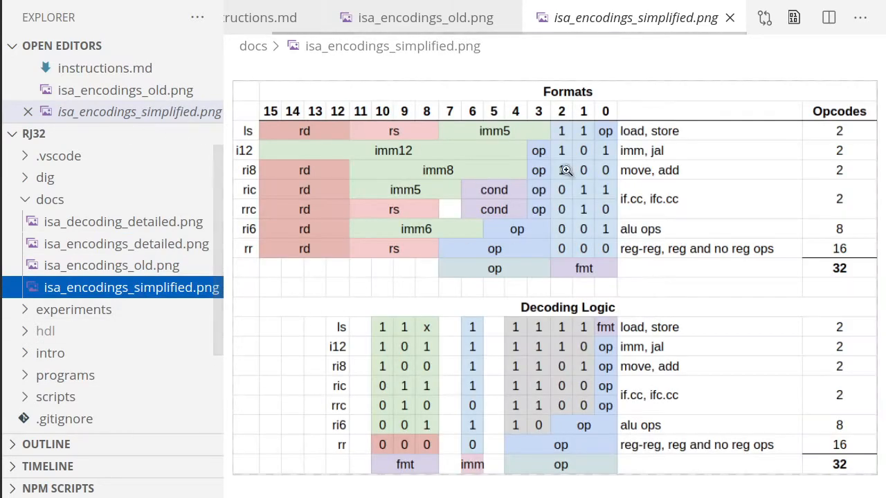
mouse_move(512, 168)
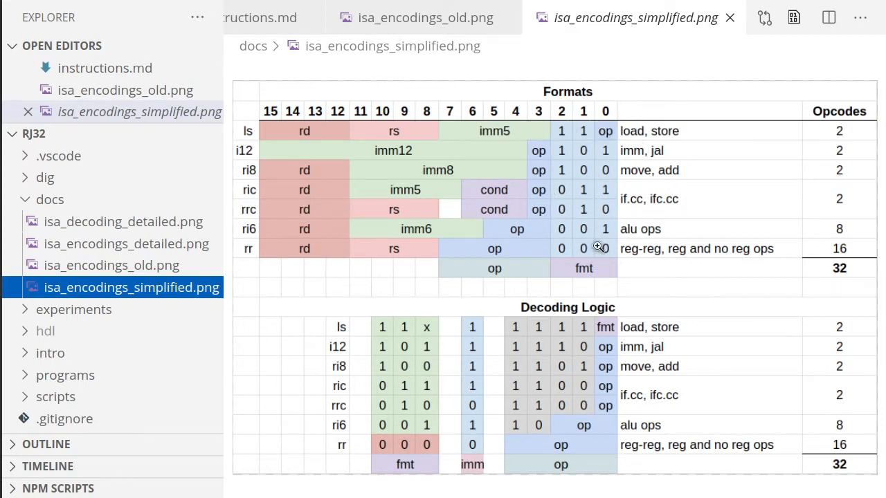
mouse_move(584, 256)
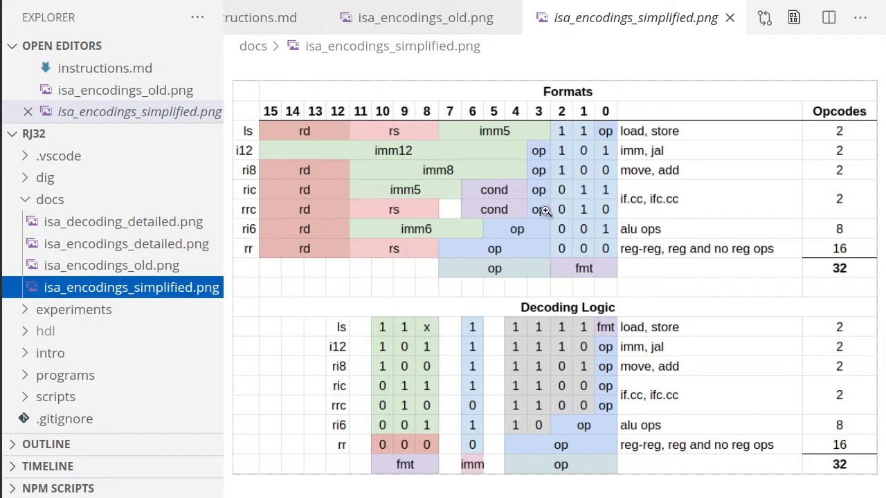
mouse_move(562, 130)
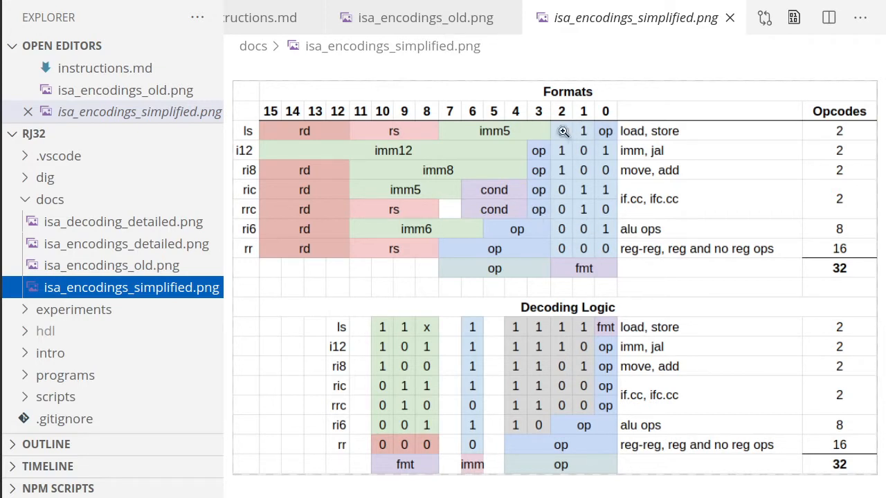
mouse_move(588, 125)
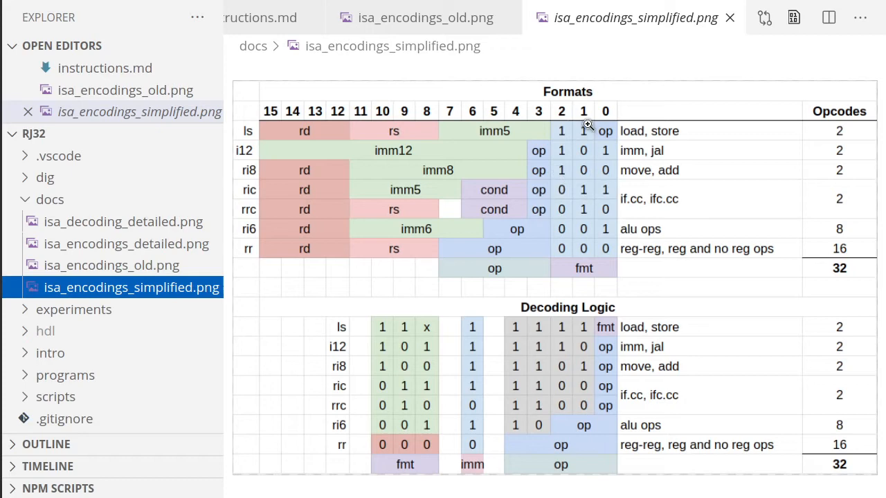
click(110, 265)
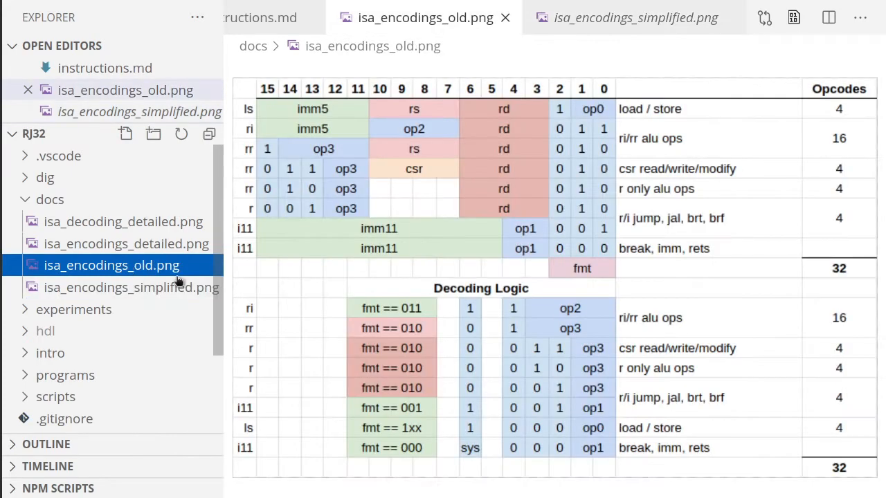
mouse_move(416, 194)
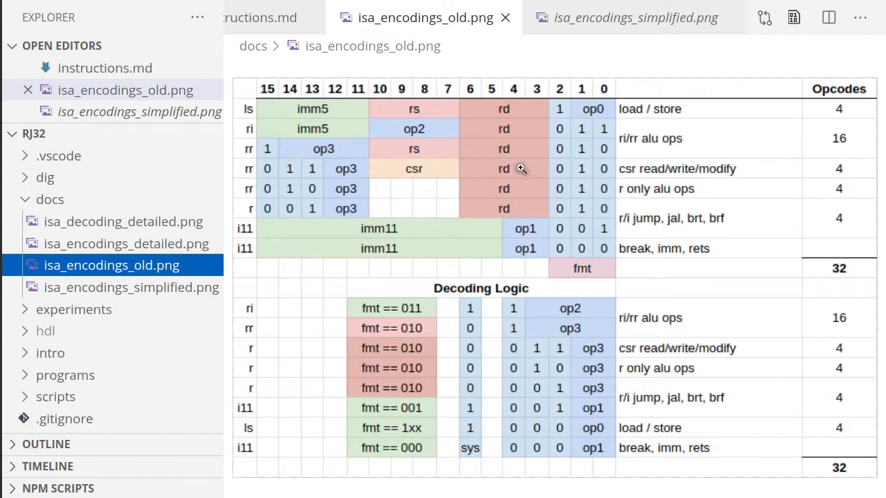
mouse_move(460, 202)
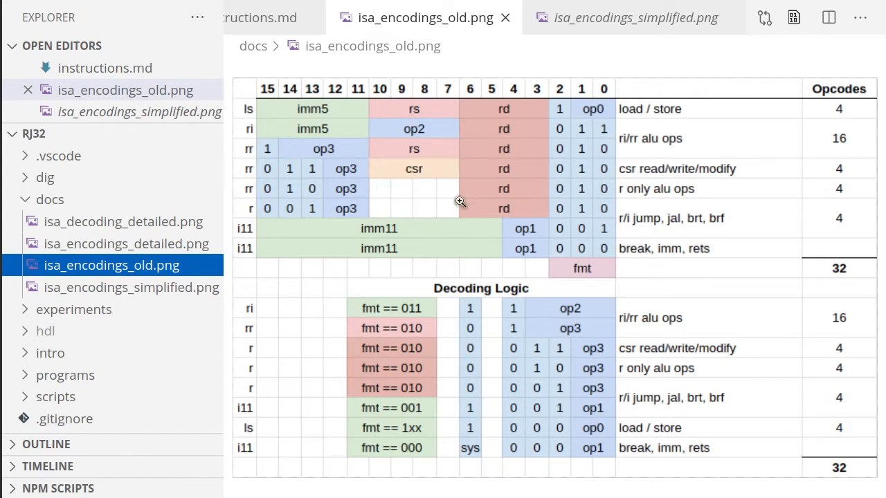
click(633, 17)
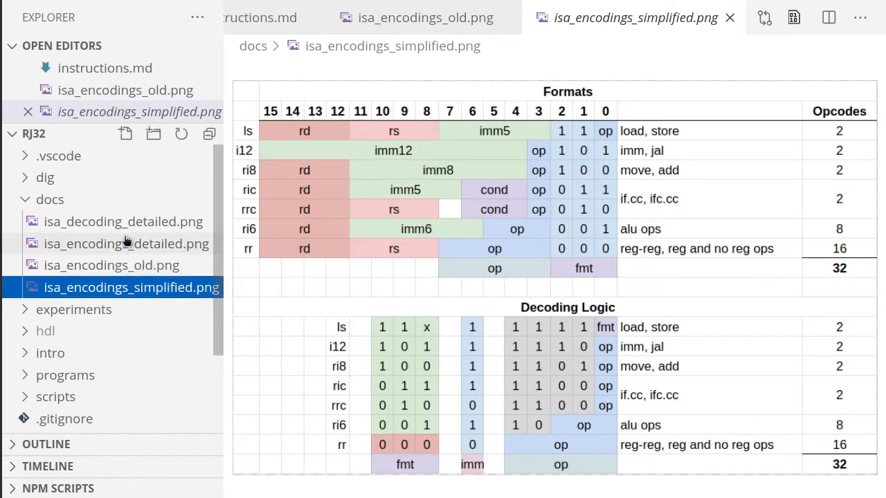
Step: Reopen isa_encodings_detailed.png to walk through its individual instruction rows
click(126, 244)
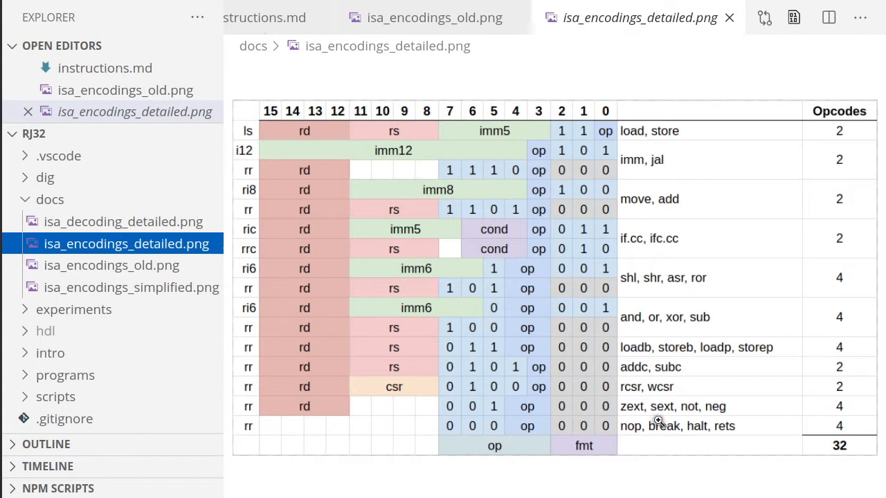
mouse_move(373, 134)
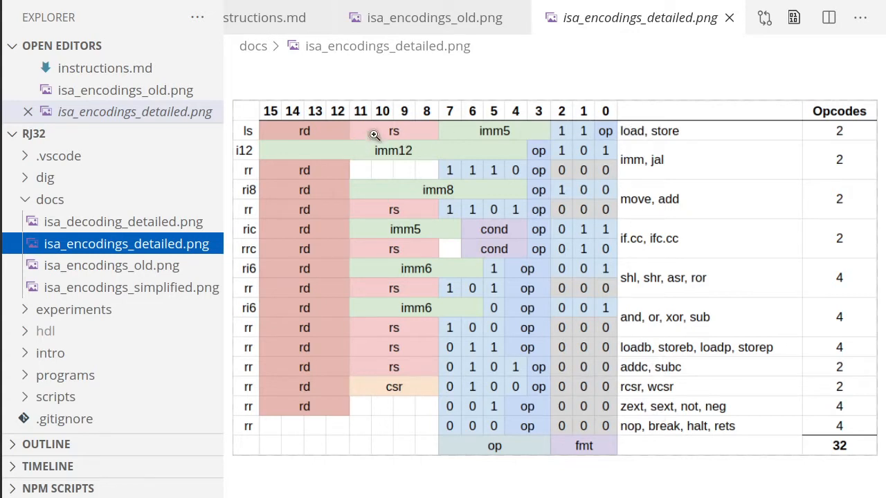
mouse_move(515, 131)
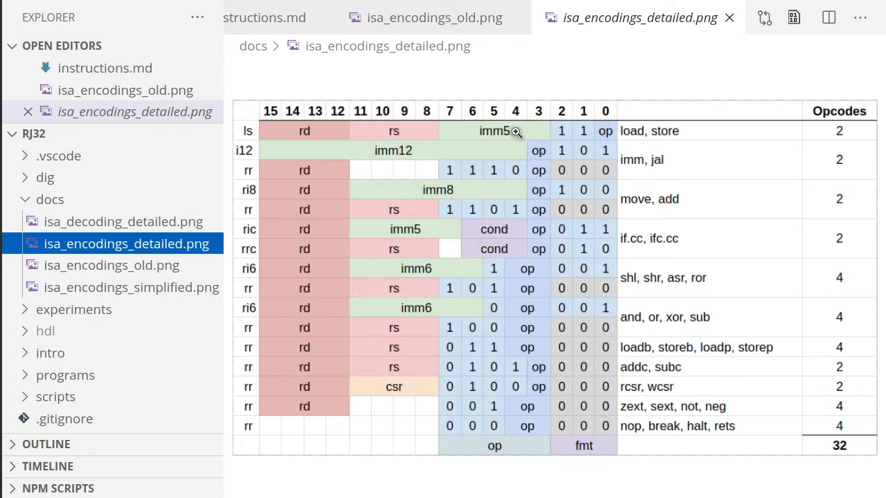
mouse_move(559, 136)
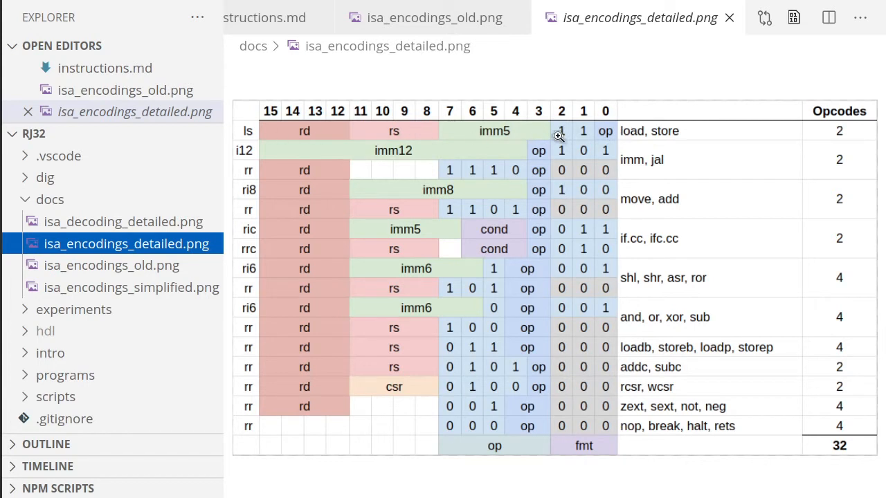
mouse_move(513, 133)
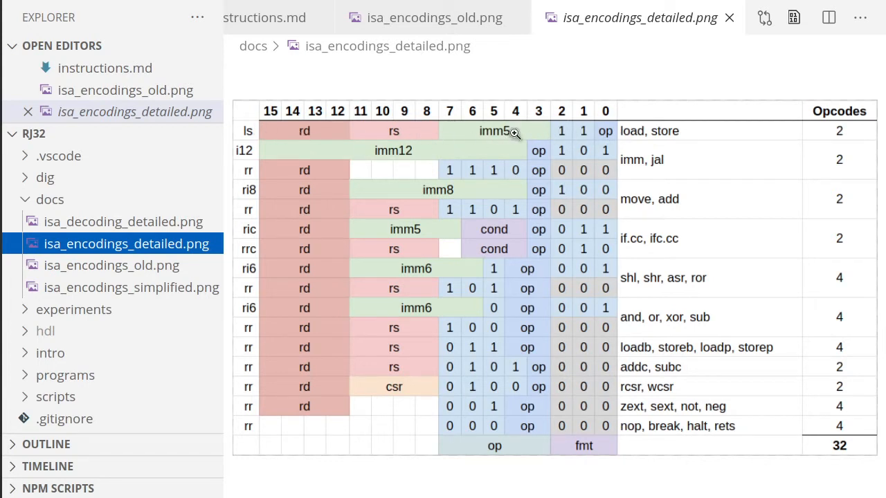
mouse_move(637, 186)
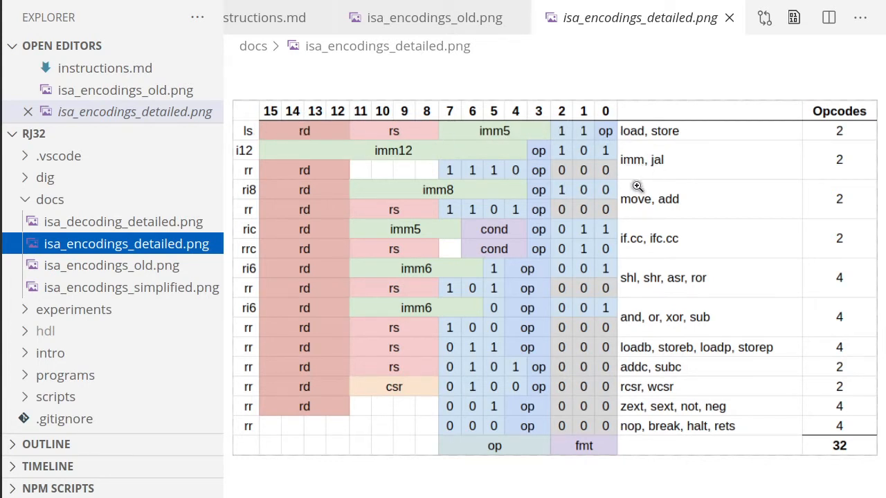
mouse_move(615, 210)
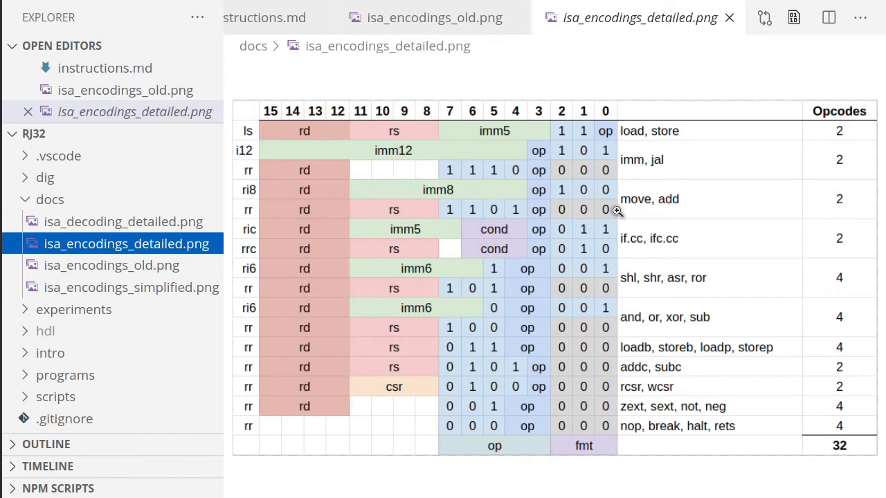
mouse_move(611, 199)
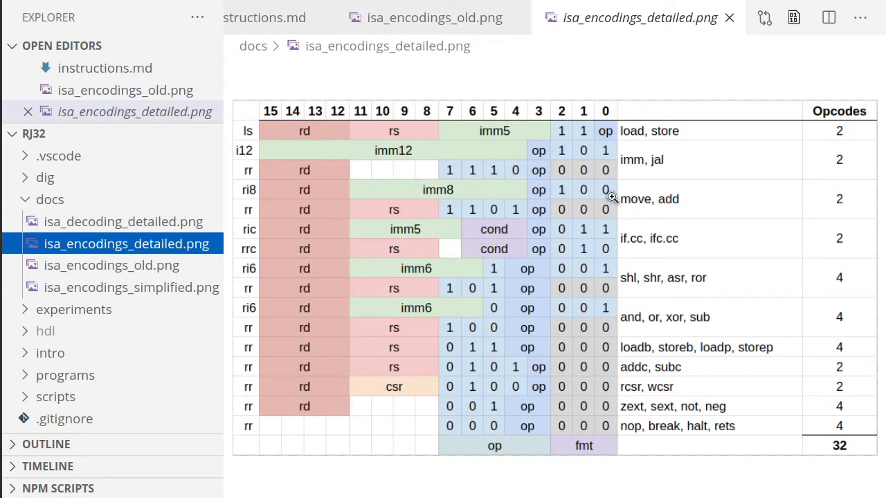
mouse_move(648, 199)
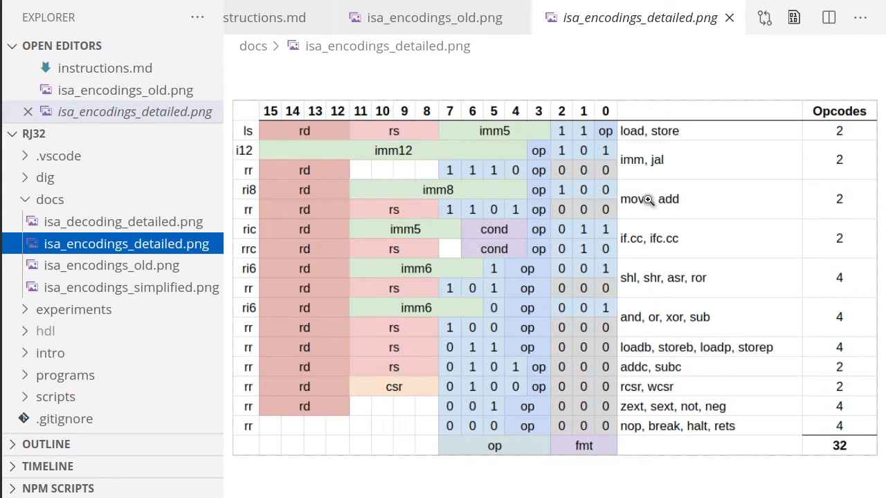
mouse_move(468, 196)
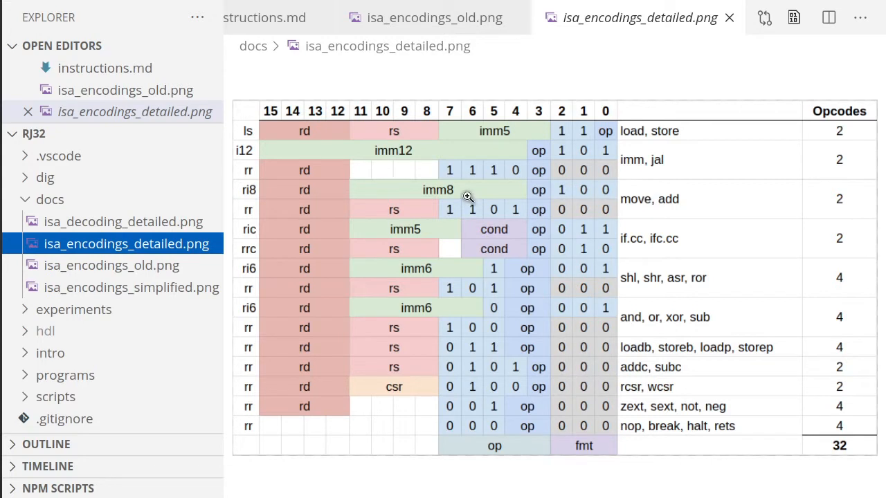
mouse_move(651, 208)
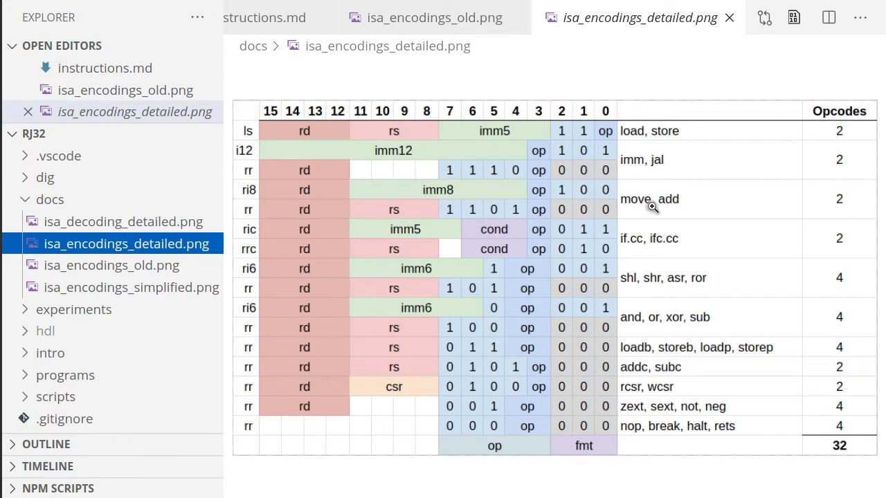
mouse_move(662, 200)
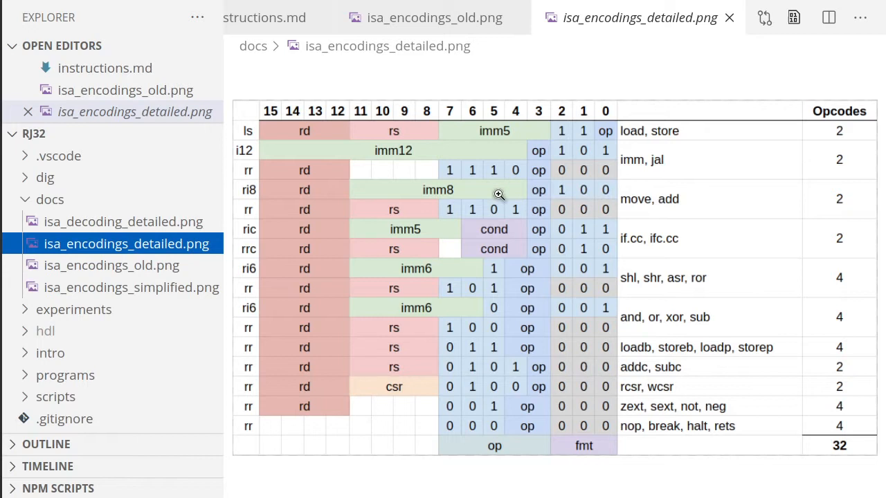
mouse_move(617, 210)
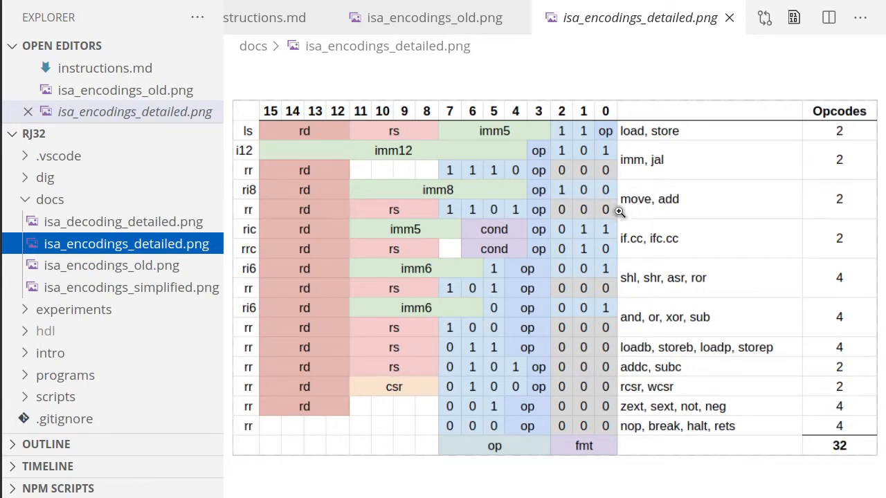
mouse_move(620, 216)
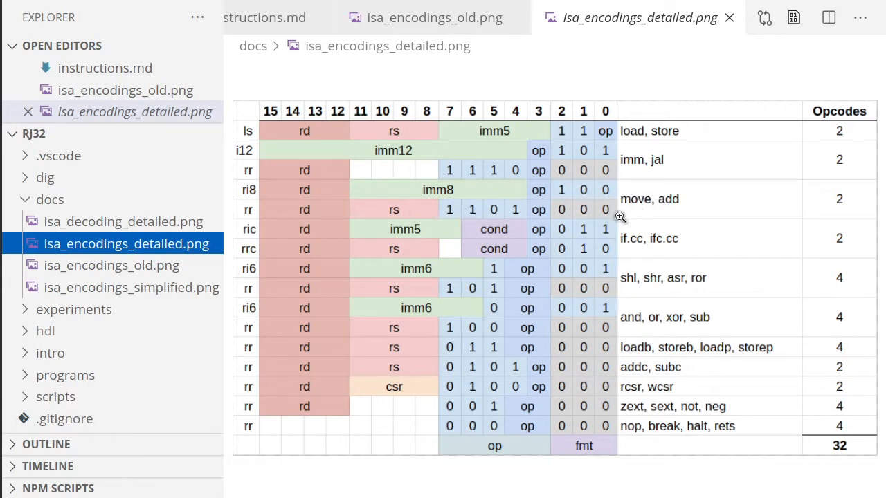
mouse_move(634, 188)
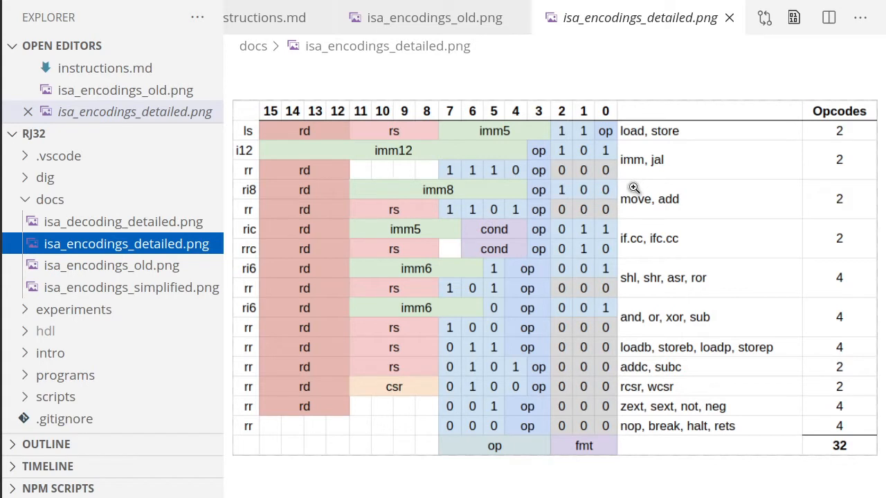
mouse_move(642, 191)
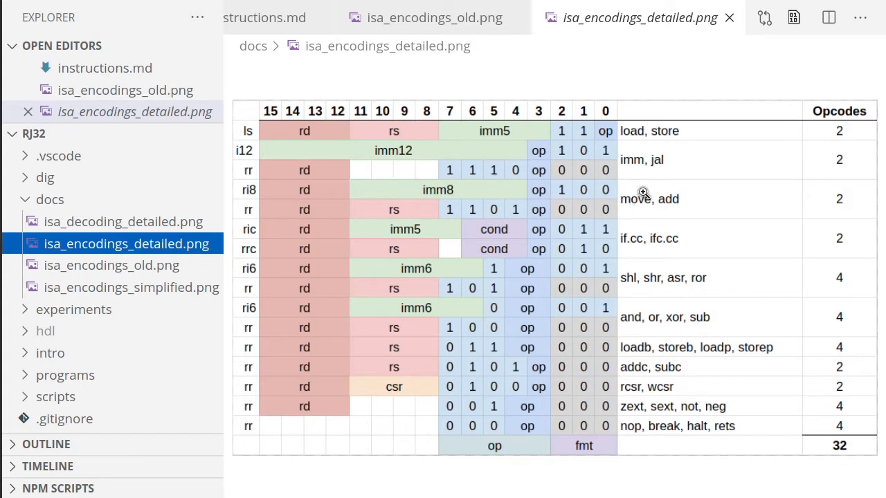
mouse_move(413, 202)
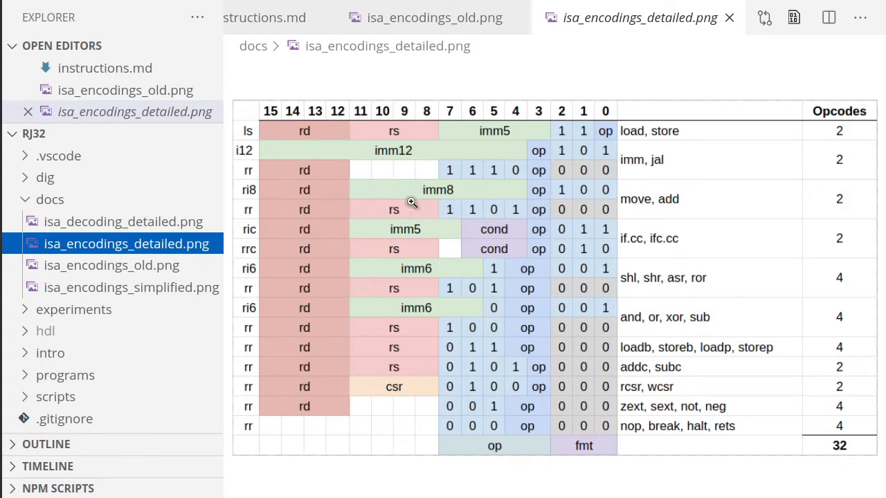
mouse_move(639, 171)
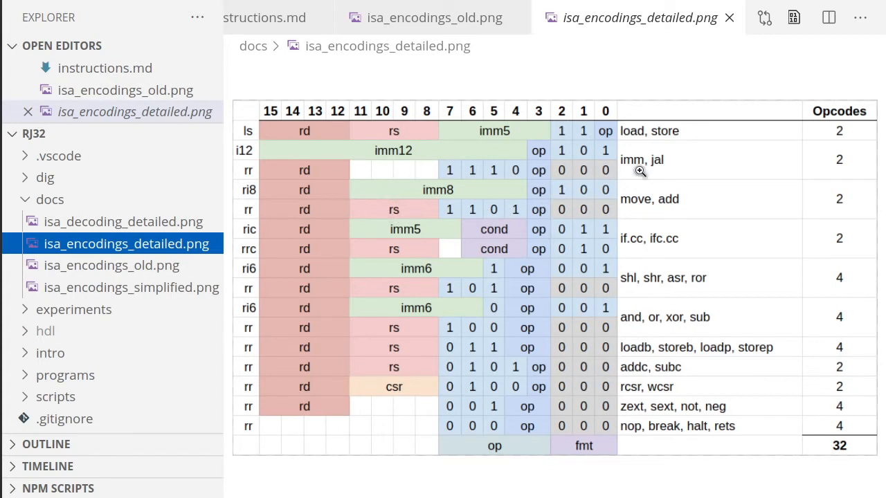
mouse_move(667, 192)
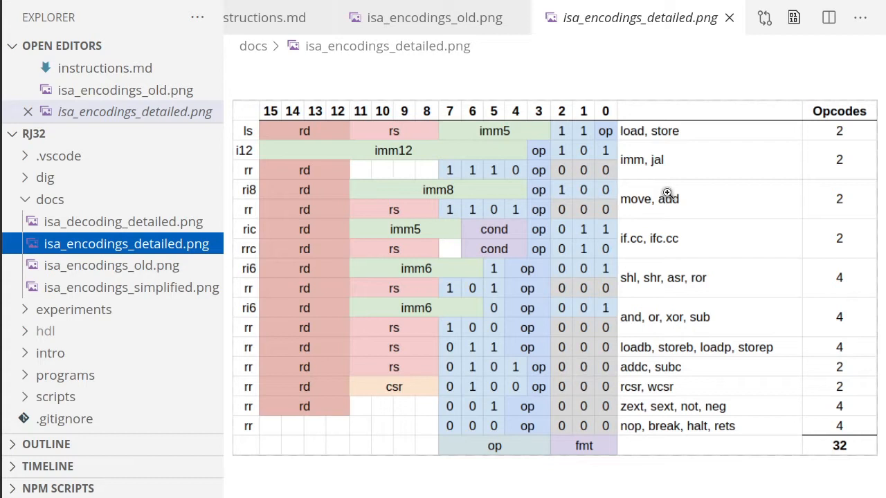
mouse_move(667, 147)
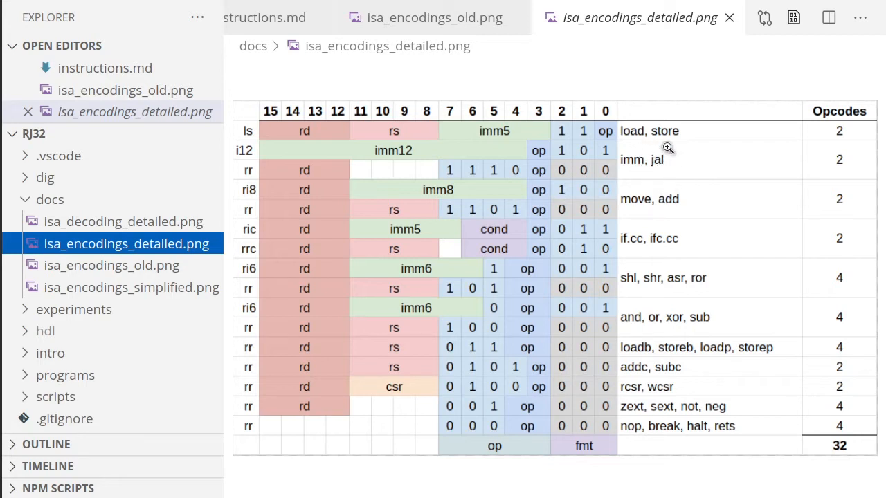
mouse_move(664, 166)
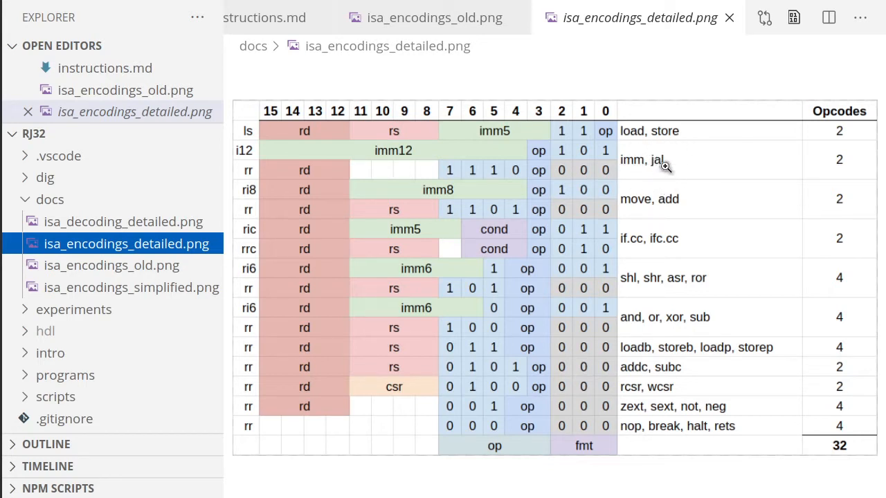
mouse_move(657, 158)
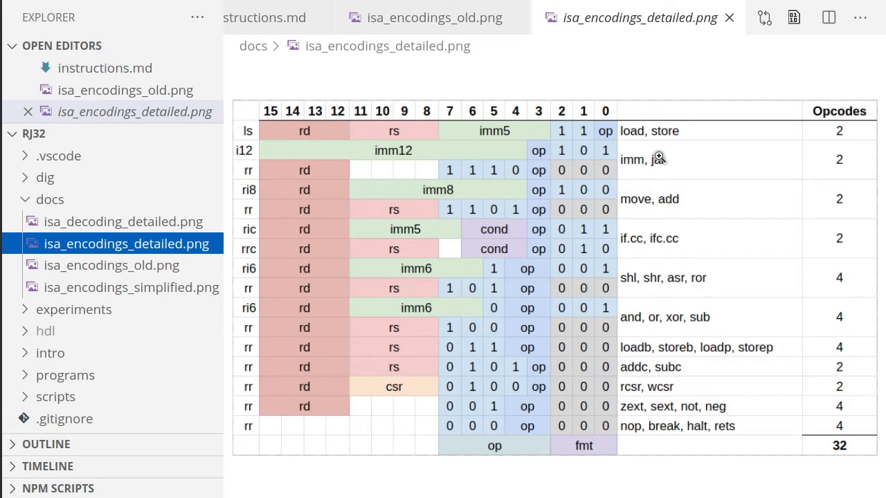
mouse_move(650, 147)
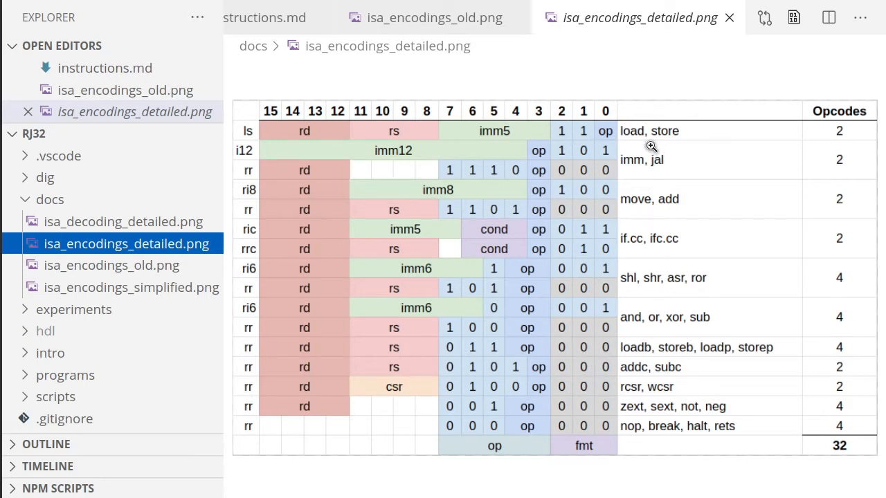
mouse_move(658, 158)
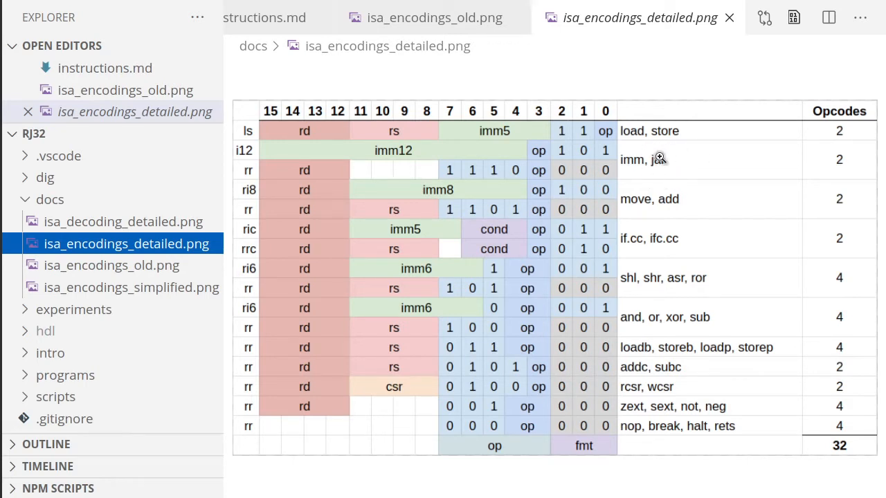
mouse_move(533, 144)
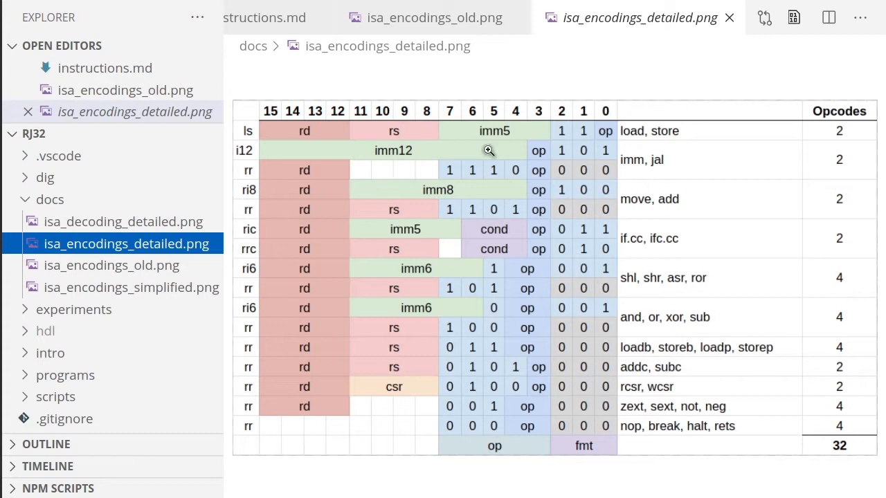
mouse_move(381, 166)
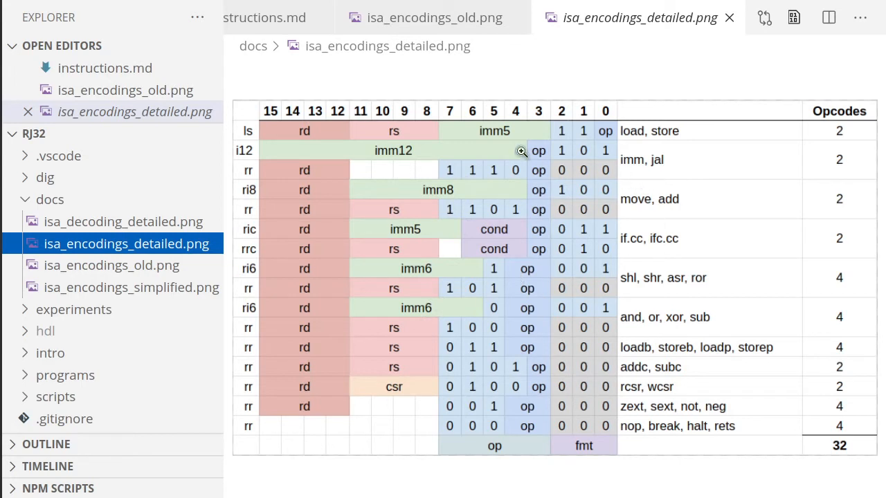
mouse_move(396, 151)
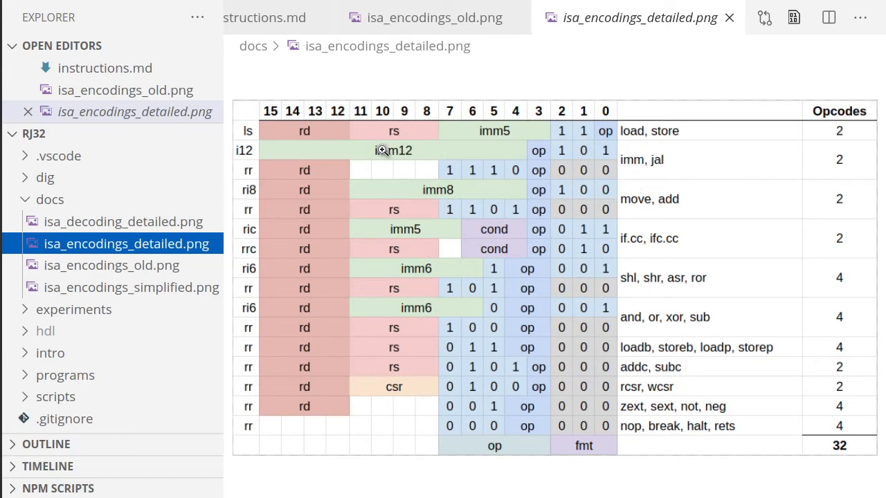
mouse_move(422, 232)
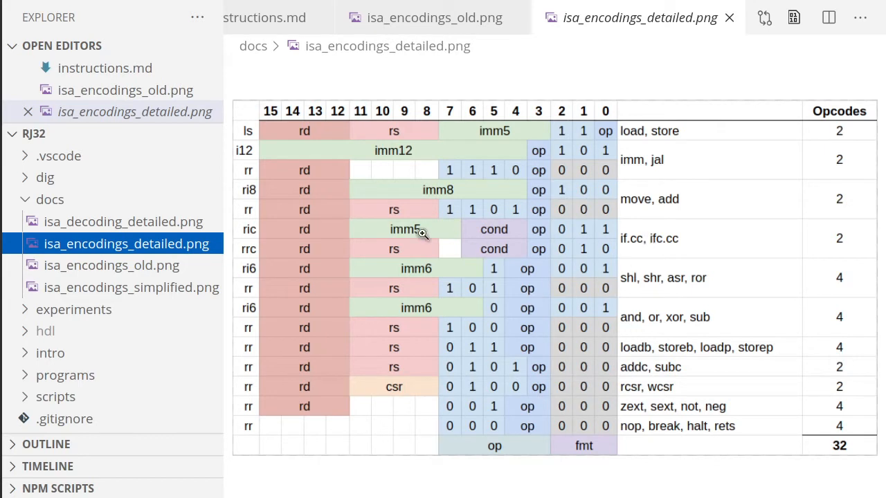
mouse_move(436, 233)
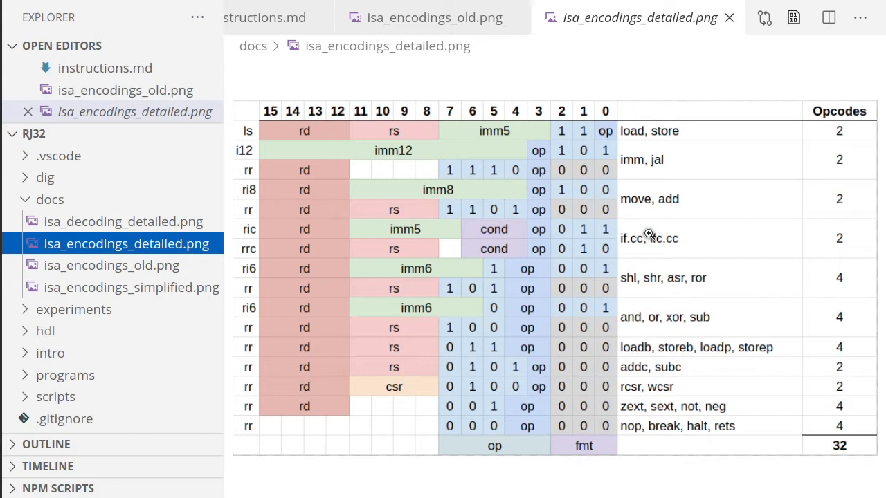
mouse_move(628, 242)
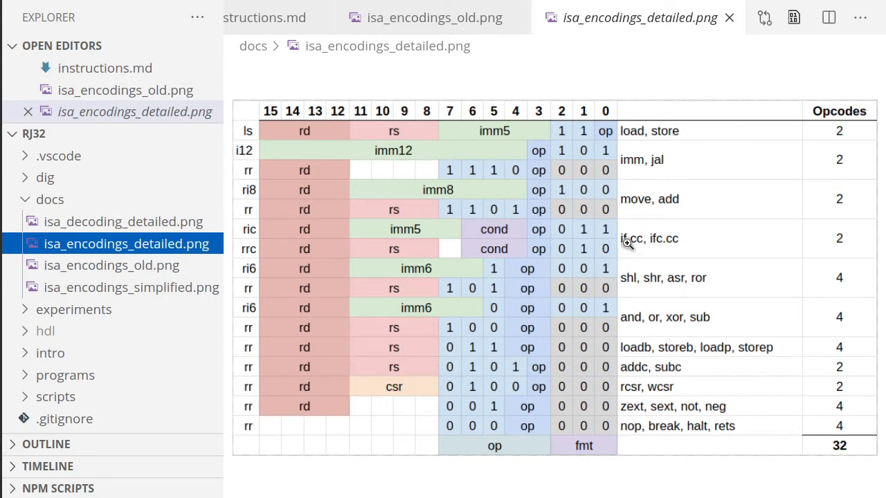
mouse_move(610, 251)
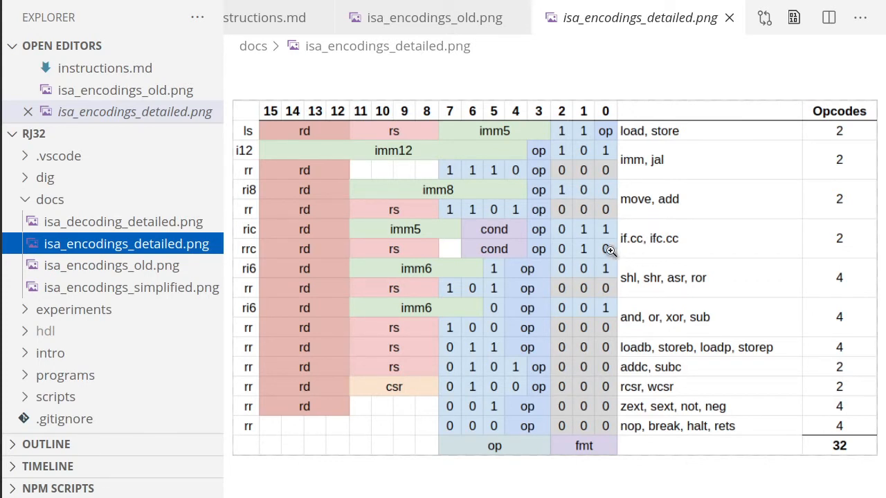
mouse_move(595, 270)
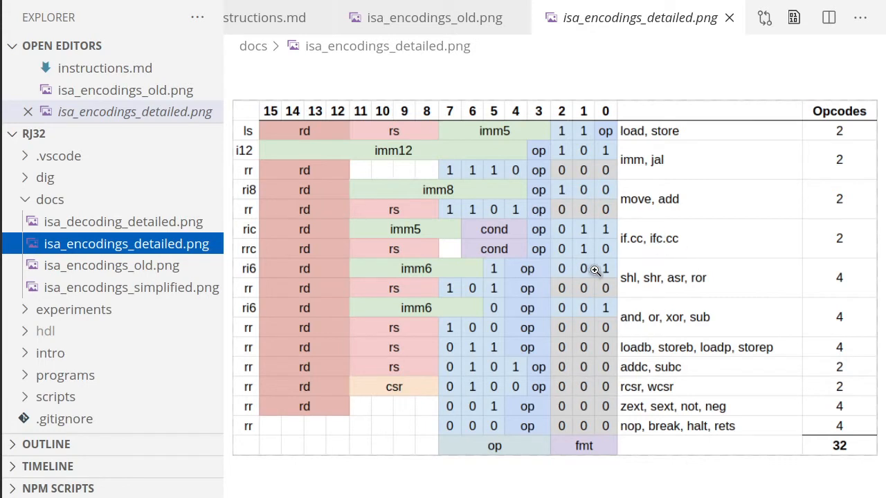
mouse_move(689, 270)
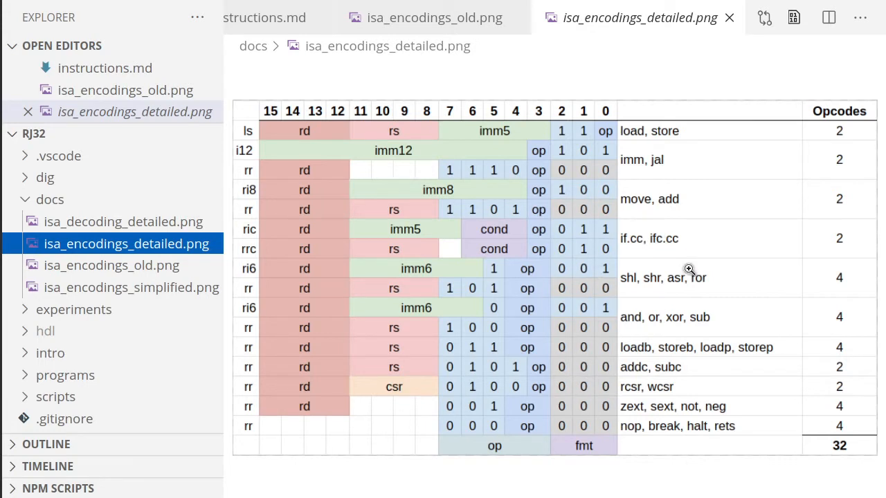
mouse_move(638, 247)
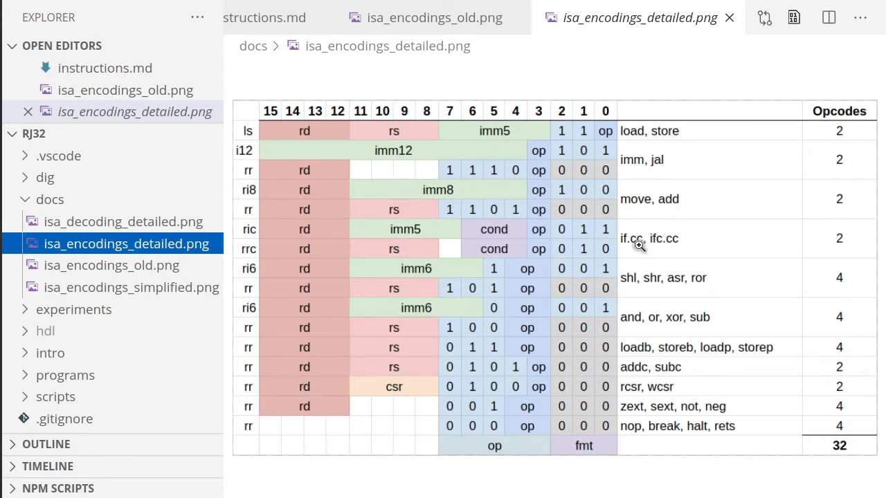
mouse_move(628, 228)
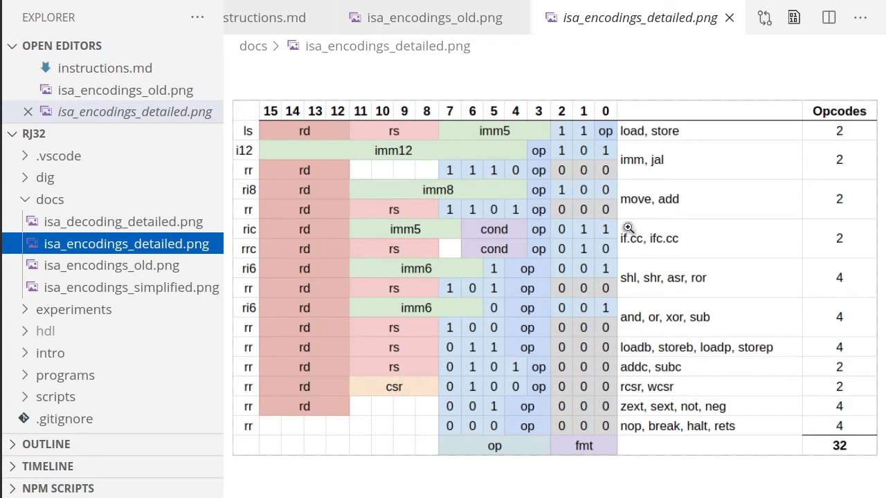
mouse_move(606, 241)
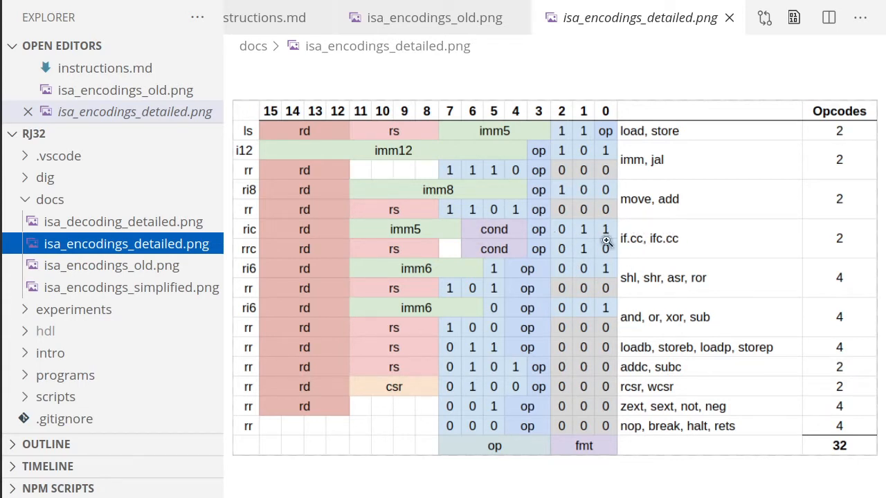
mouse_move(664, 250)
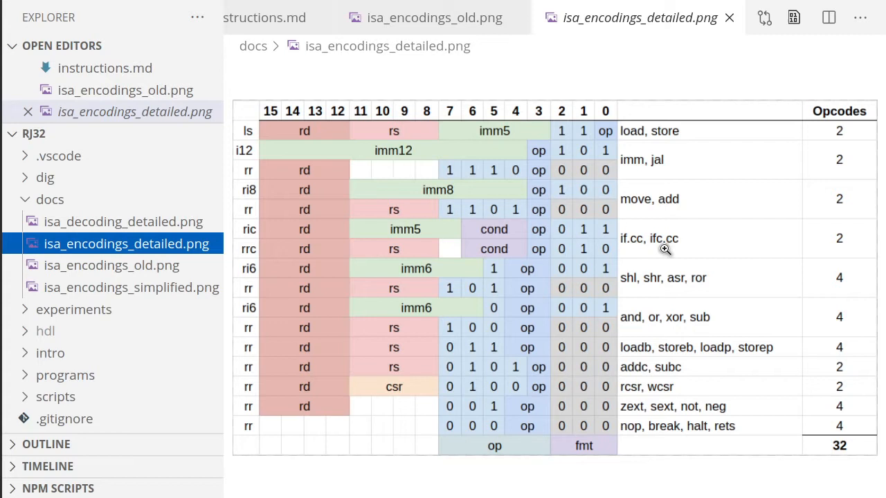
mouse_move(675, 253)
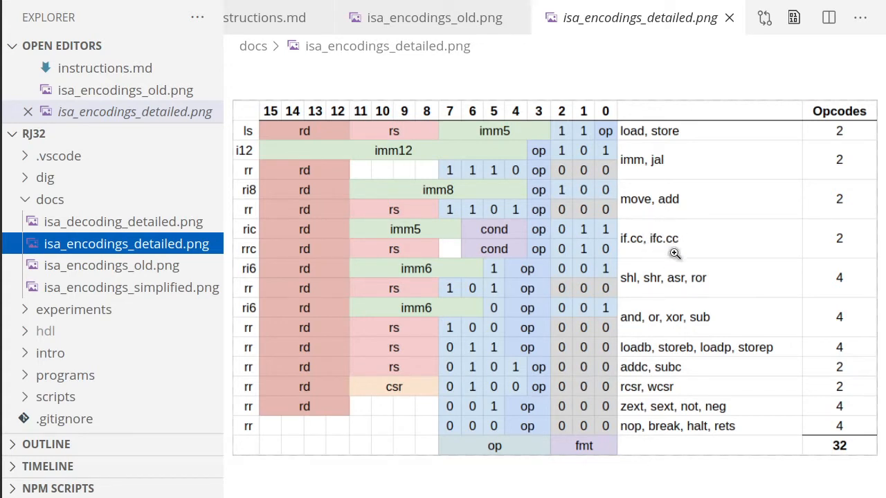
mouse_move(668, 234)
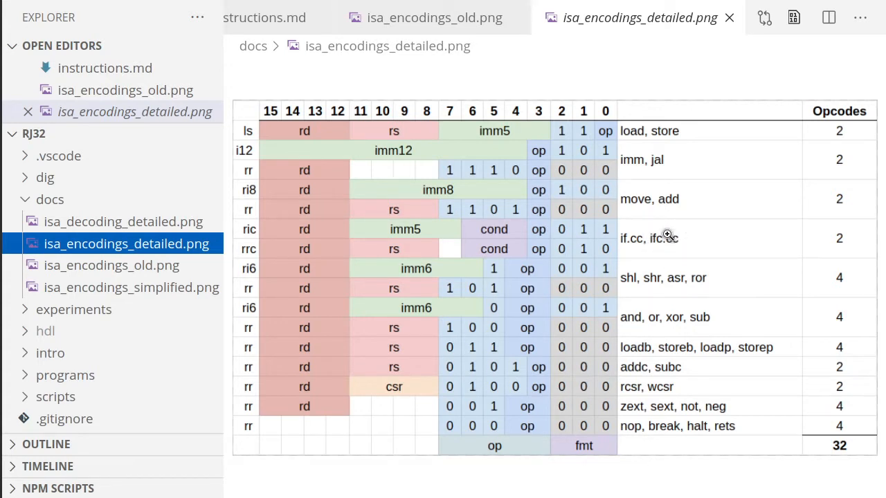
mouse_move(659, 246)
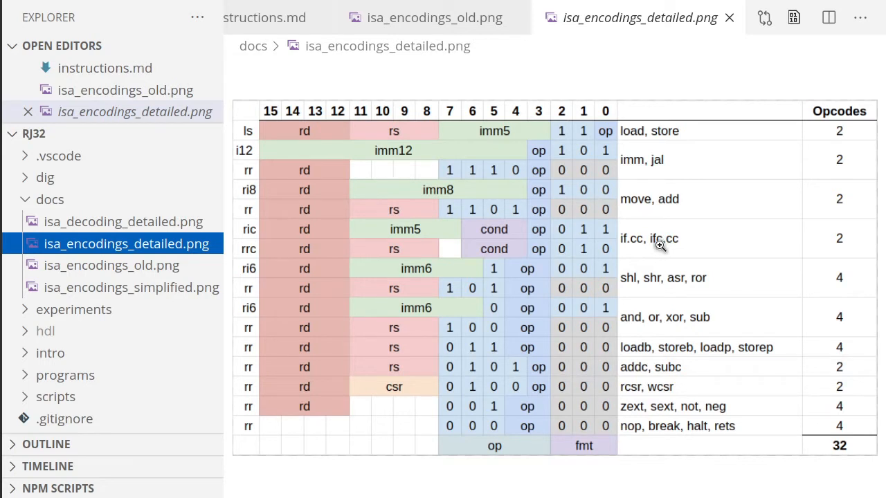
mouse_move(631, 232)
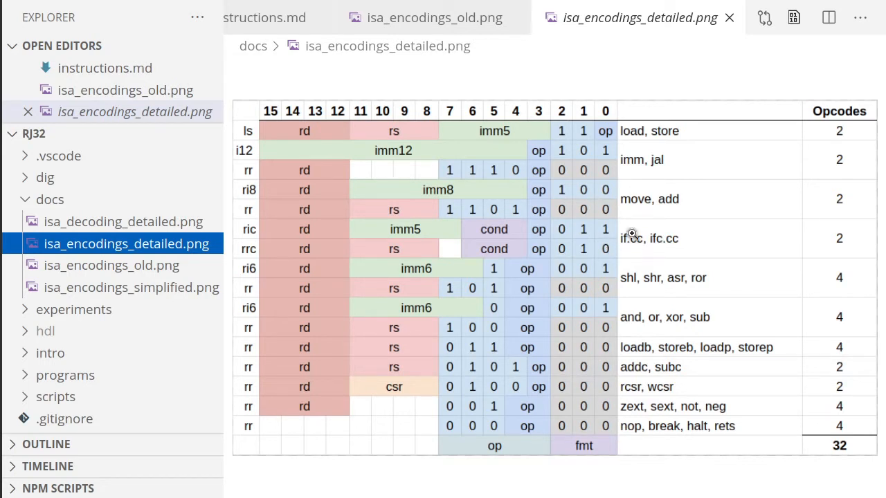
mouse_move(638, 236)
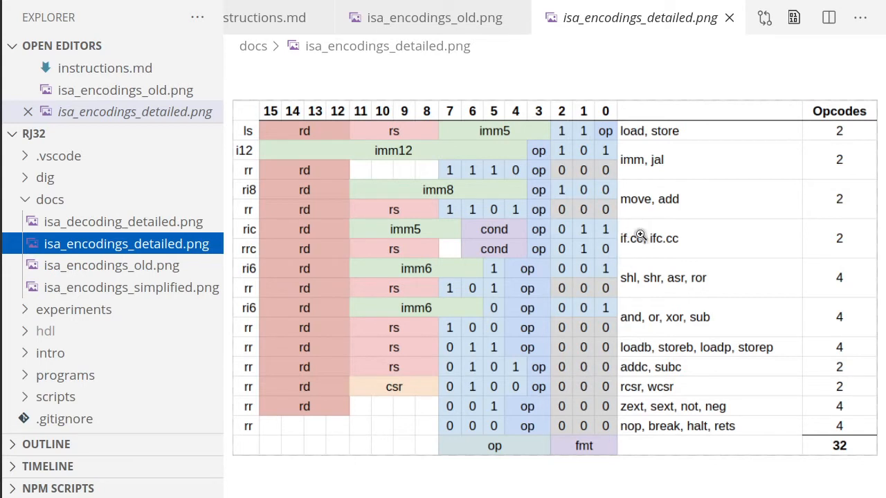
mouse_move(661, 251)
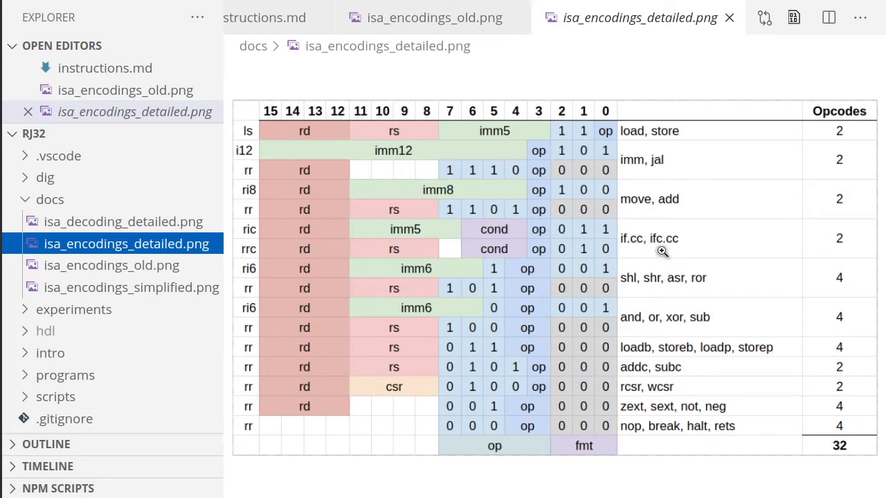
mouse_move(617, 221)
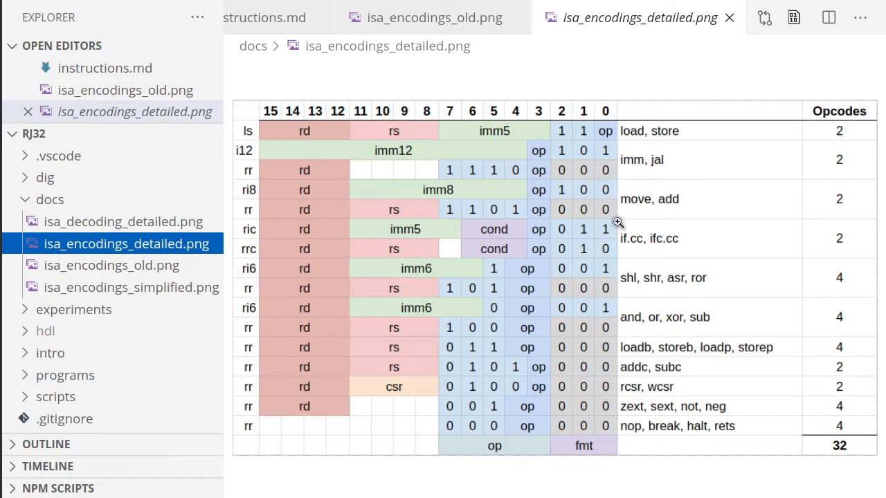
mouse_move(673, 240)
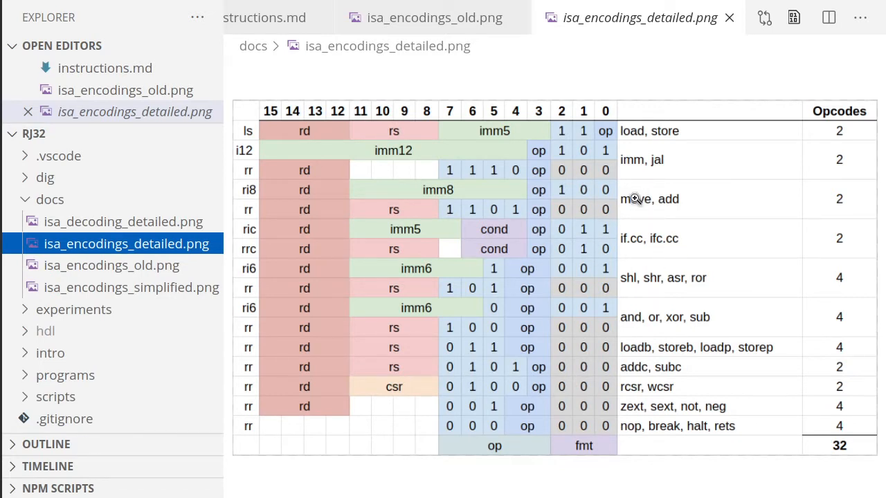
mouse_move(641, 180)
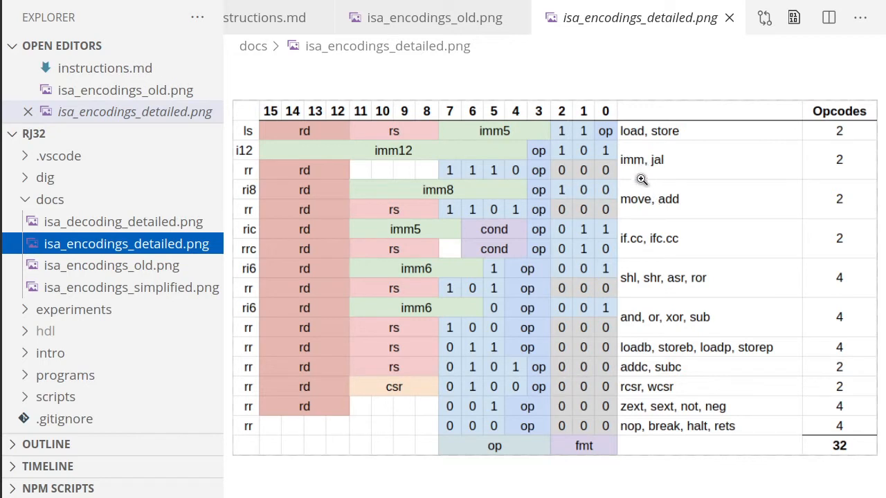
mouse_move(653, 165)
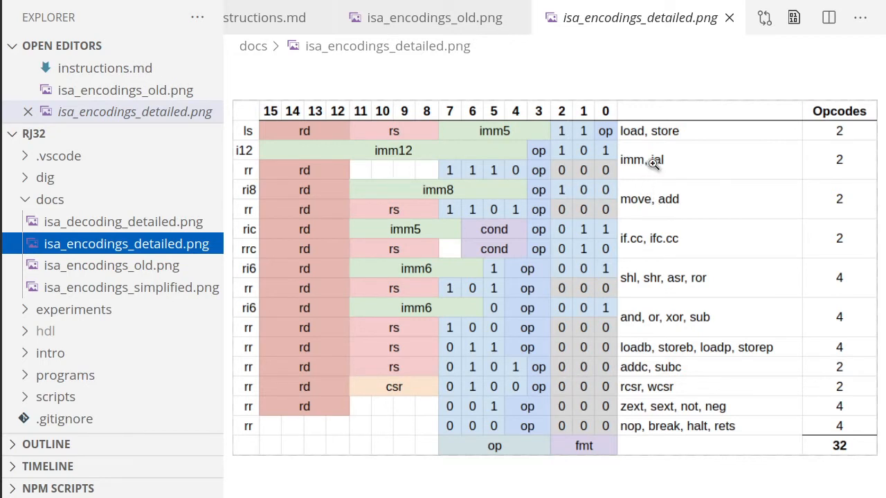
mouse_move(633, 247)
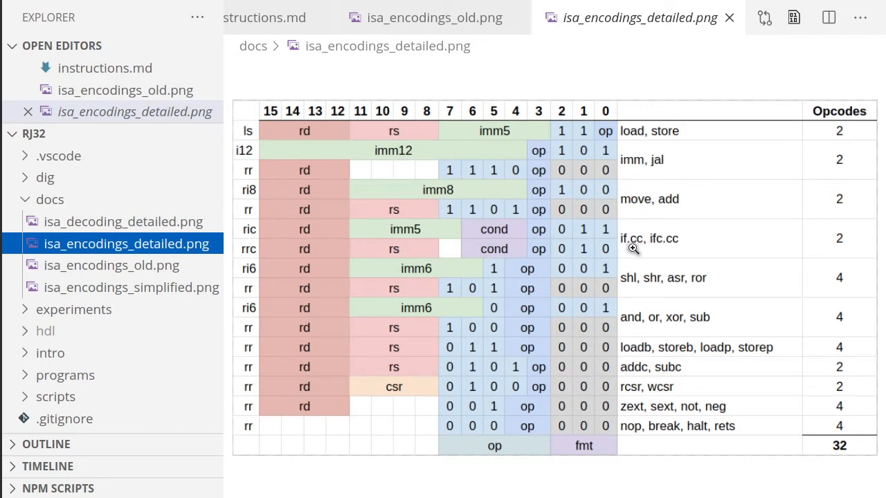
mouse_move(658, 265)
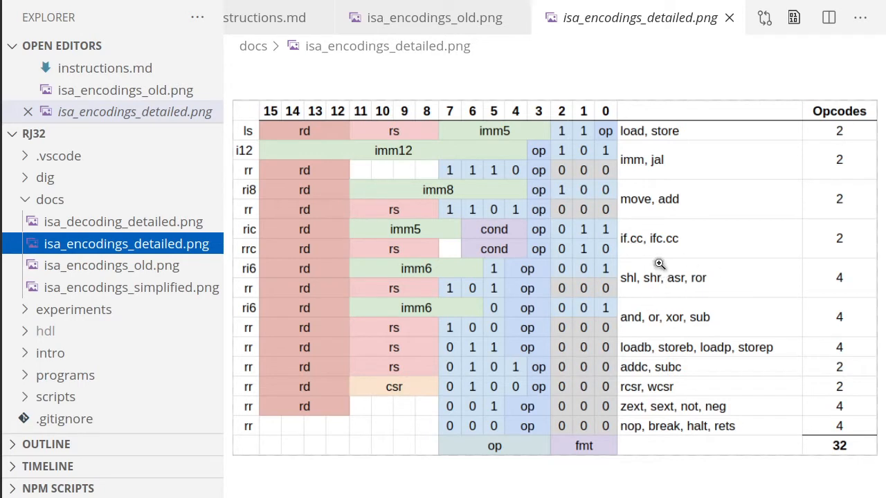
mouse_move(658, 149)
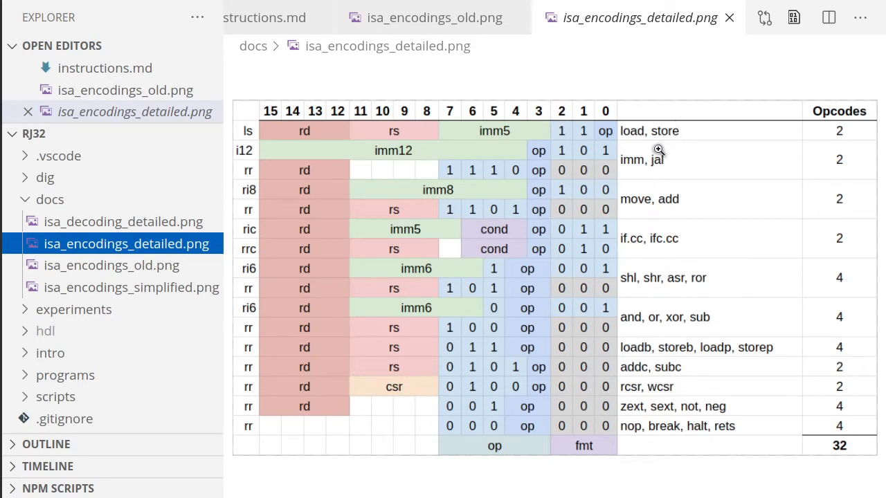
mouse_move(673, 255)
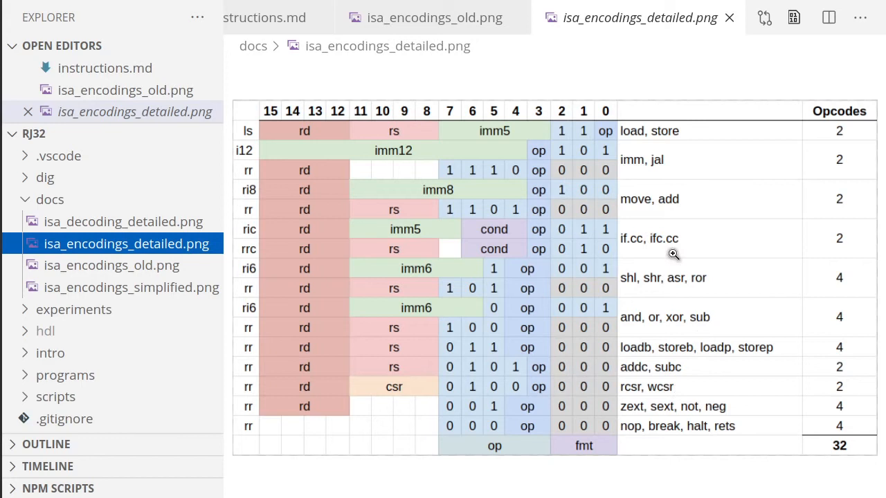
mouse_move(670, 204)
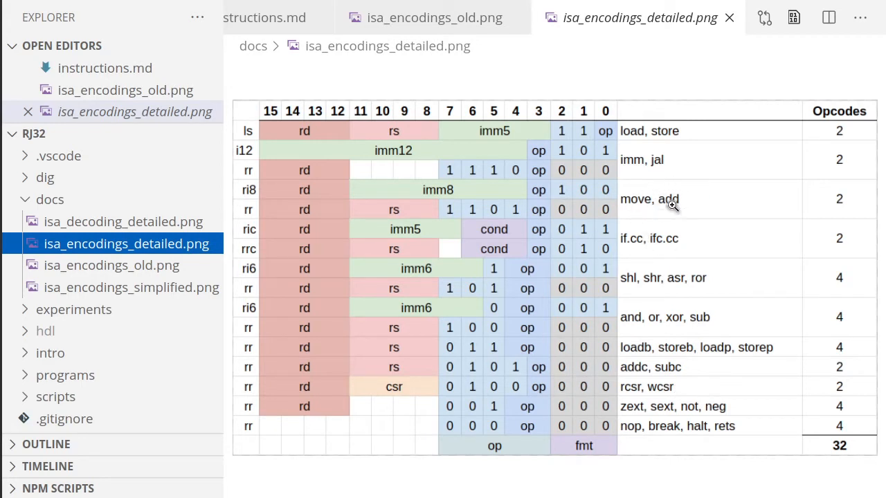
mouse_move(661, 205)
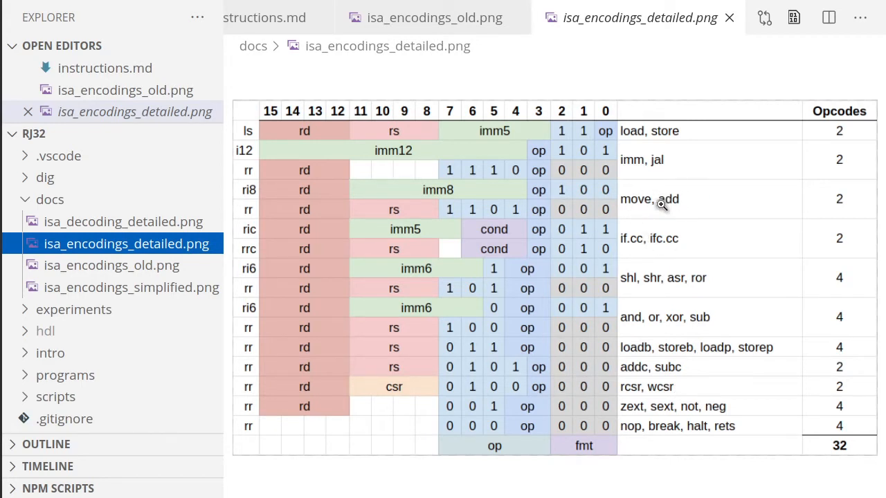
mouse_move(675, 247)
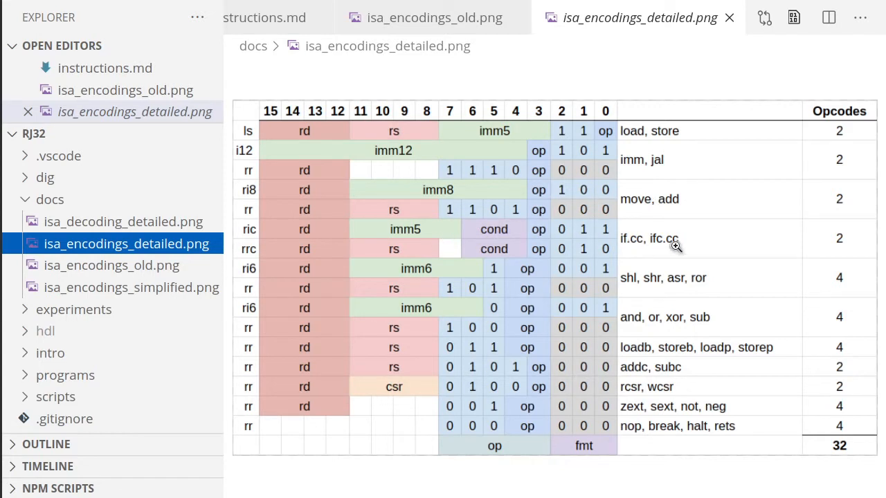
mouse_move(627, 255)
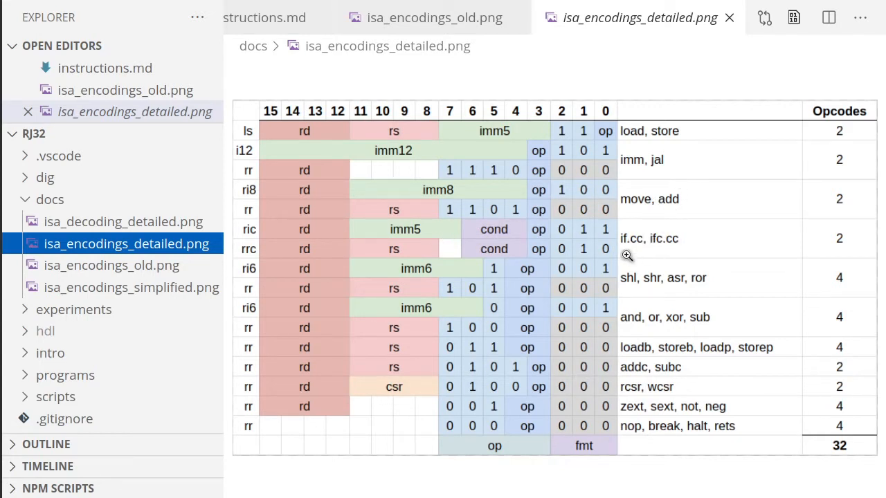
mouse_move(678, 251)
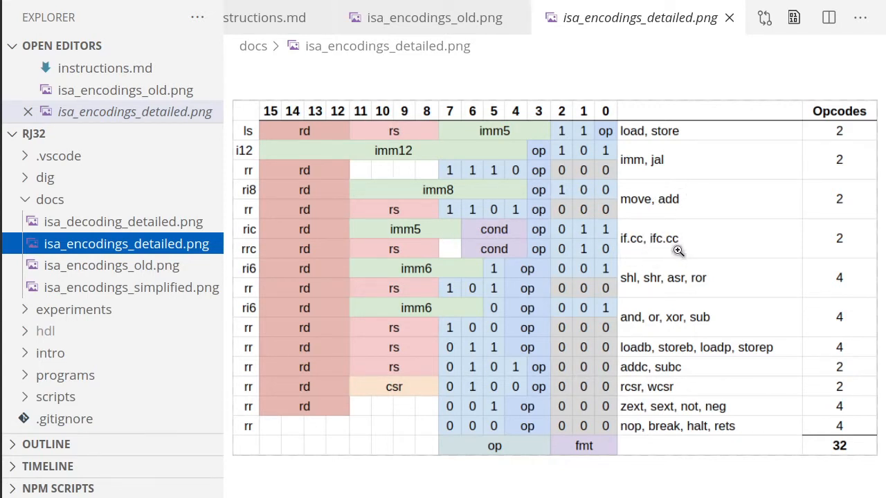
mouse_move(667, 242)
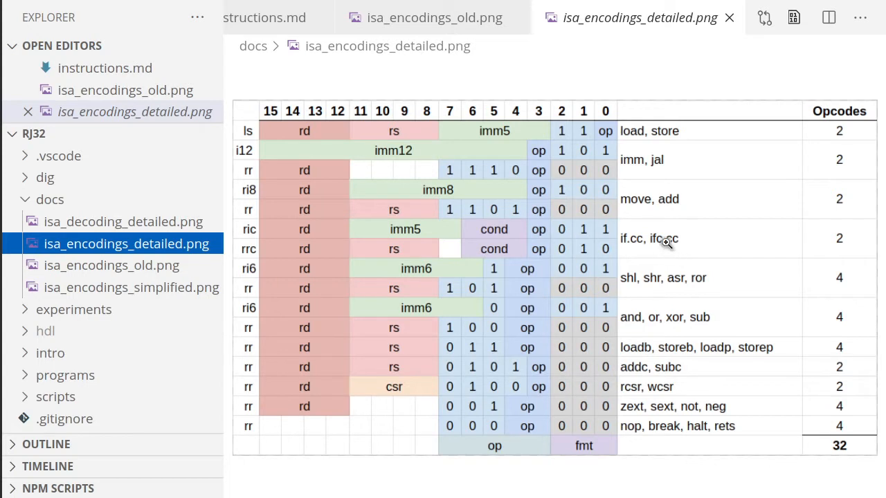
mouse_move(712, 304)
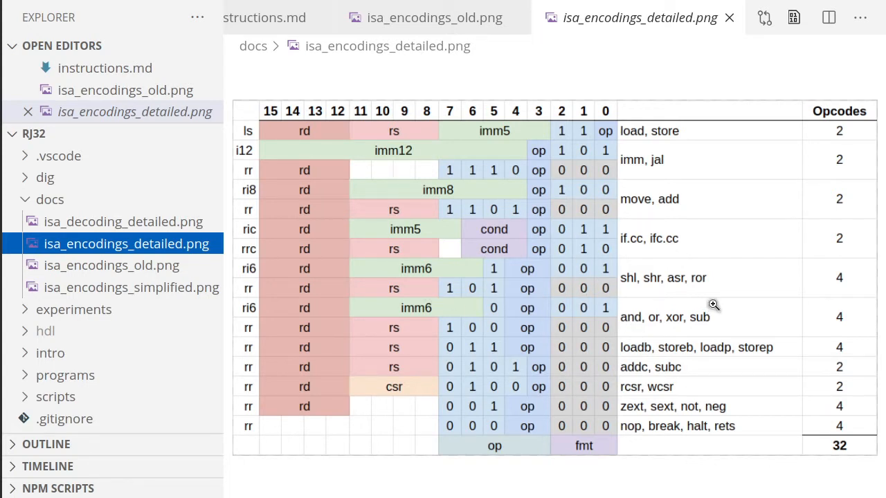
mouse_move(676, 236)
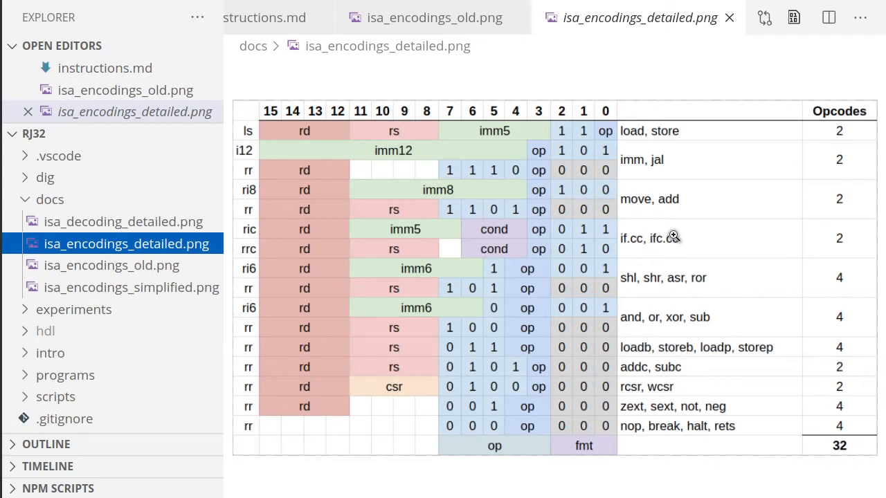
mouse_move(665, 276)
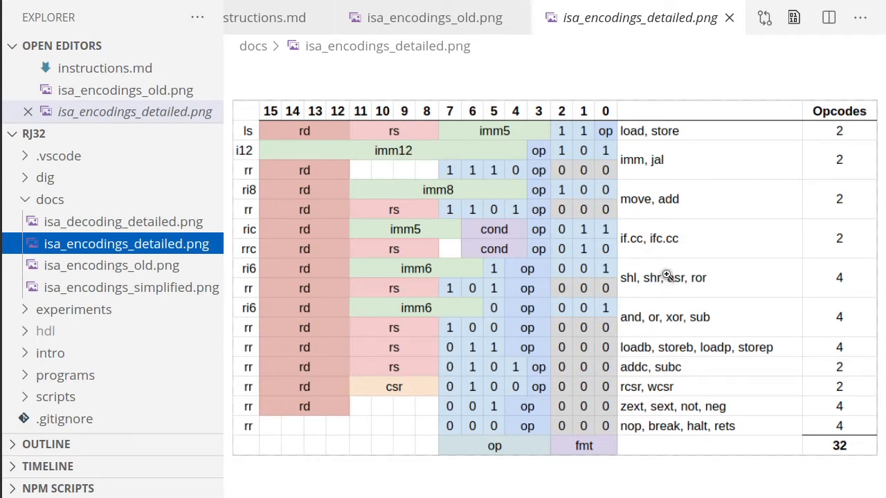
mouse_move(667, 242)
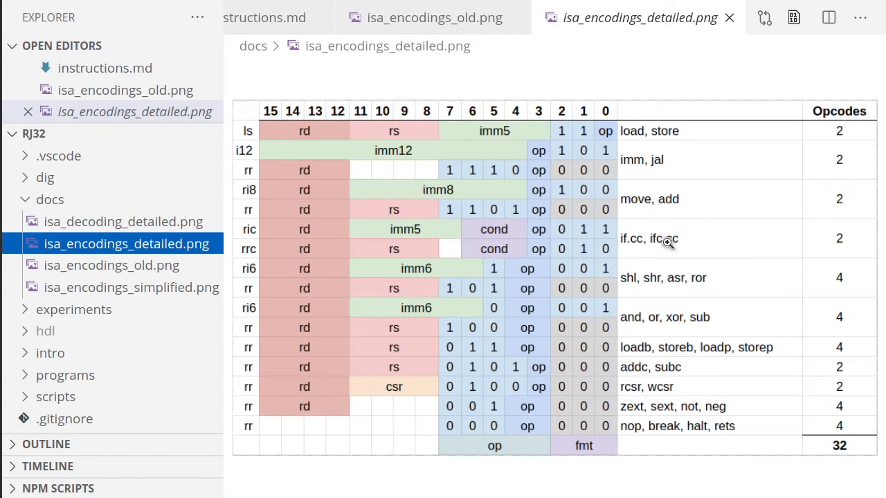
mouse_move(628, 291)
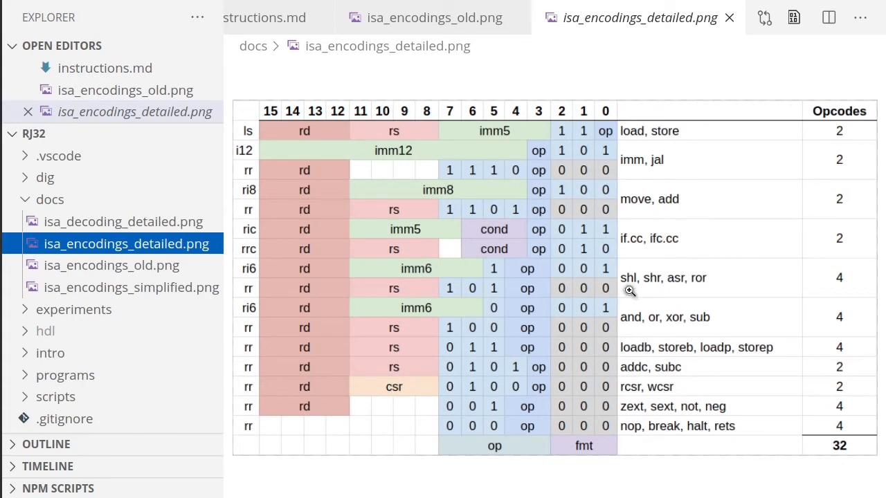
mouse_move(694, 279)
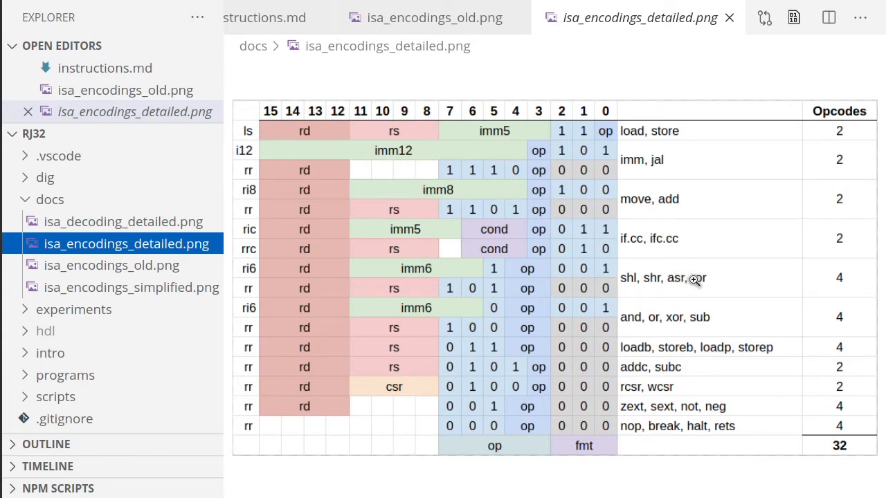
mouse_move(675, 265)
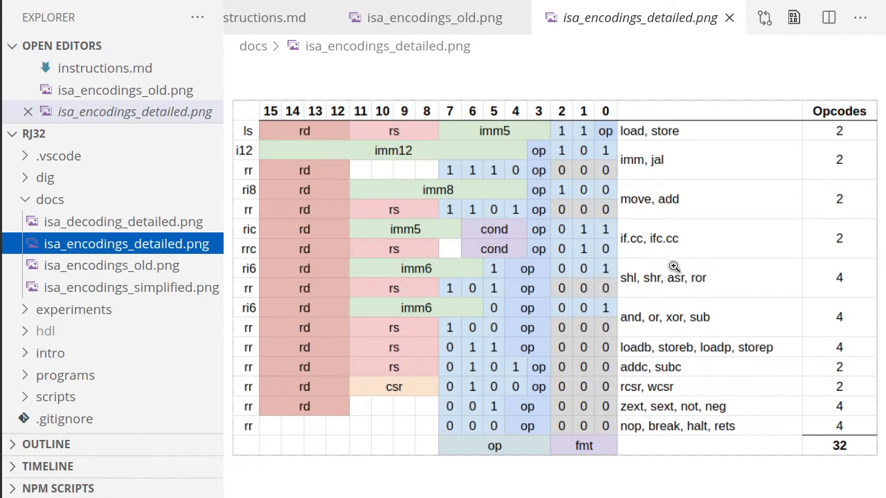
mouse_move(616, 276)
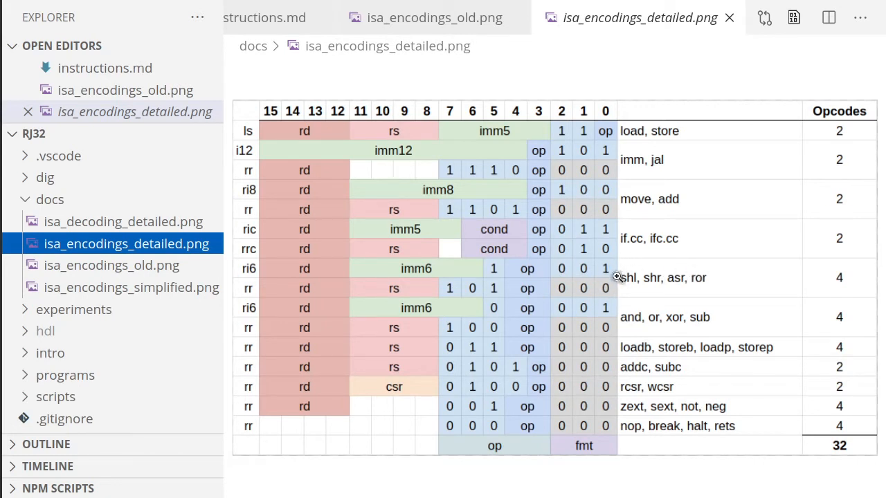
mouse_move(732, 284)
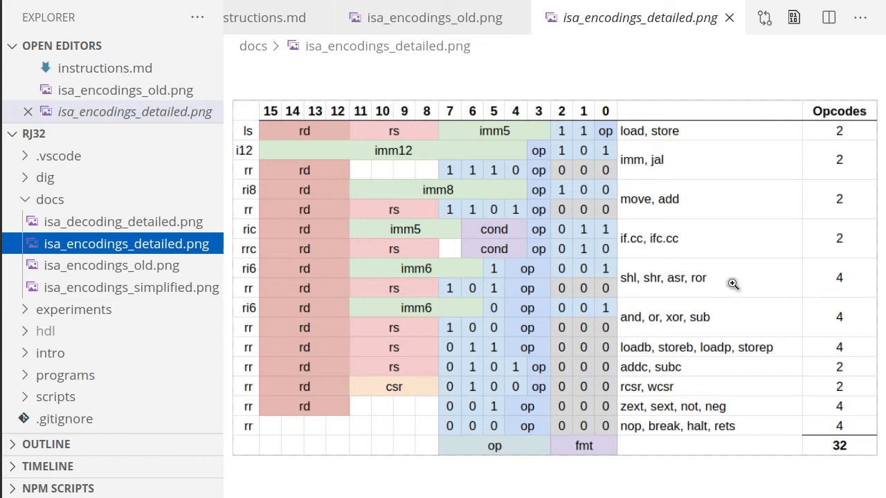
mouse_move(443, 317)
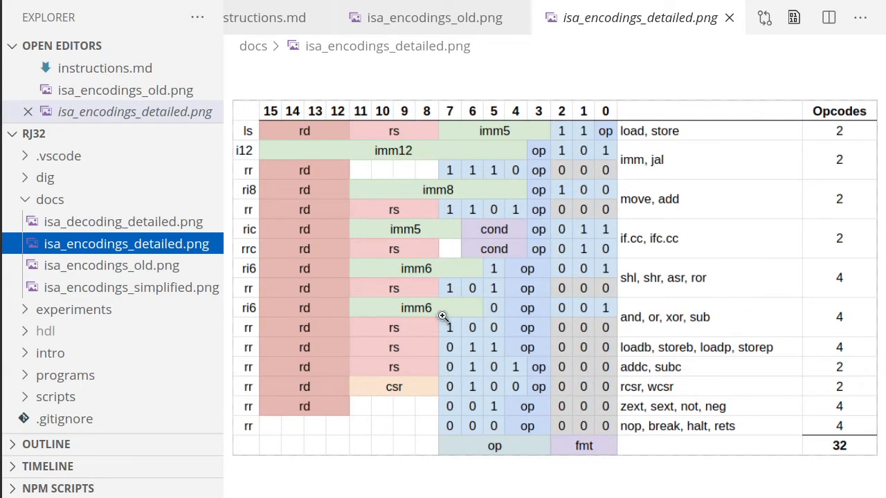
mouse_move(432, 307)
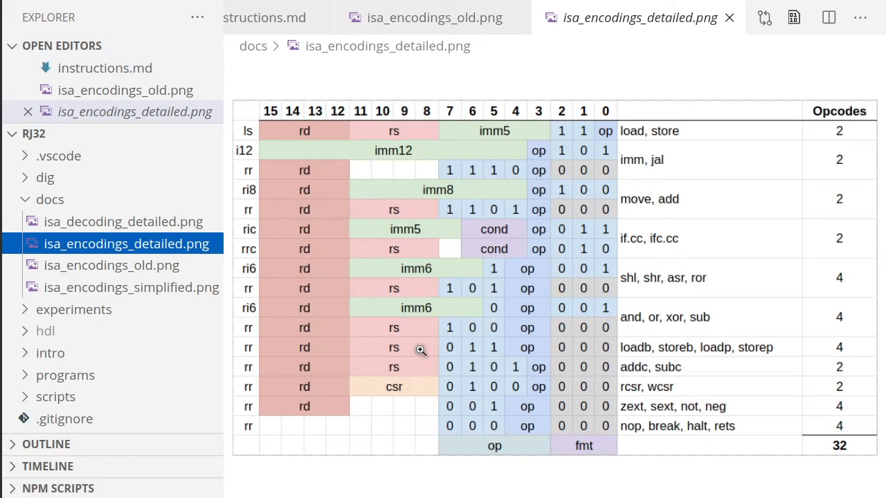
mouse_move(644, 266)
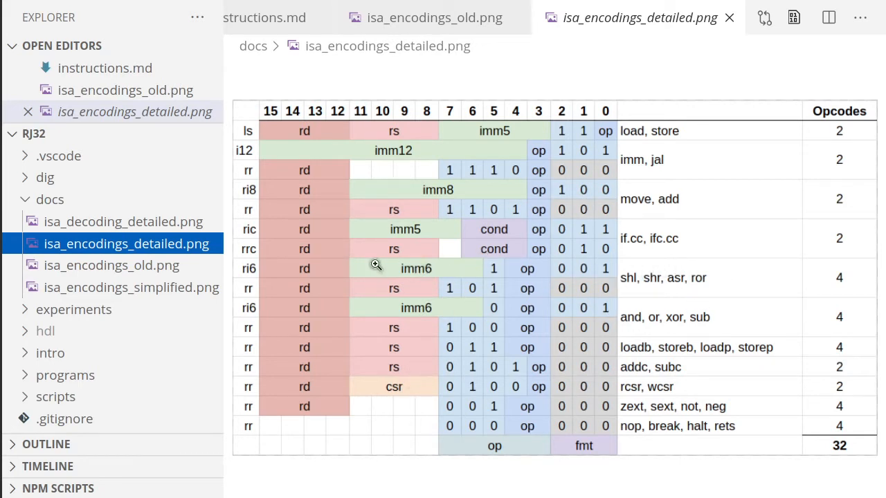
mouse_move(462, 269)
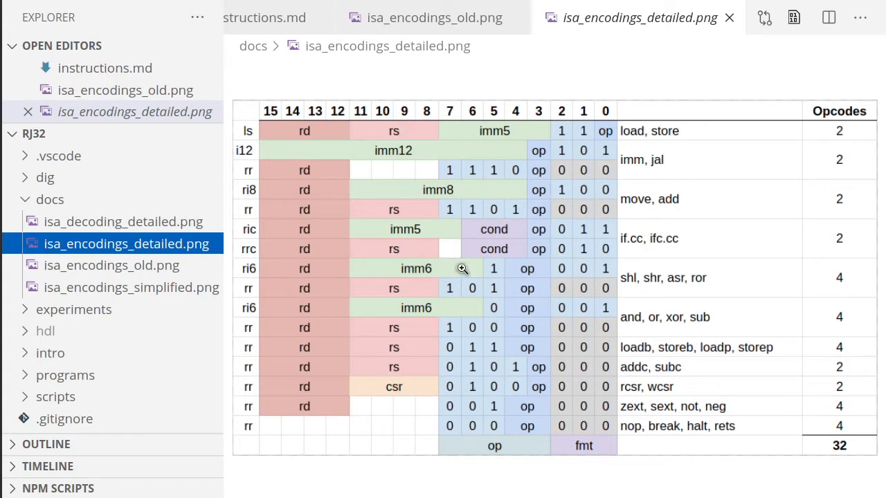
mouse_move(493, 271)
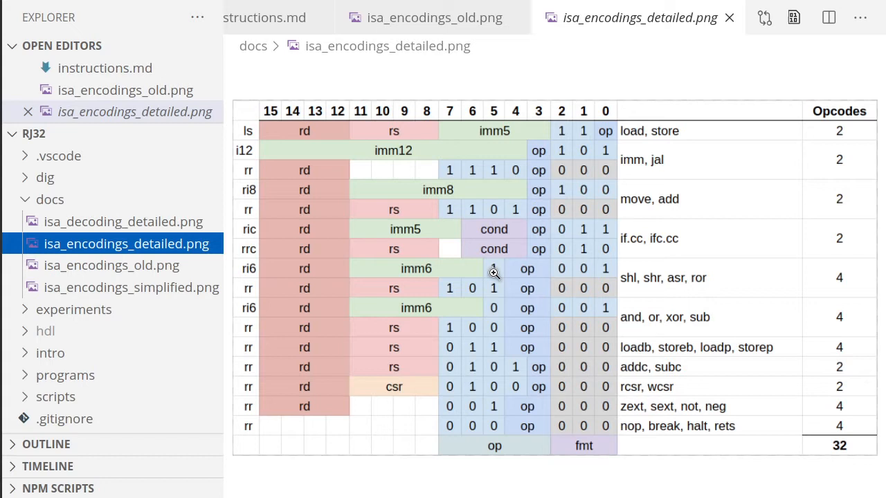
mouse_move(455, 249)
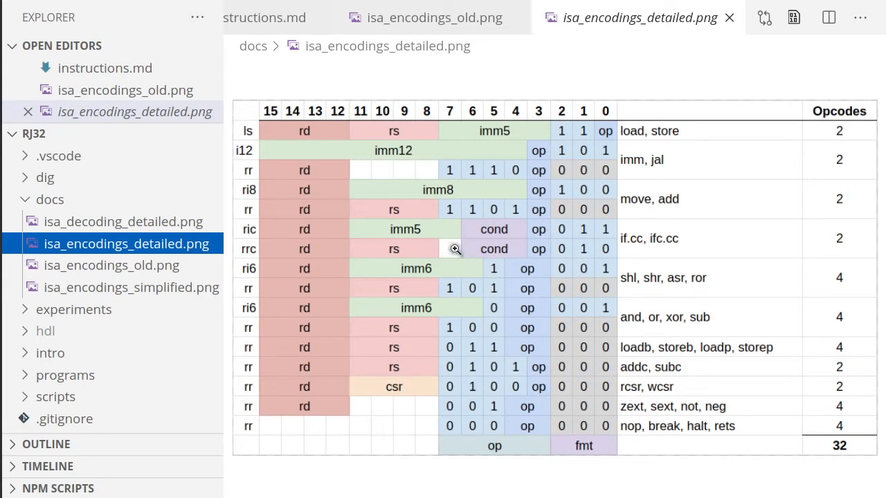
mouse_move(655, 310)
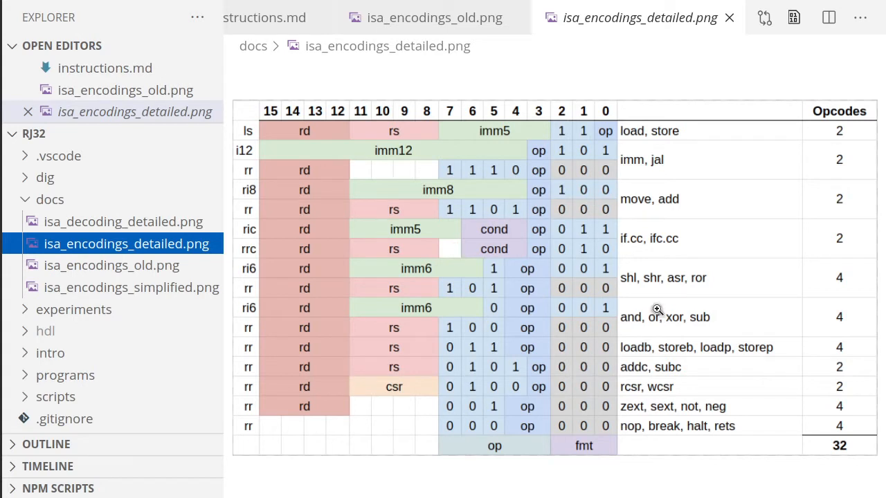
mouse_move(658, 319)
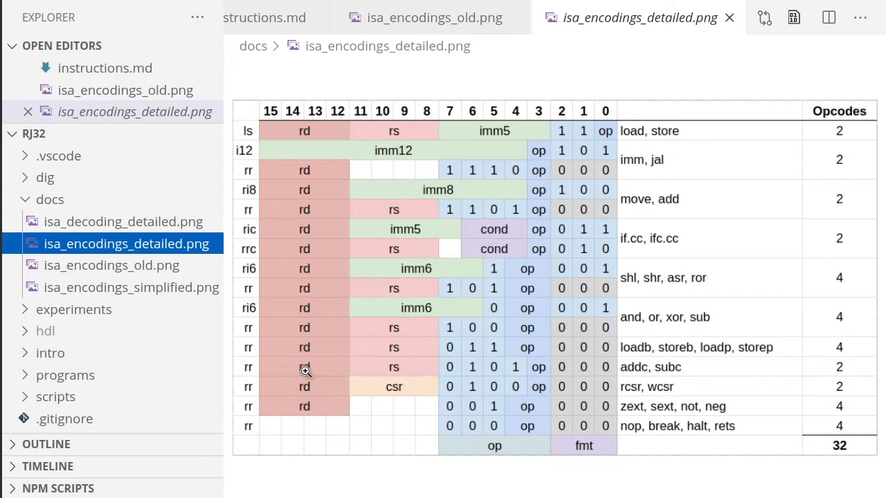
mouse_move(519, 374)
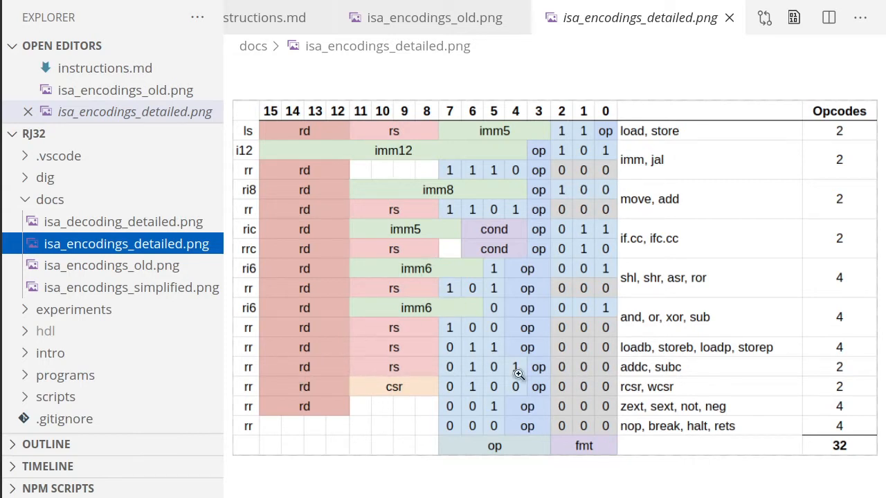
mouse_move(663, 368)
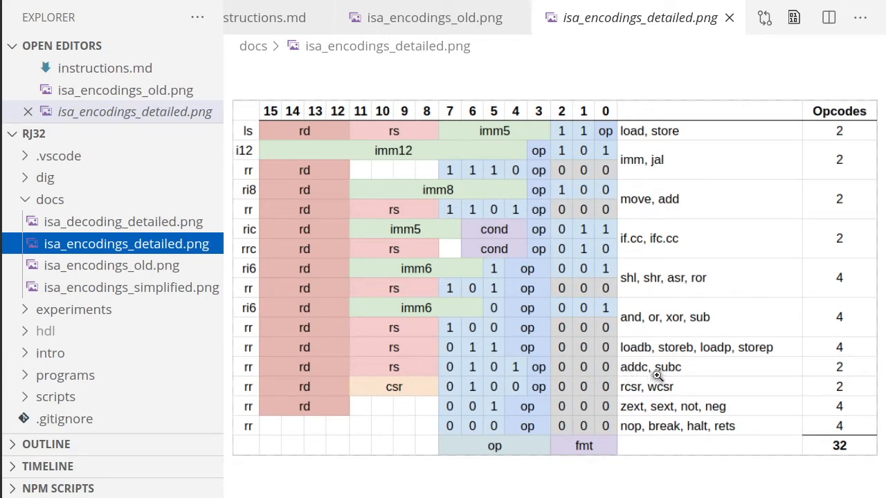
mouse_move(687, 366)
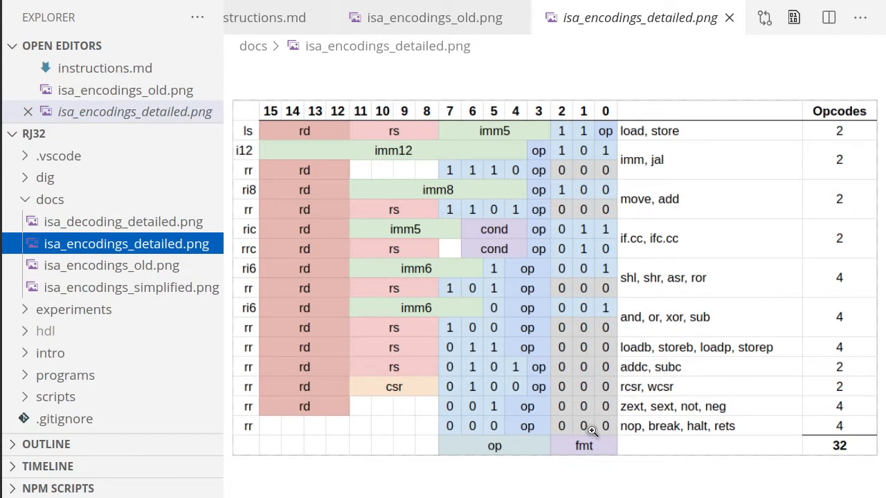
mouse_move(644, 426)
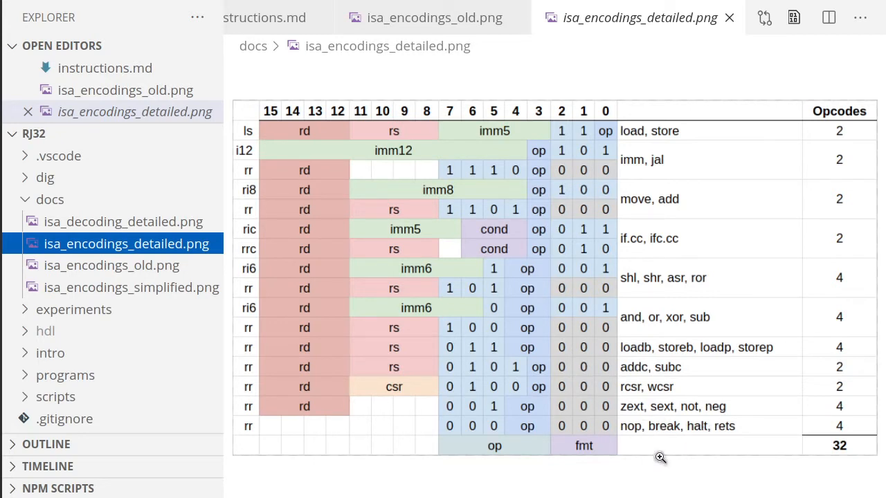
mouse_move(673, 432)
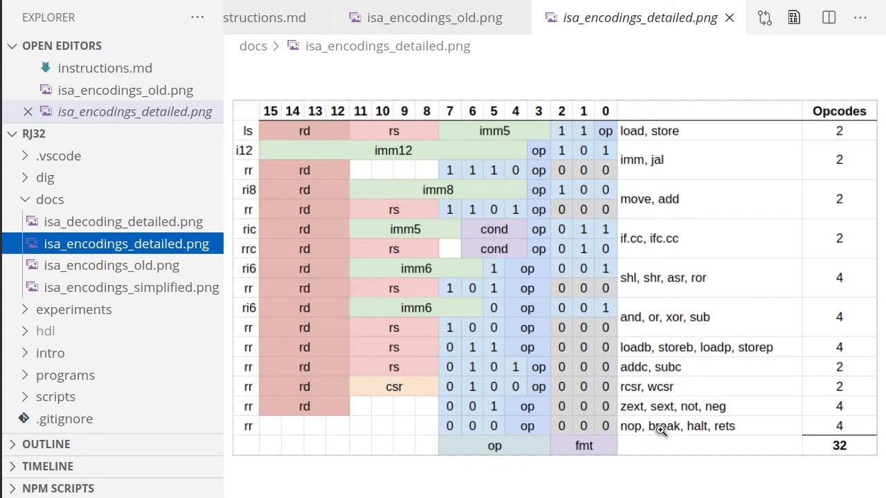
mouse_move(713, 426)
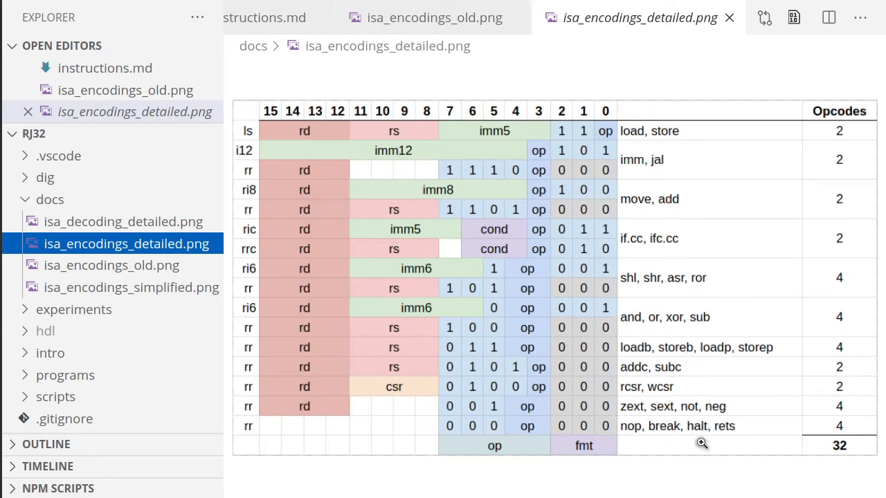
mouse_move(648, 218)
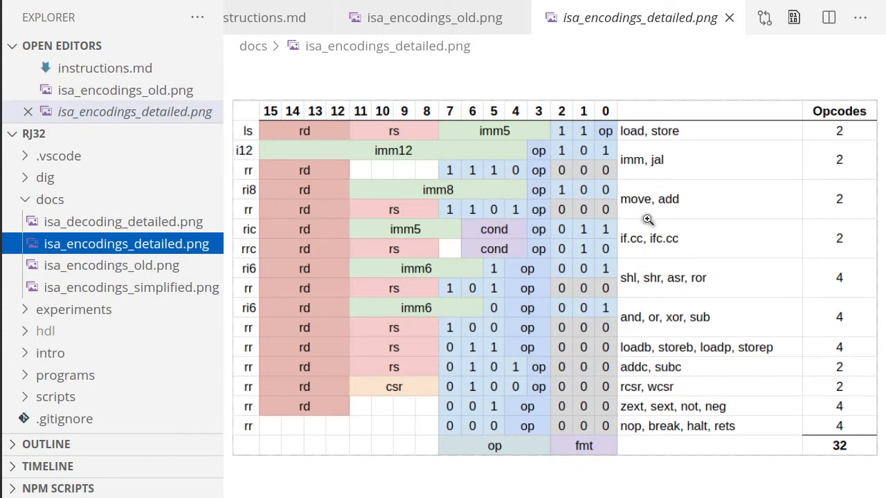
mouse_move(686, 266)
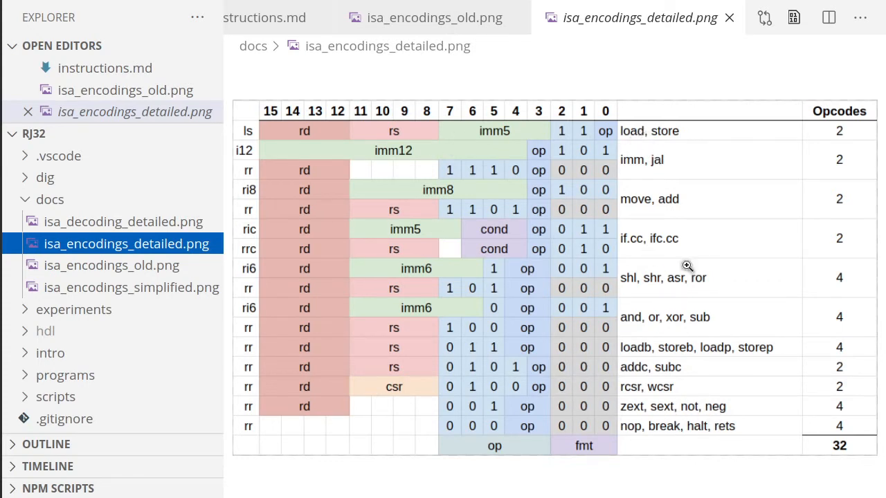
mouse_move(614, 425)
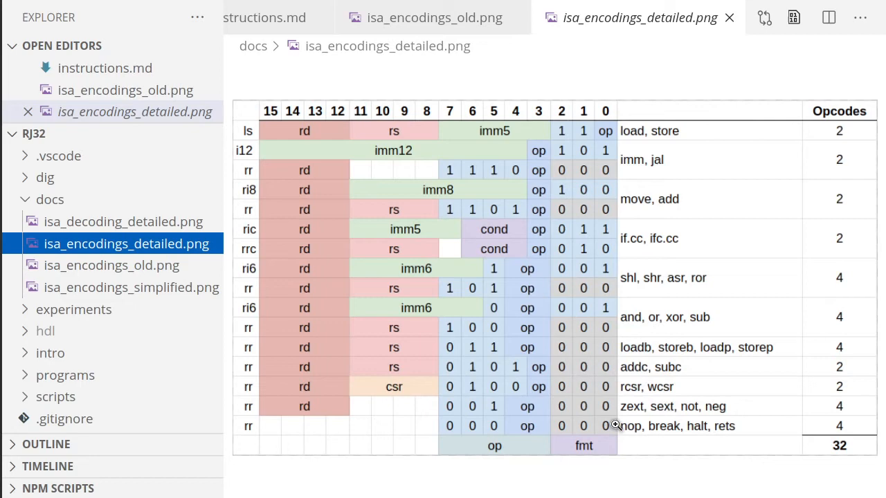
Step: Show the isa_encodings_simplified.png formats and decoding logic chart again
click(130, 287)
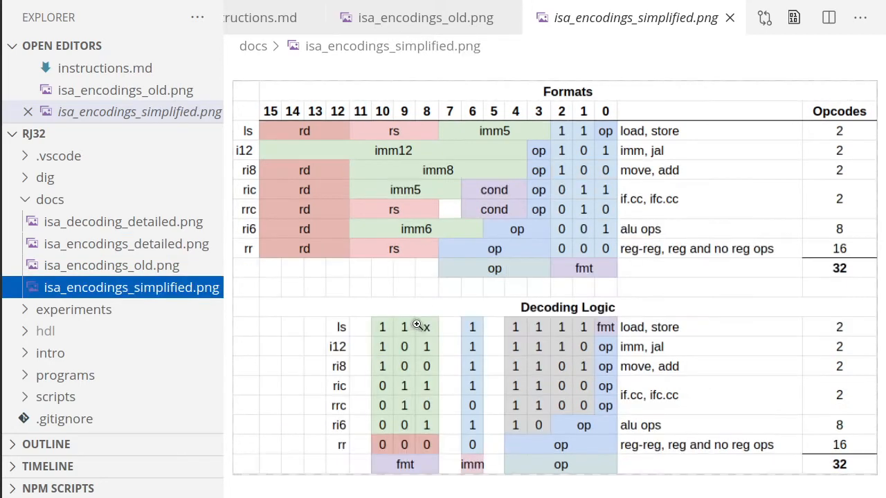
mouse_move(523, 322)
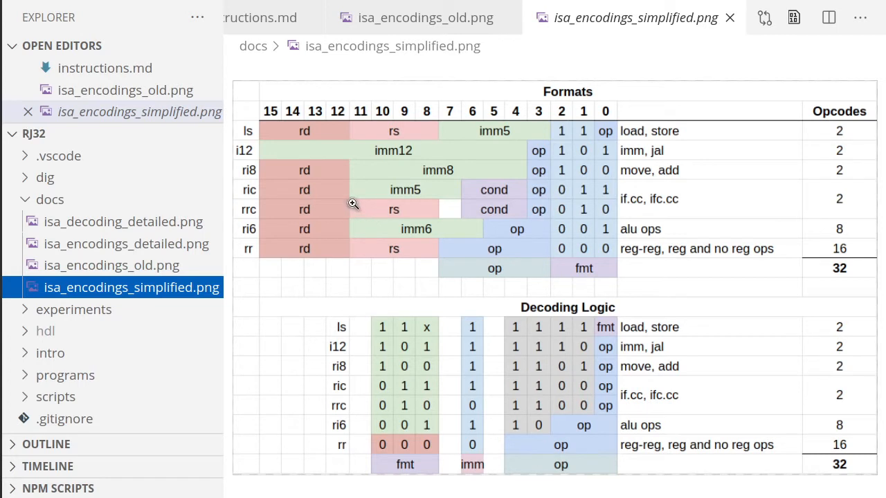
mouse_move(153, 133)
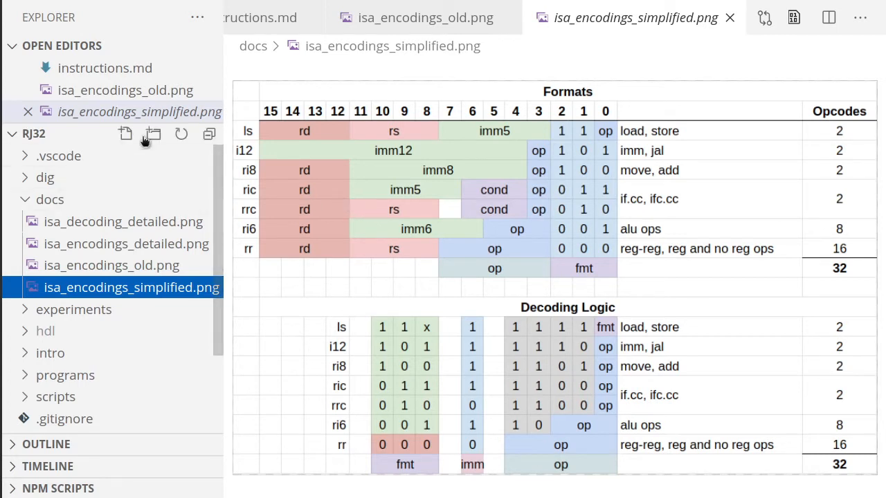
mouse_move(411, 172)
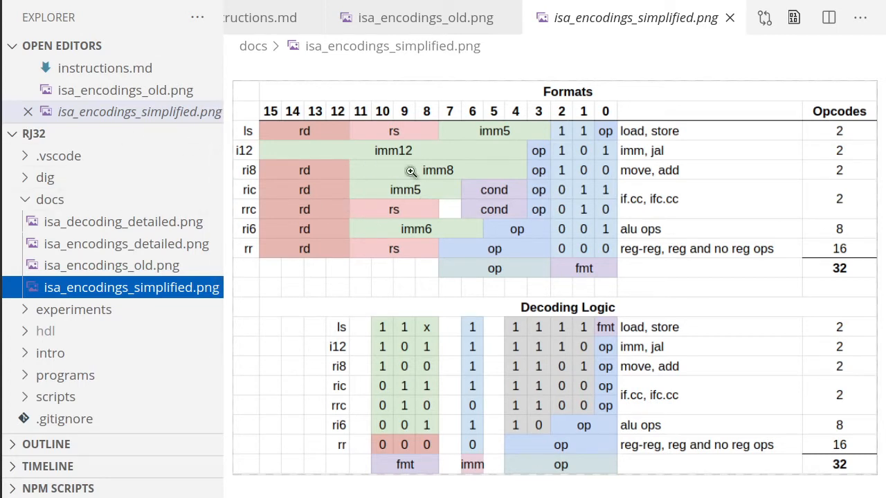
mouse_move(534, 194)
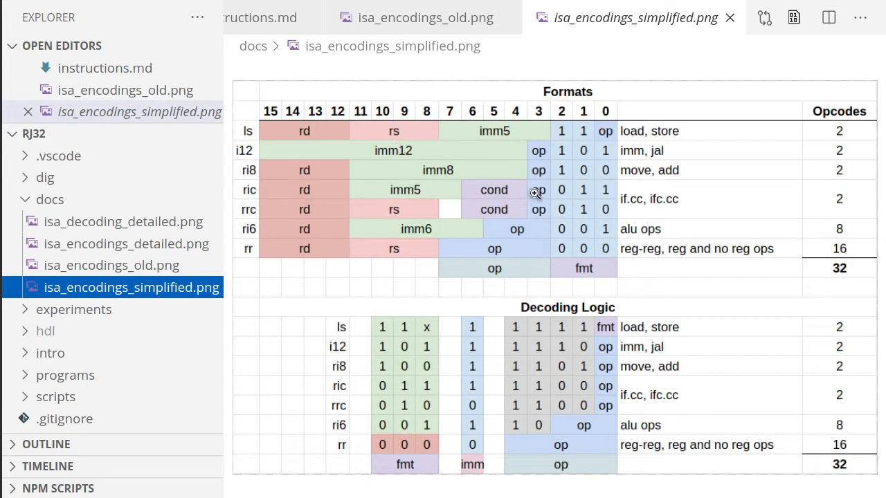
mouse_move(469, 221)
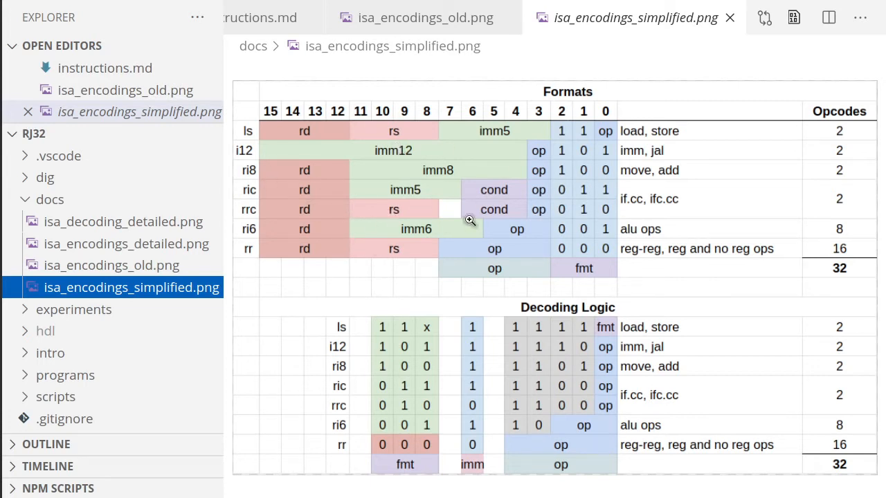
mouse_move(562, 139)
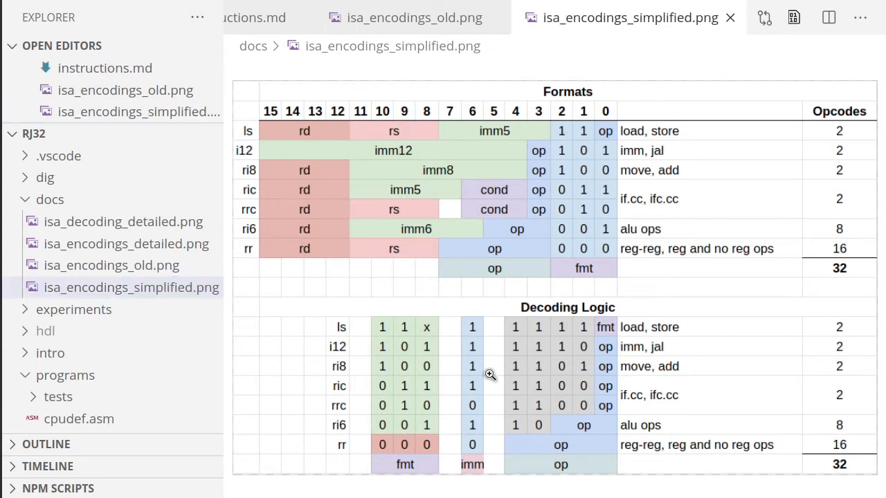
mouse_move(602, 177)
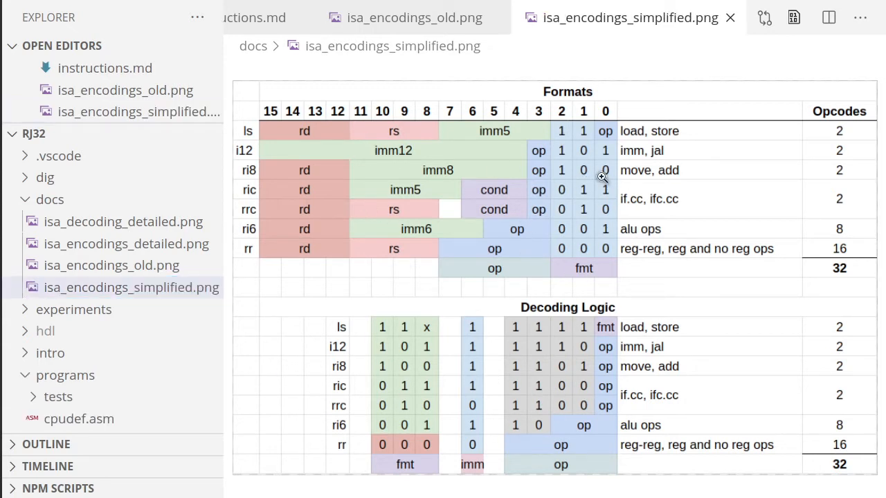
mouse_move(546, 160)
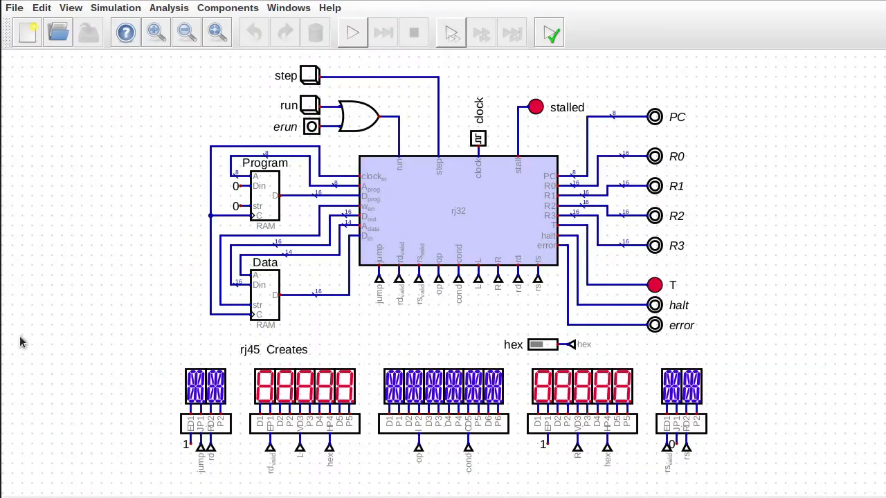
mouse_move(436, 163)
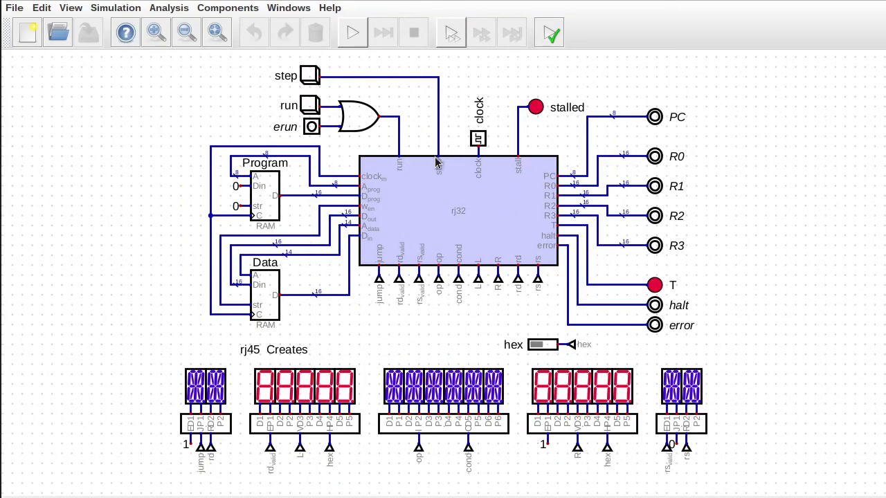
mouse_move(592, 274)
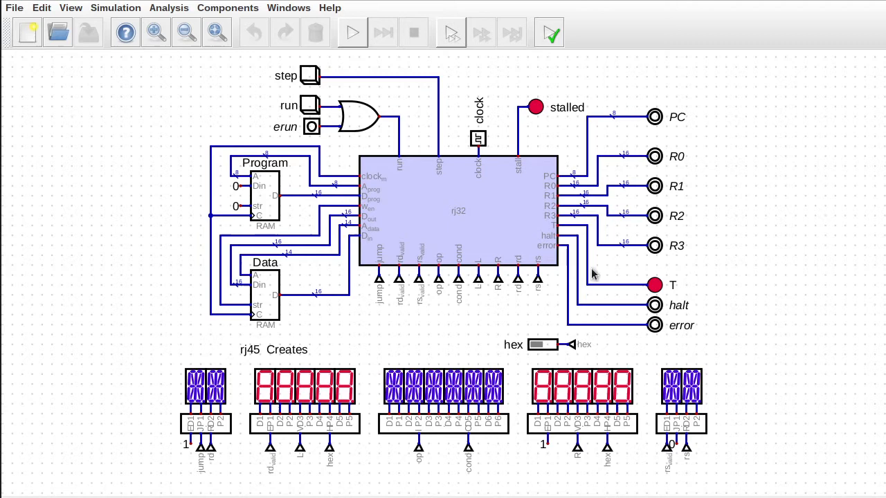
mouse_move(479, 174)
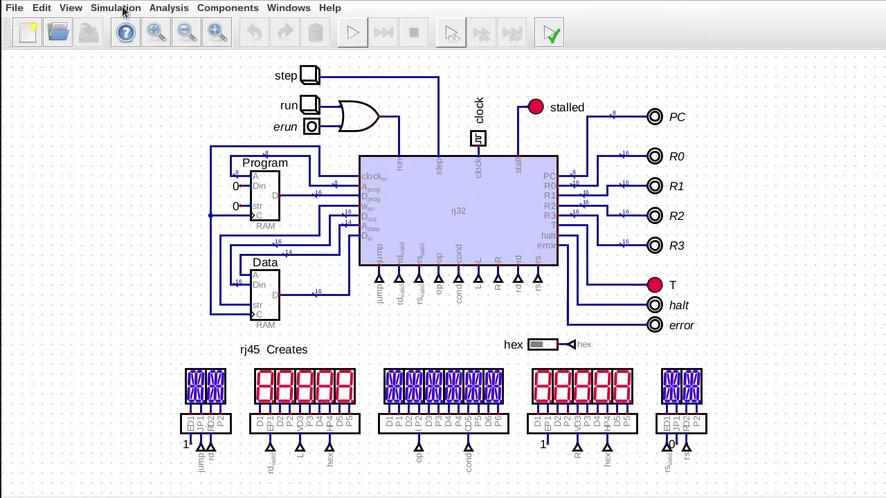
click(548, 32)
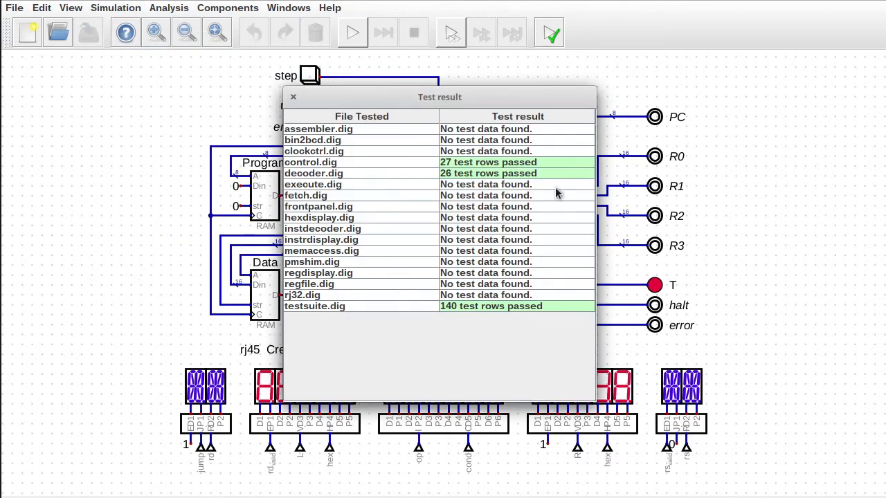
mouse_move(471, 343)
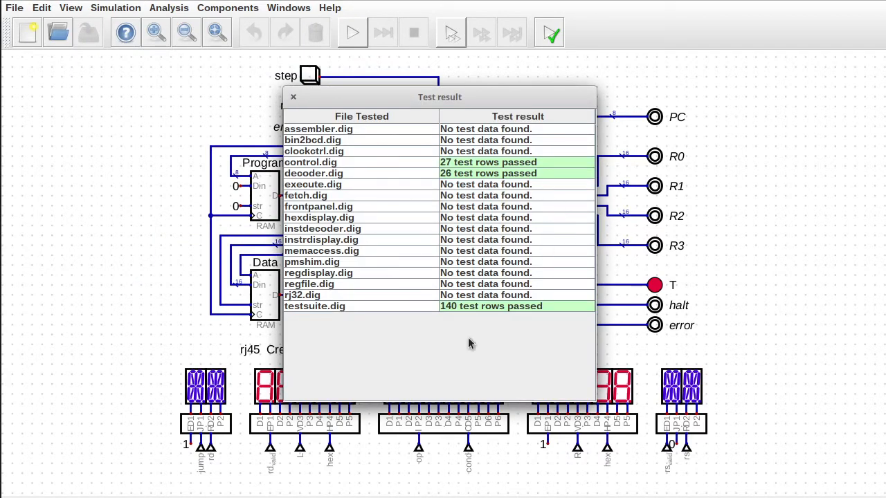
click(293, 97)
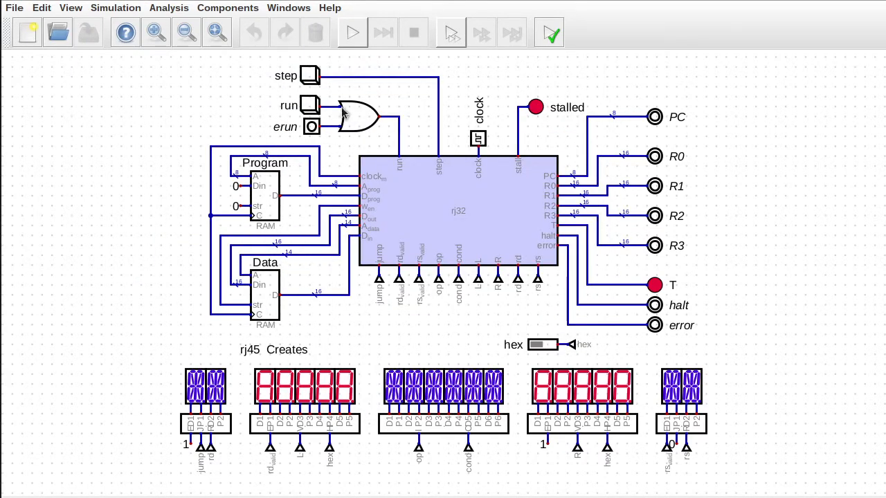
mouse_move(401, 181)
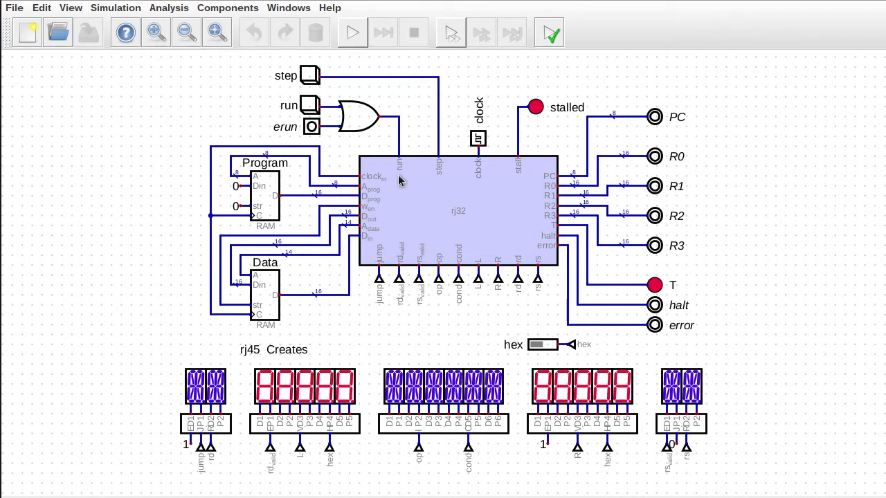
mouse_move(451, 235)
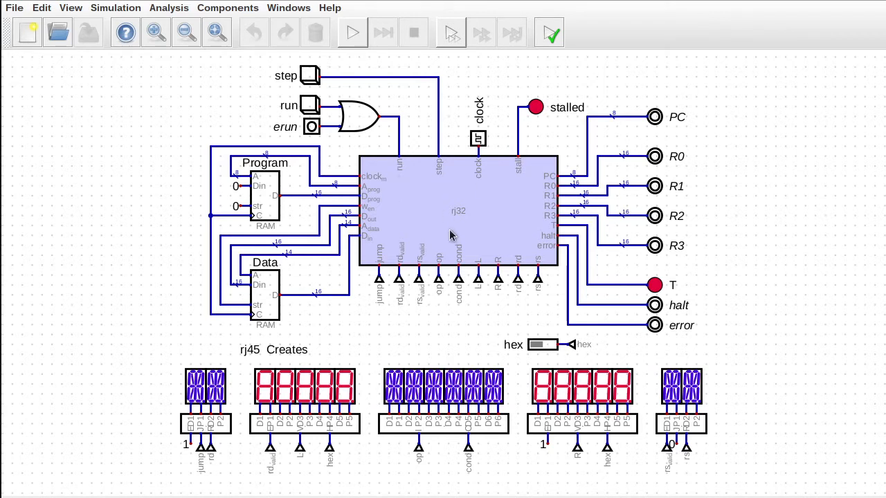
mouse_move(559, 164)
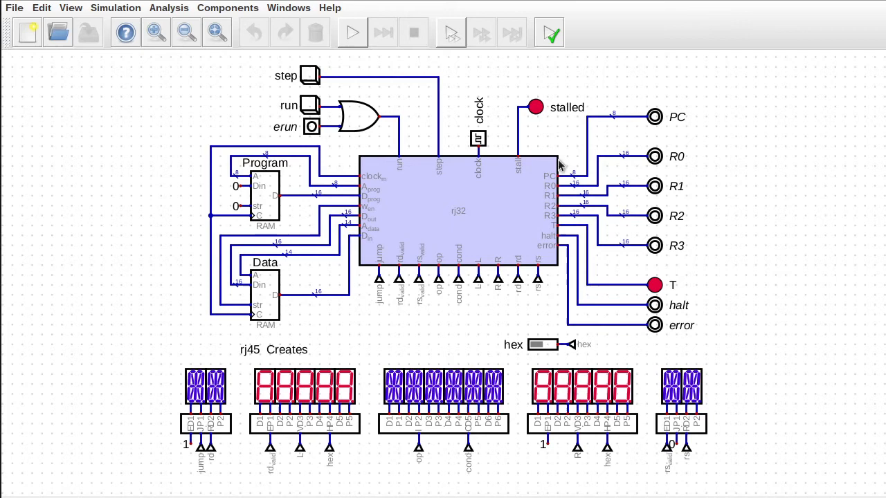
mouse_move(529, 373)
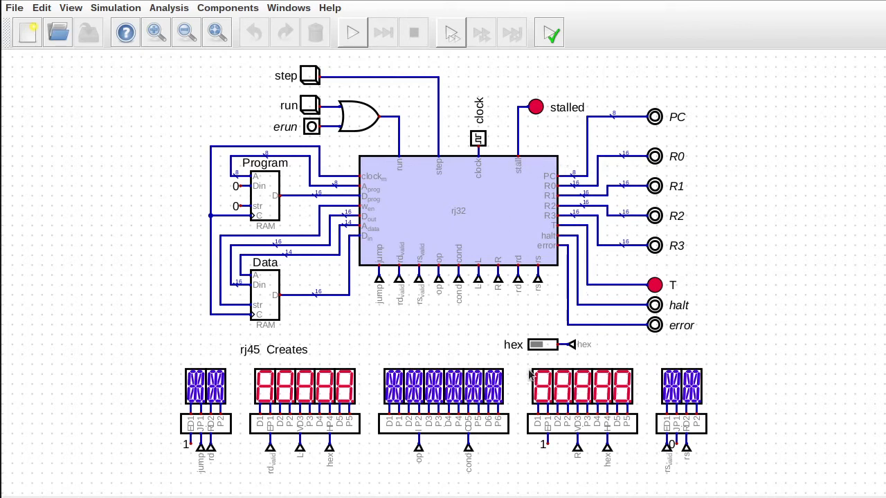
click(352, 32)
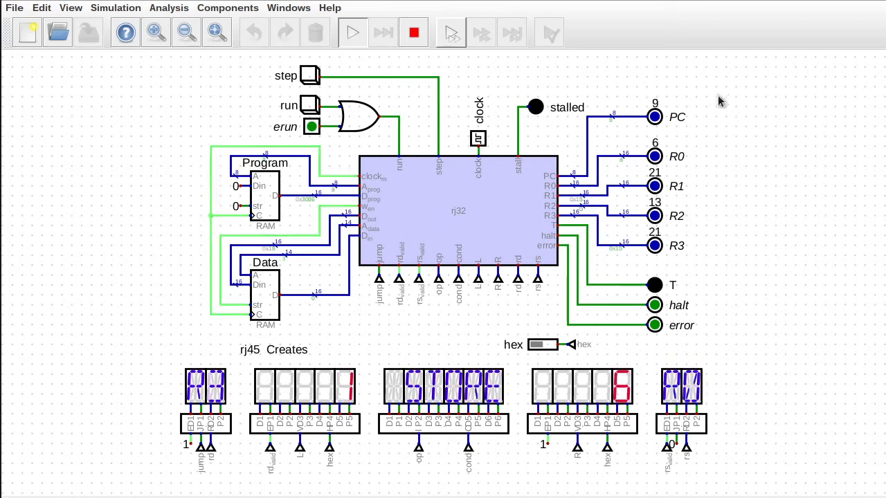
Step: Inspect the Data RAM contents, stop the simulation, and bring up the instrdisplay component's attributes
click(382, 32)
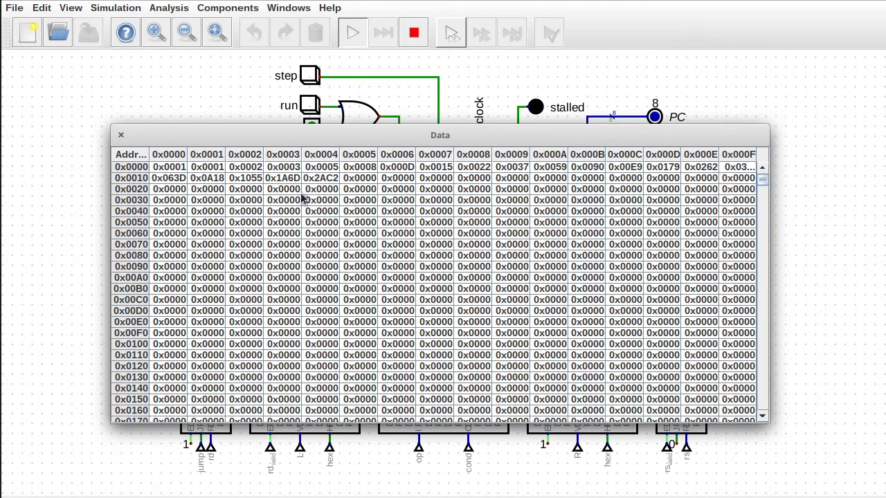
click(122, 134)
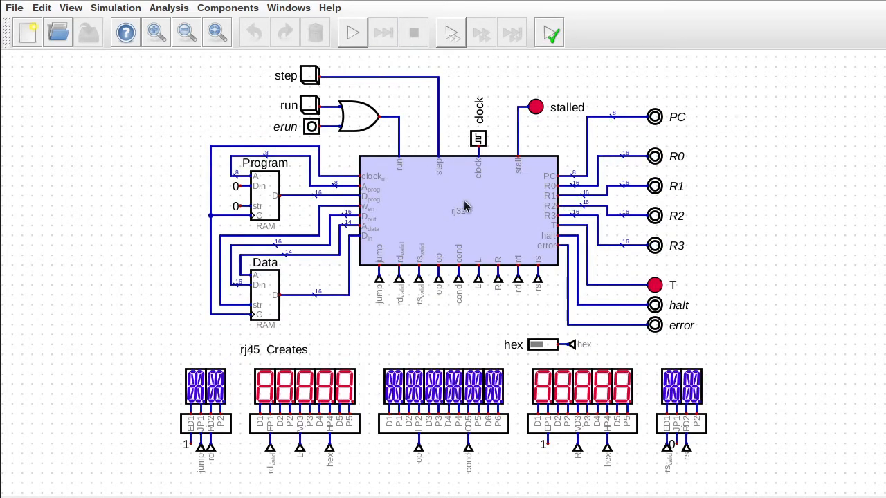
mouse_move(467, 262)
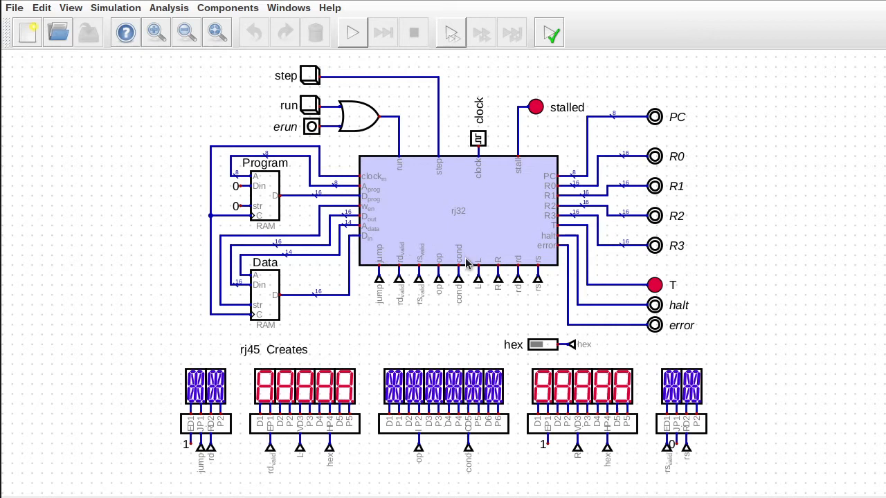
mouse_move(415, 240)
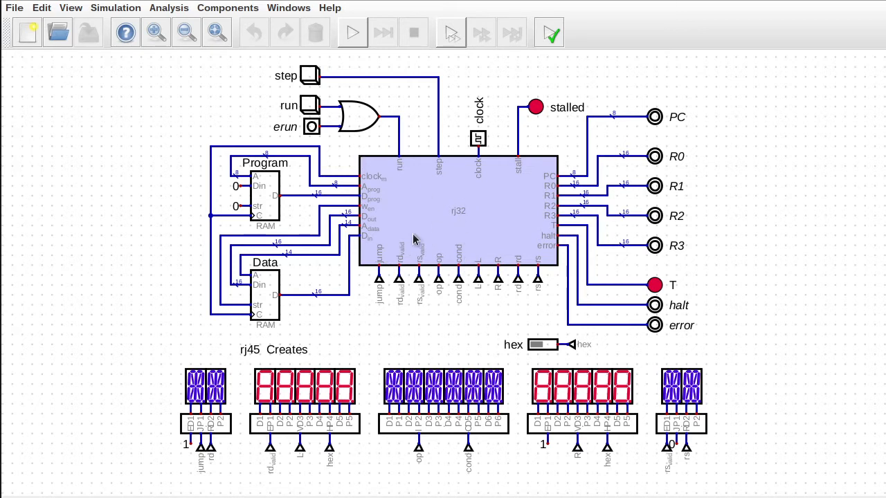
mouse_move(454, 262)
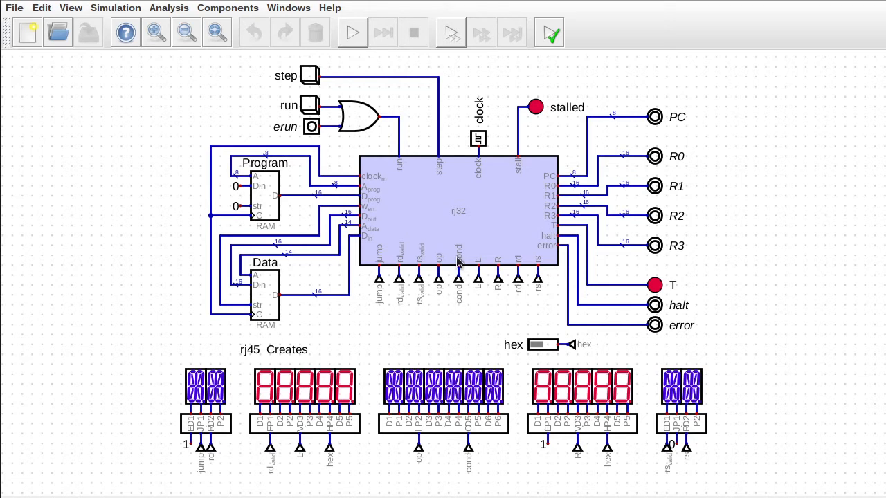
mouse_move(469, 282)
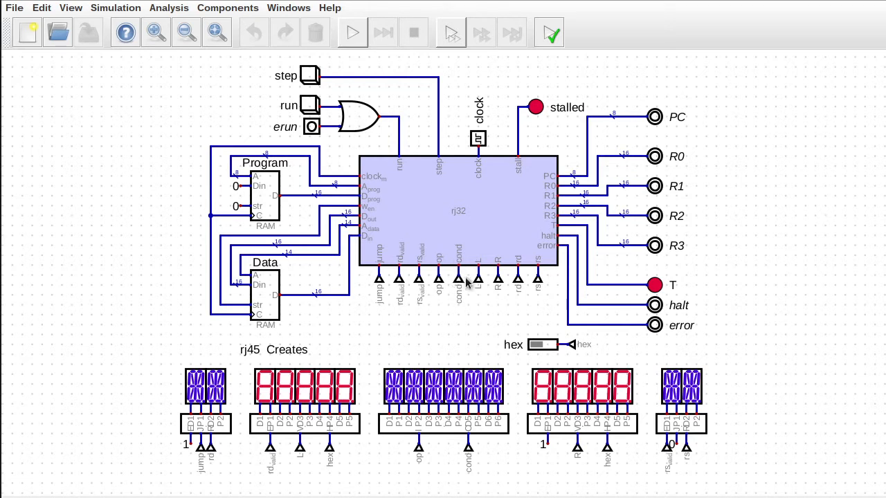
double_click(443, 398)
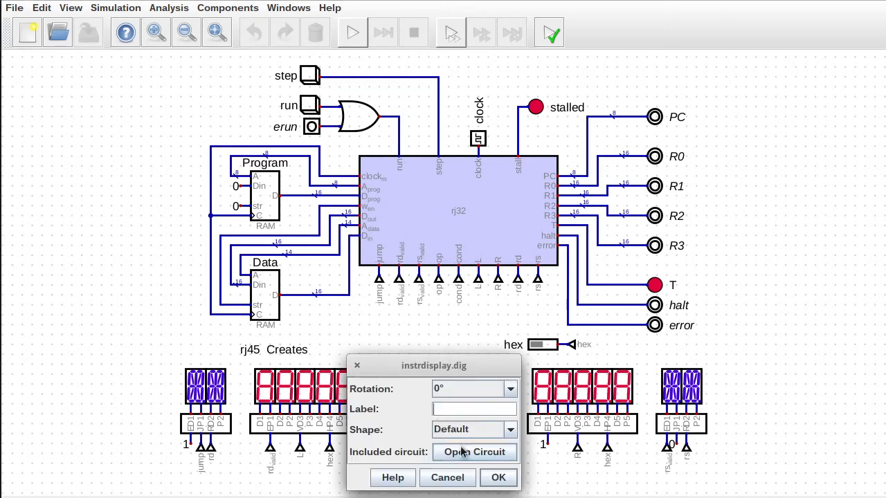
Step: Enter the instrdisplay.dig subcircuit to see its ASCII character lookup blocks and multiplexers
click(474, 451)
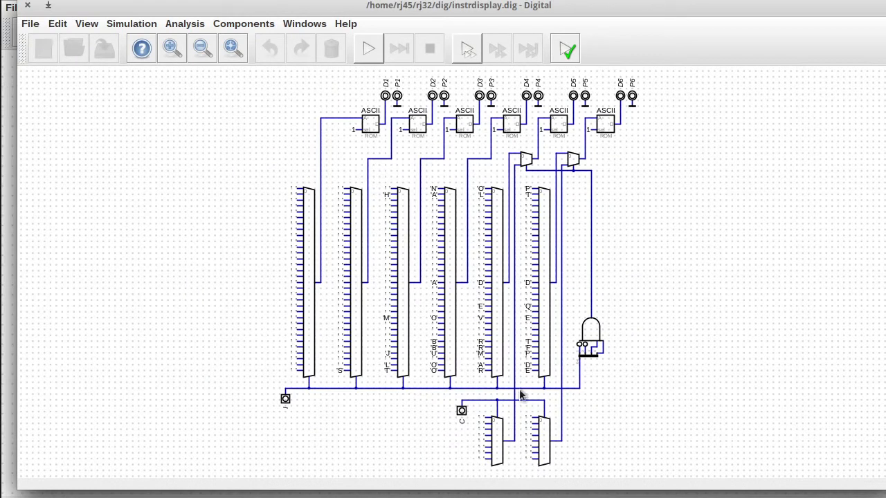
mouse_move(451, 177)
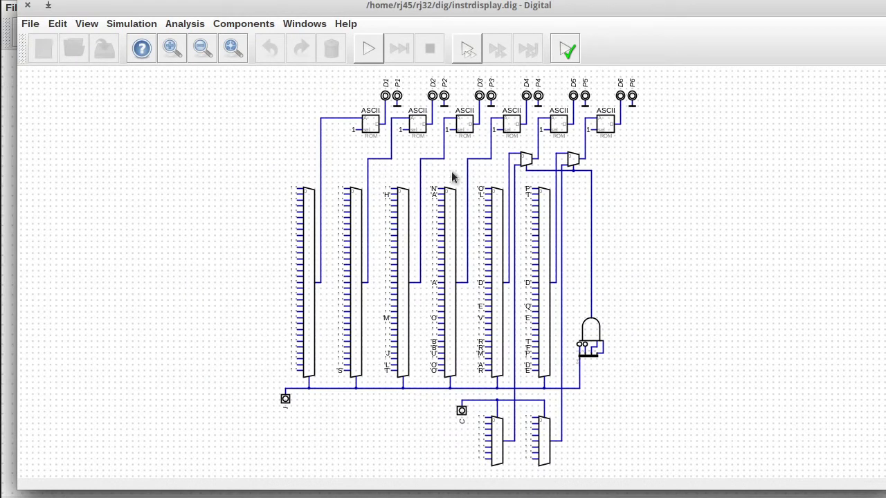
mouse_move(575, 164)
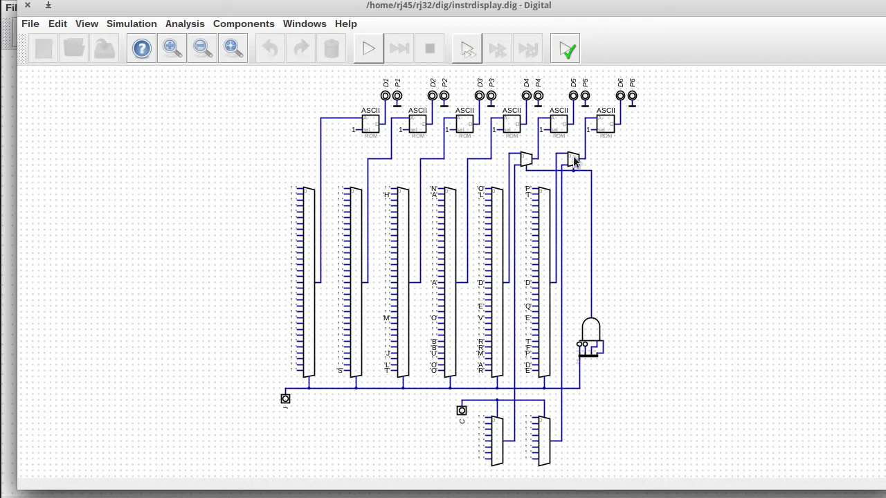
mouse_move(491, 158)
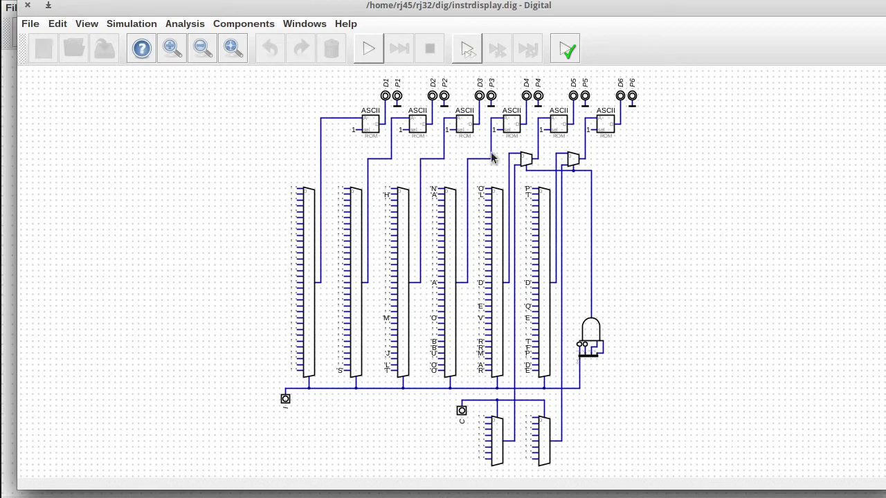
mouse_move(550, 155)
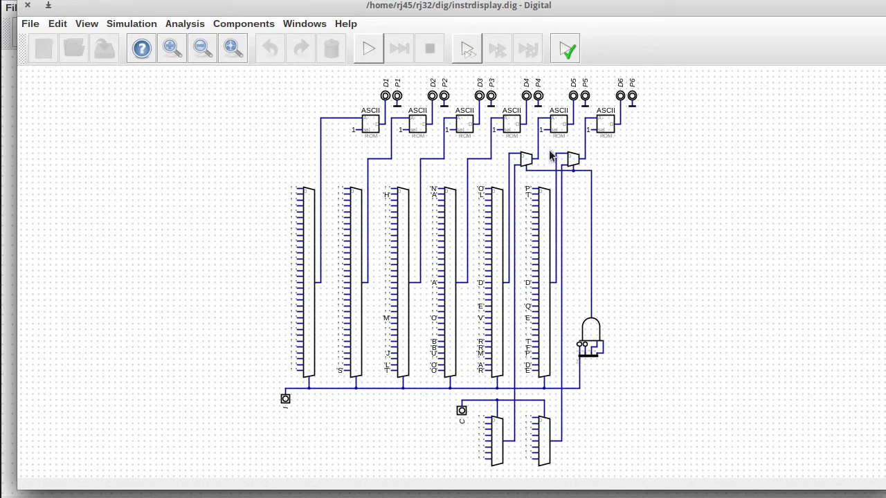
mouse_move(569, 346)
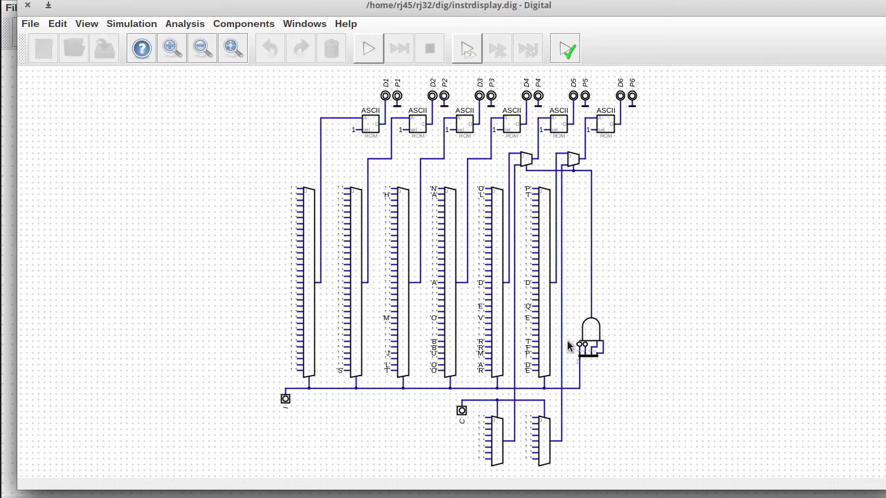
mouse_move(614, 343)
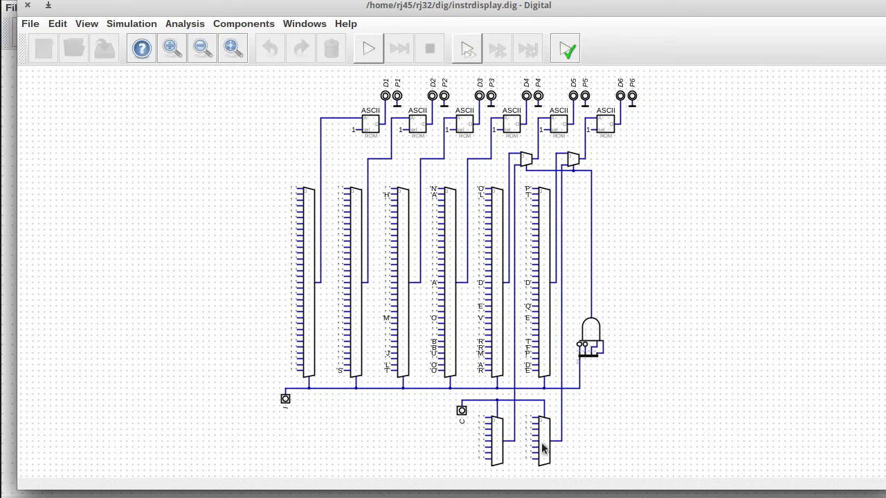
mouse_move(512, 462)
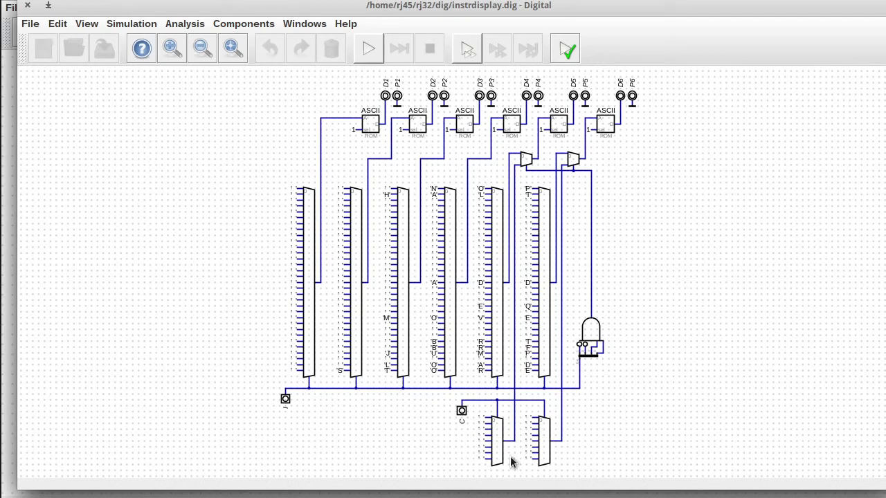
mouse_move(501, 391)
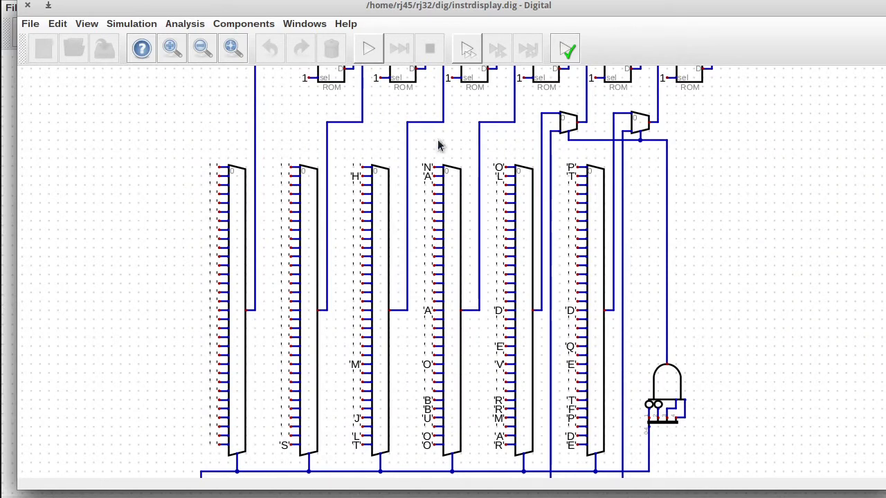
mouse_move(407, 404)
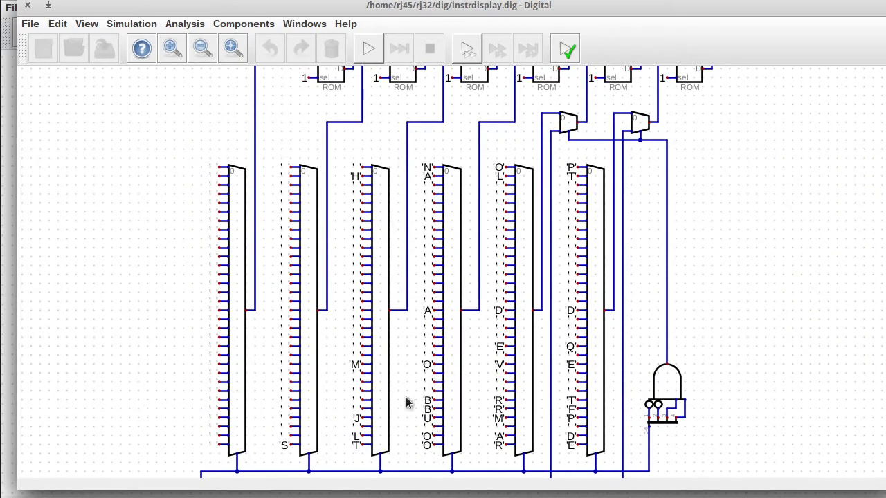
mouse_move(329, 180)
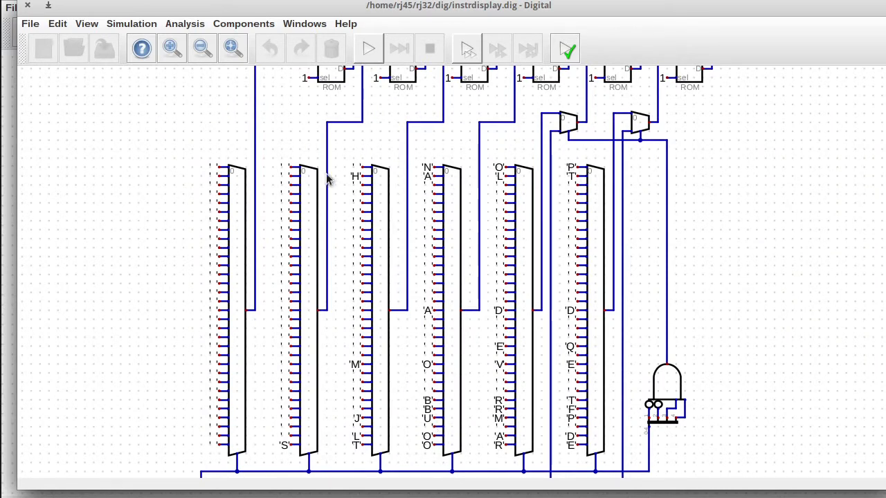
mouse_move(432, 450)
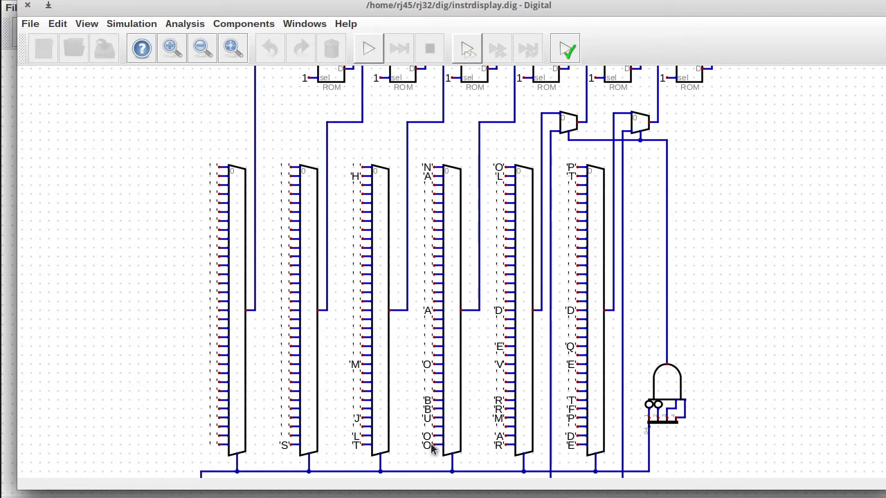
mouse_move(426, 283)
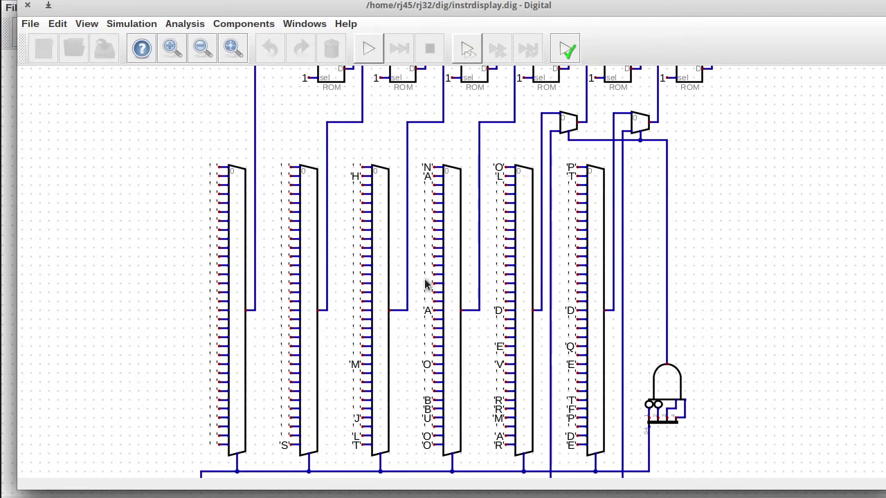
mouse_move(501, 313)
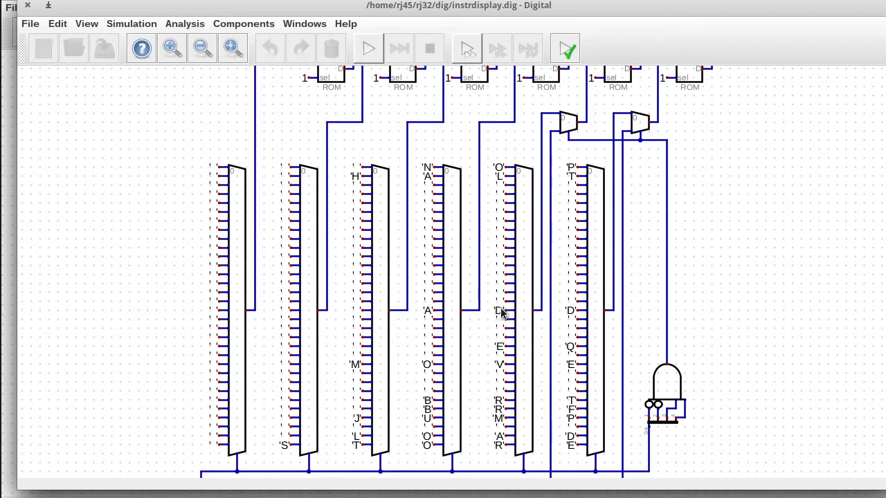
mouse_move(531, 418)
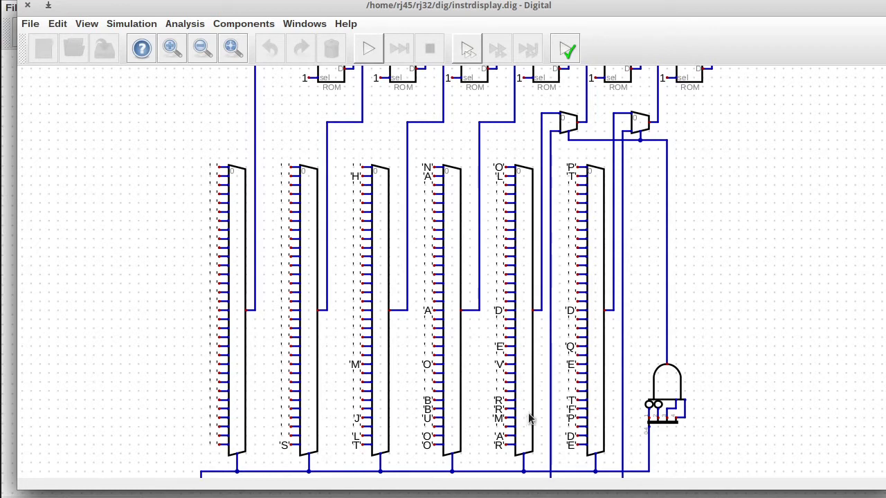
mouse_move(501, 408)
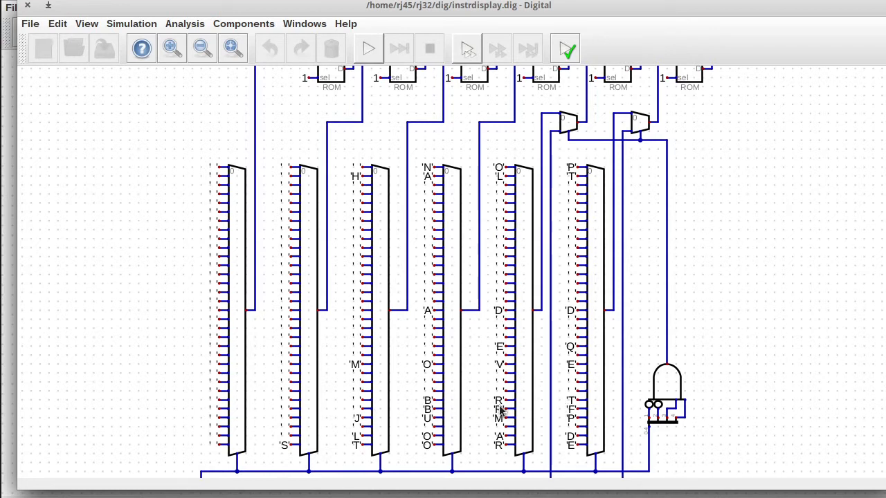
mouse_move(523, 420)
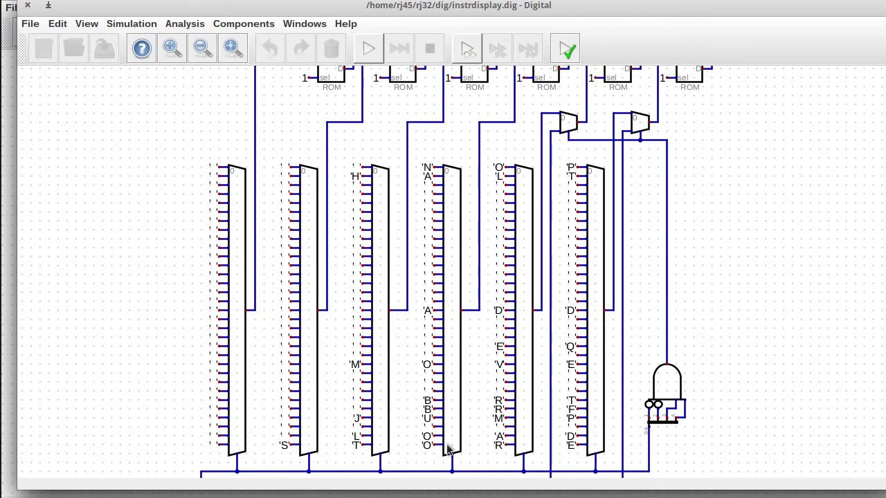
mouse_move(420, 432)
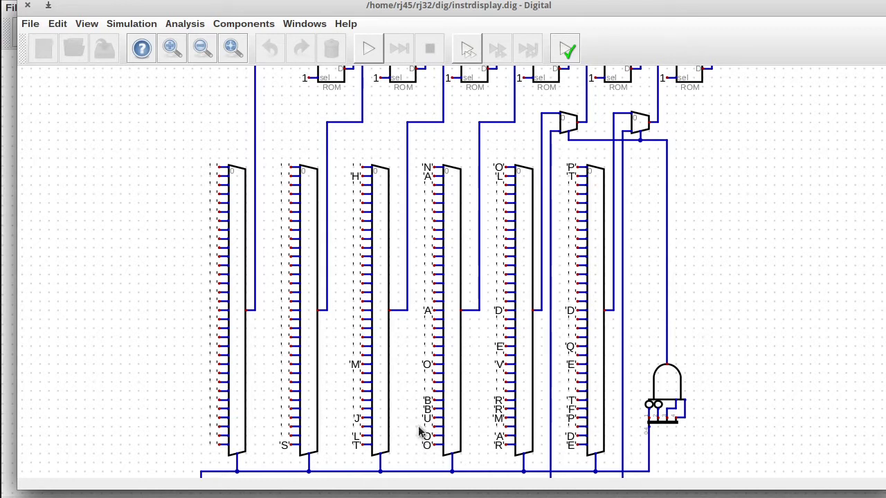
mouse_move(100, 69)
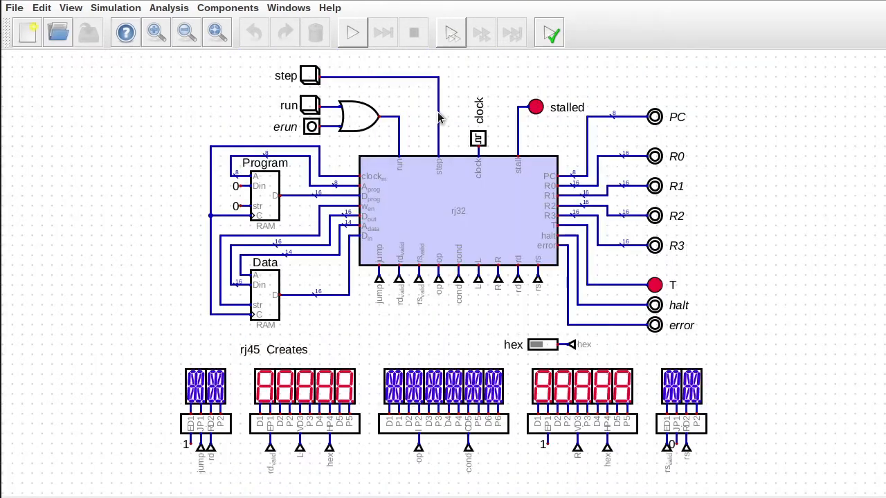
Step: Enter the rj32 CPU's internal circuit and look inside its Execute block (execute.dig)
double_click(458, 210)
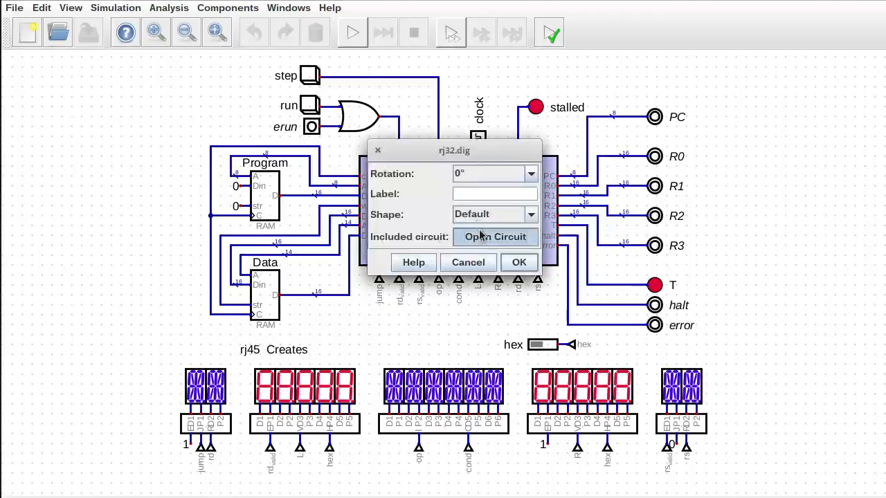
click(495, 237)
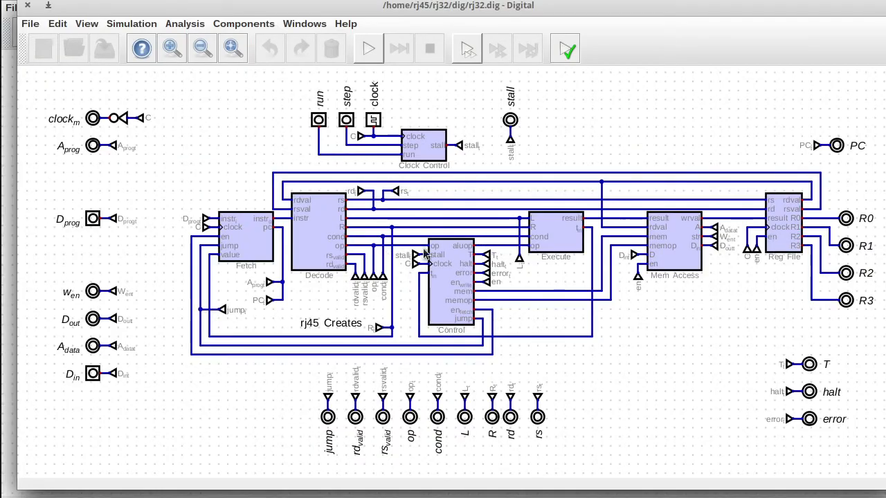
mouse_move(335, 243)
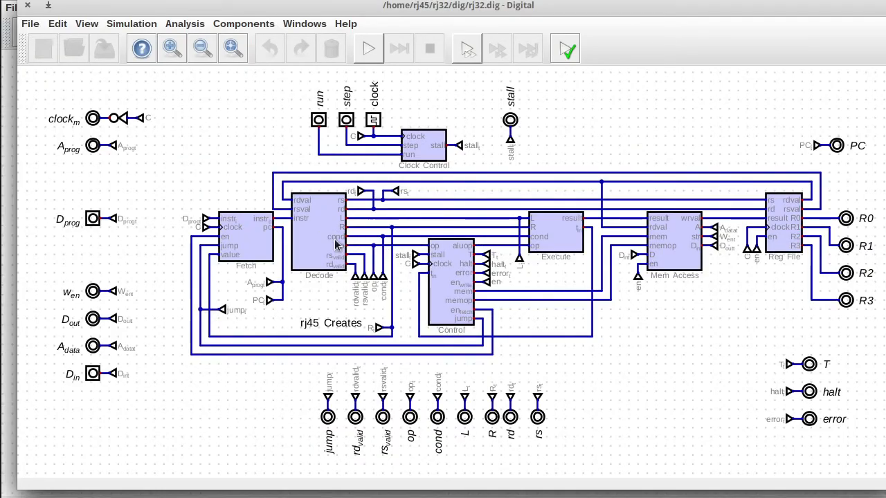
mouse_move(565, 237)
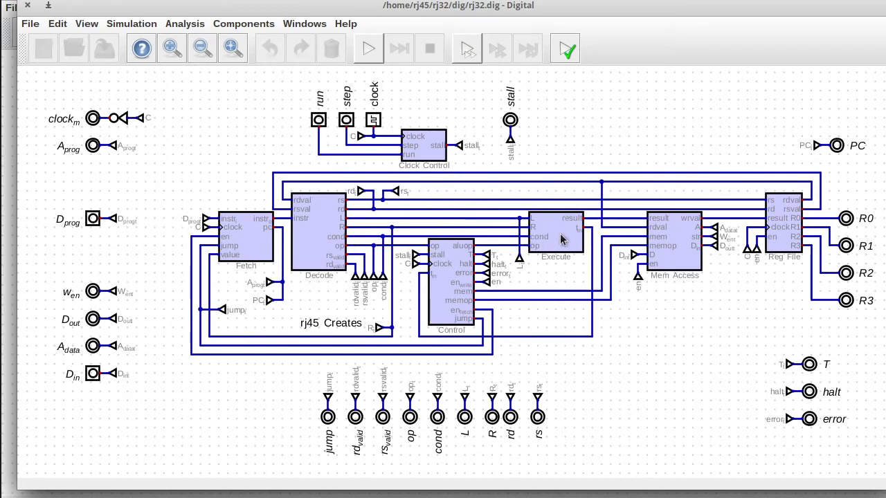
double_click(556, 235)
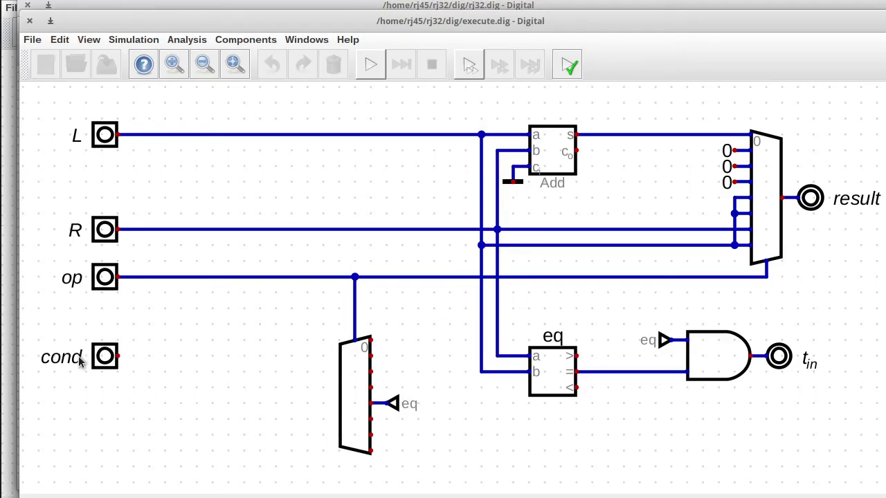
mouse_move(153, 270)
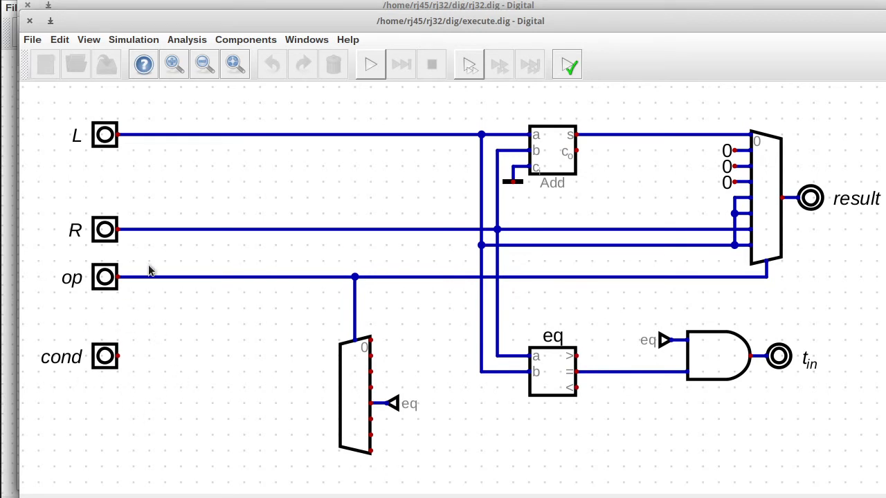
mouse_move(275, 276)
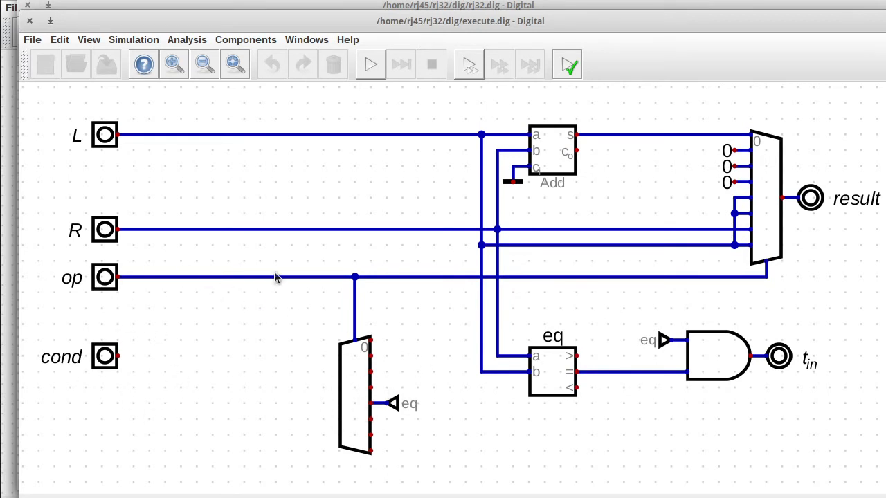
mouse_move(140, 277)
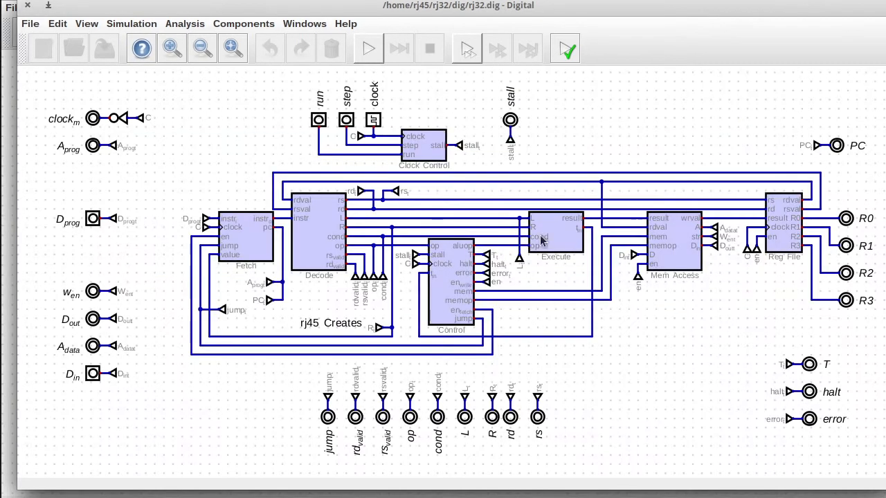
mouse_move(315, 242)
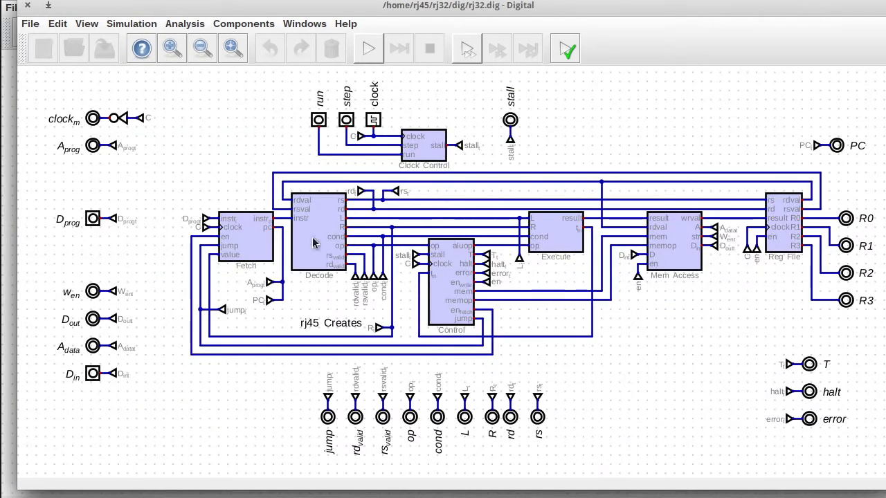
double_click(318, 235)
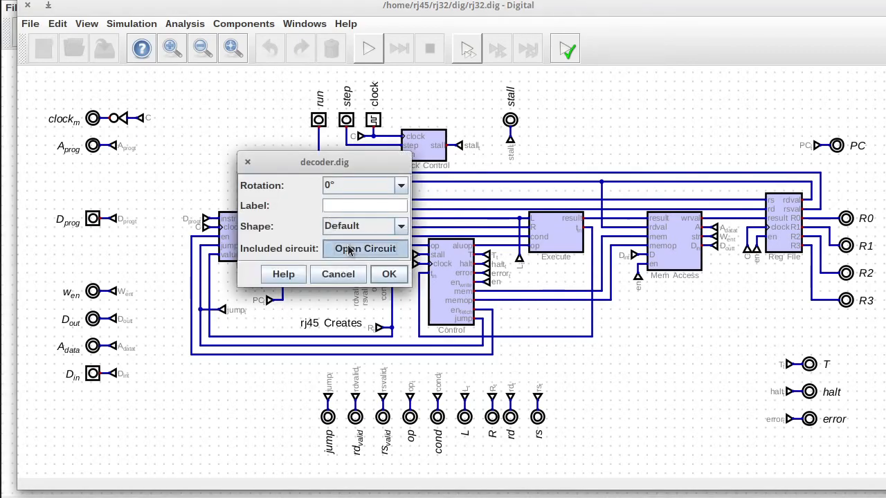
click(365, 249)
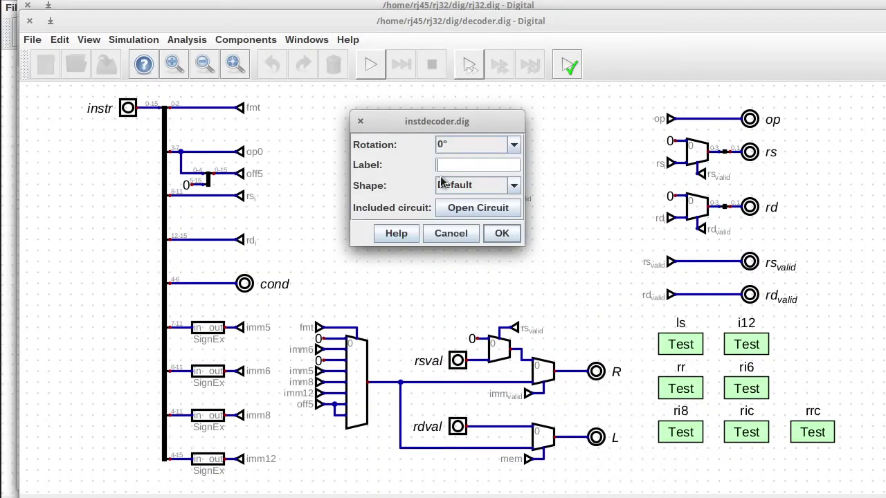
click(477, 208)
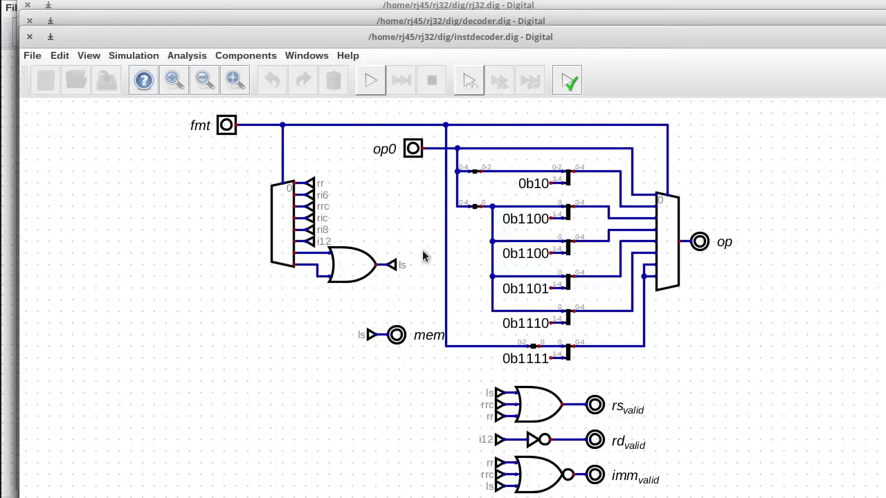
mouse_move(533, 357)
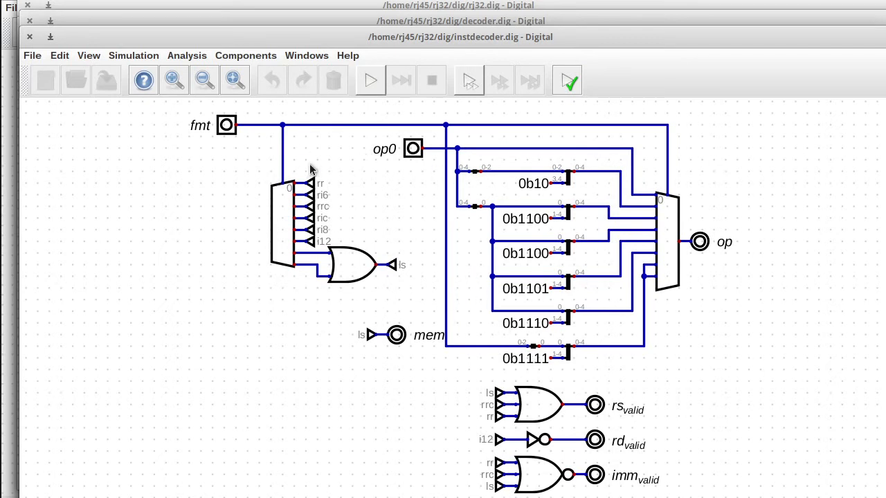
mouse_move(310, 255)
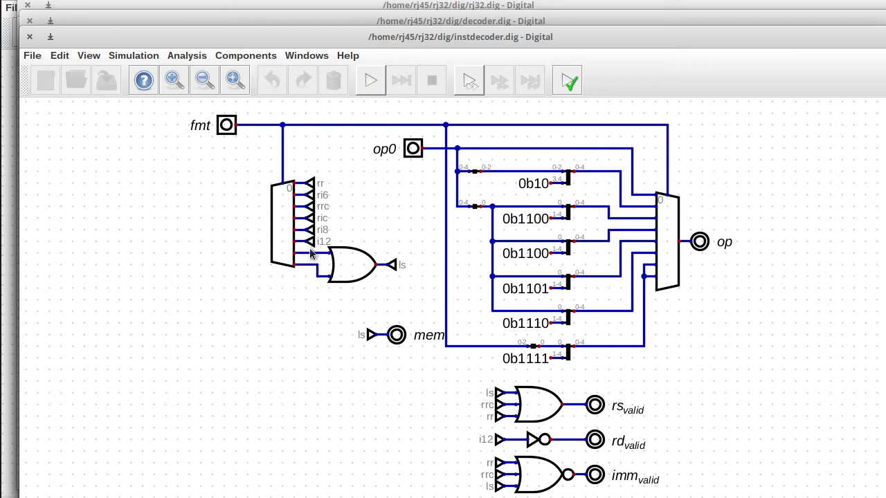
mouse_move(313, 185)
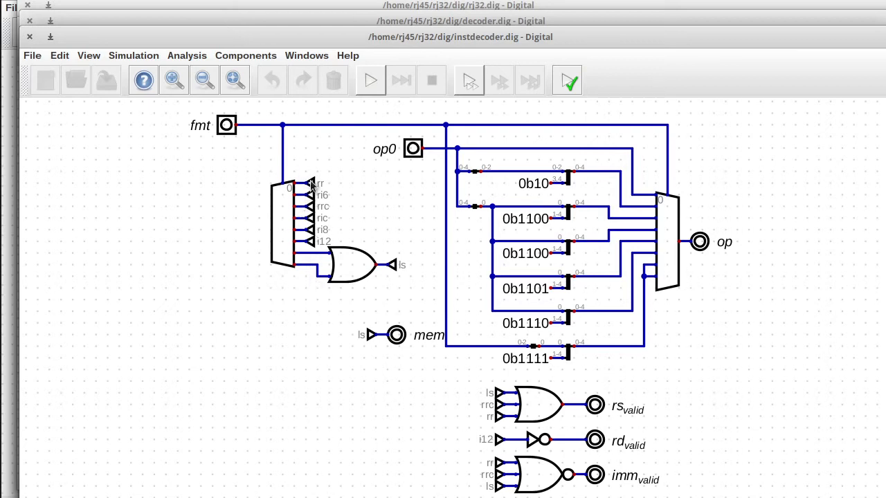
mouse_move(380, 303)
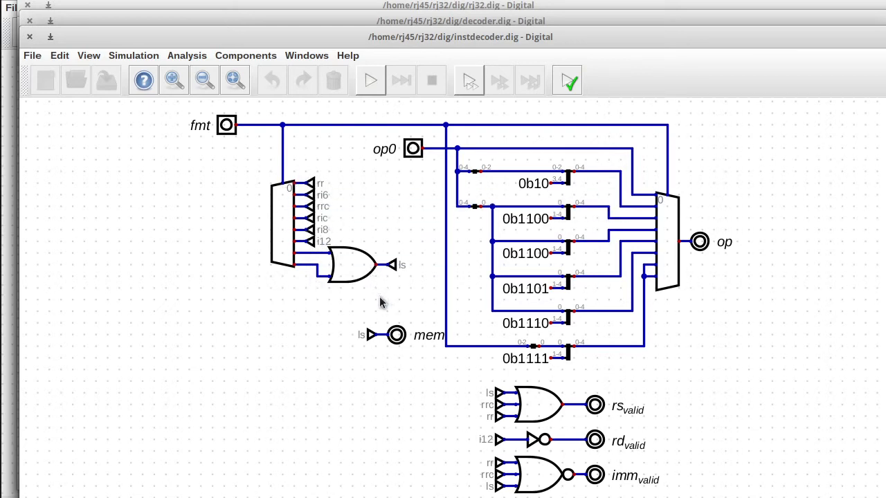
mouse_move(346, 296)
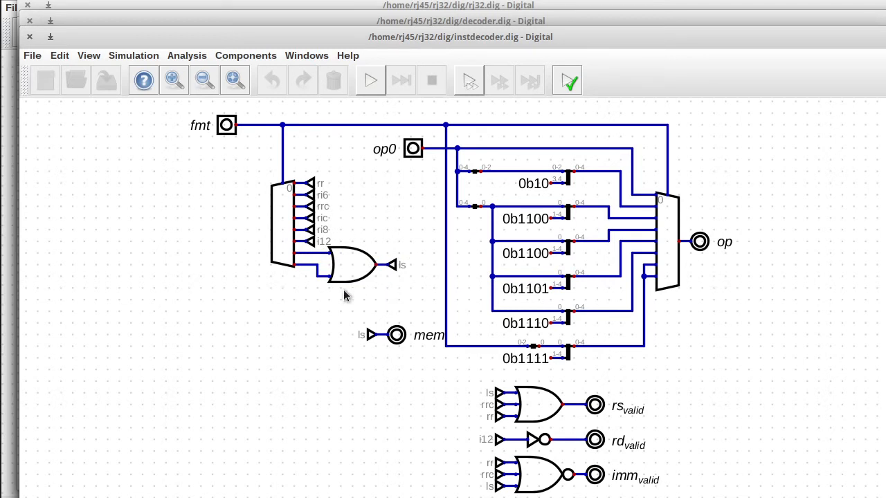
mouse_move(454, 442)
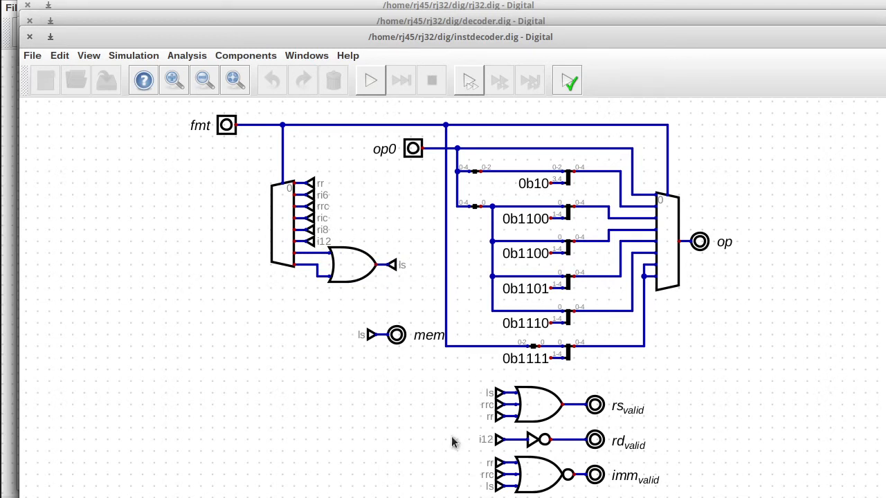
mouse_move(616, 446)
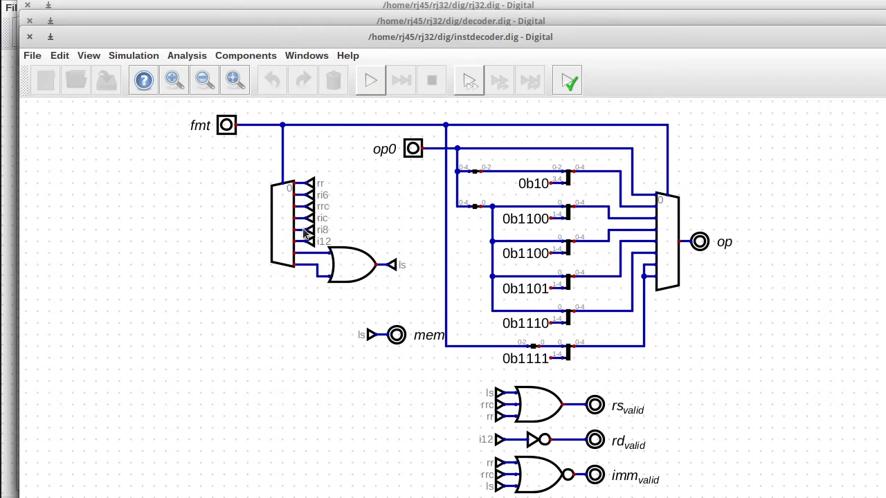
mouse_move(379, 272)
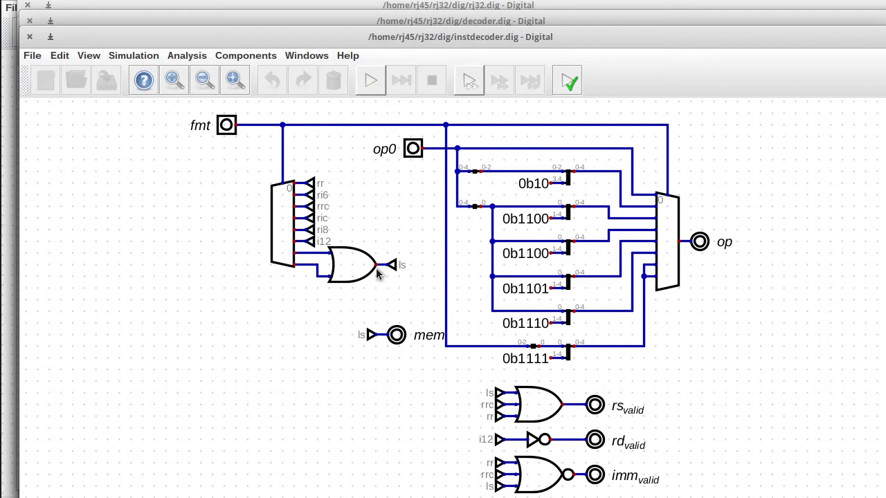
mouse_move(404, 363)
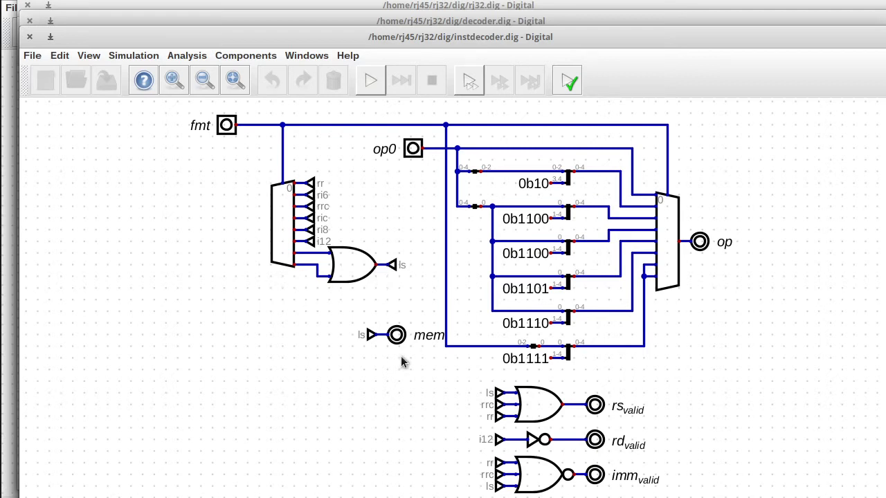
mouse_move(354, 325)
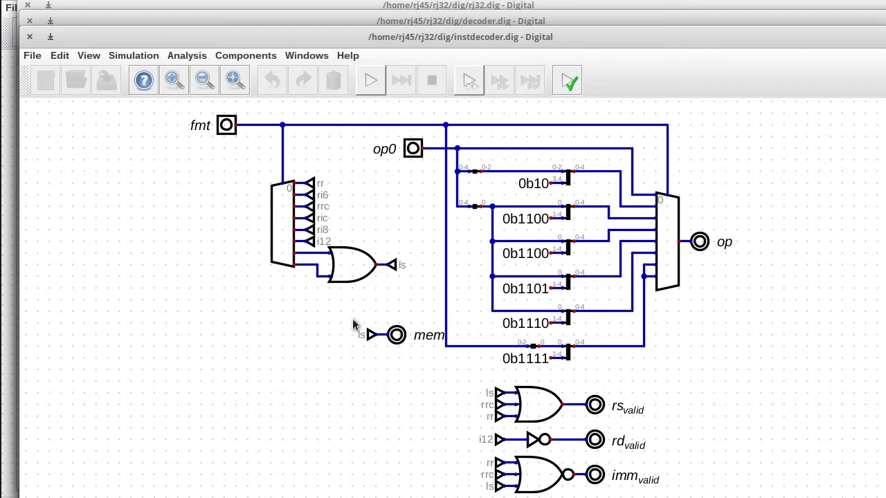
mouse_move(377, 358)
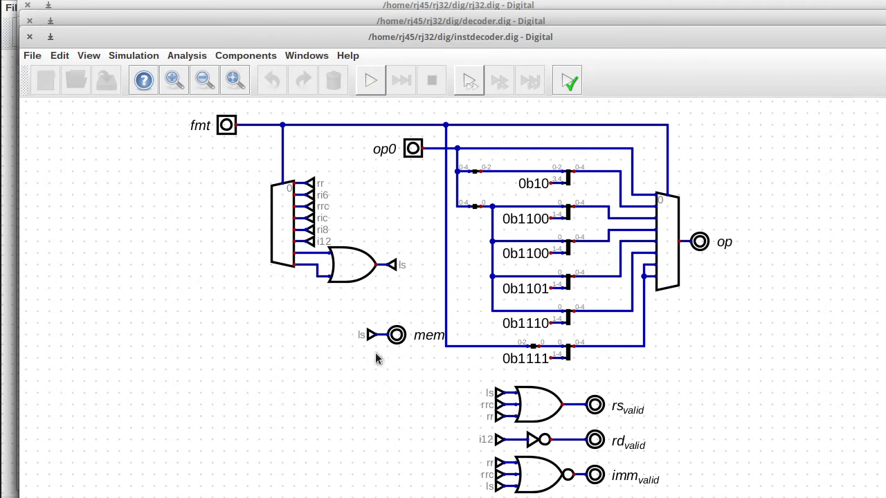
mouse_move(379, 275)
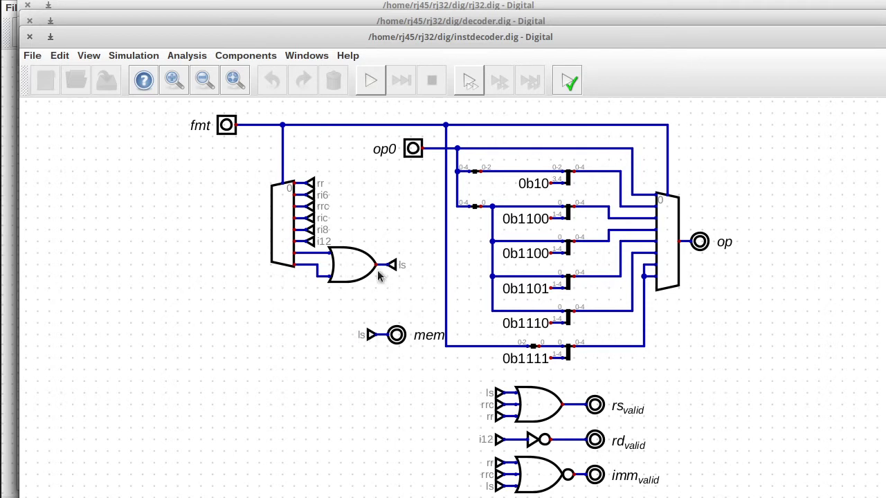
mouse_move(368, 333)
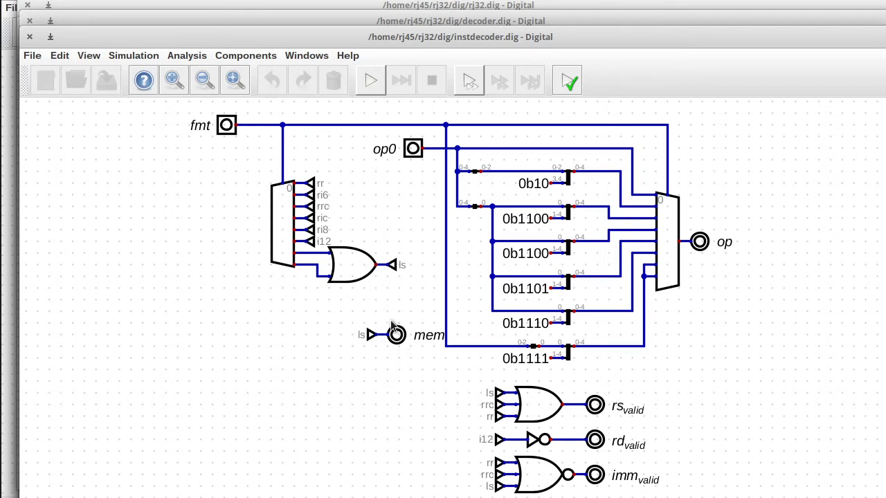
mouse_move(390, 315)
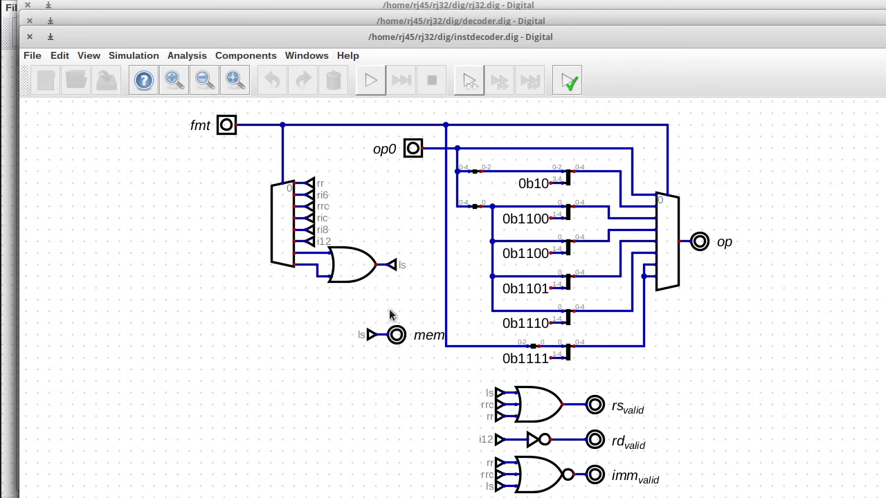
mouse_move(570, 343)
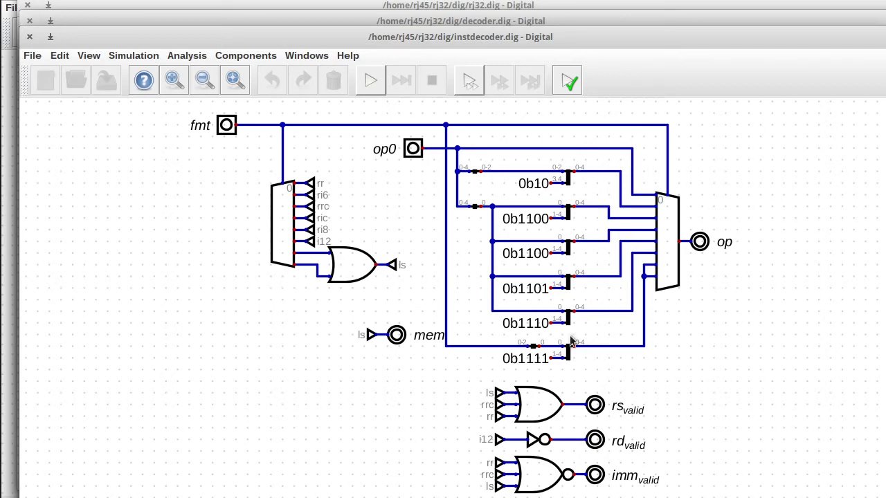
mouse_move(539, 276)
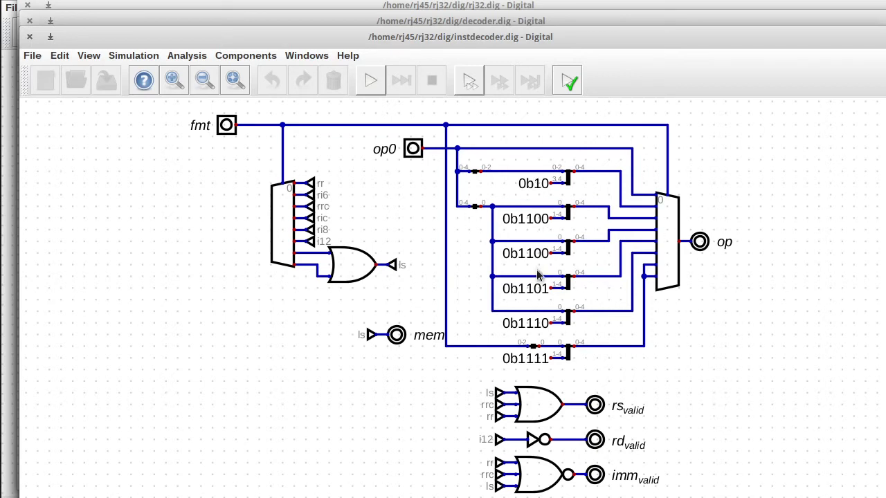
mouse_move(539, 168)
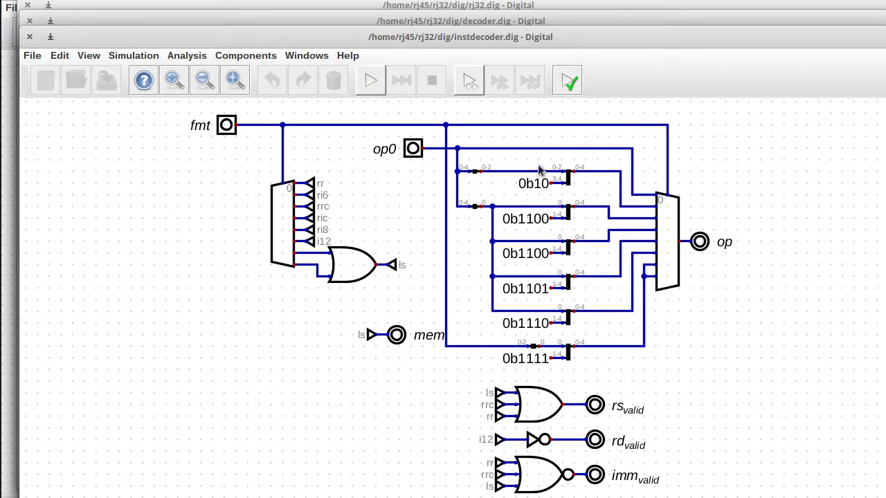
mouse_move(471, 150)
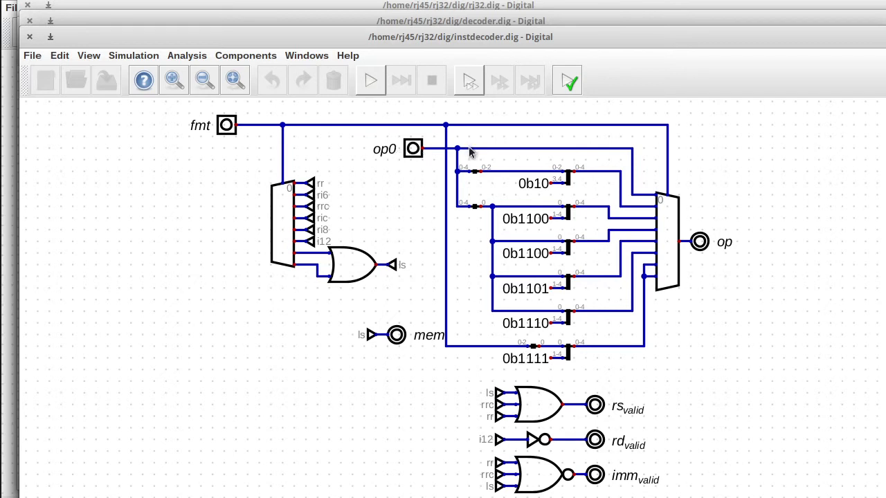
mouse_move(234, 144)
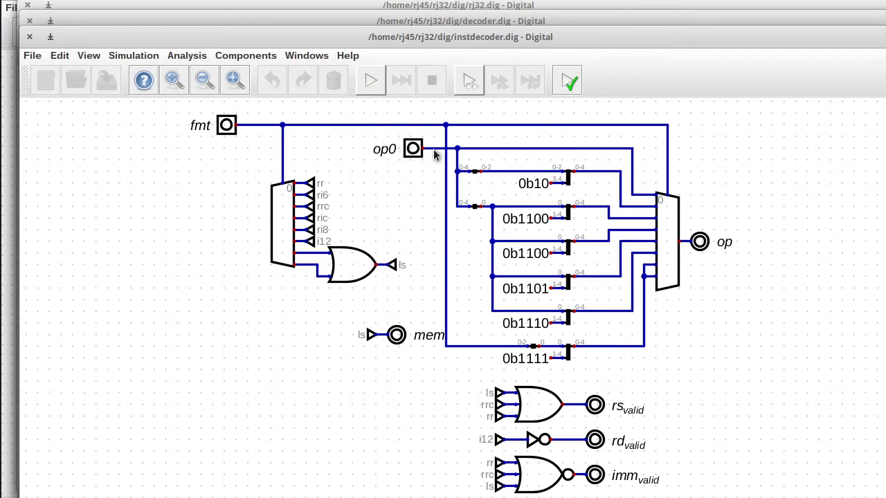
mouse_move(733, 244)
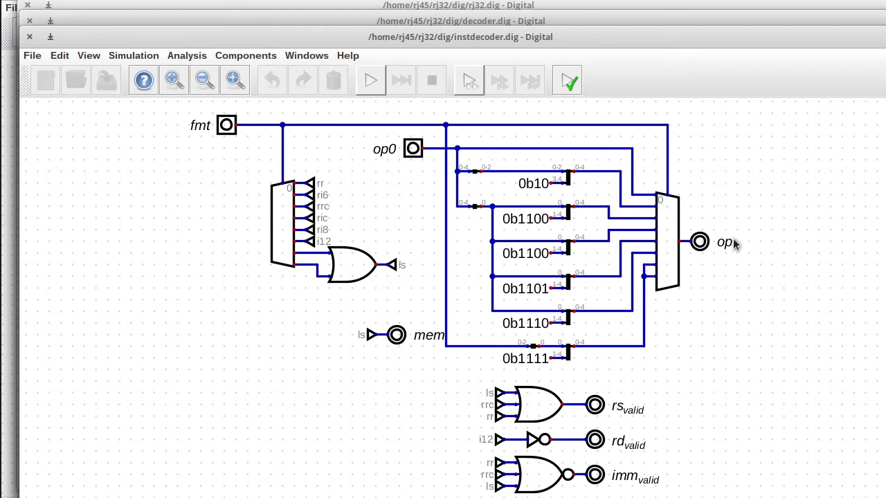
mouse_move(450, 163)
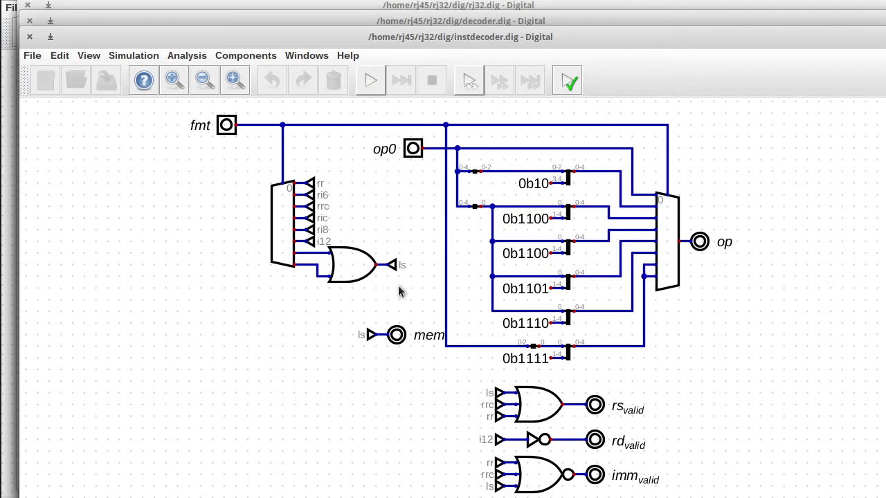
mouse_move(440, 249)
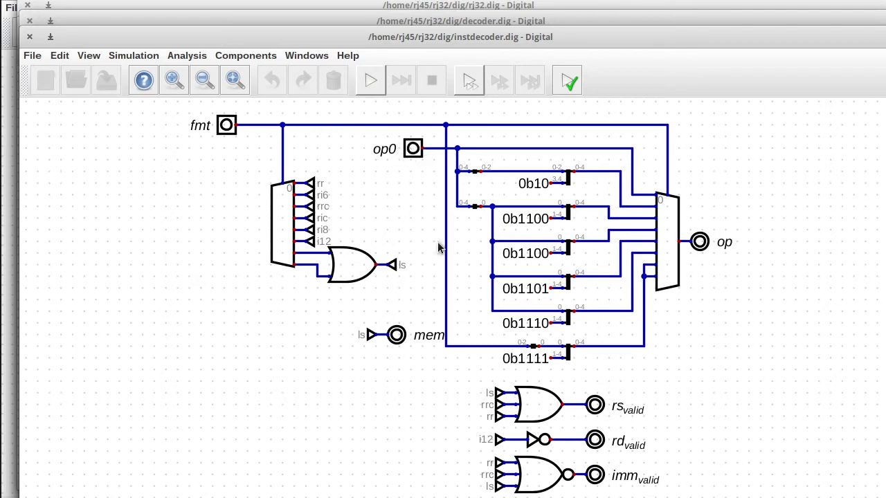
mouse_move(376, 165)
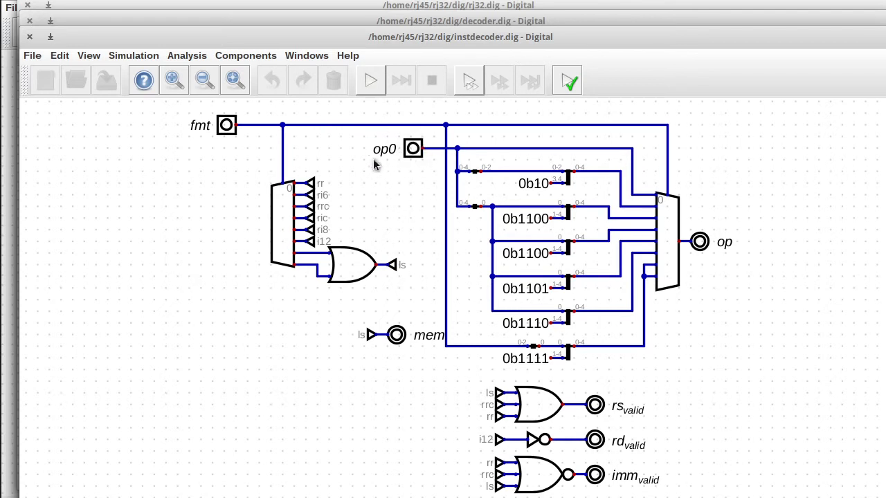
mouse_move(386, 161)
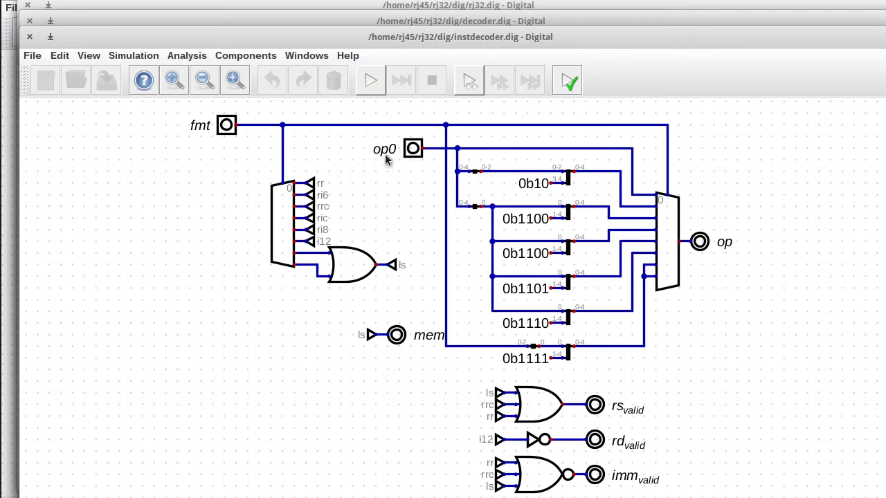
mouse_move(380, 158)
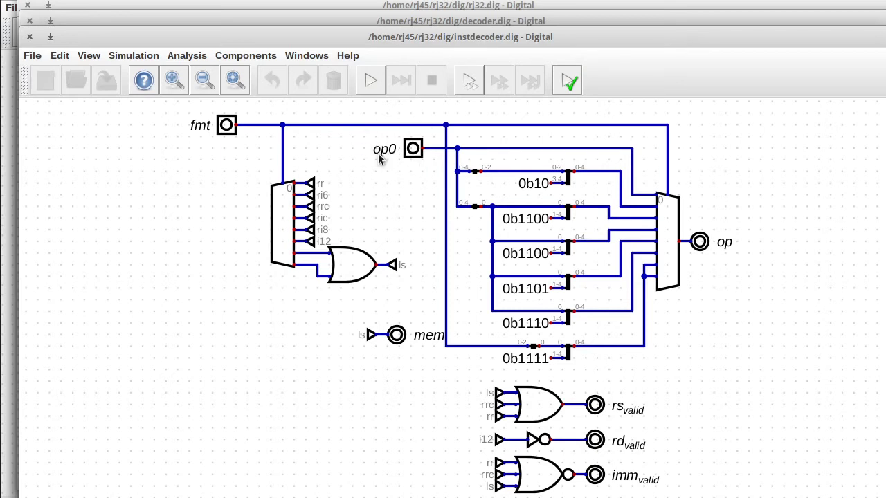
mouse_move(456, 171)
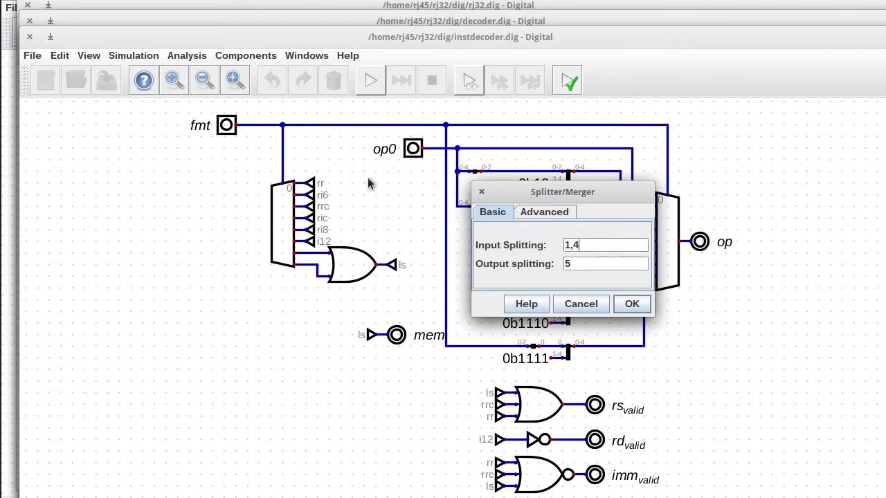
Step: Dismiss the splitter's properties (1,4 in to 5 out) without changing the decoder wiring
click(631, 304)
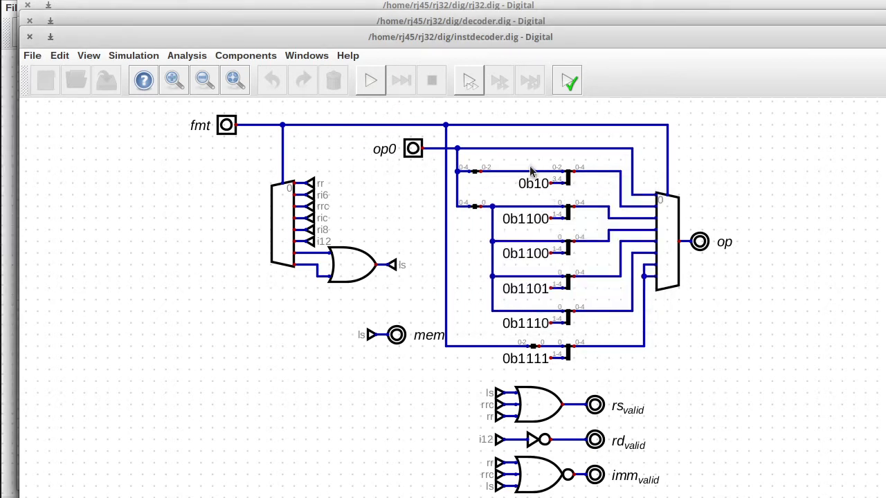
mouse_move(556, 302)
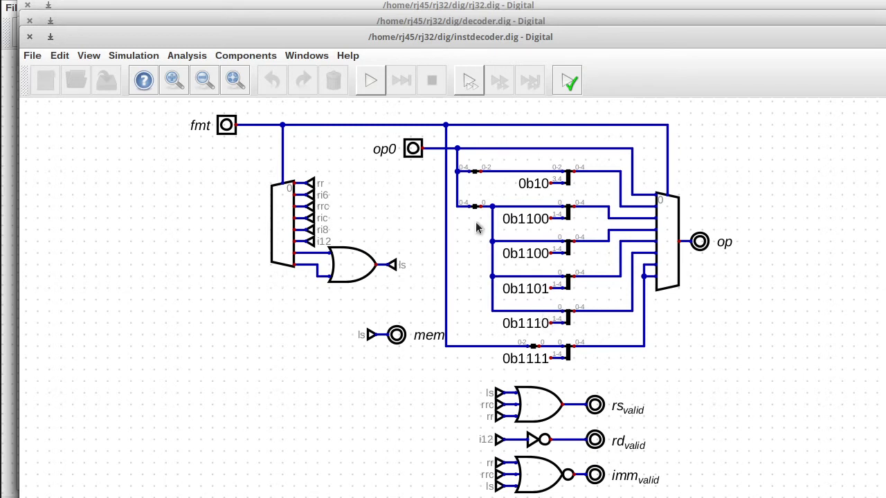
mouse_move(510, 180)
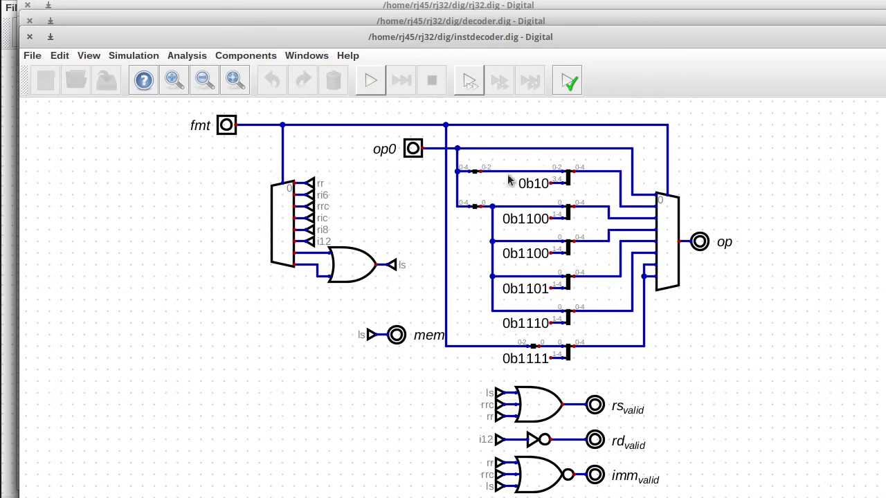
mouse_move(479, 171)
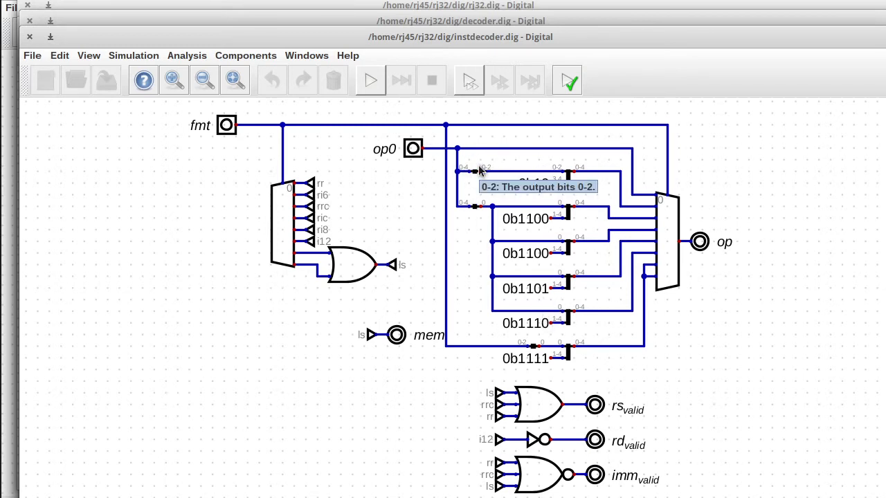
mouse_move(667, 204)
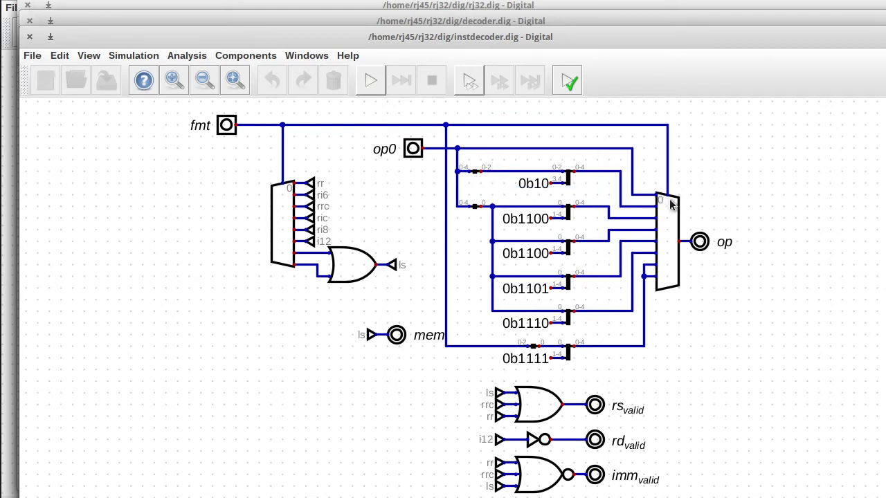
mouse_move(465, 393)
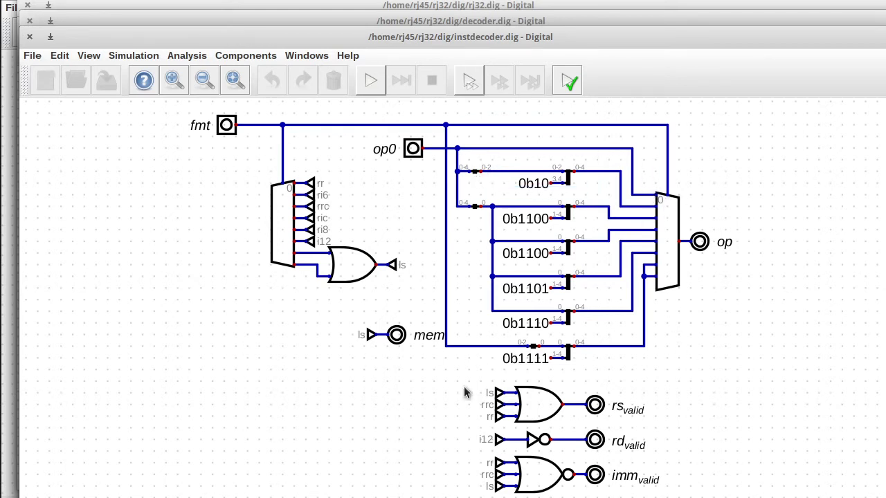
mouse_move(601, 414)
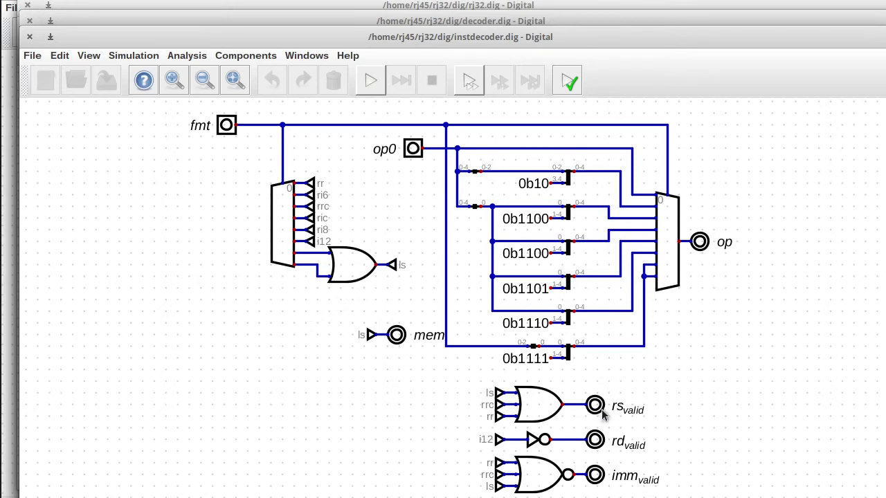
mouse_move(481, 326)
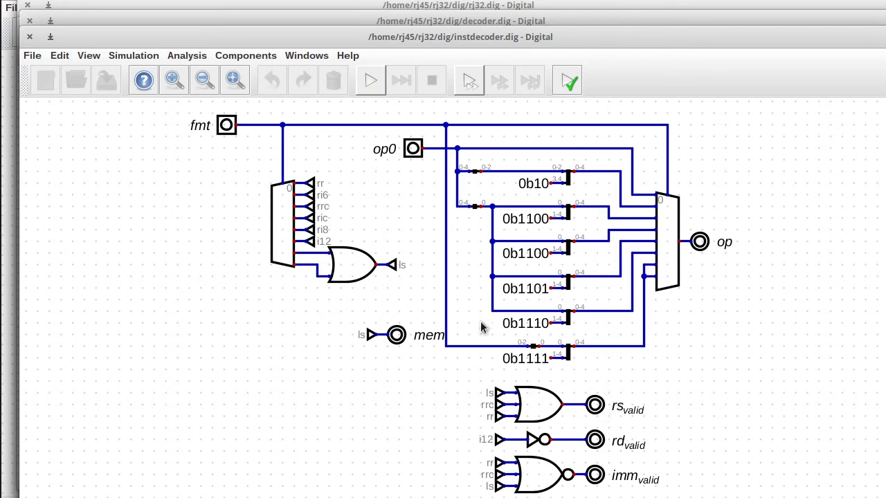
mouse_move(601, 426)
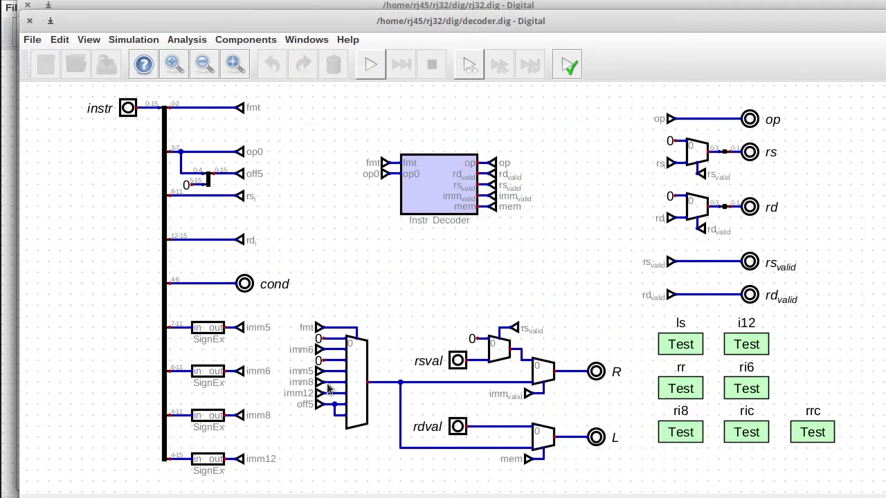
mouse_move(288, 385)
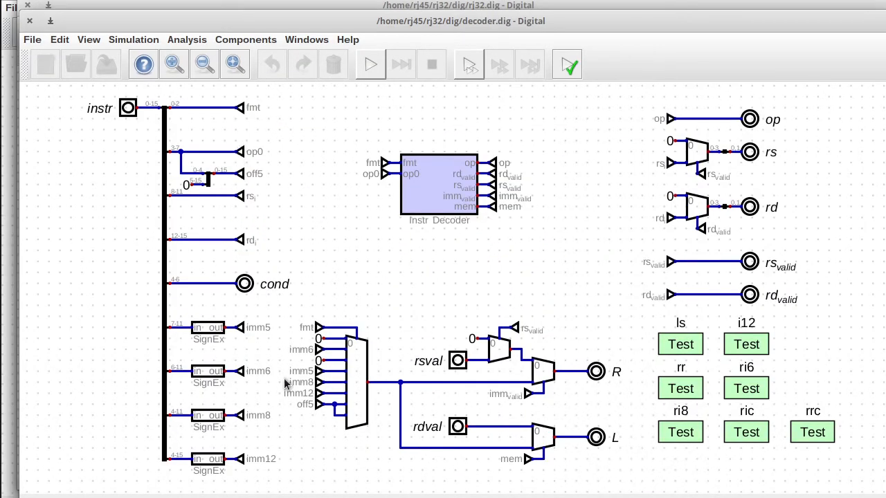
mouse_move(359, 367)
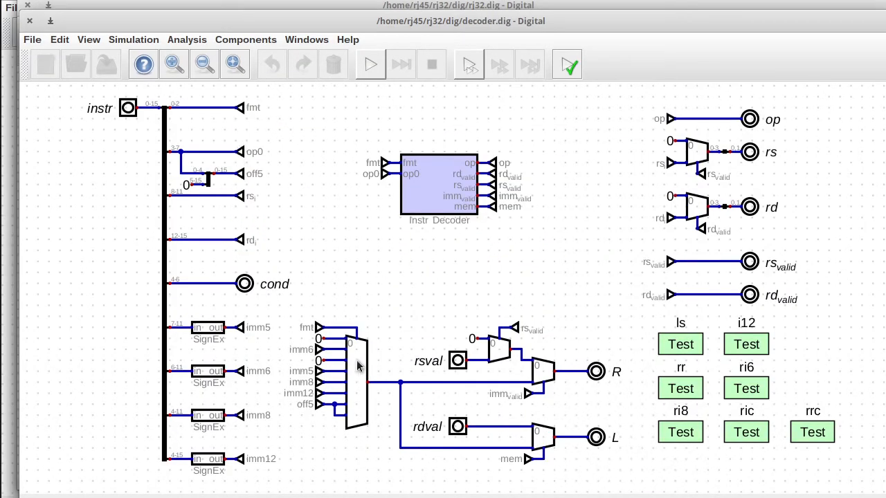
mouse_move(359, 354)
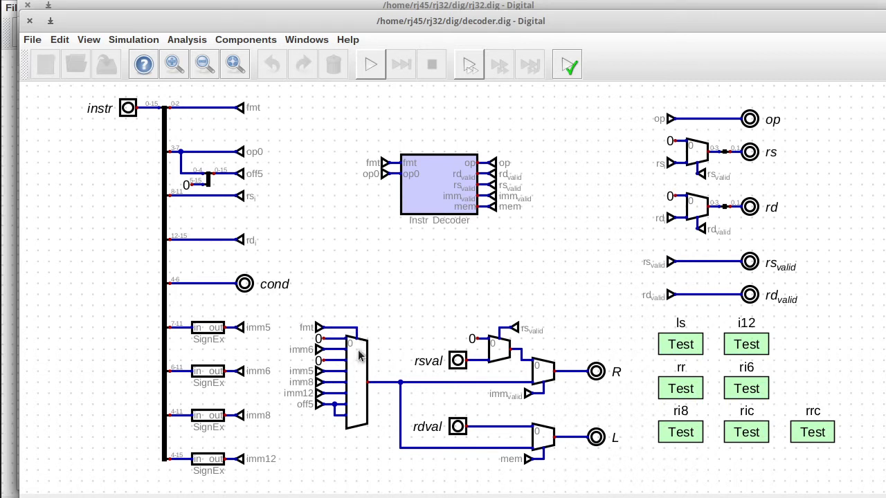
mouse_move(296, 319)
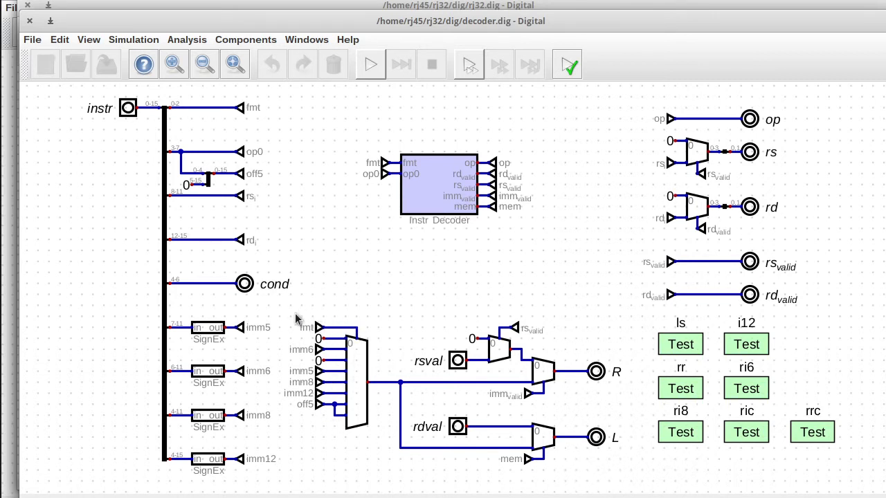
mouse_move(302, 338)
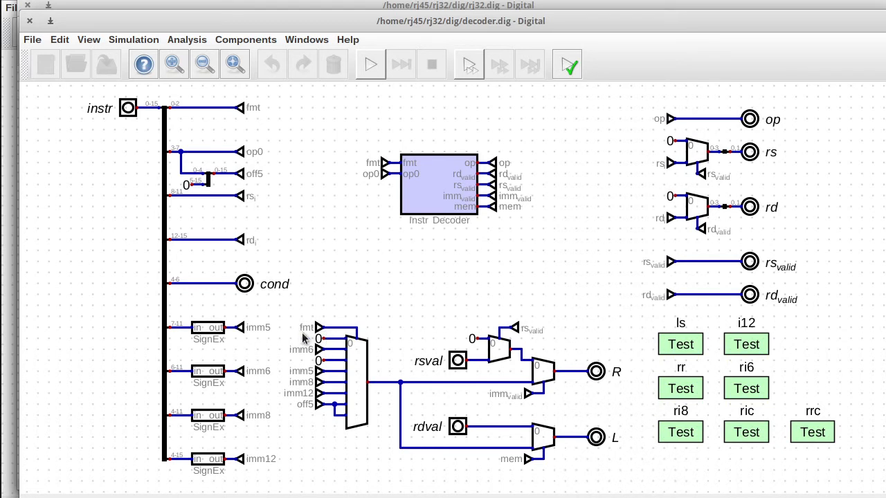
mouse_move(262, 149)
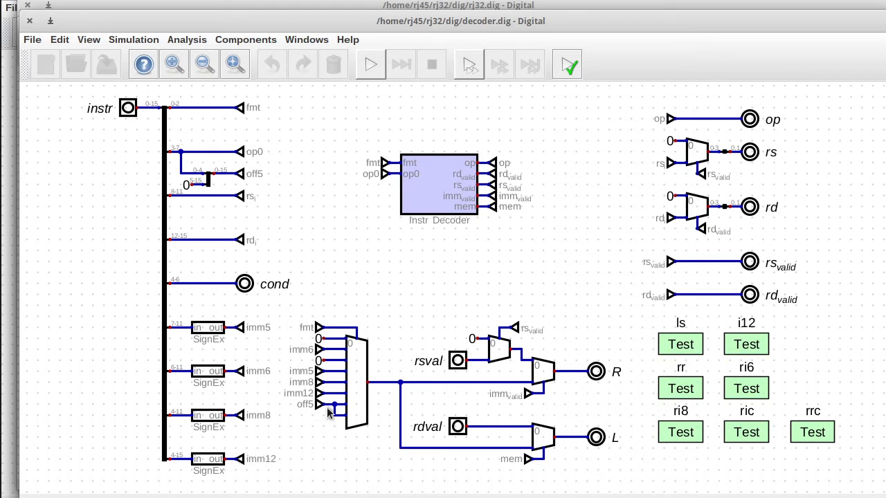
mouse_move(304, 346)
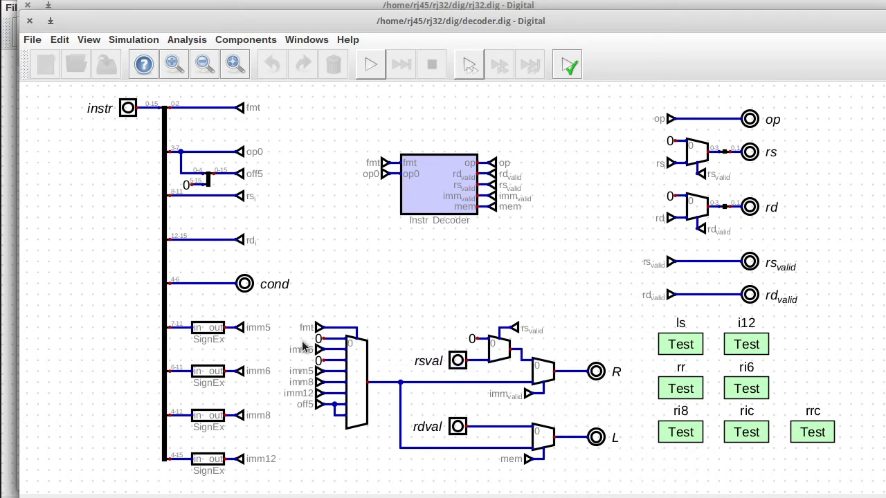
mouse_move(124, 72)
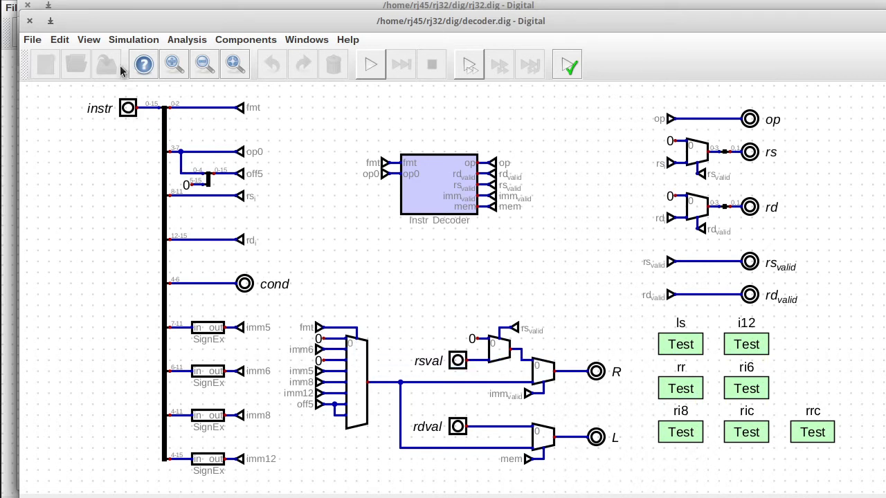
mouse_move(230, 290)
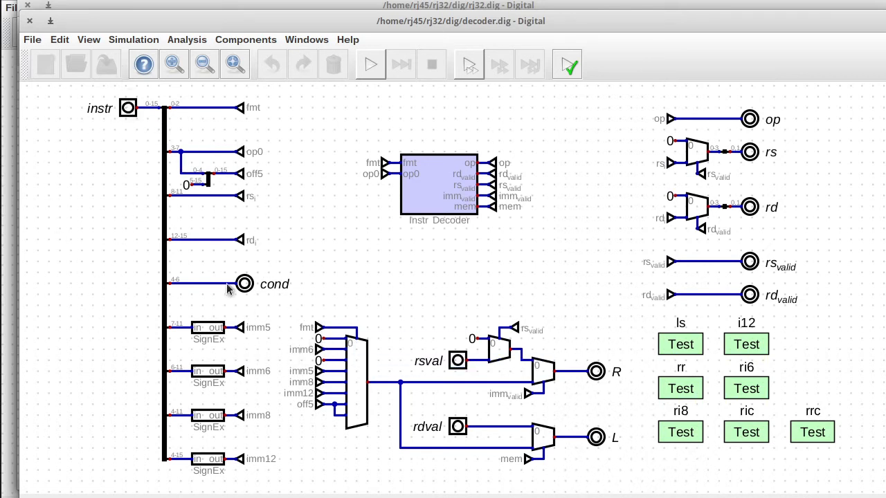
mouse_move(225, 456)
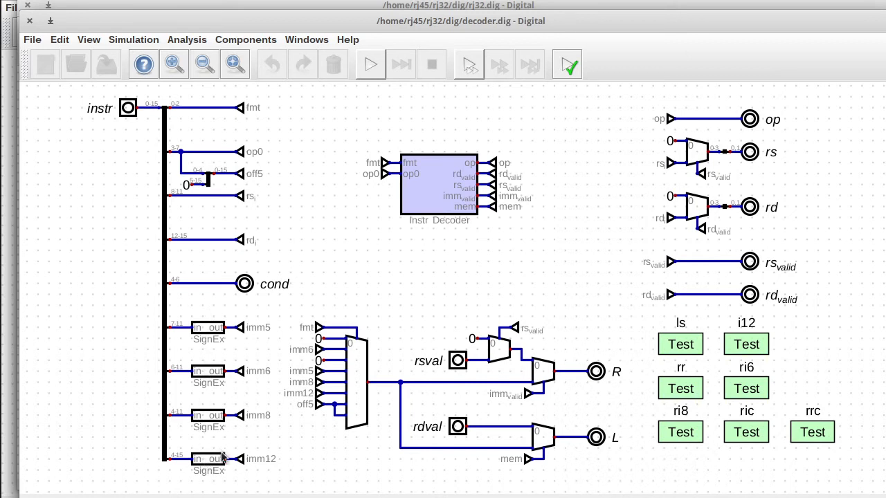
mouse_move(200, 179)
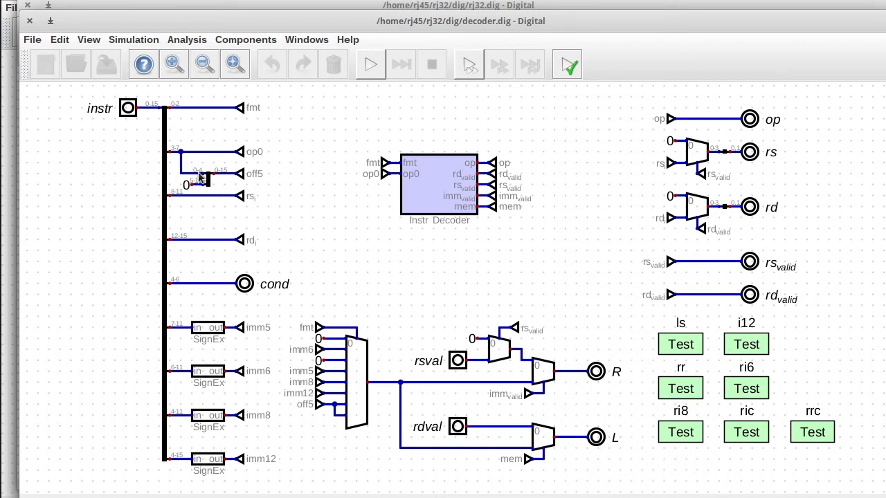
mouse_move(339, 354)
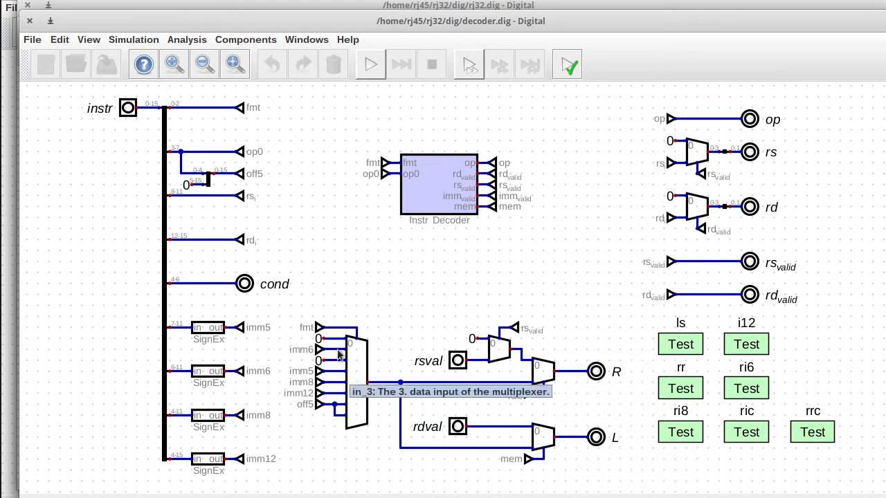
mouse_move(330, 326)
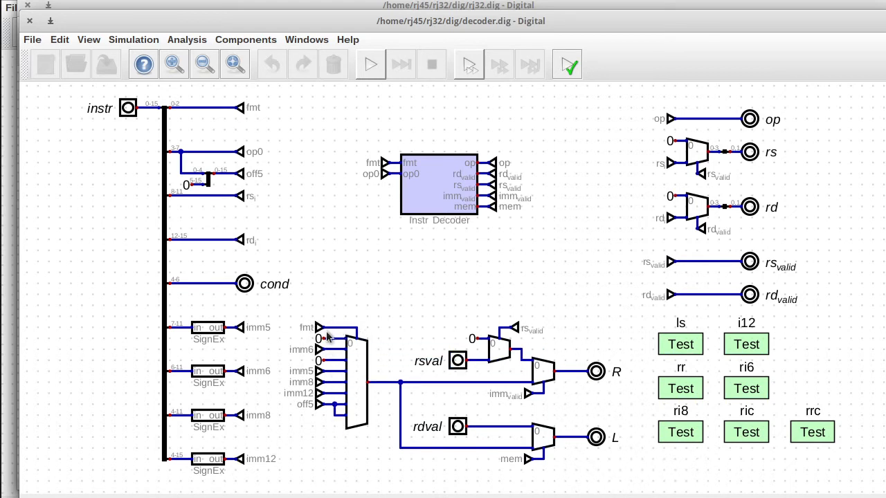
mouse_move(332, 343)
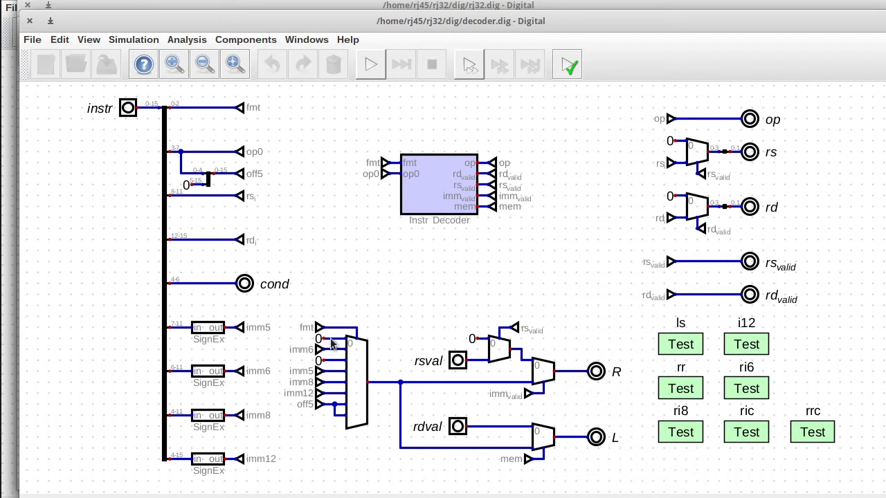
mouse_move(327, 366)
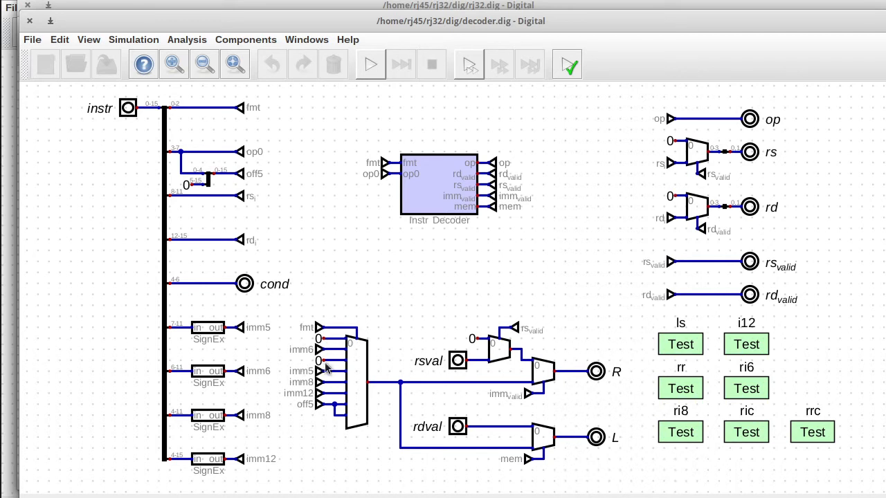
mouse_move(351, 339)
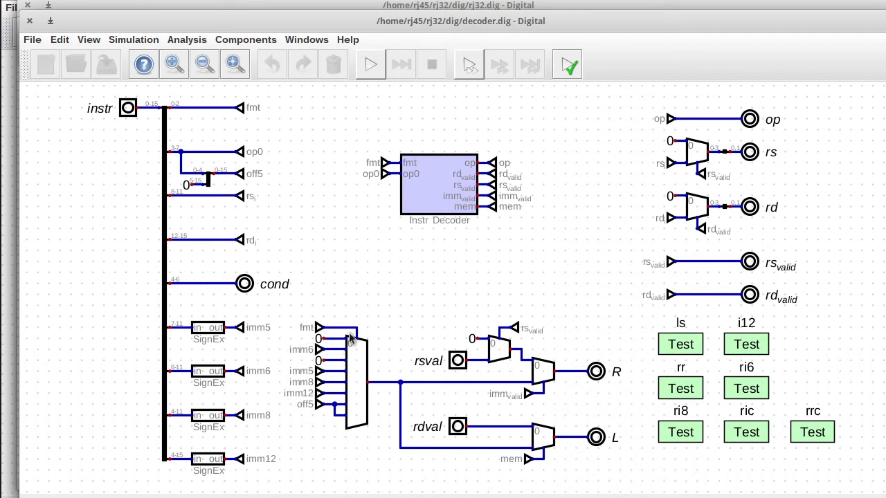
mouse_move(501, 393)
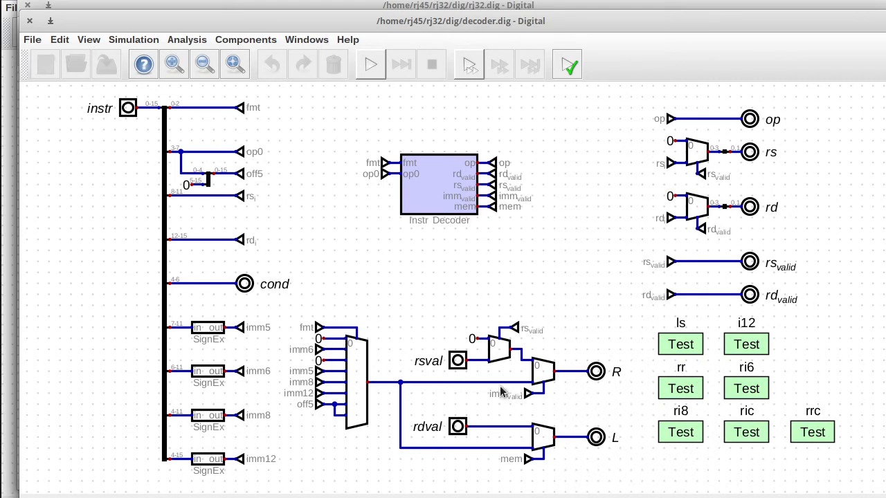
mouse_move(529, 454)
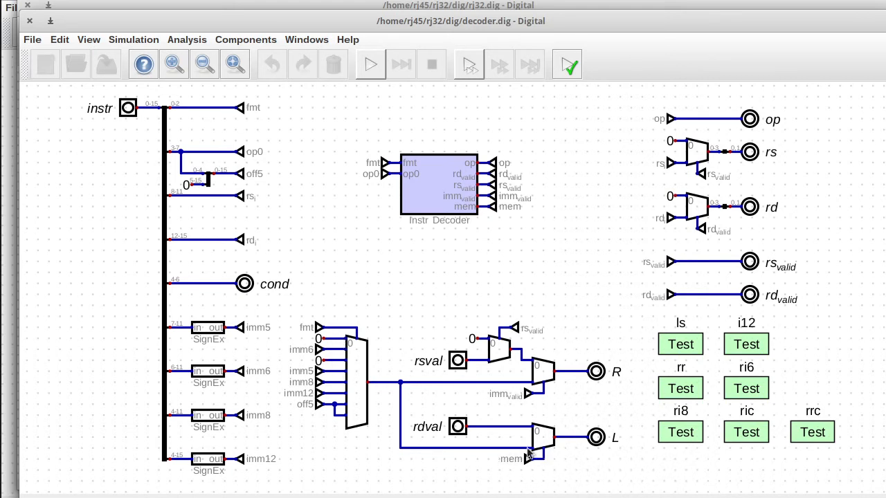
mouse_move(376, 372)
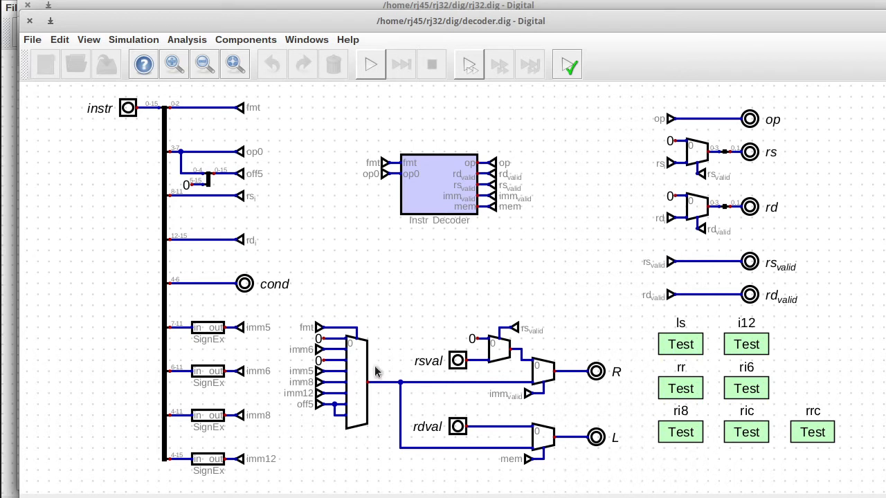
mouse_move(491, 372)
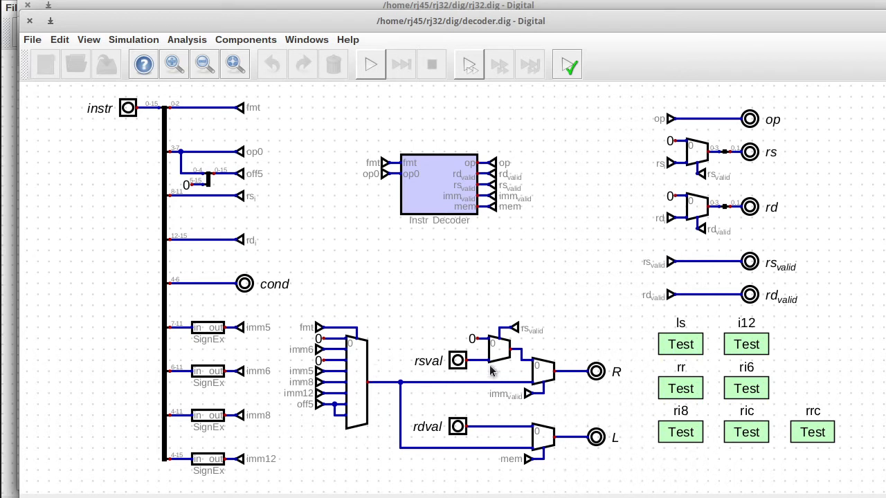
mouse_move(533, 394)
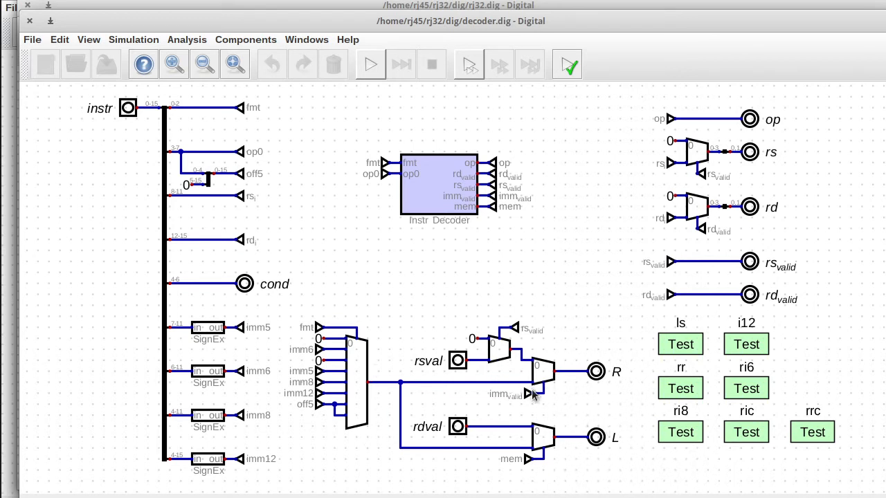
mouse_move(580, 352)
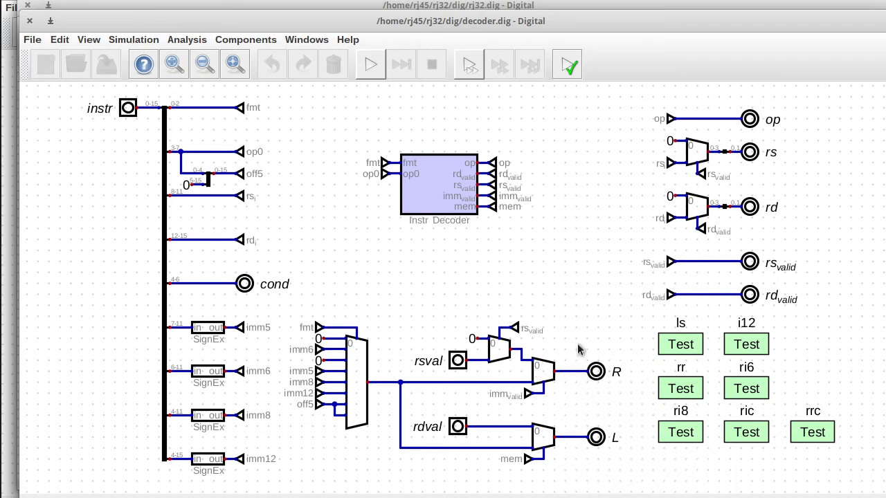
mouse_move(542, 394)
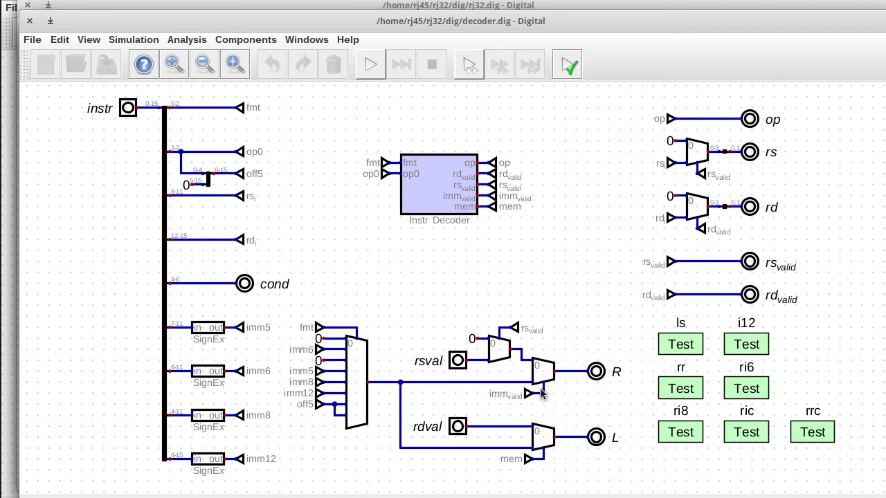
mouse_move(823, 409)
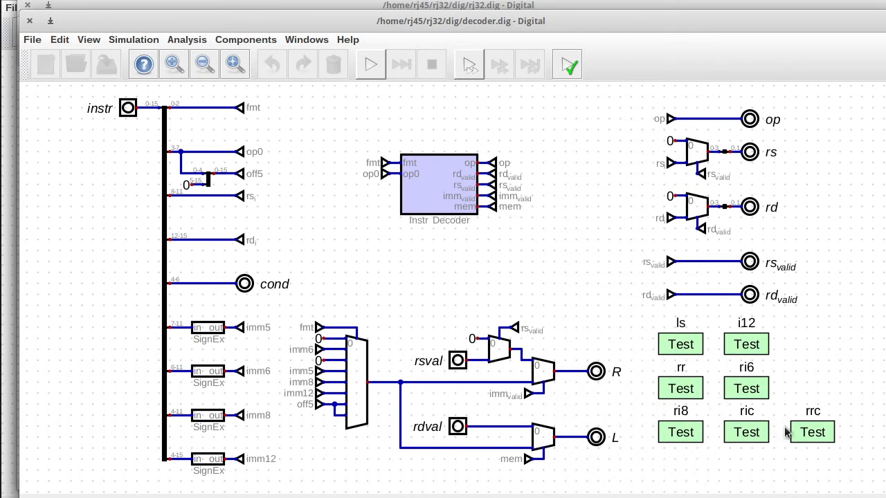
click(811, 432)
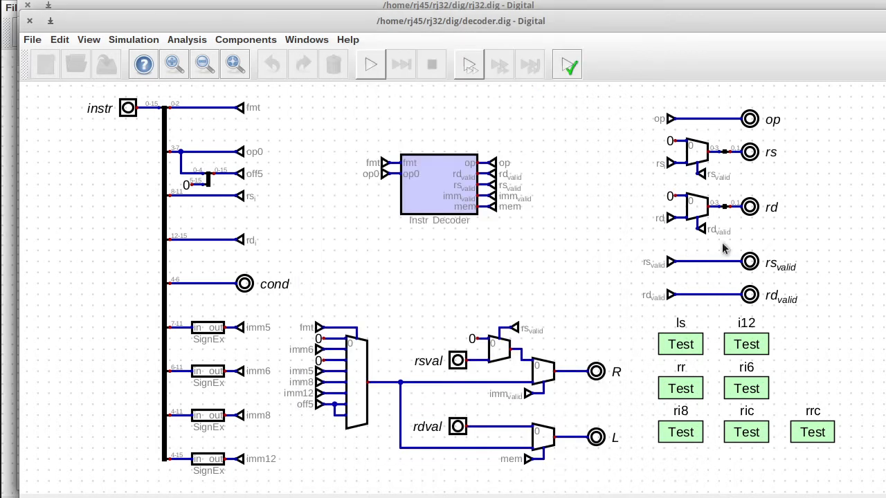
mouse_move(676, 287)
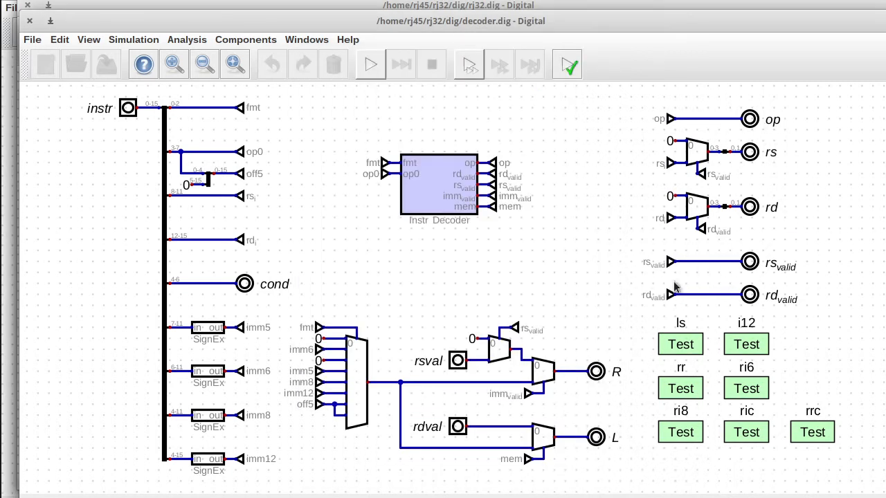
mouse_move(216, 307)
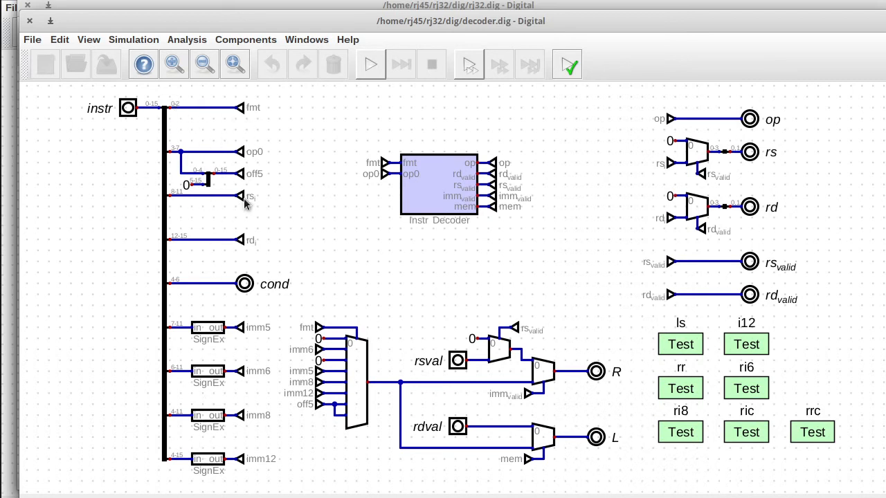
mouse_move(181, 187)
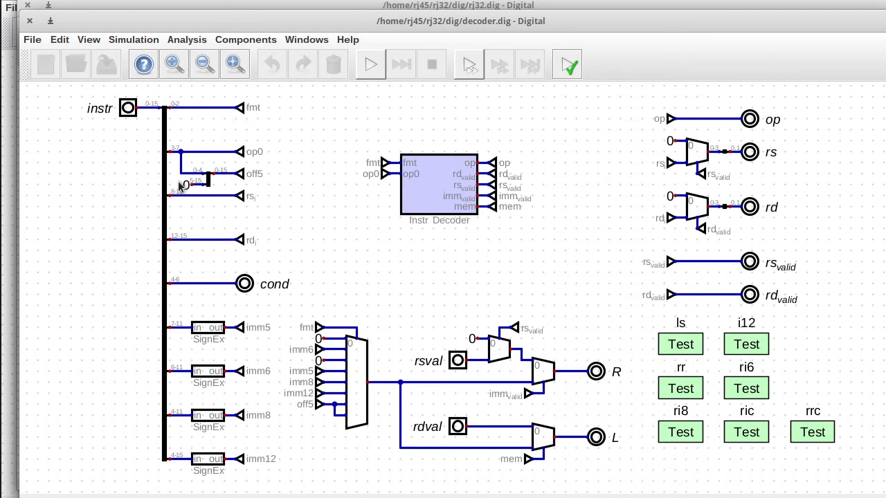
mouse_move(485, 387)
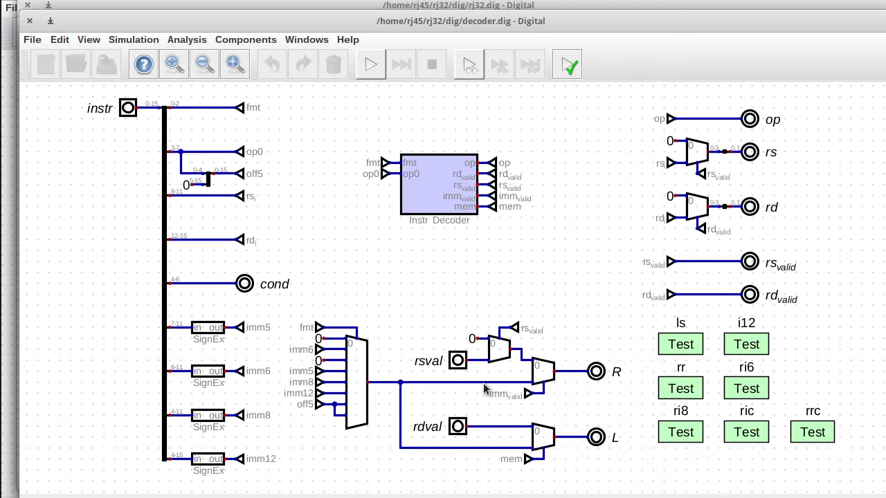
mouse_move(593, 284)
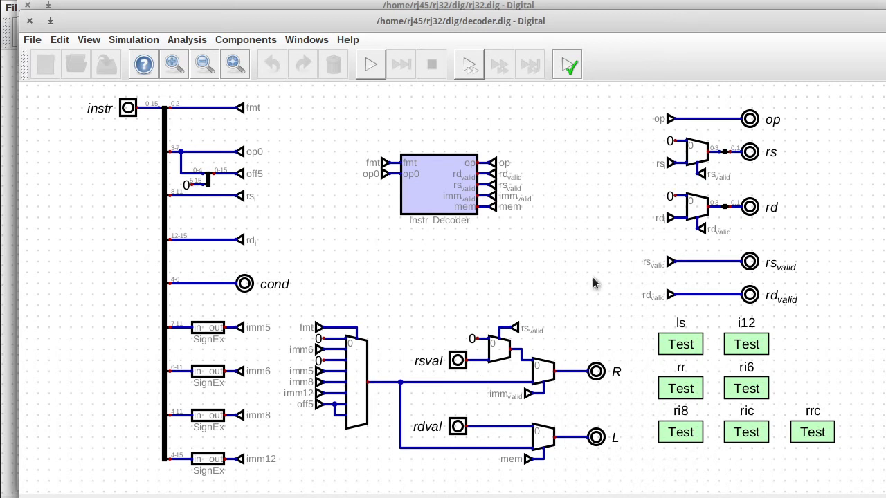
mouse_move(313, 329)
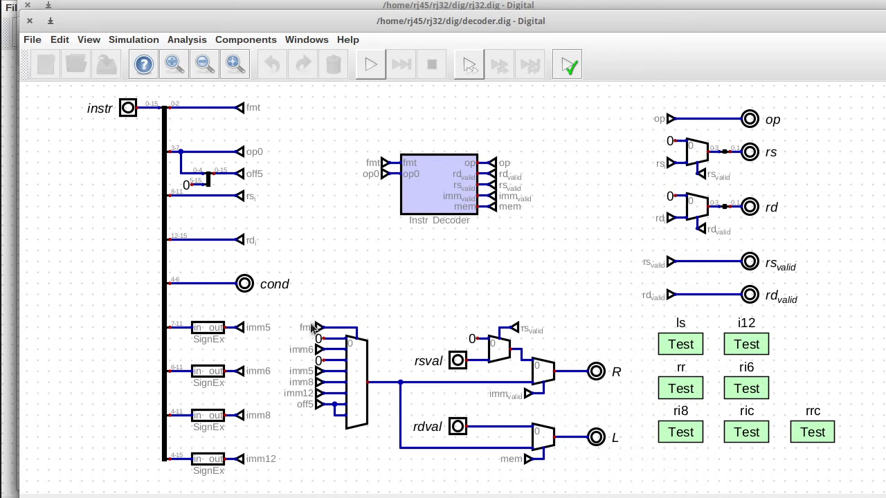
mouse_move(288, 357)
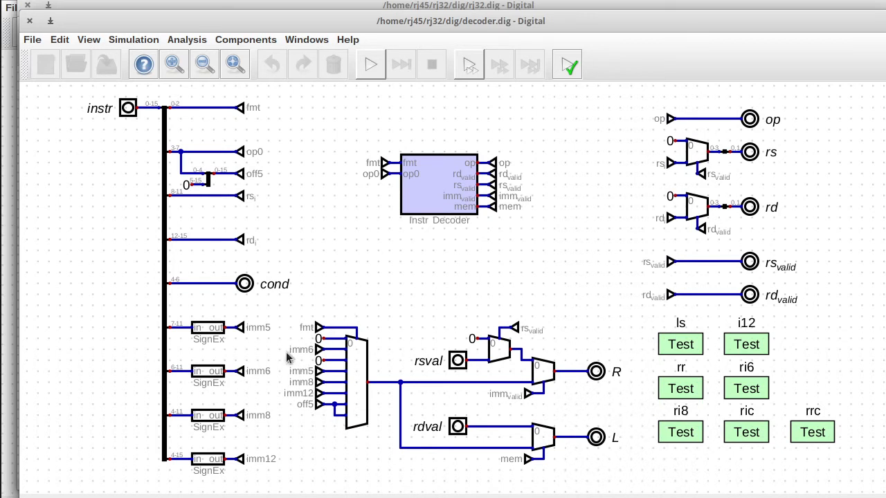
mouse_move(282, 352)
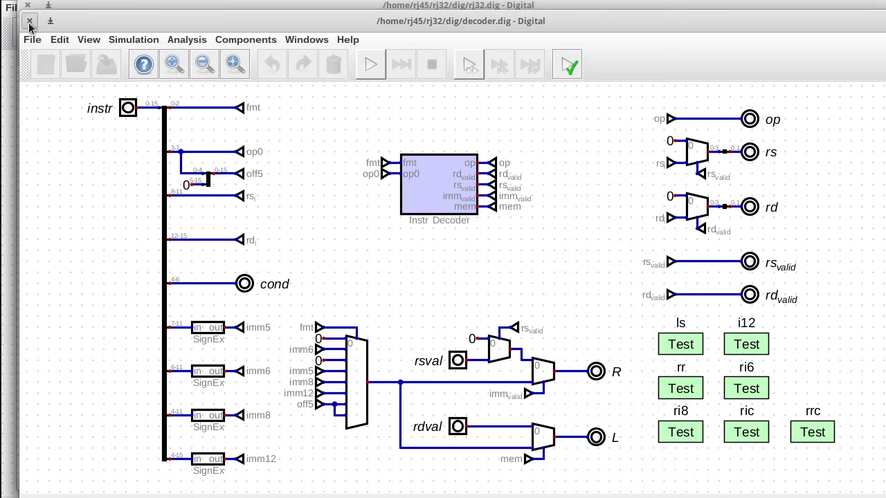
Step: Close decoder.dig to return to control.dig with its stall, branch, halt and memory-access logic
click(30, 20)
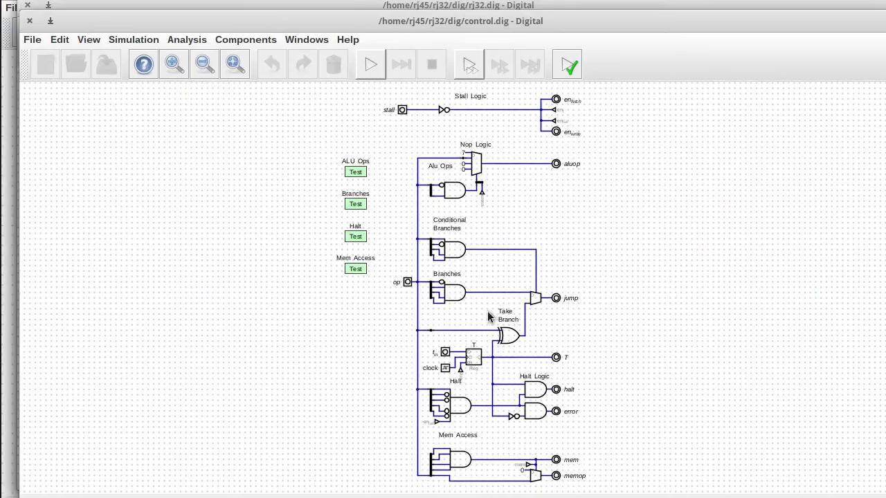
mouse_move(338, 181)
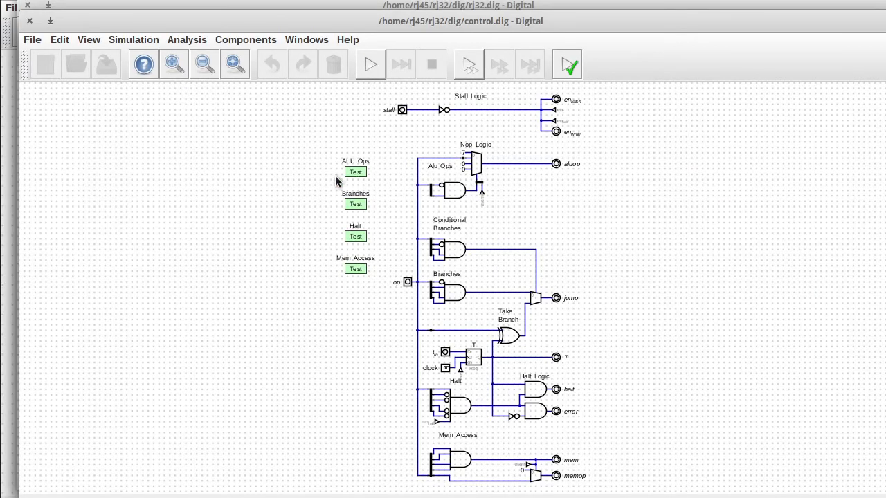
mouse_move(573, 114)
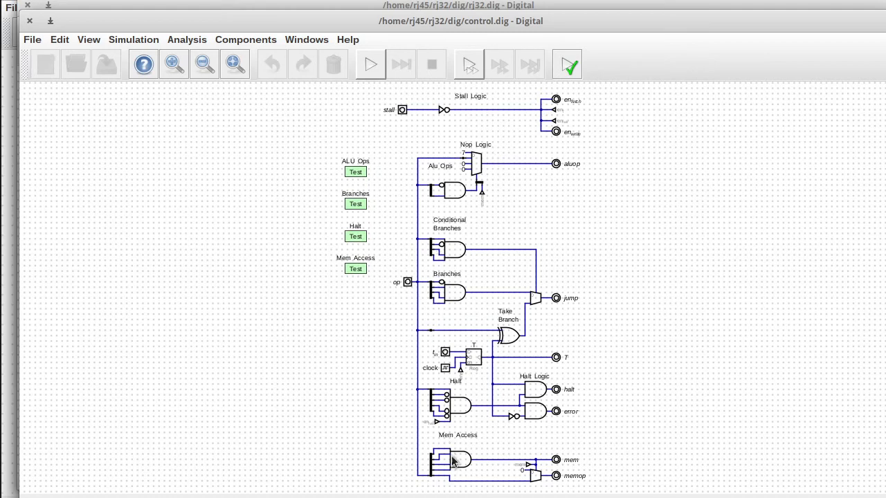
mouse_move(435, 269)
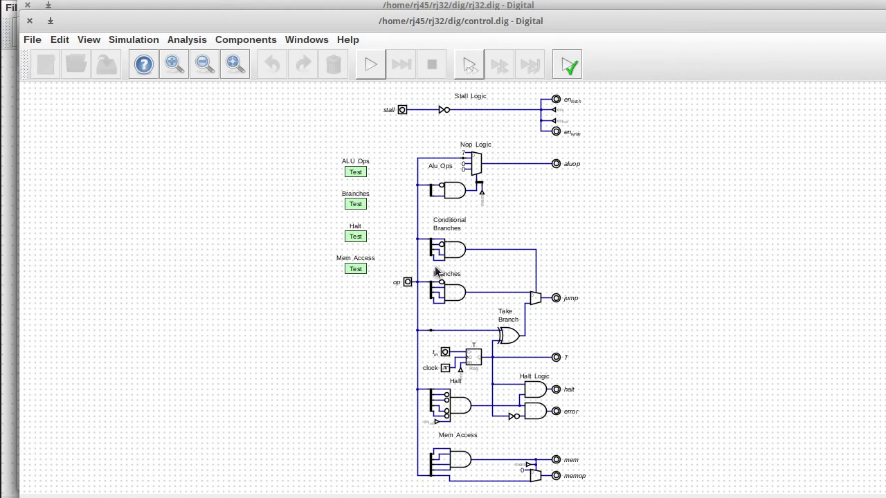
mouse_move(454, 477)
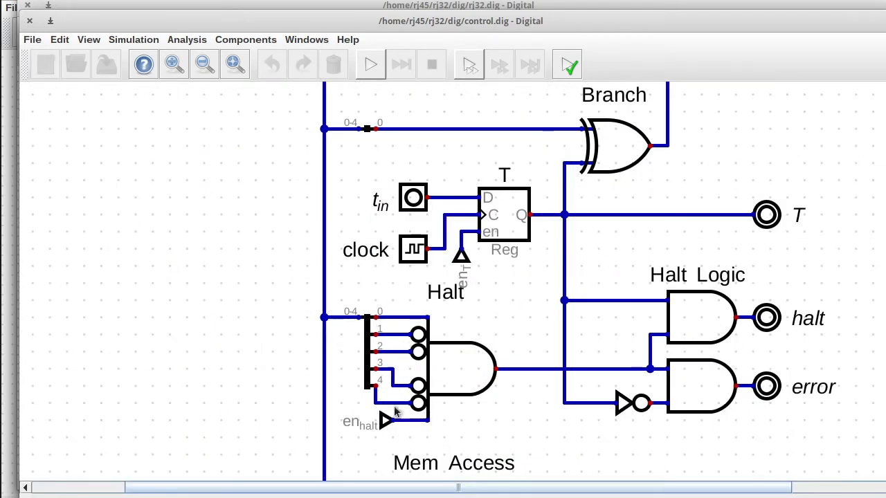
mouse_move(496, 177)
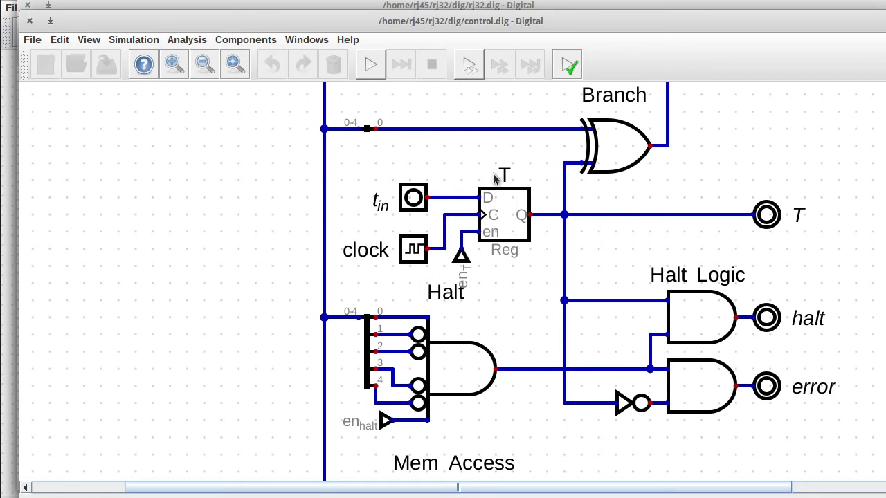
mouse_move(429, 346)
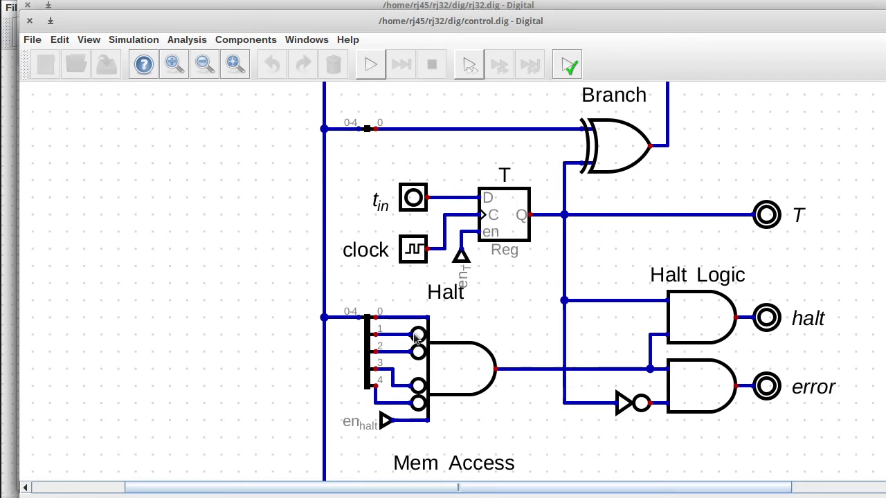
scroll(down, 3)
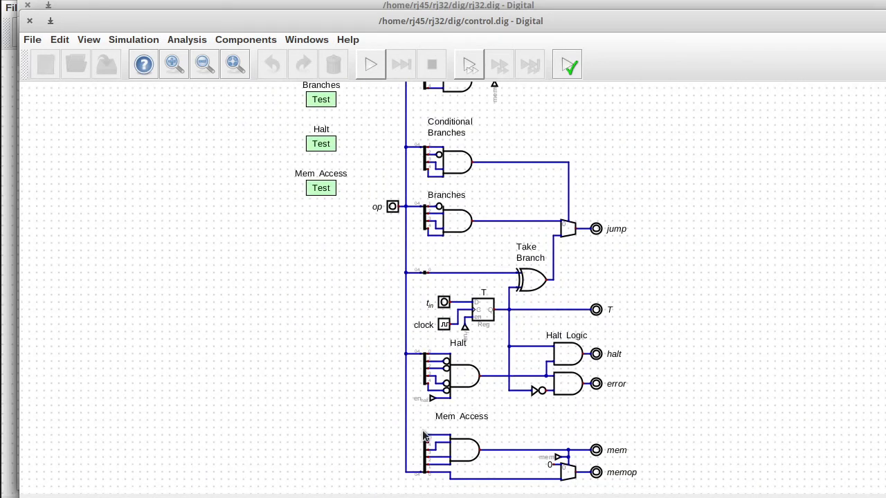
mouse_move(454, 317)
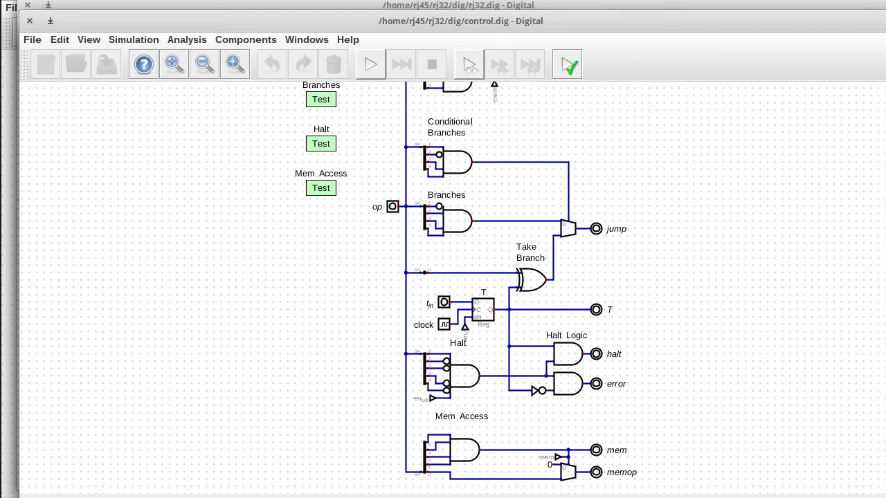
scroll(up, 3)
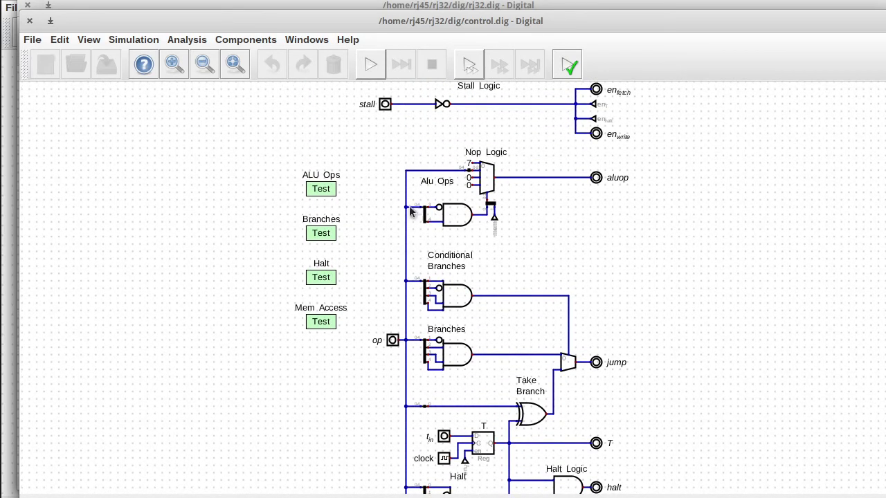
mouse_move(438, 224)
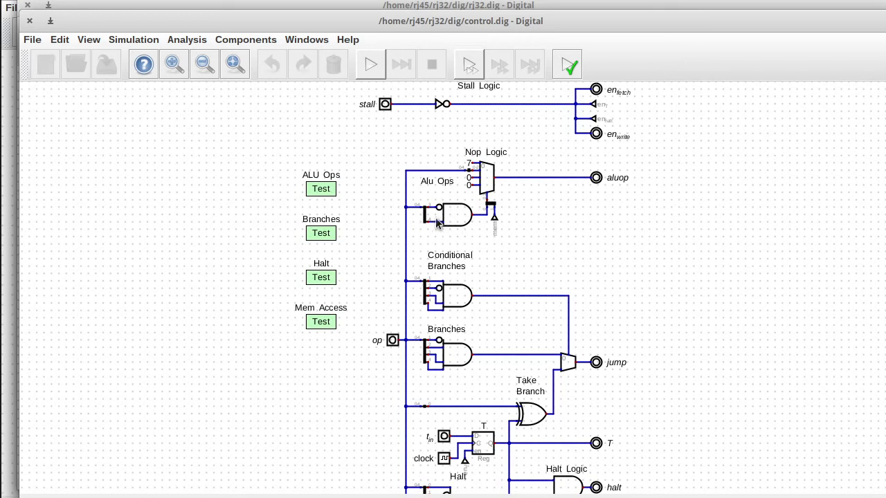
mouse_move(426, 232)
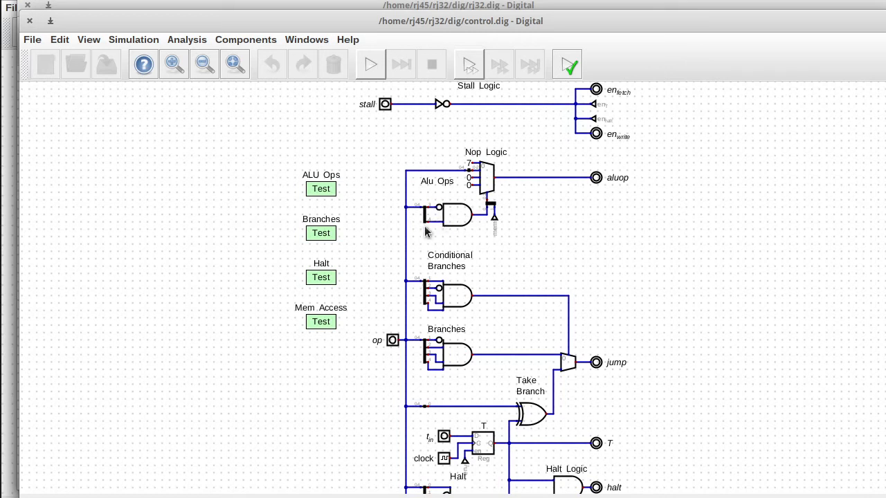
mouse_move(462, 218)
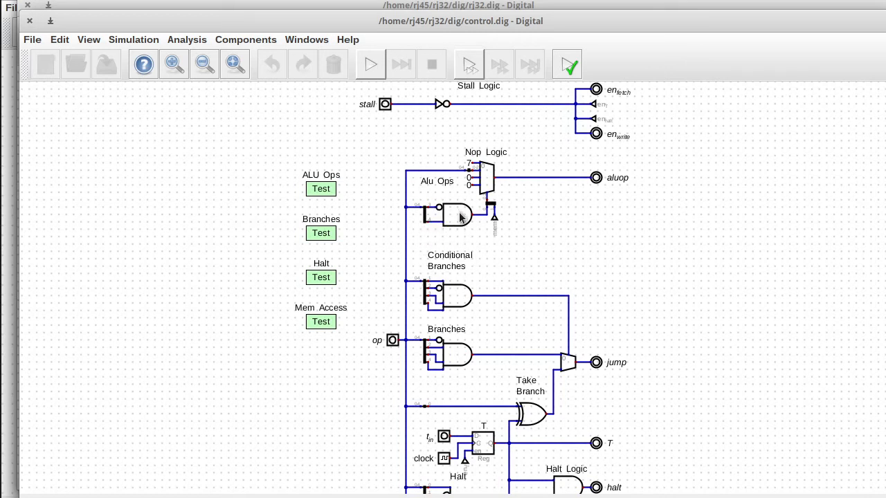
mouse_move(485, 179)
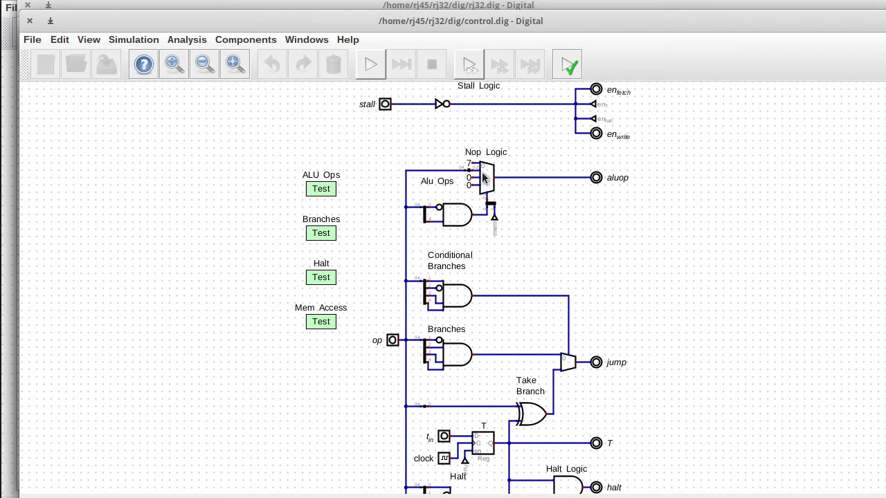
scroll(down, 3)
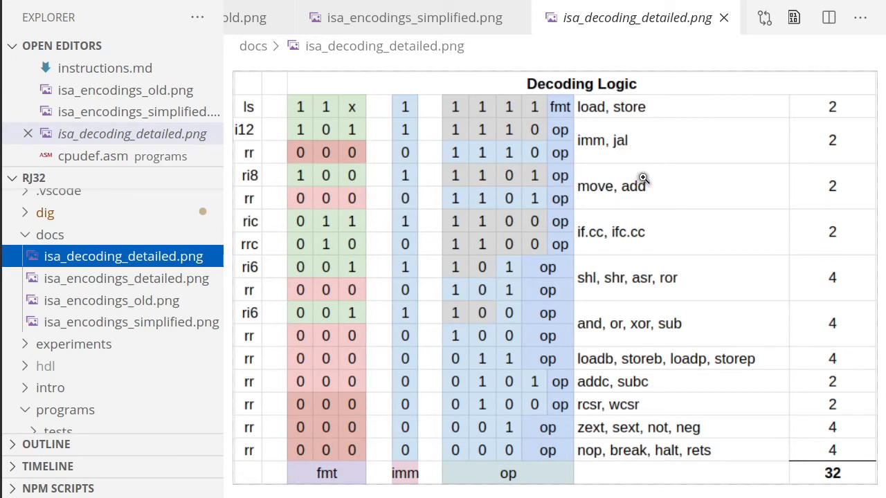
mouse_move(651, 186)
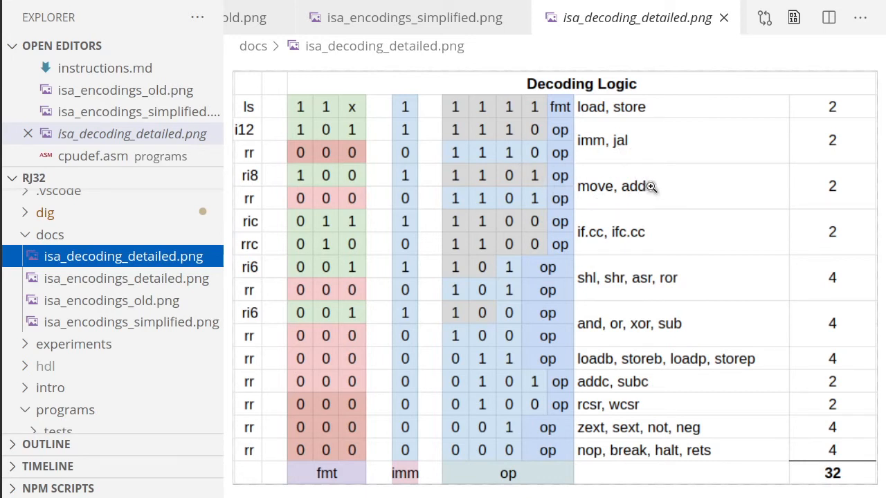
mouse_move(614, 193)
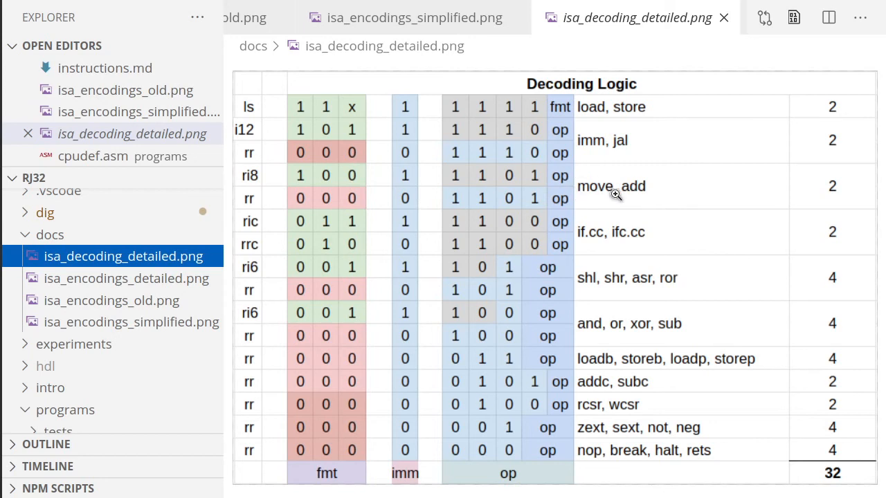
mouse_move(595, 171)
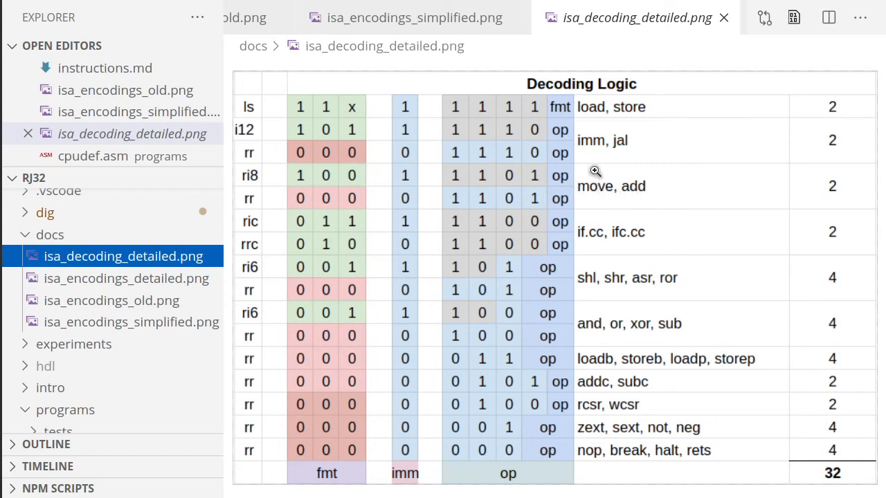
mouse_move(631, 187)
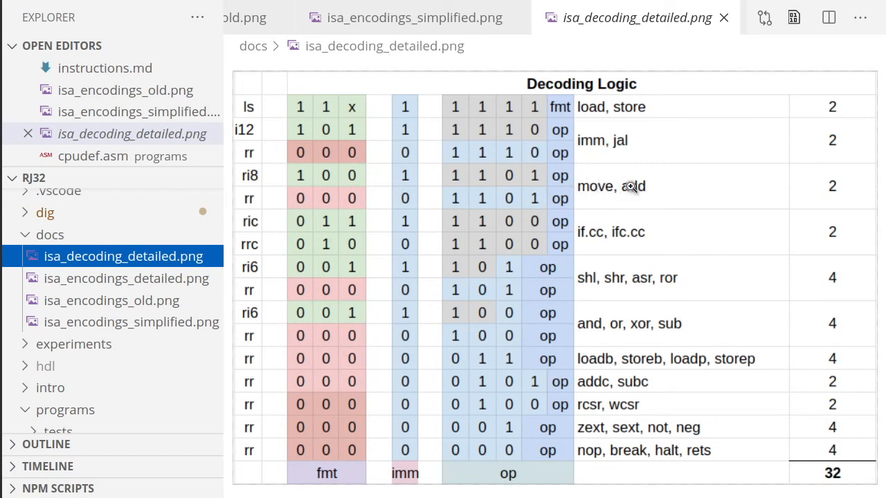
mouse_move(636, 141)
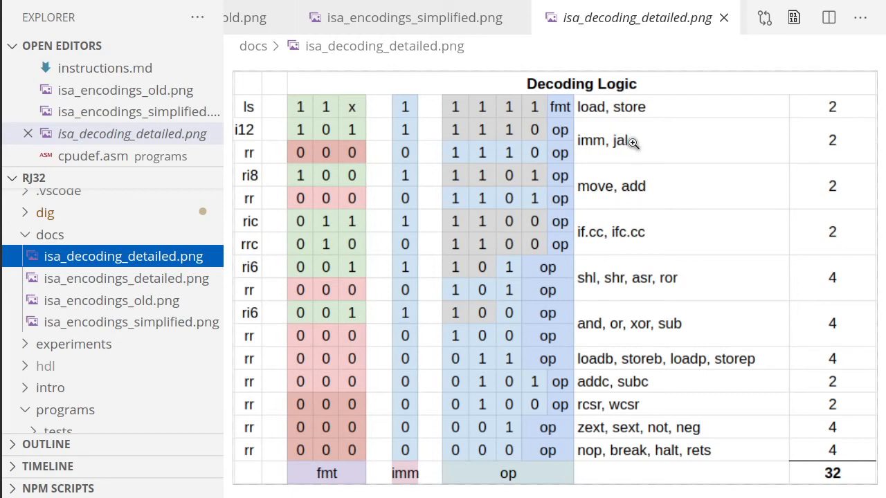
mouse_move(623, 136)
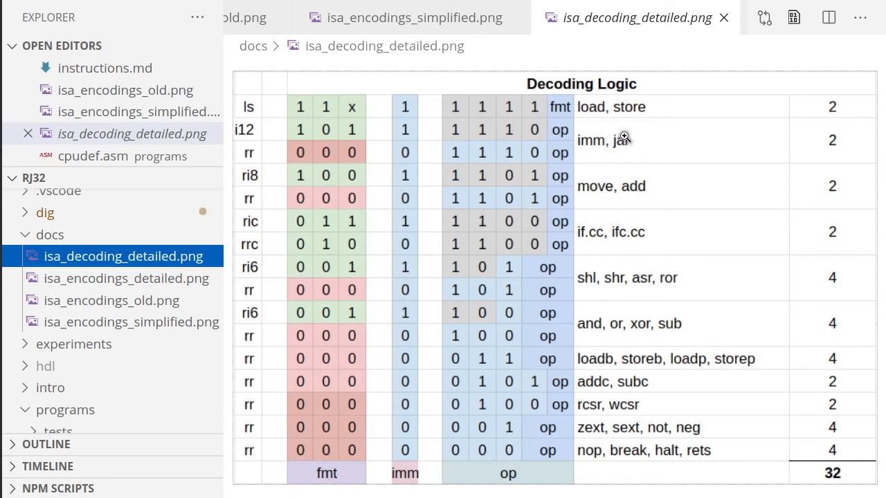
mouse_move(592, 152)
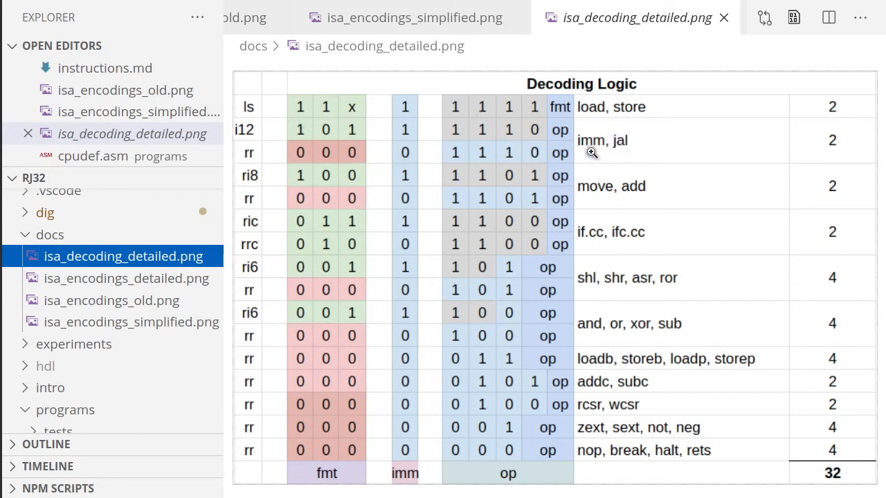
mouse_move(681, 137)
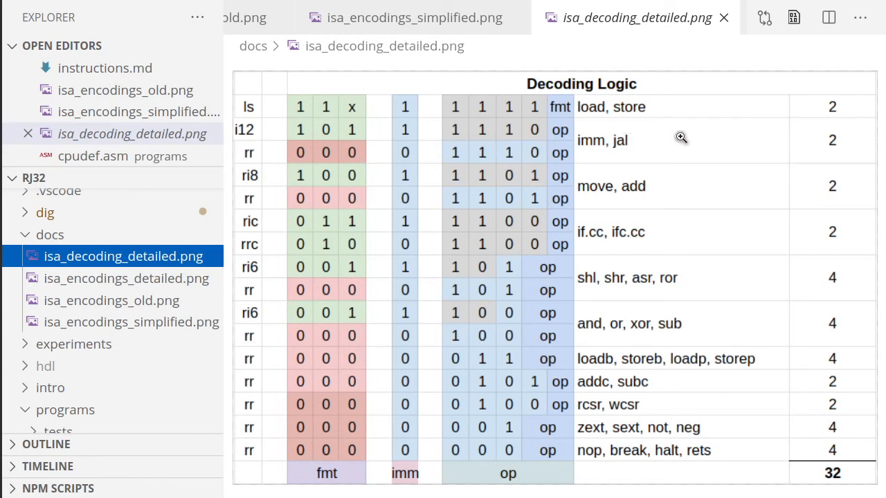
mouse_move(542, 227)
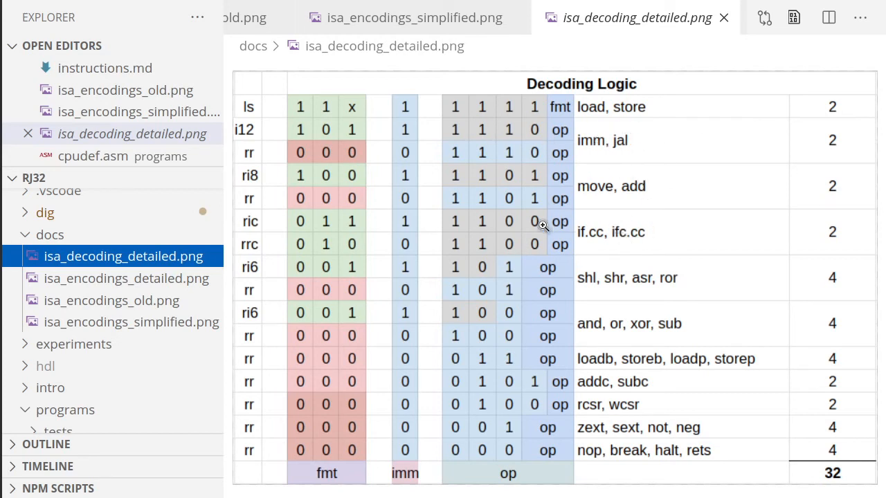
mouse_move(634, 233)
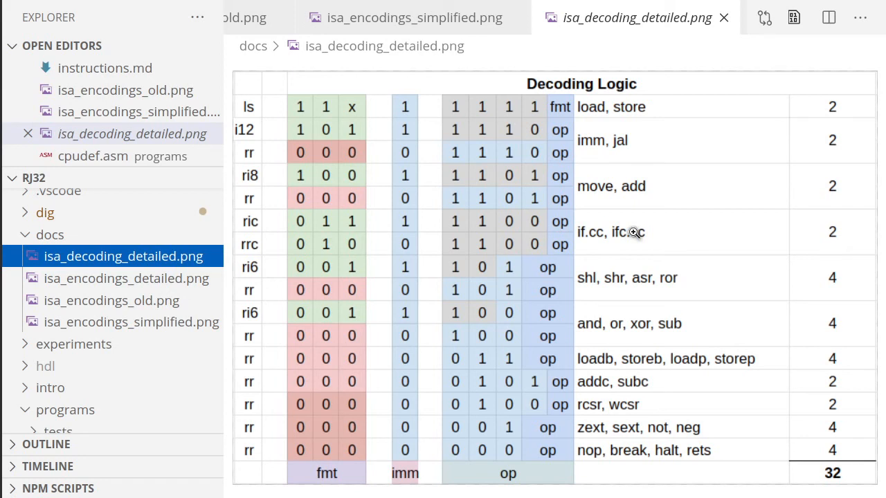
mouse_move(630, 196)
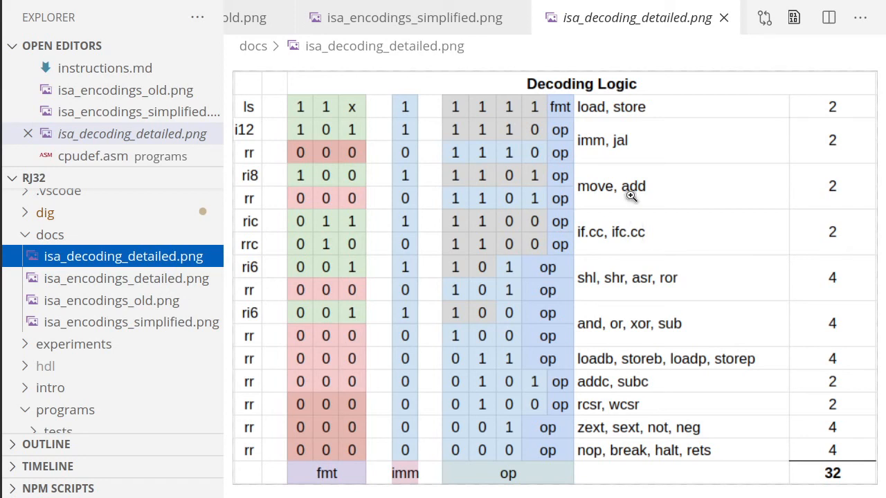
mouse_move(670, 188)
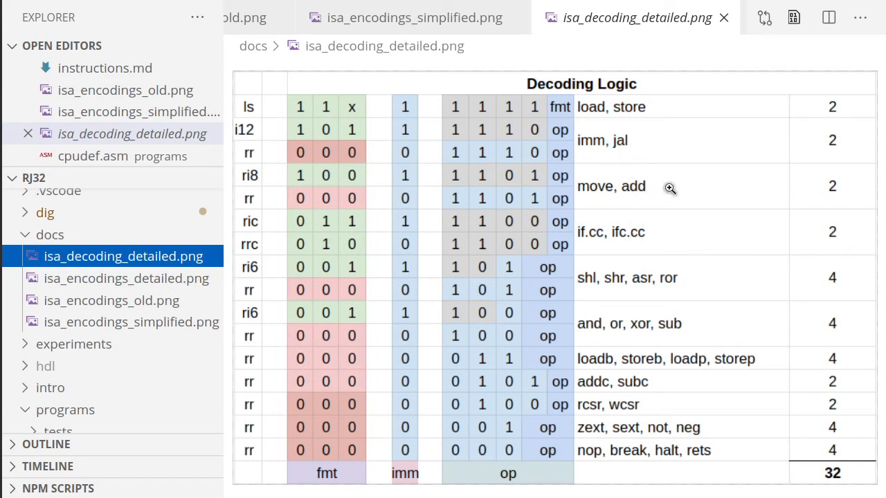
mouse_move(644, 181)
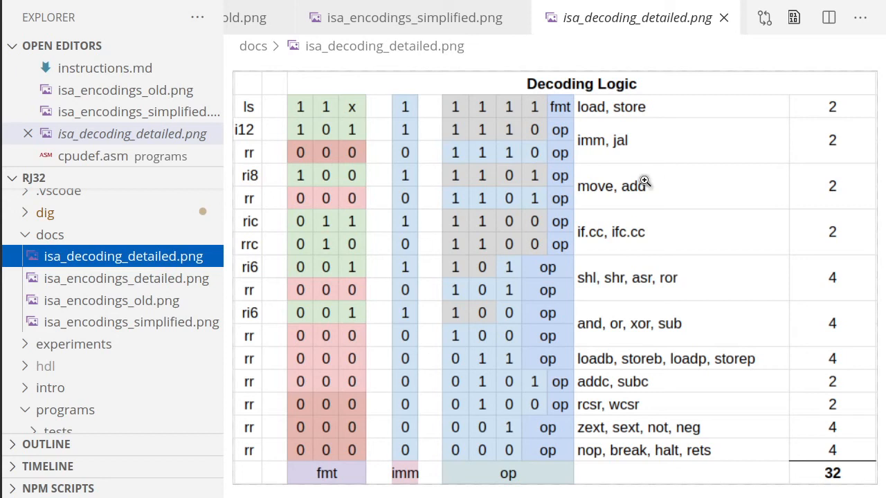
mouse_move(597, 169)
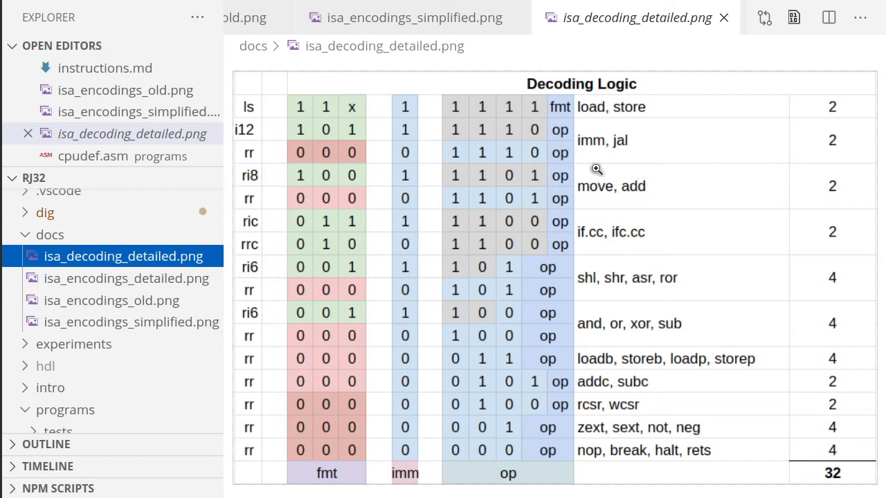
mouse_move(625, 187)
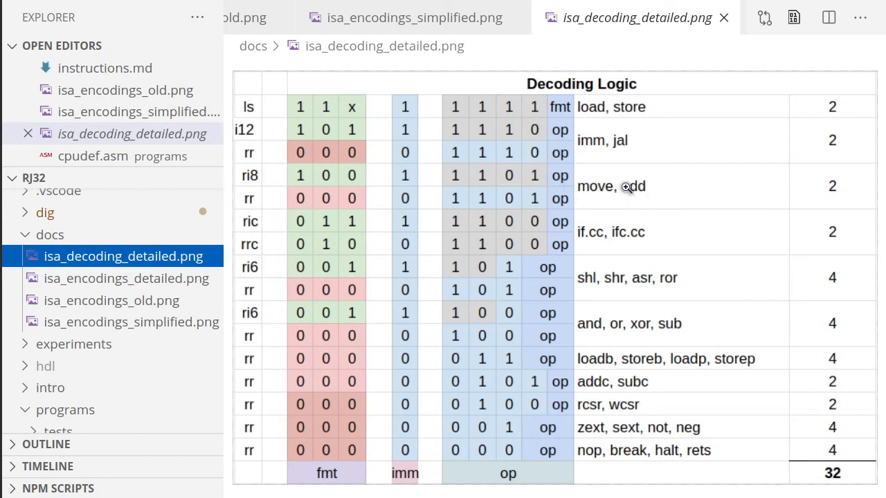
mouse_move(630, 187)
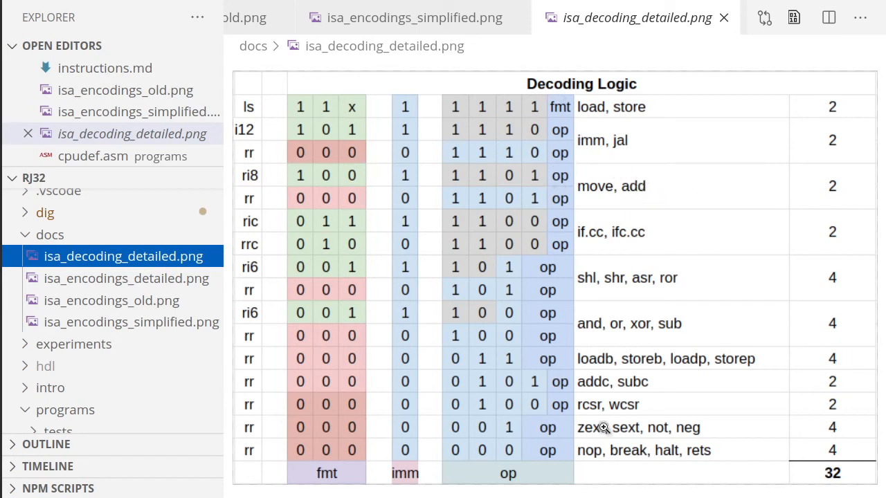
mouse_move(628, 178)
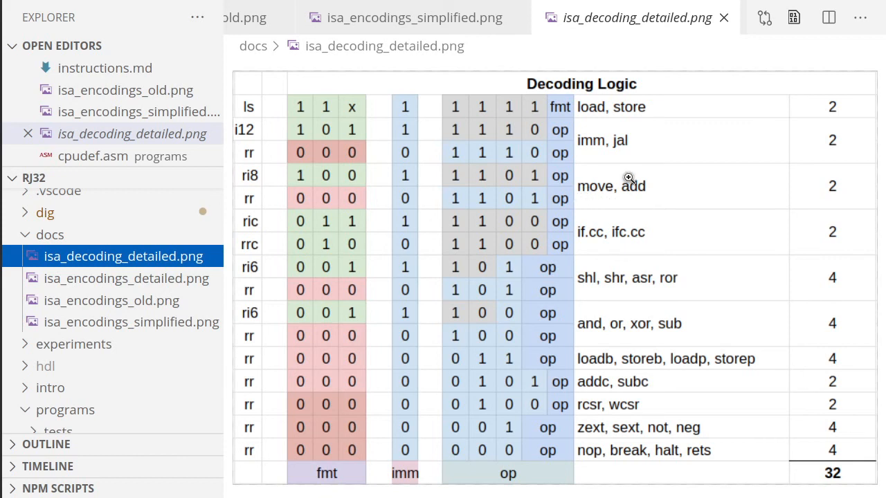
mouse_move(601, 200)
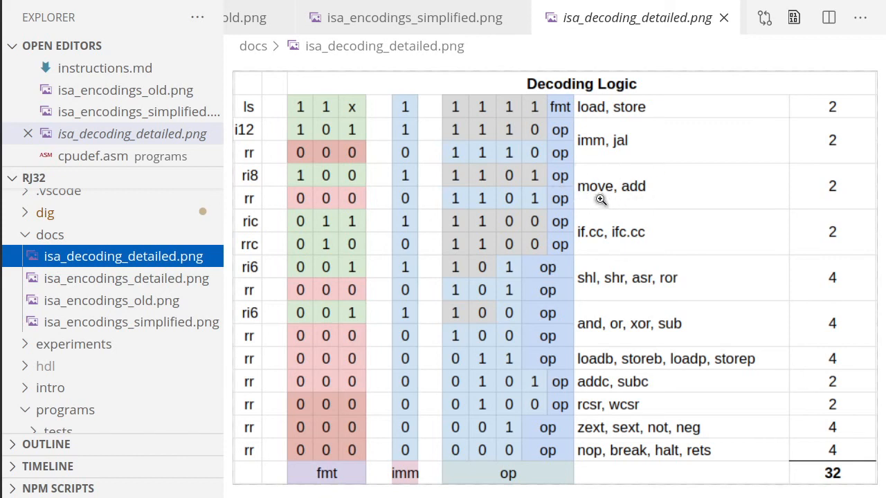
mouse_move(599, 190)
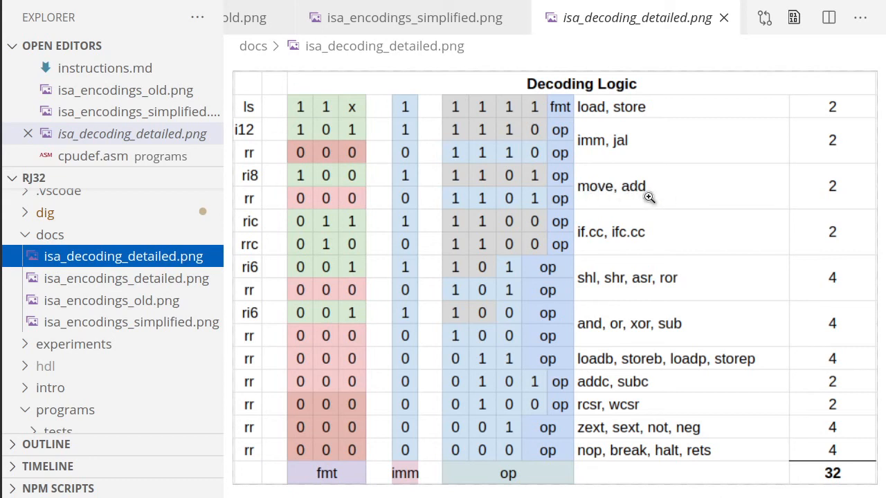
mouse_move(672, 205)
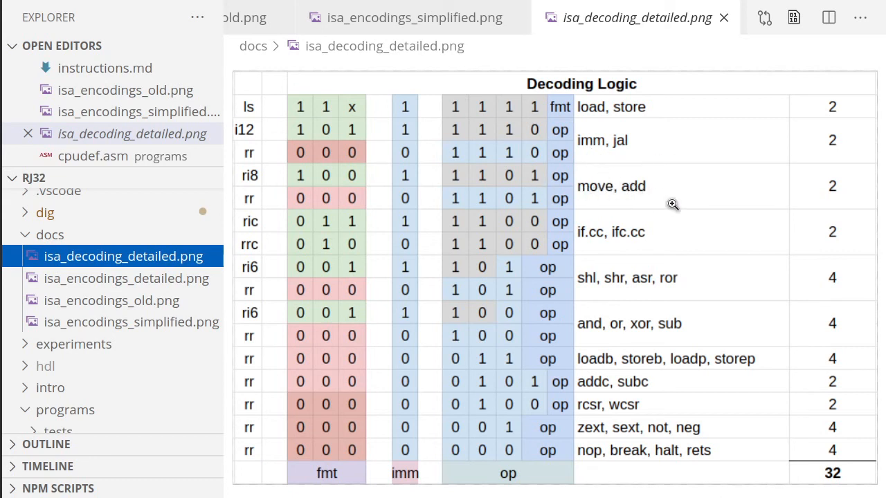
mouse_move(556, 310)
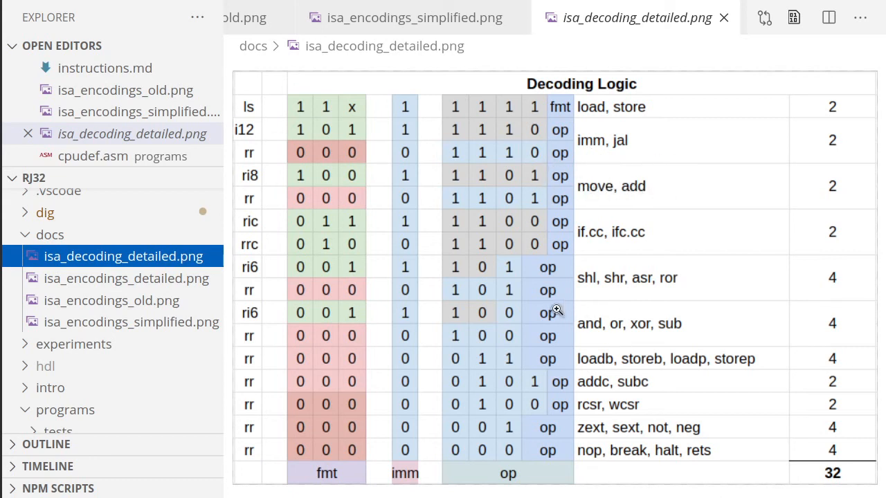
mouse_move(619, 214)
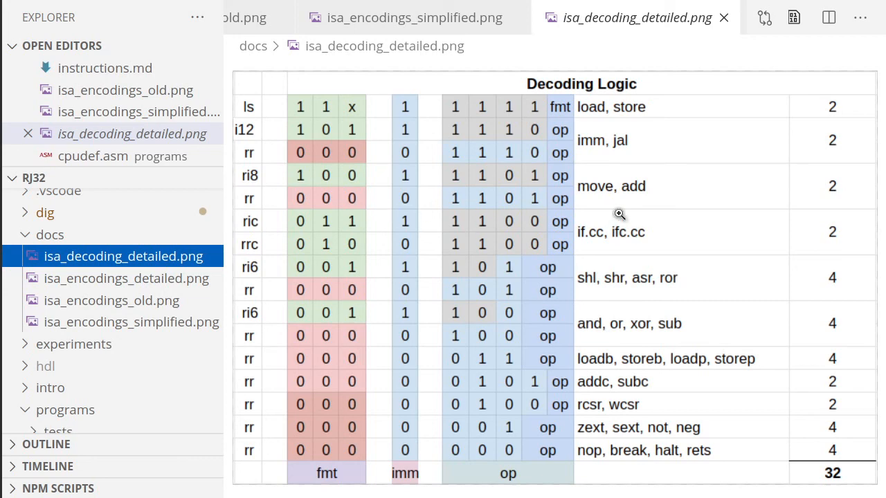
mouse_move(618, 213)
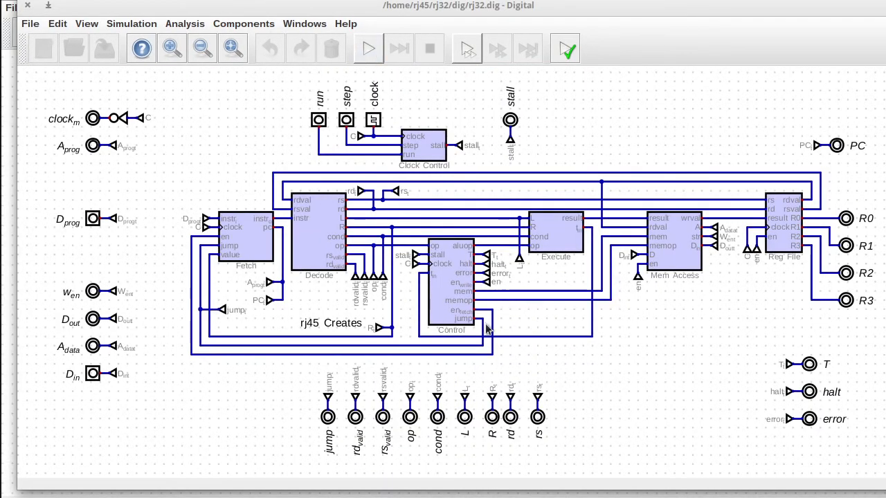
mouse_move(345, 321)
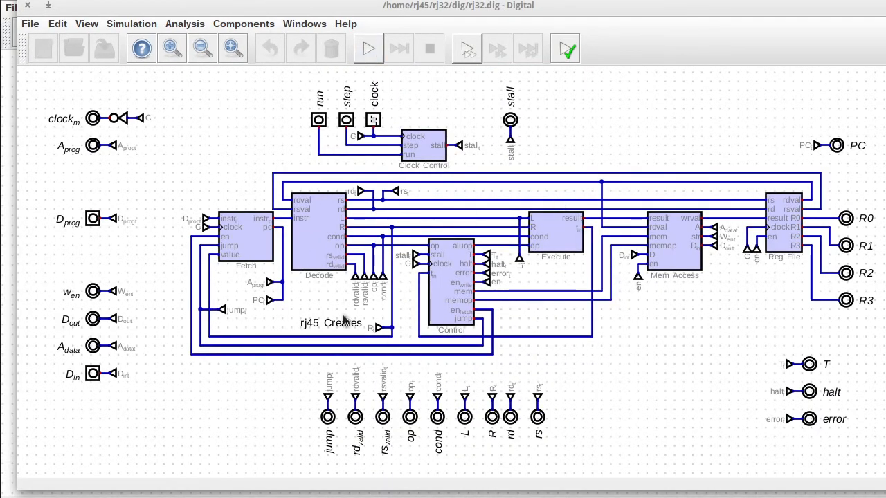
mouse_move(465, 211)
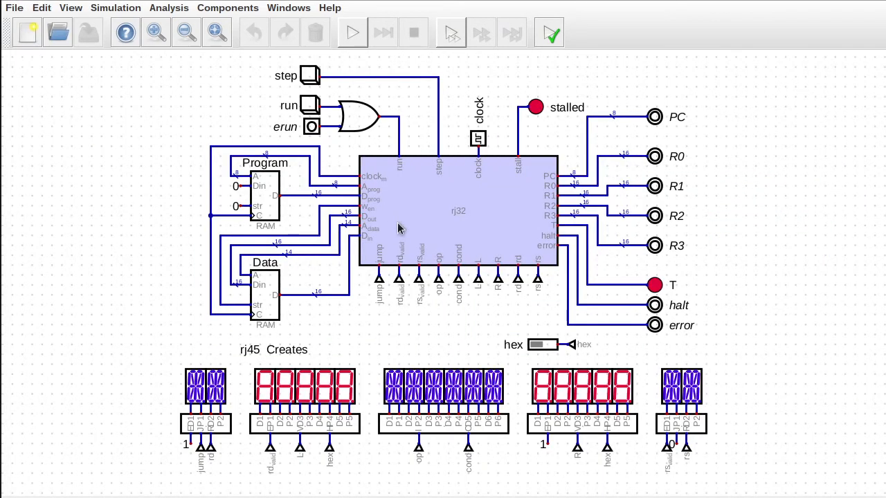
mouse_move(360, 257)
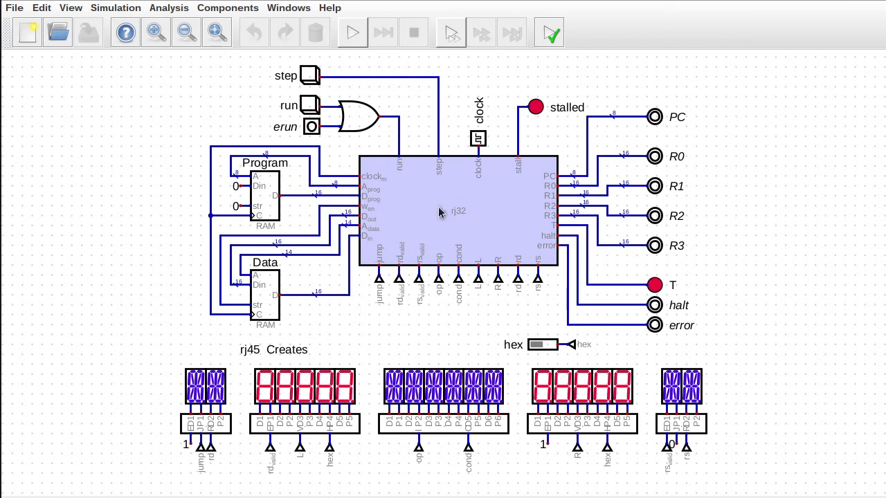
mouse_move(451, 246)
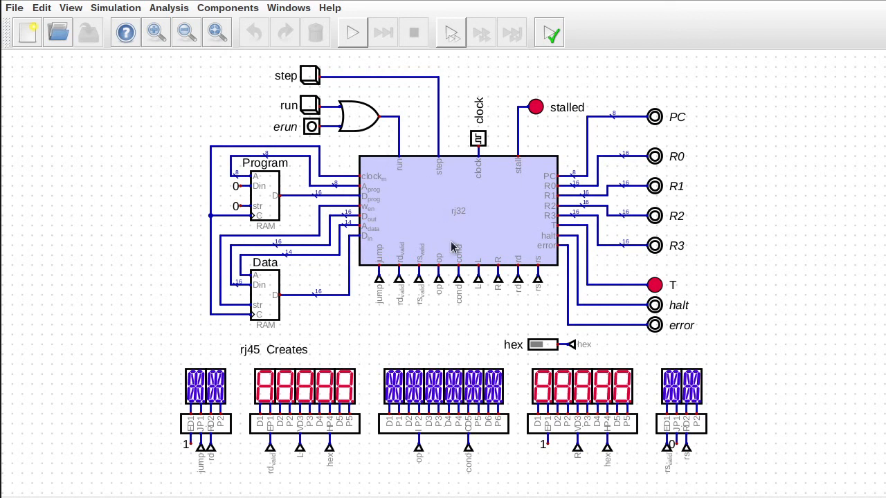
mouse_move(470, 211)
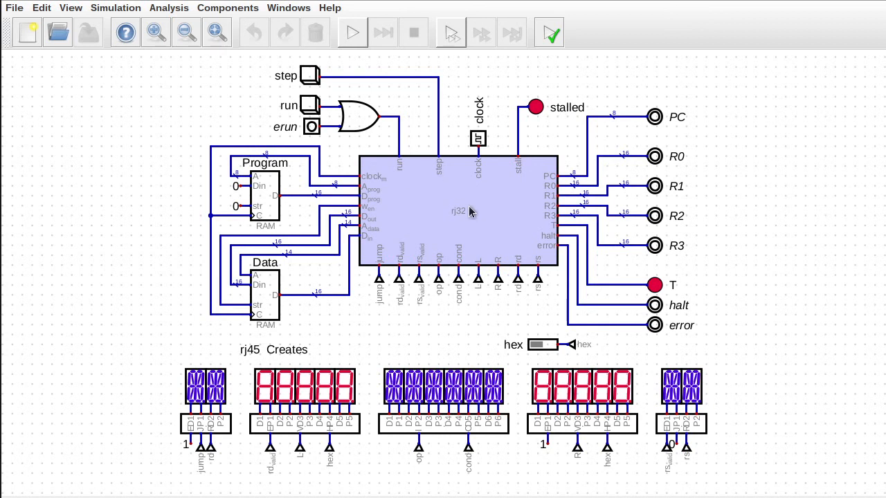
mouse_move(446, 202)
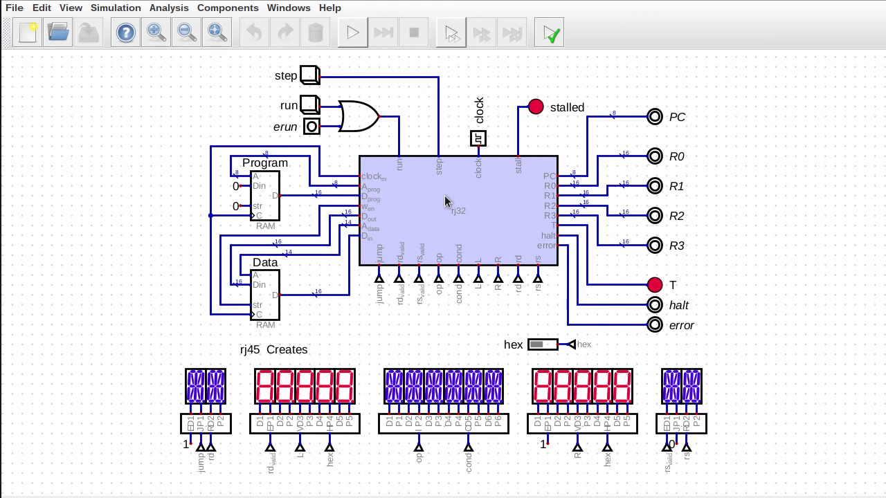
mouse_move(393, 242)
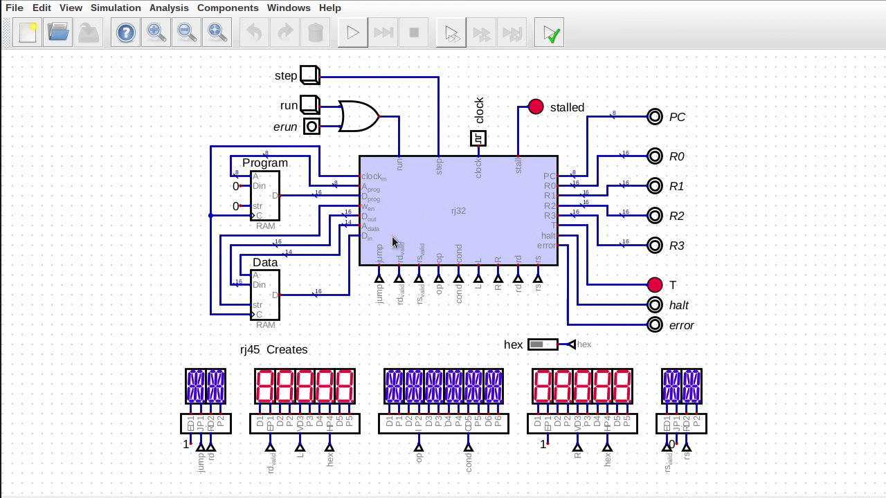
mouse_move(447, 203)
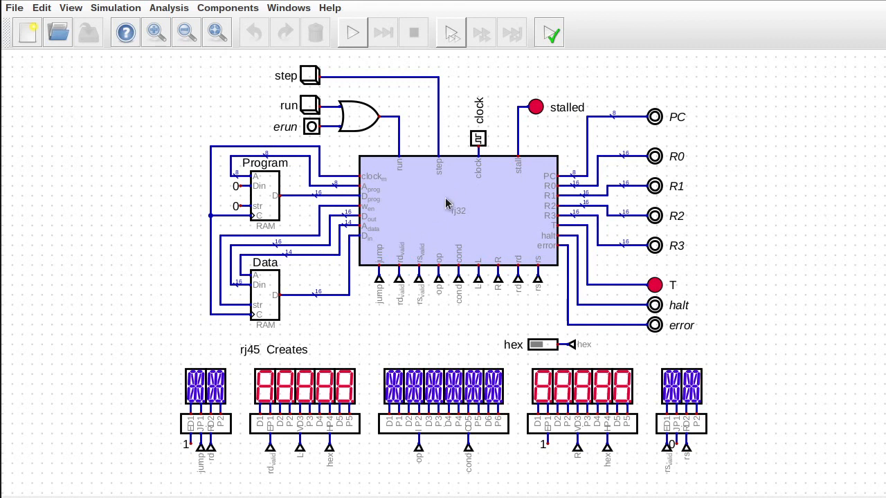
mouse_move(432, 235)
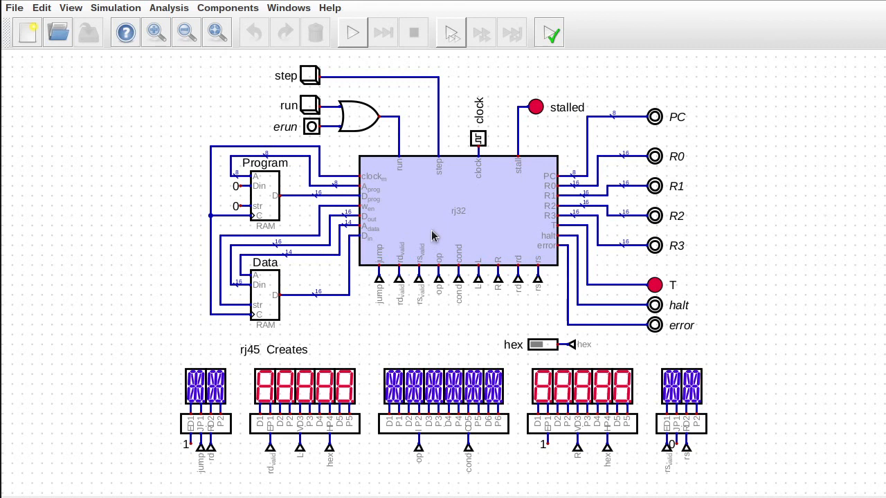
mouse_move(418, 188)
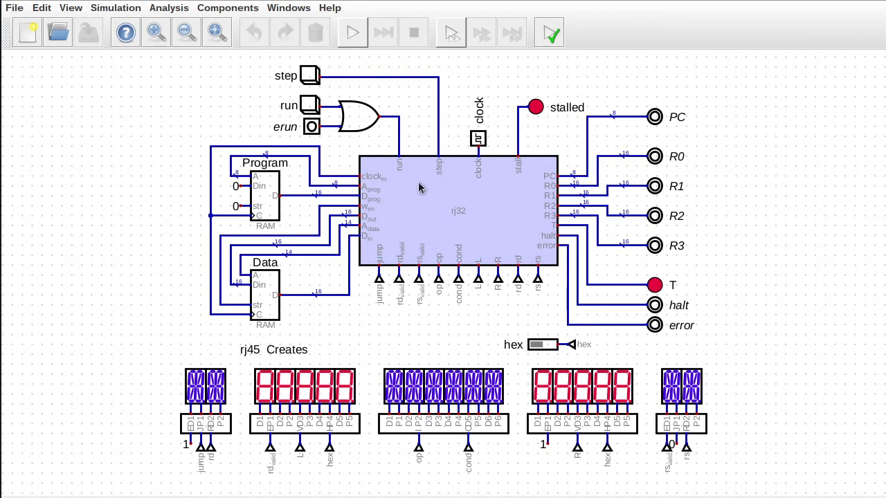
mouse_move(445, 197)
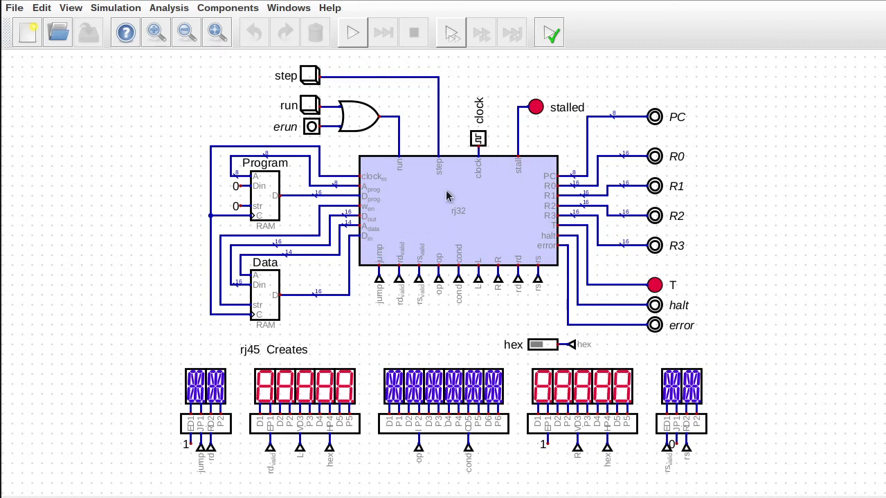
mouse_move(478, 218)
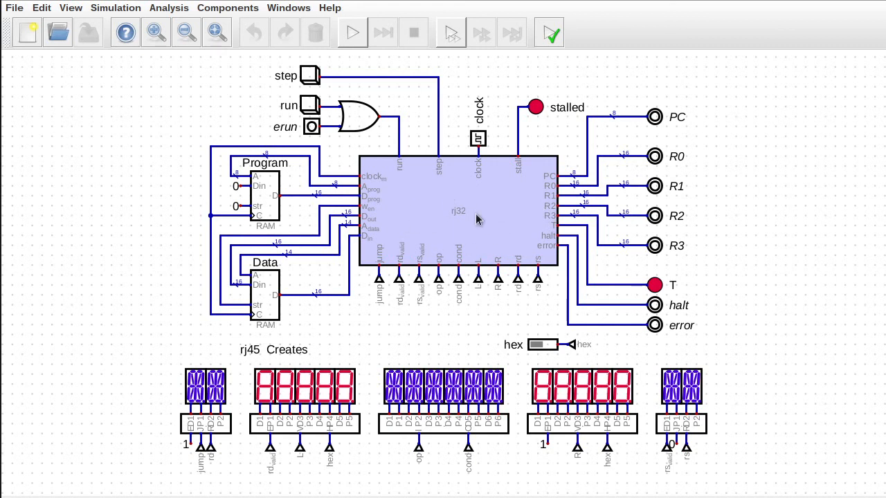
mouse_move(455, 195)
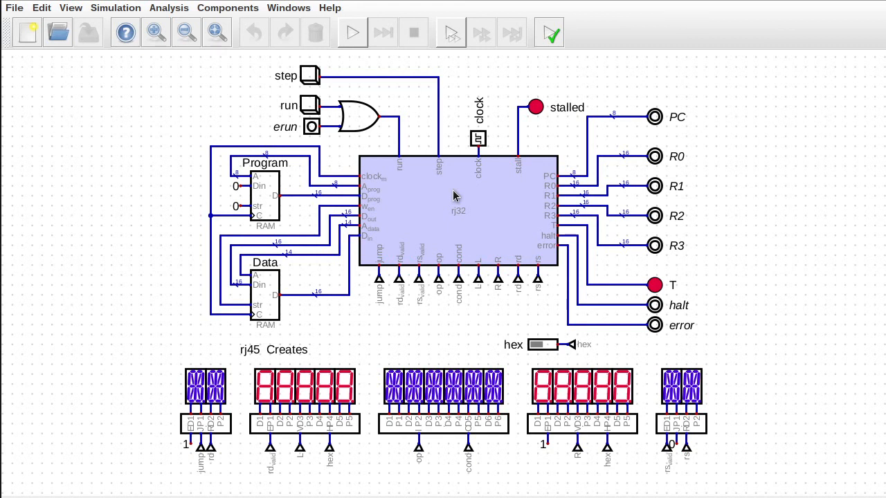
mouse_move(404, 219)
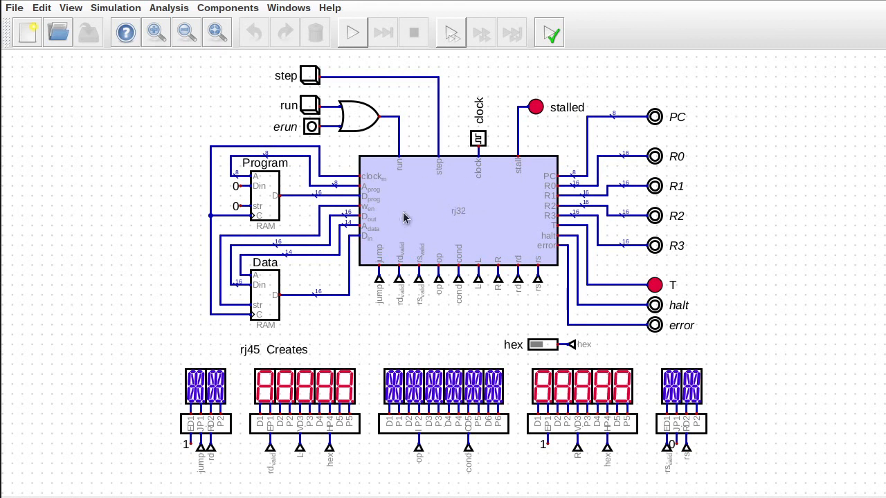
mouse_move(491, 209)
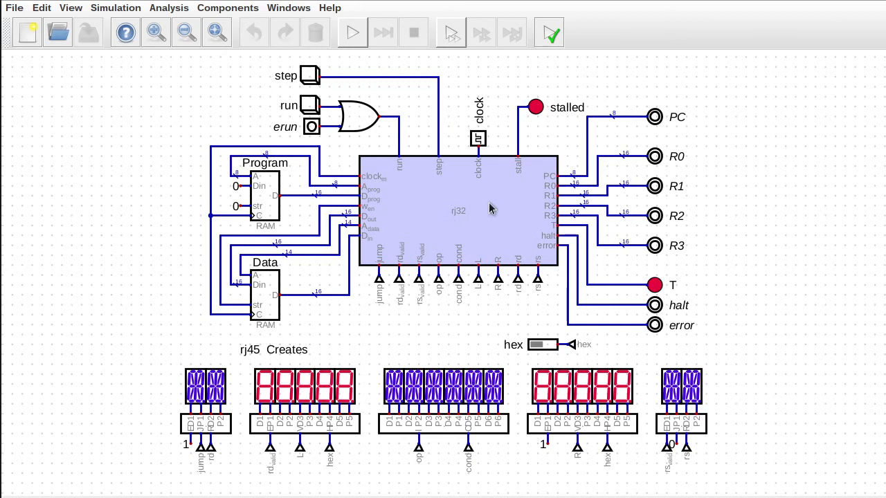
mouse_move(448, 210)
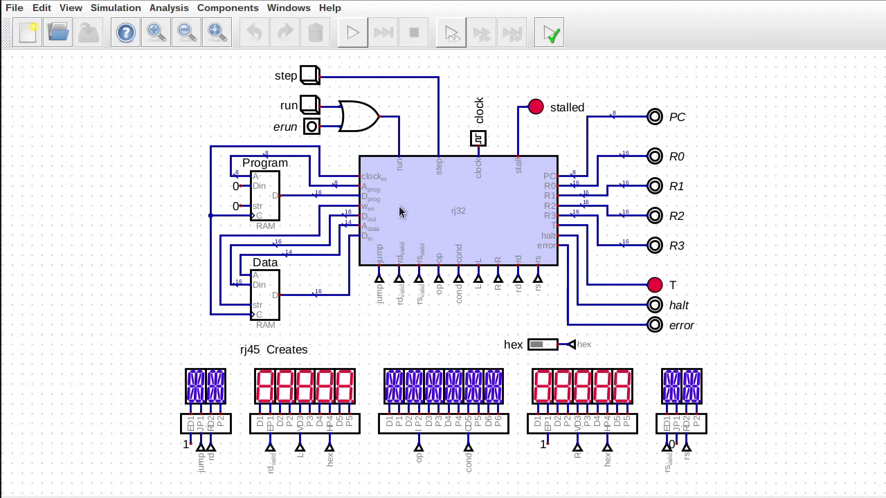
mouse_move(496, 209)
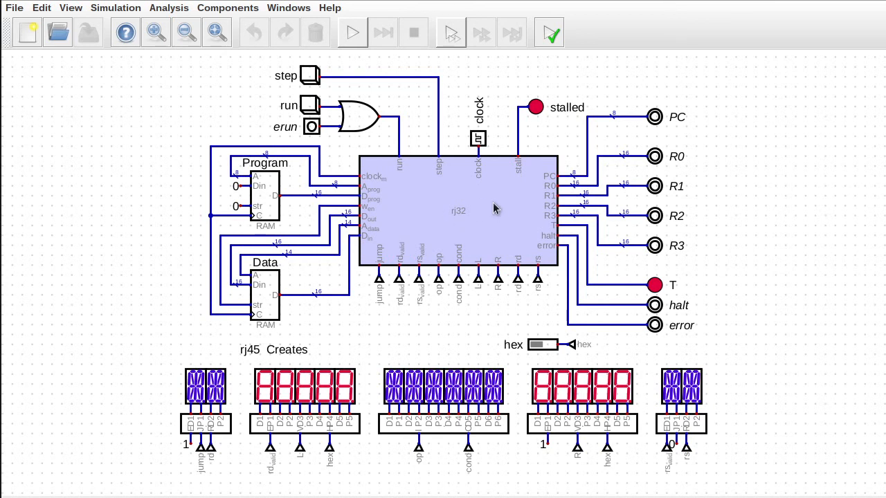
mouse_move(257, 128)
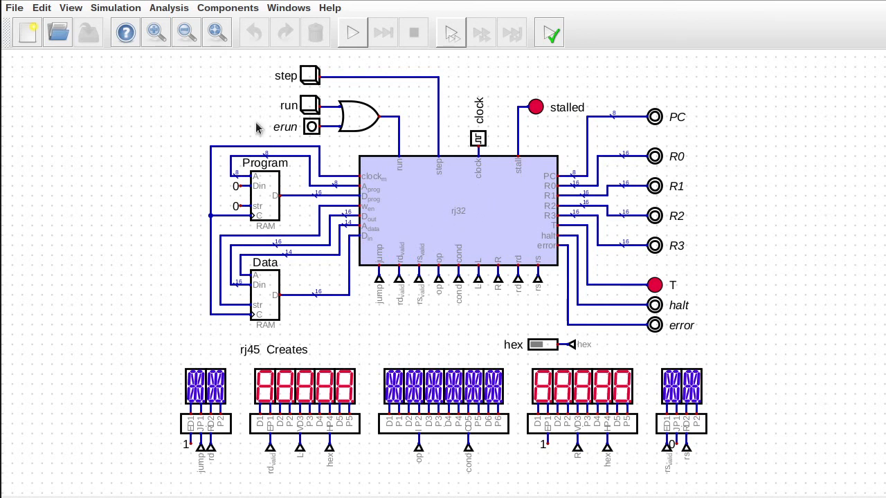
mouse_move(512, 243)
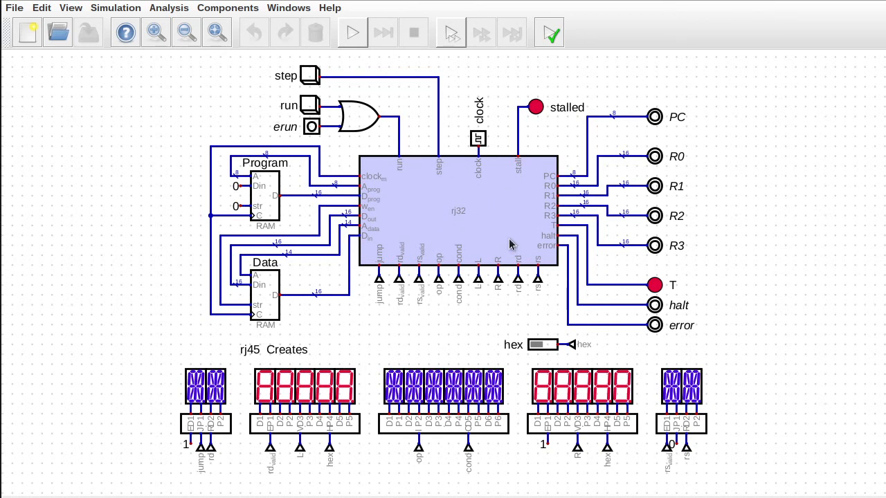
mouse_move(416, 221)
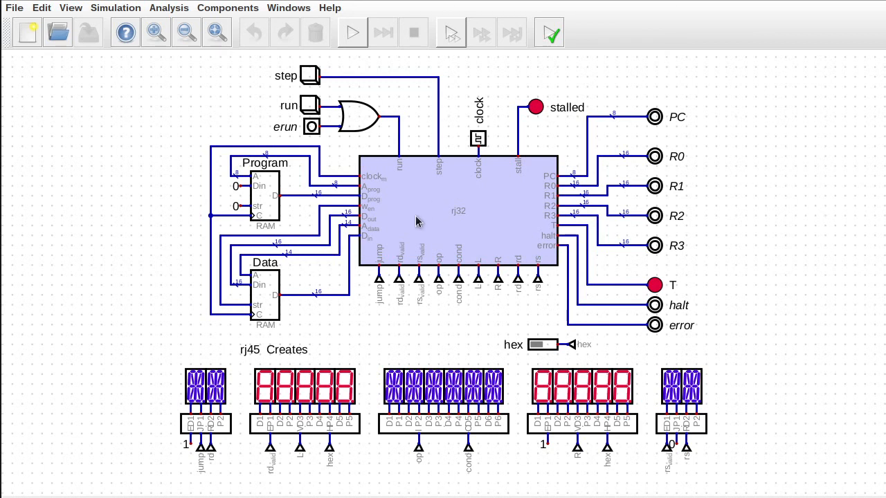
mouse_move(491, 240)
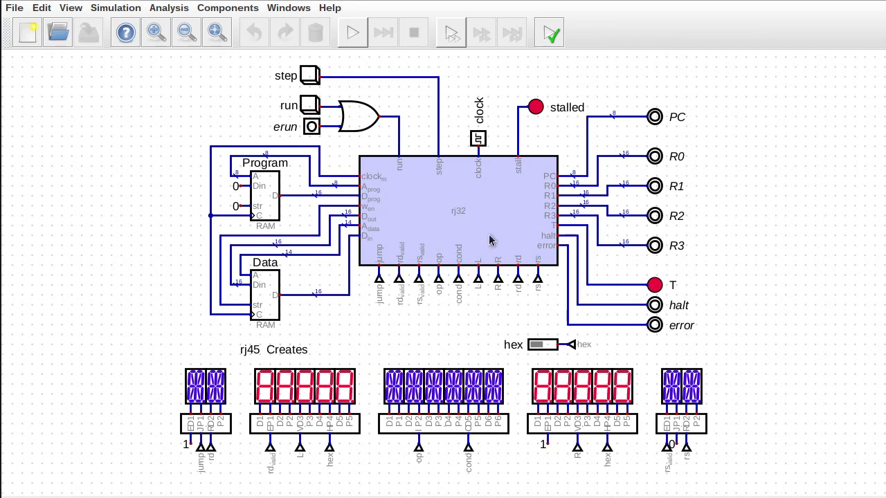
mouse_move(407, 224)
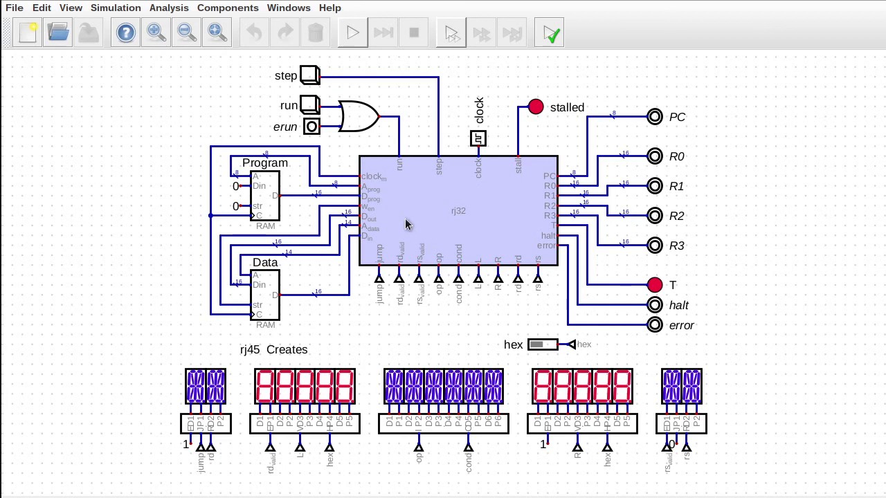